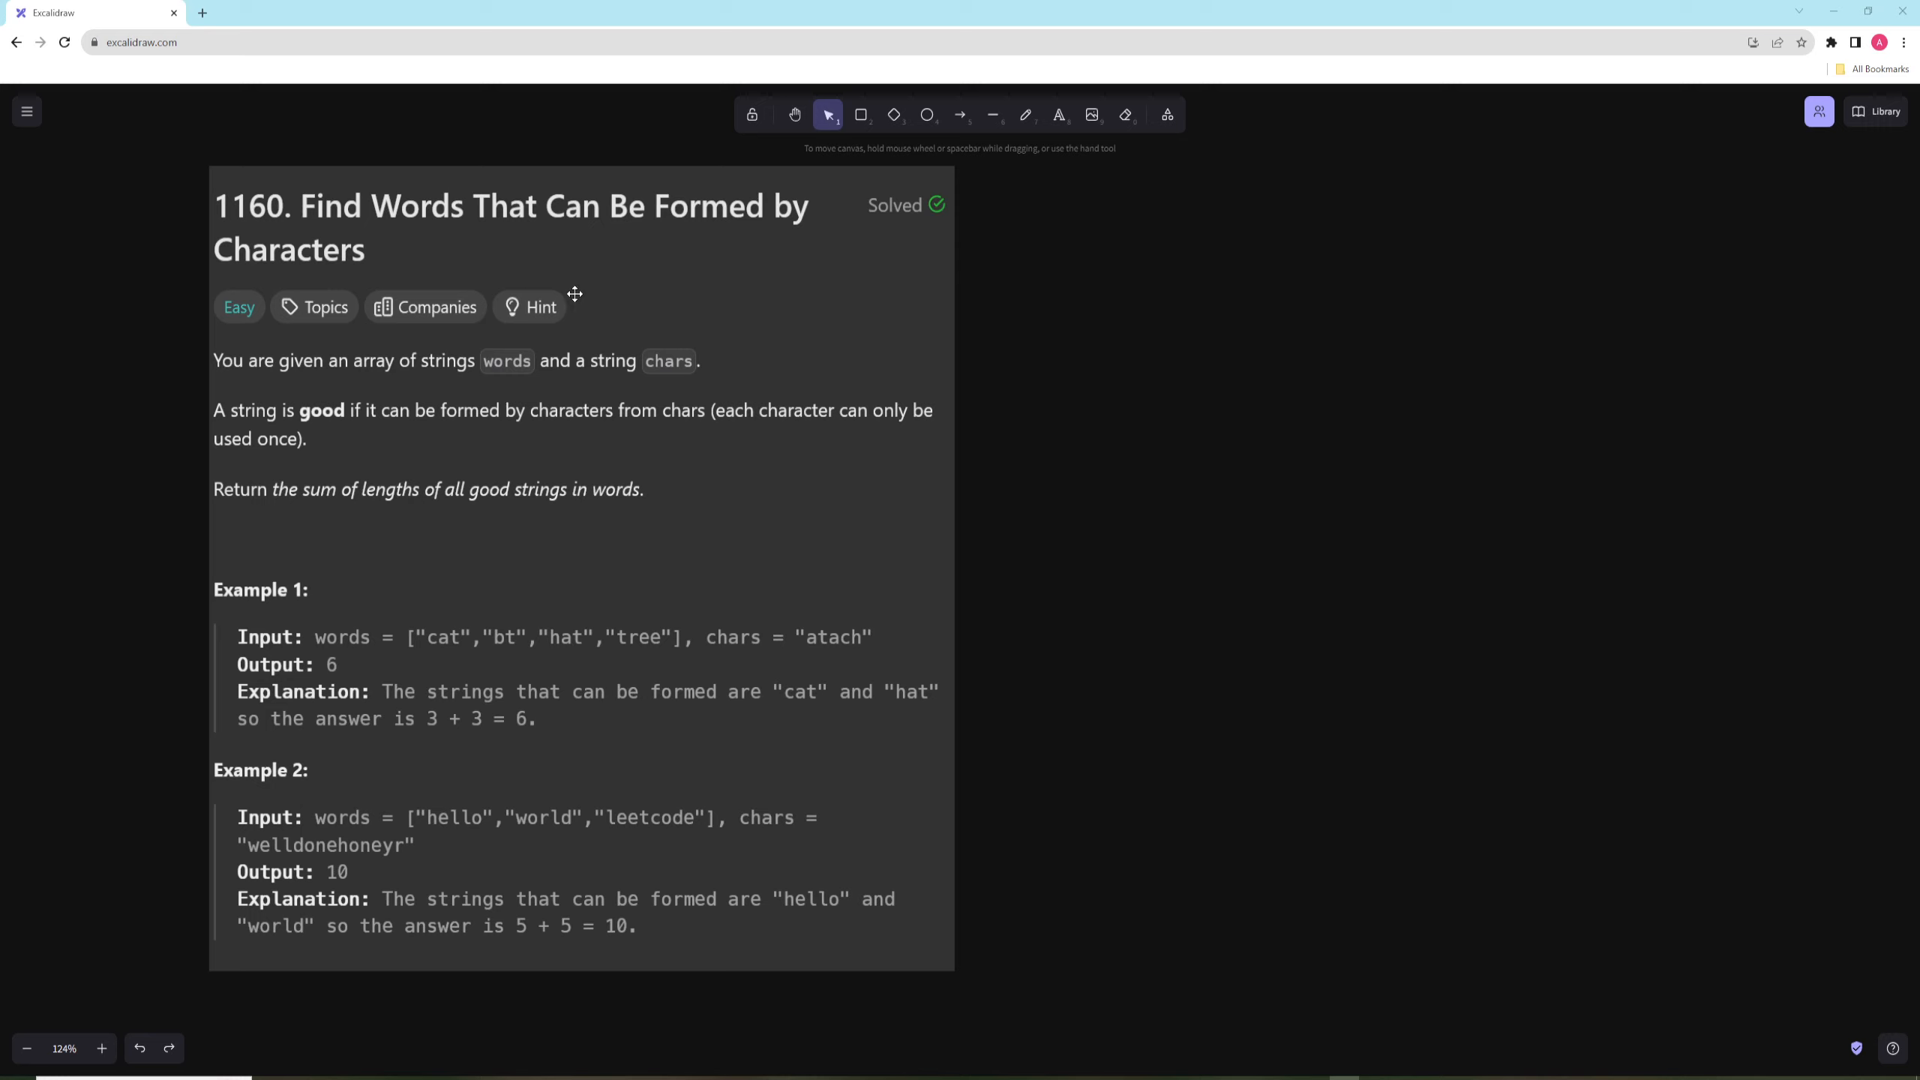
- Underline the problem title with a green freehand stroke using the pencil tool
click(1024, 114)
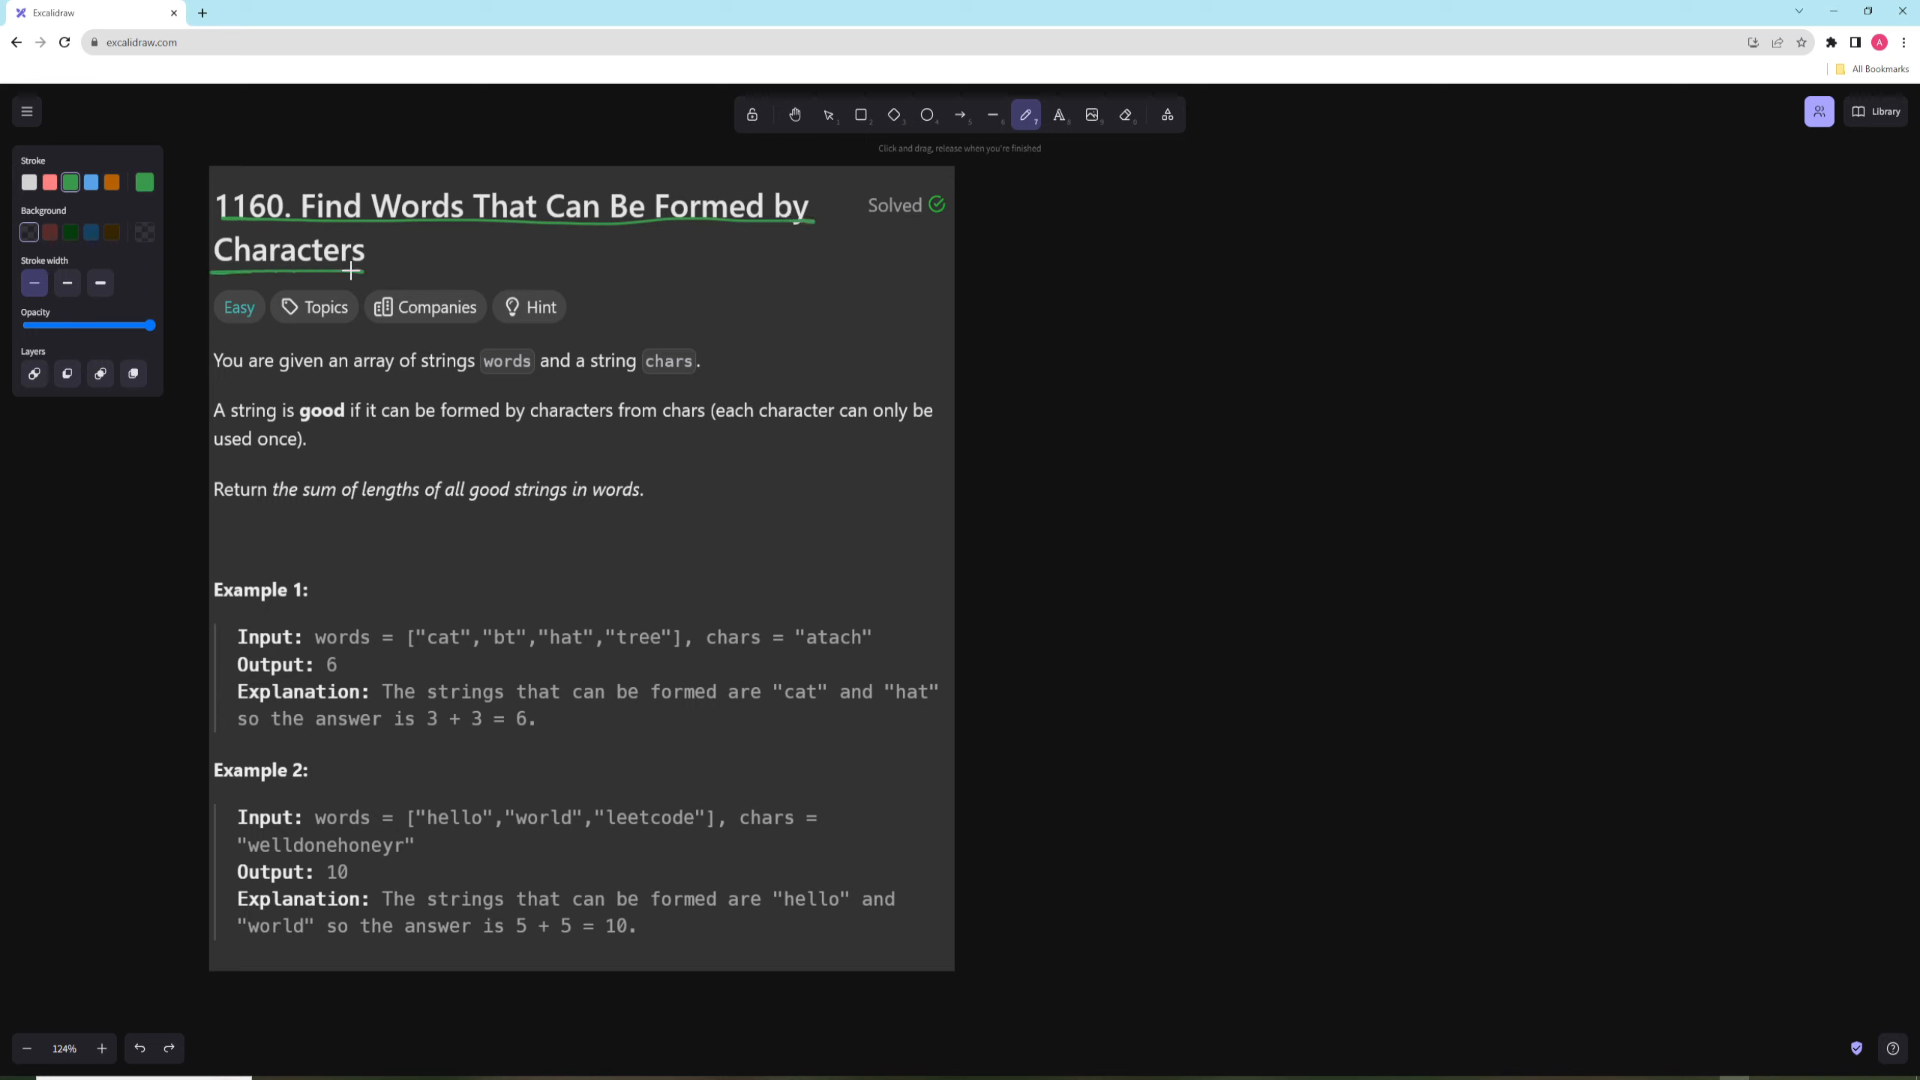
mouse_move(389, 317)
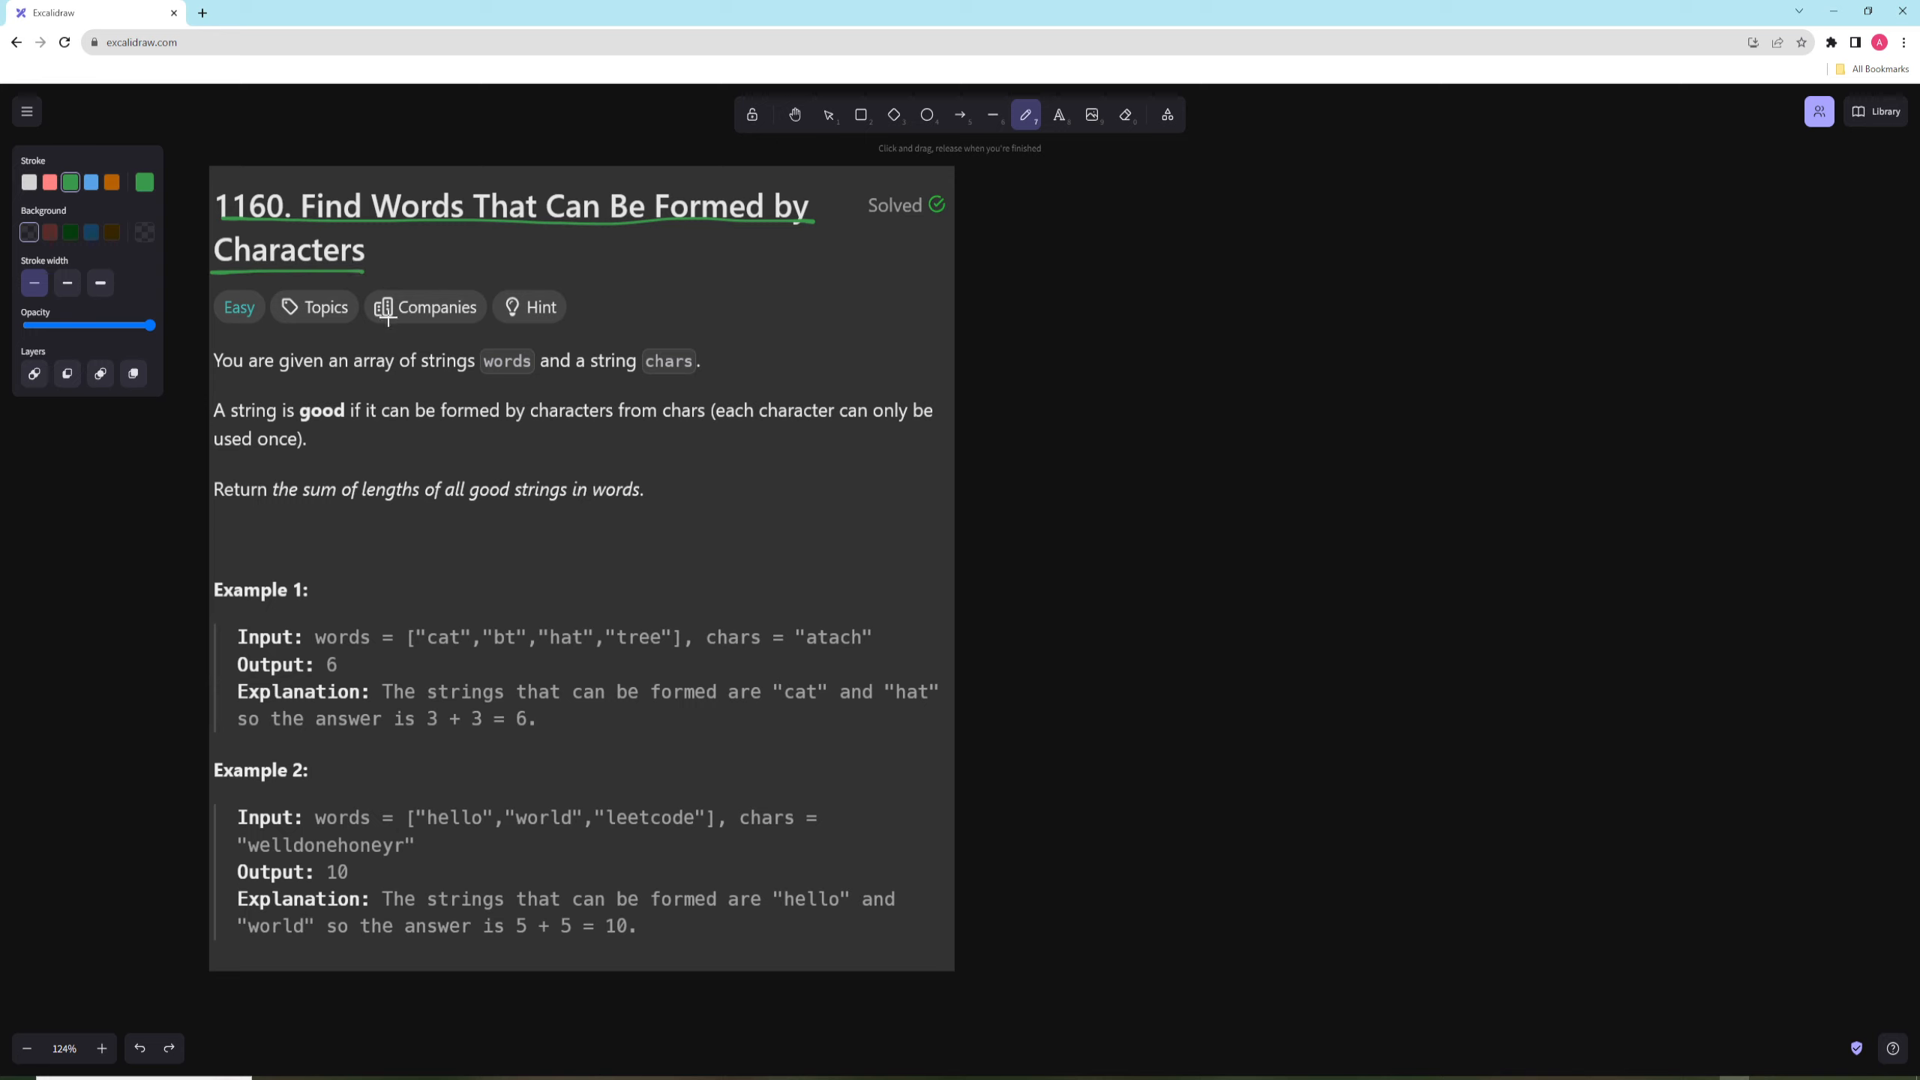
mouse_move(413, 423)
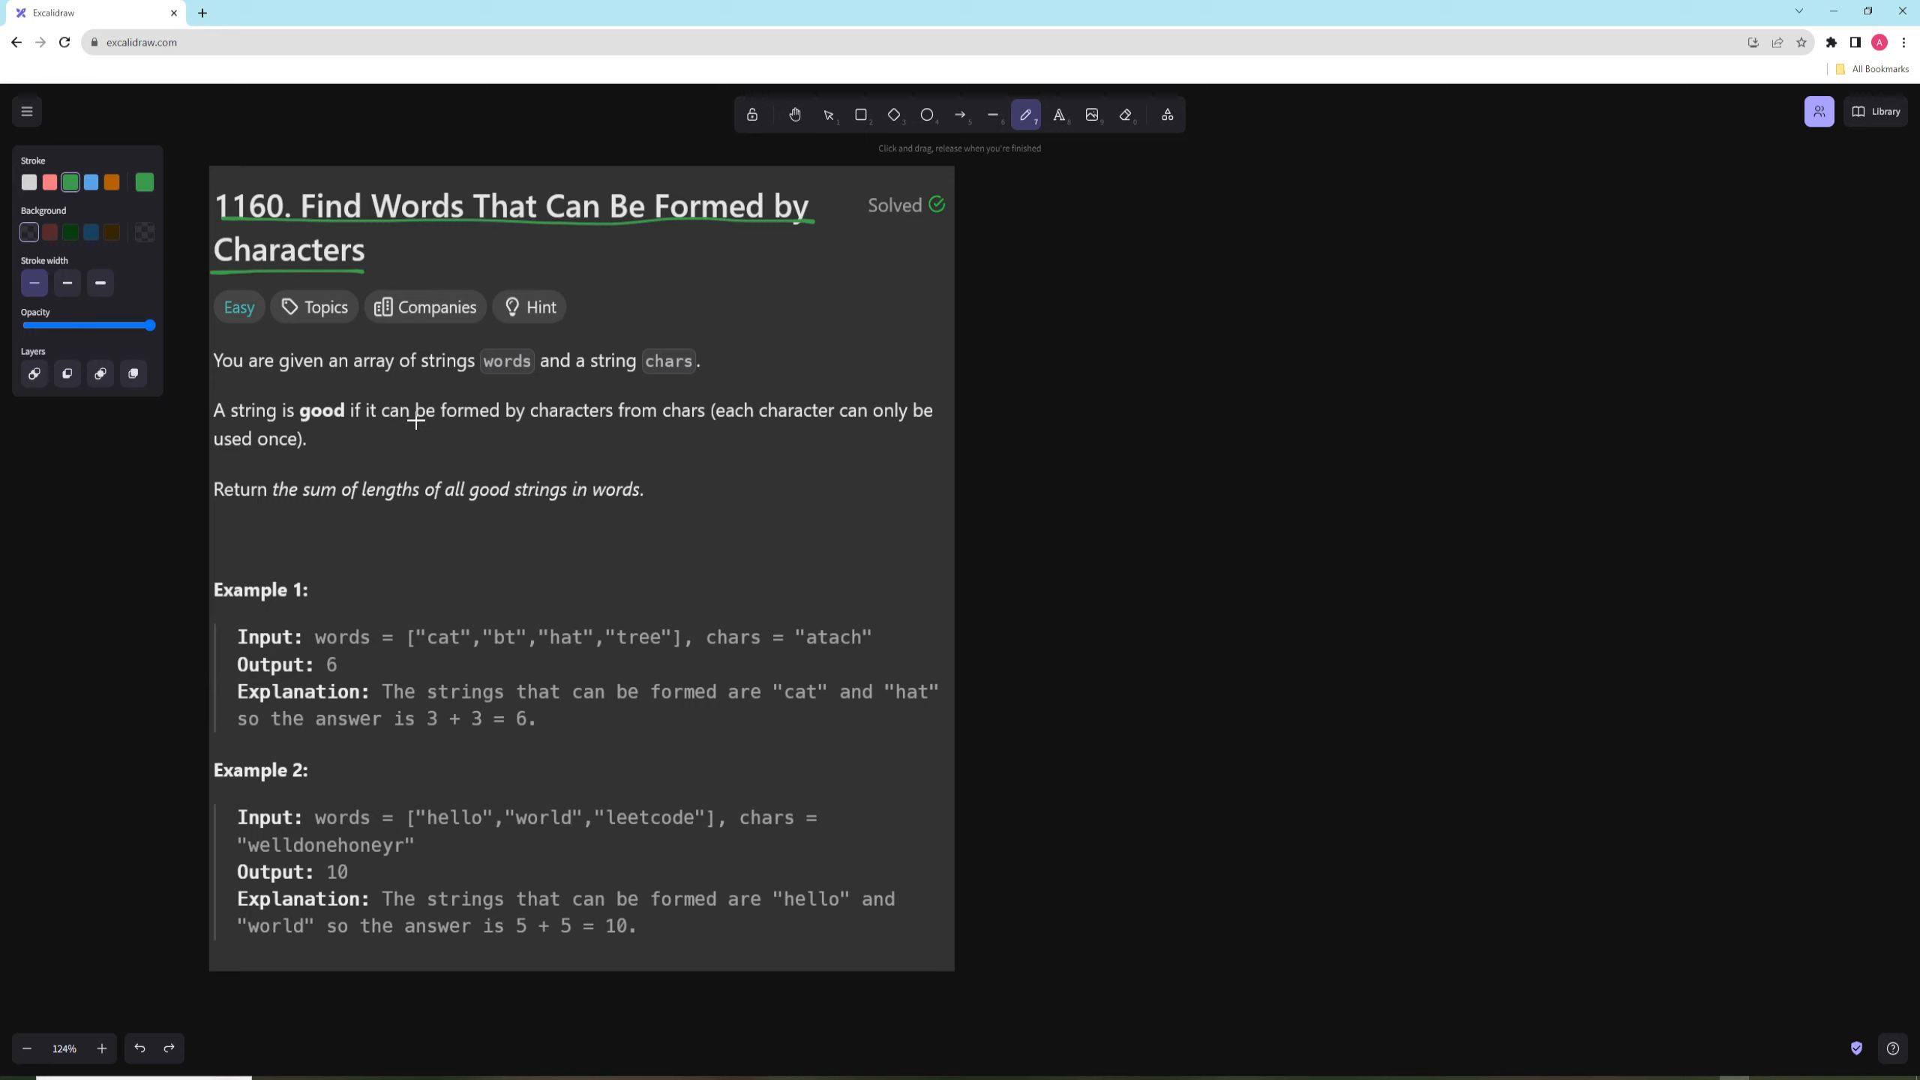
mouse_move(666, 651)
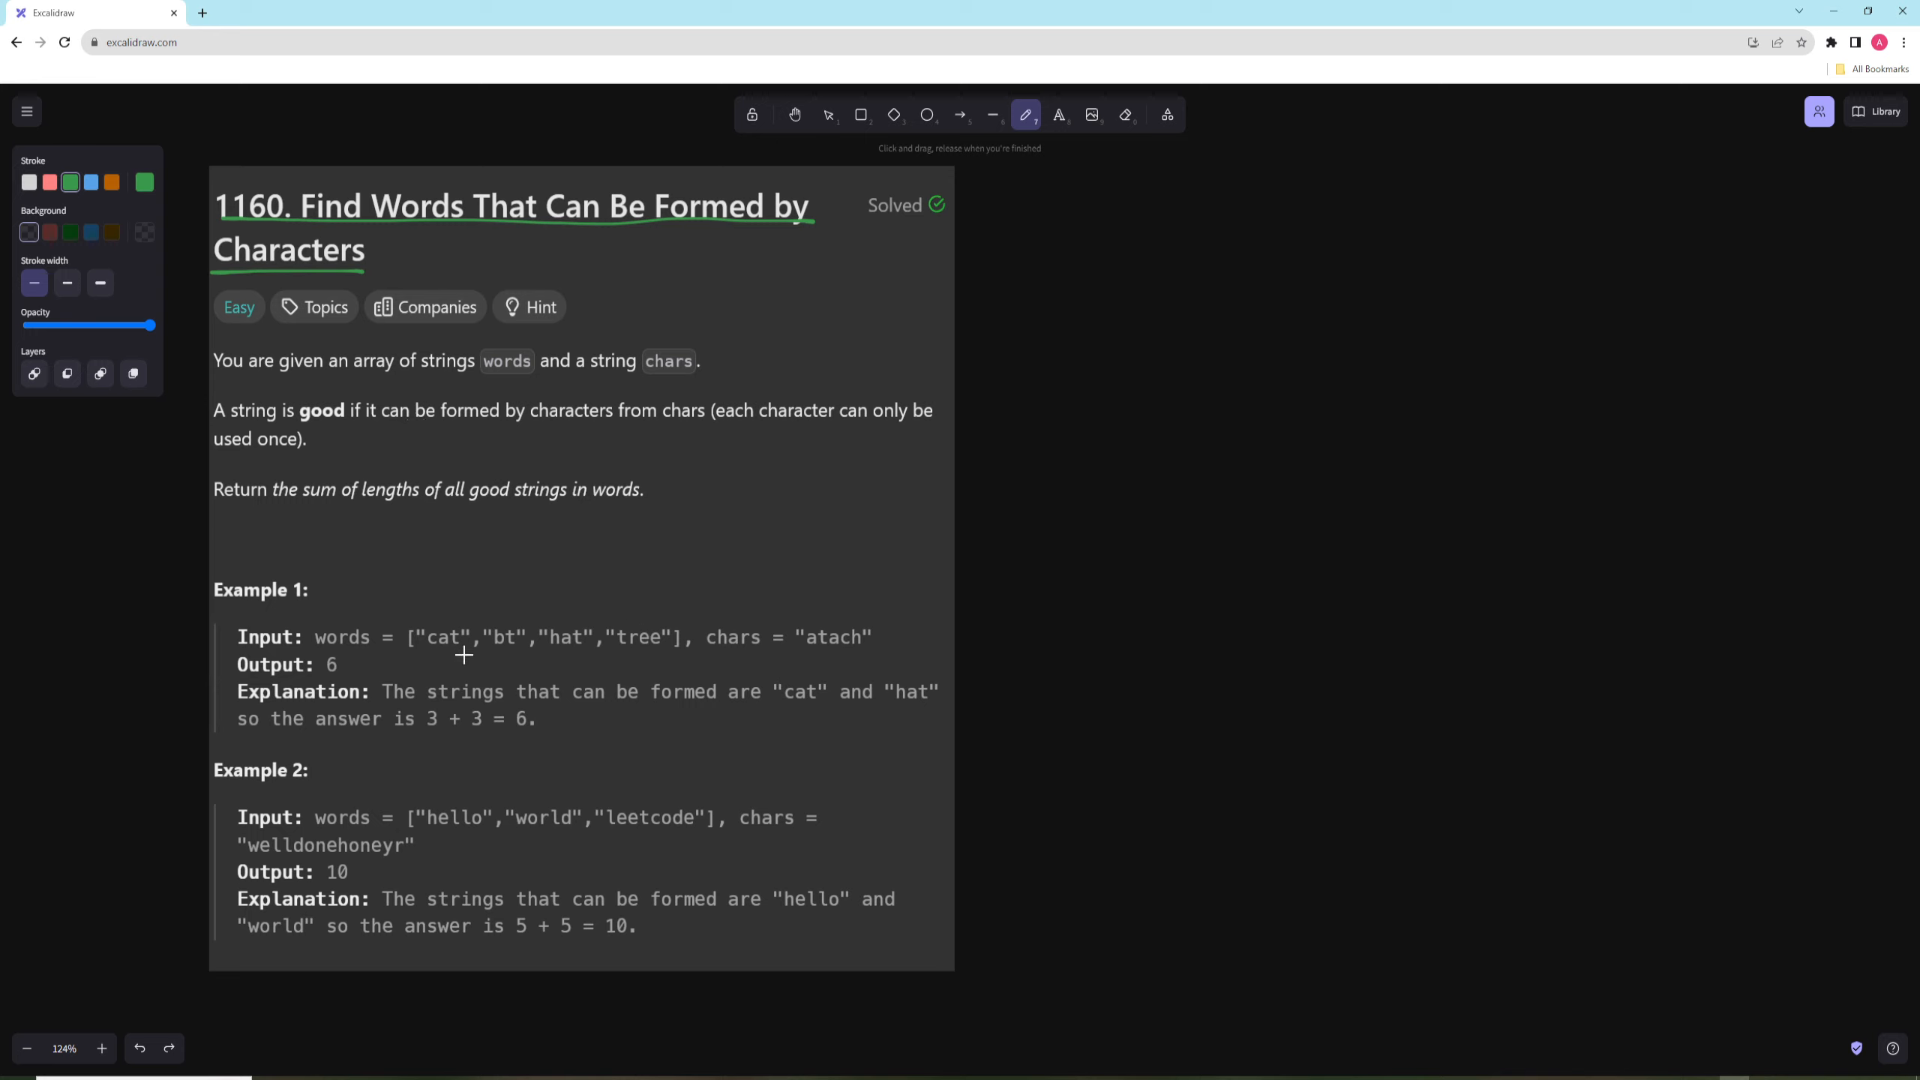
mouse_move(842, 635)
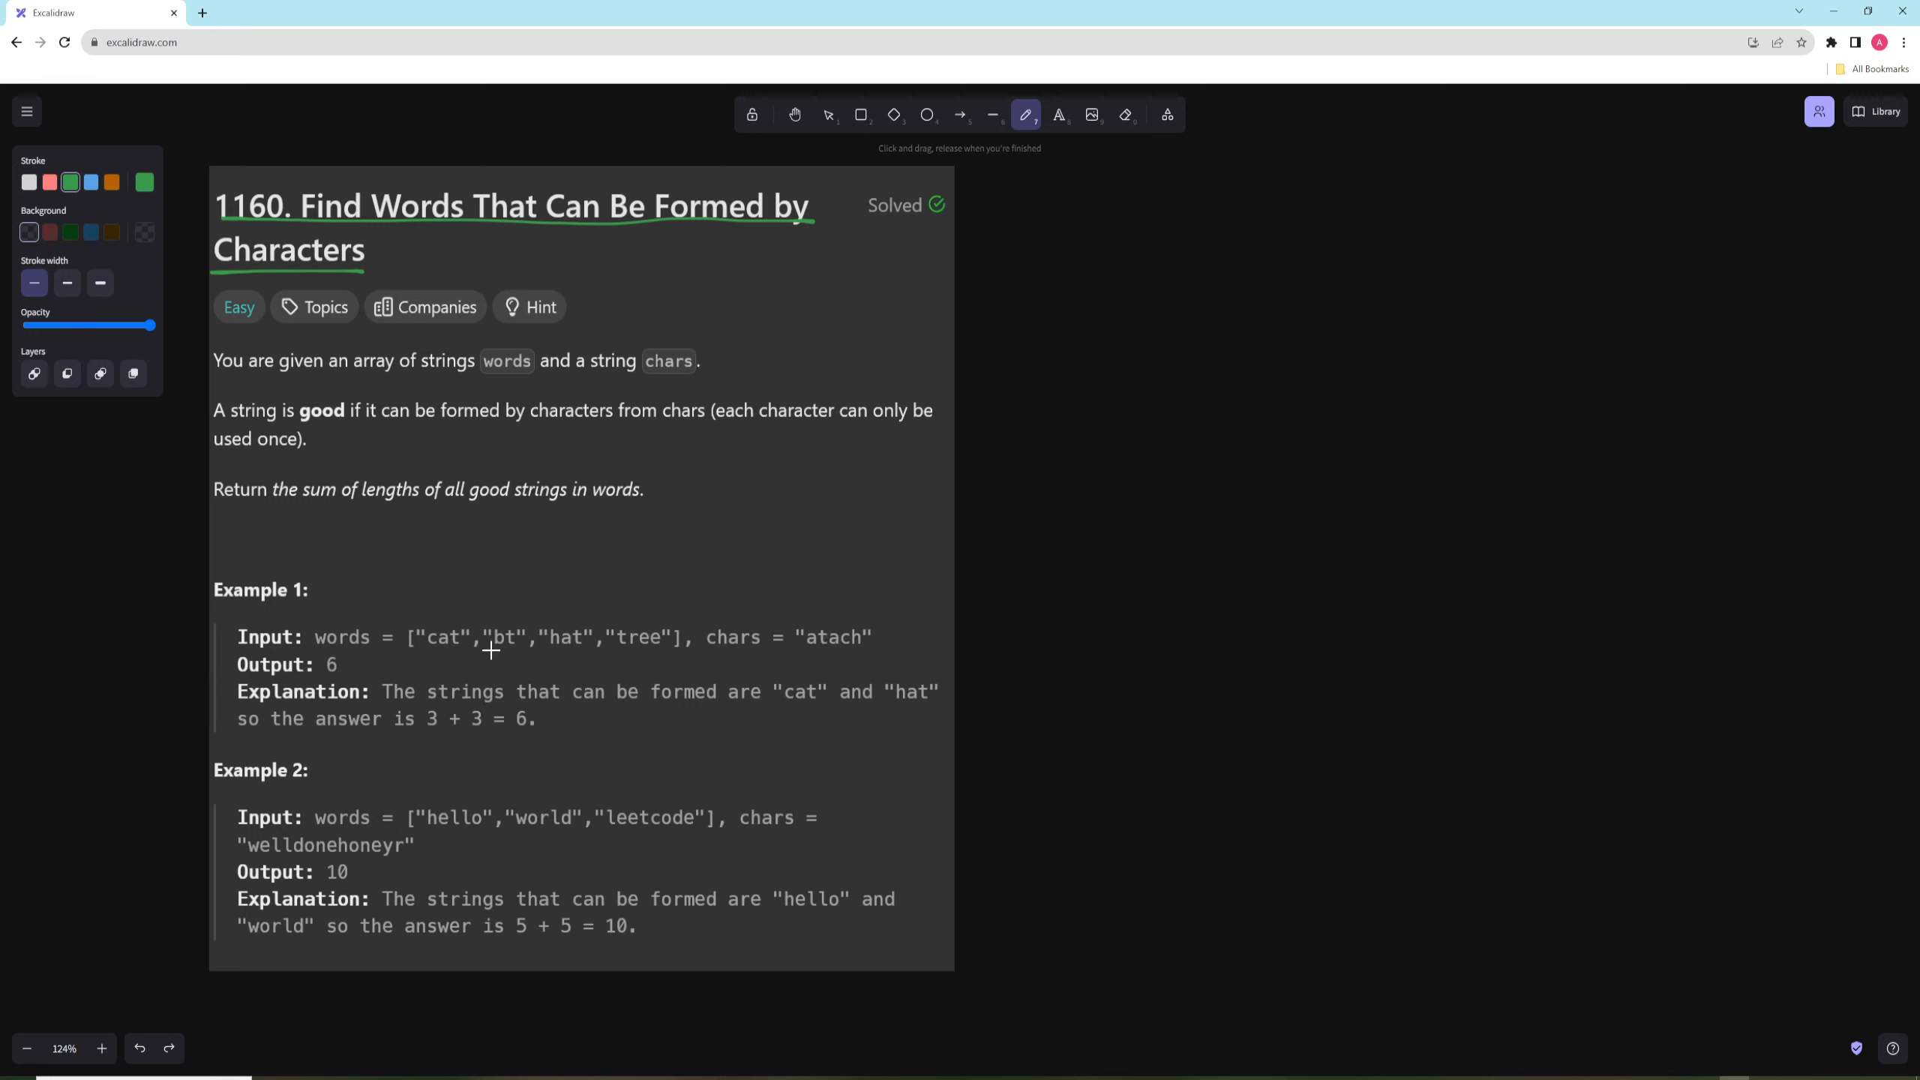
mouse_move(378, 613)
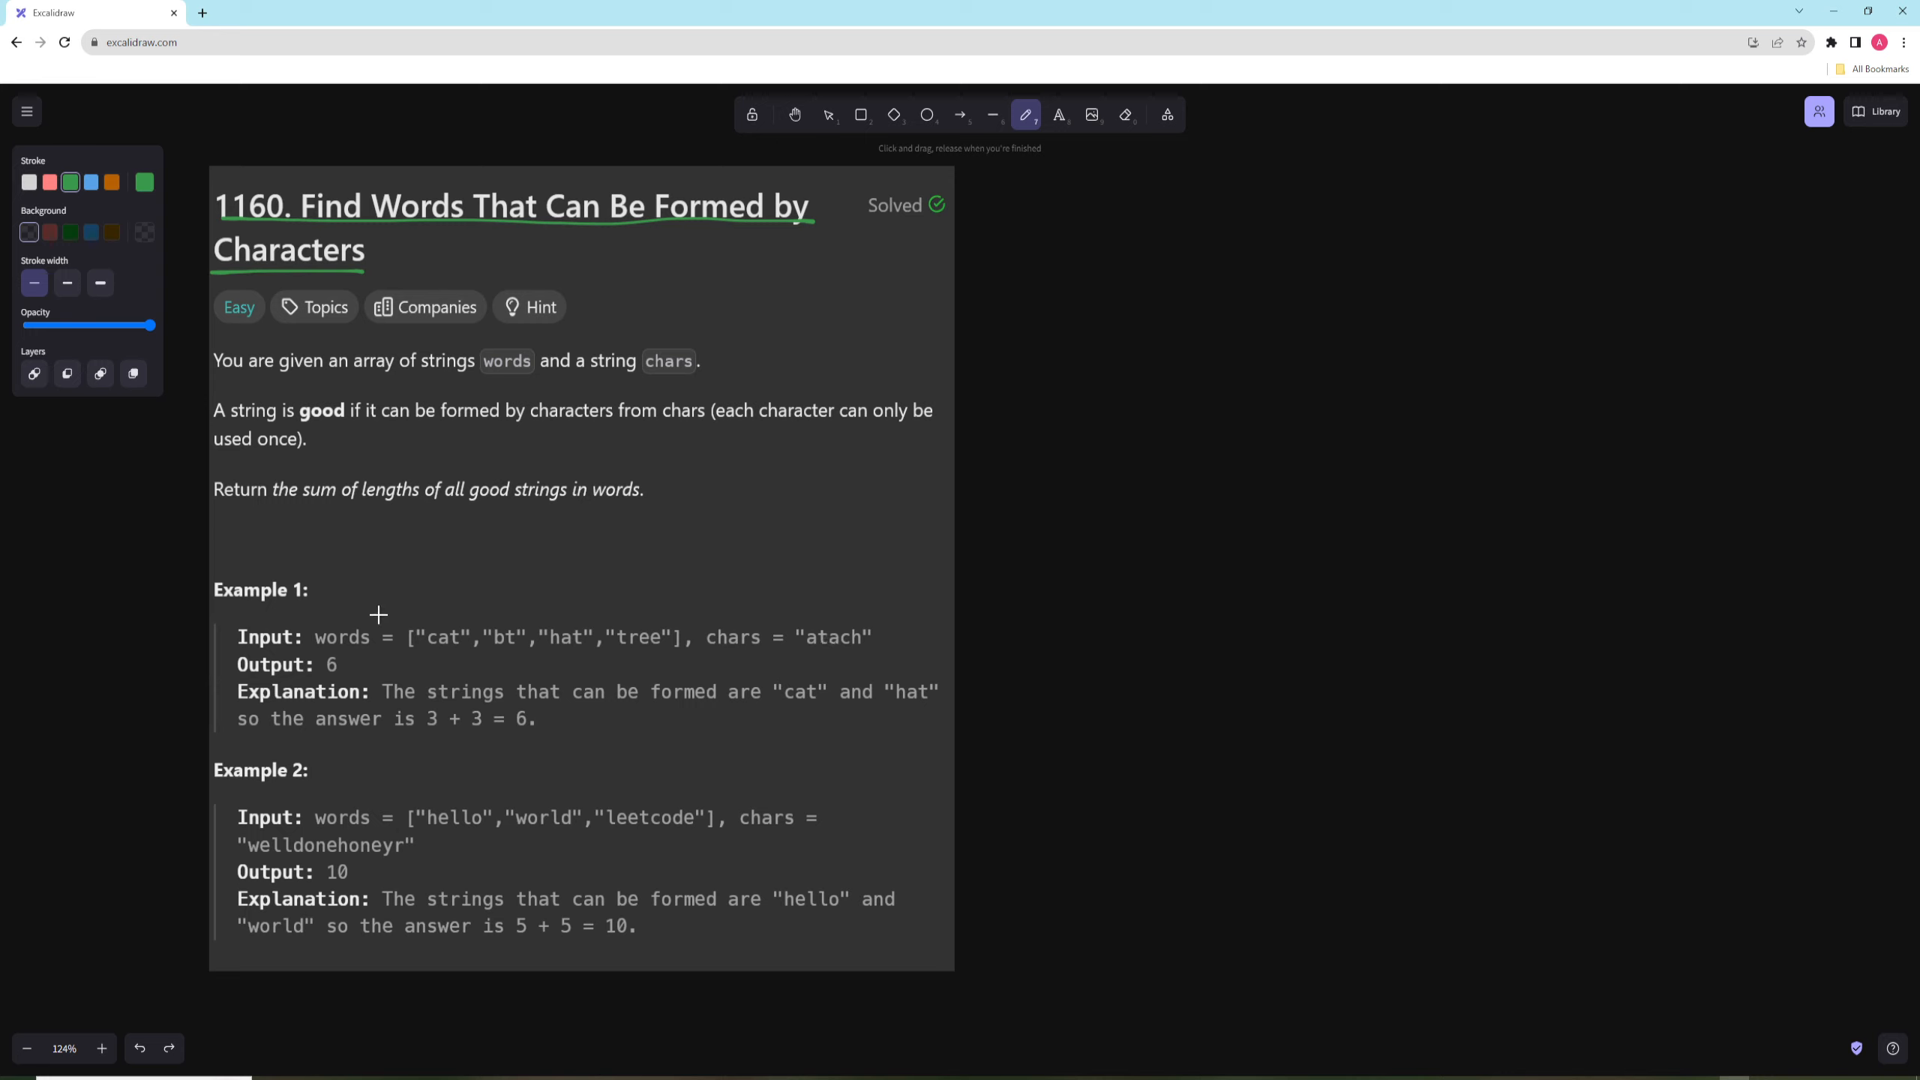
mouse_move(842, 645)
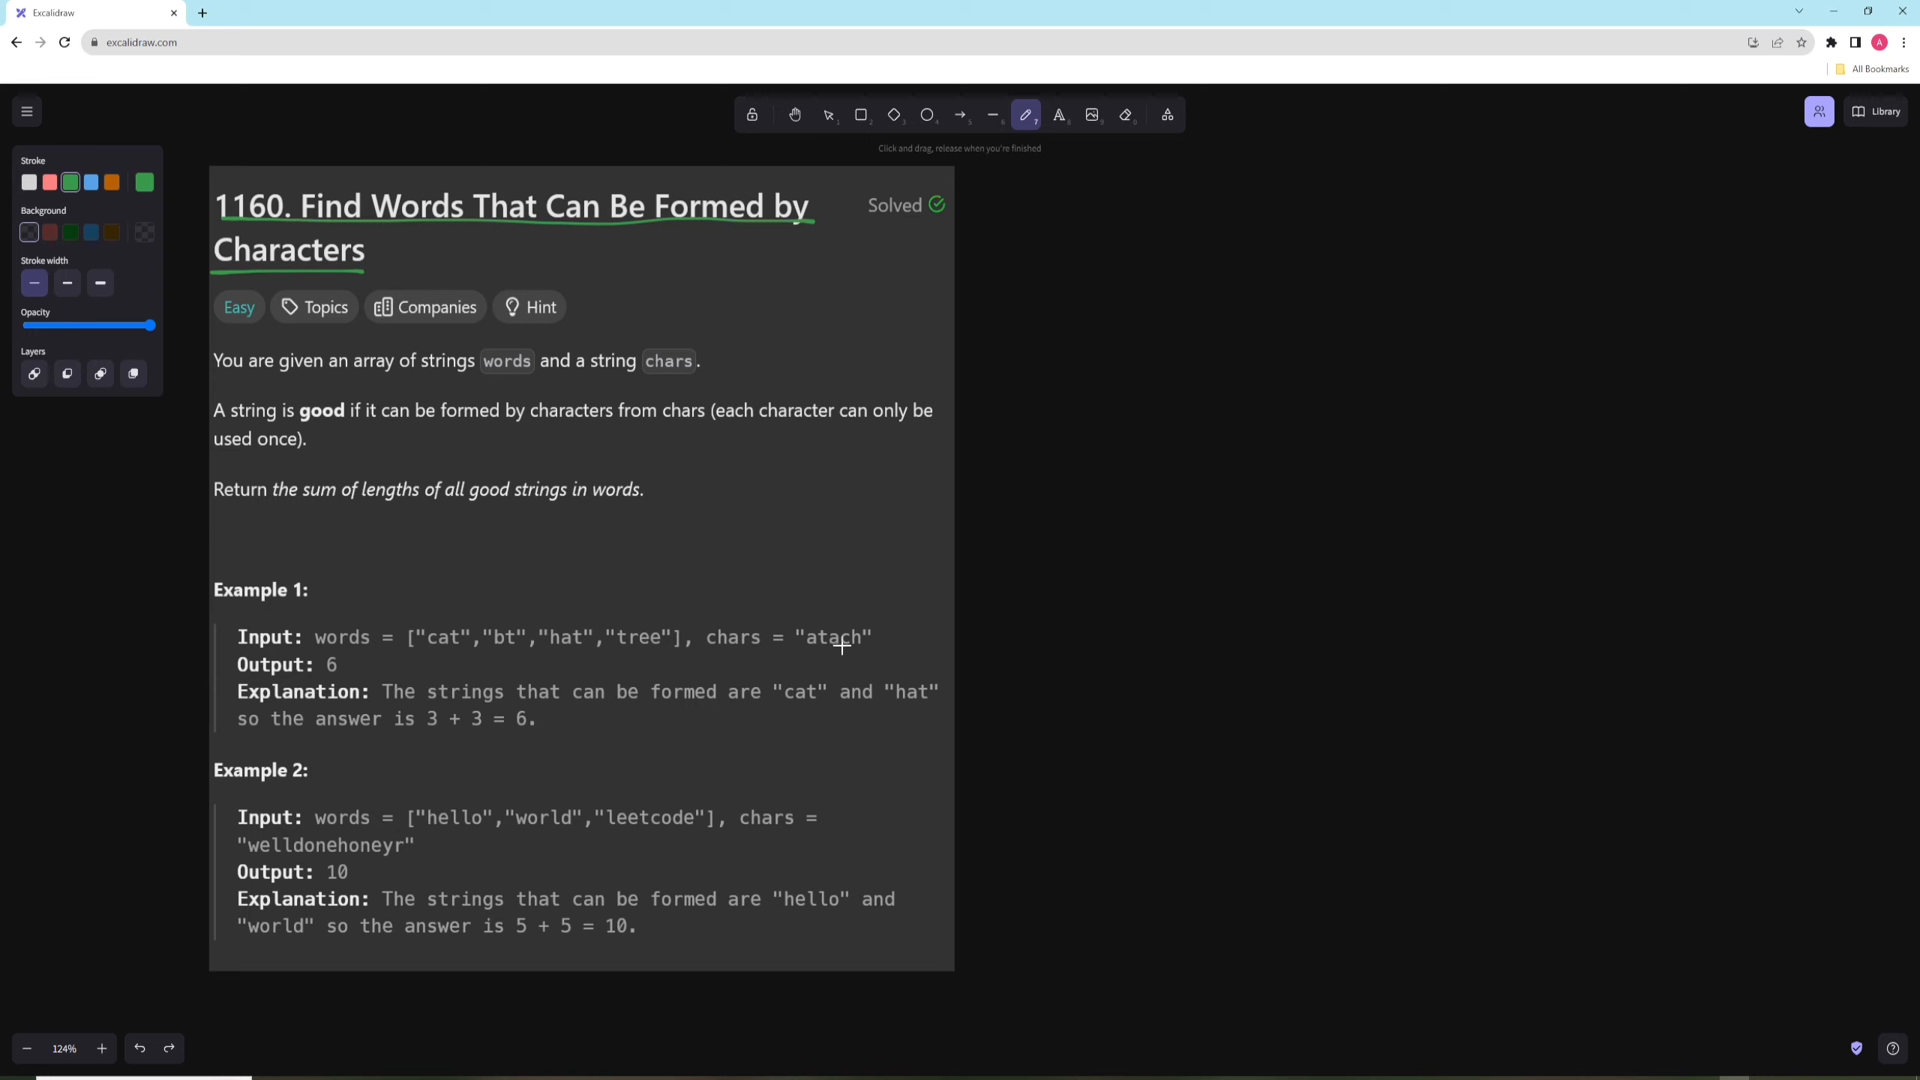
mouse_move(680, 650)
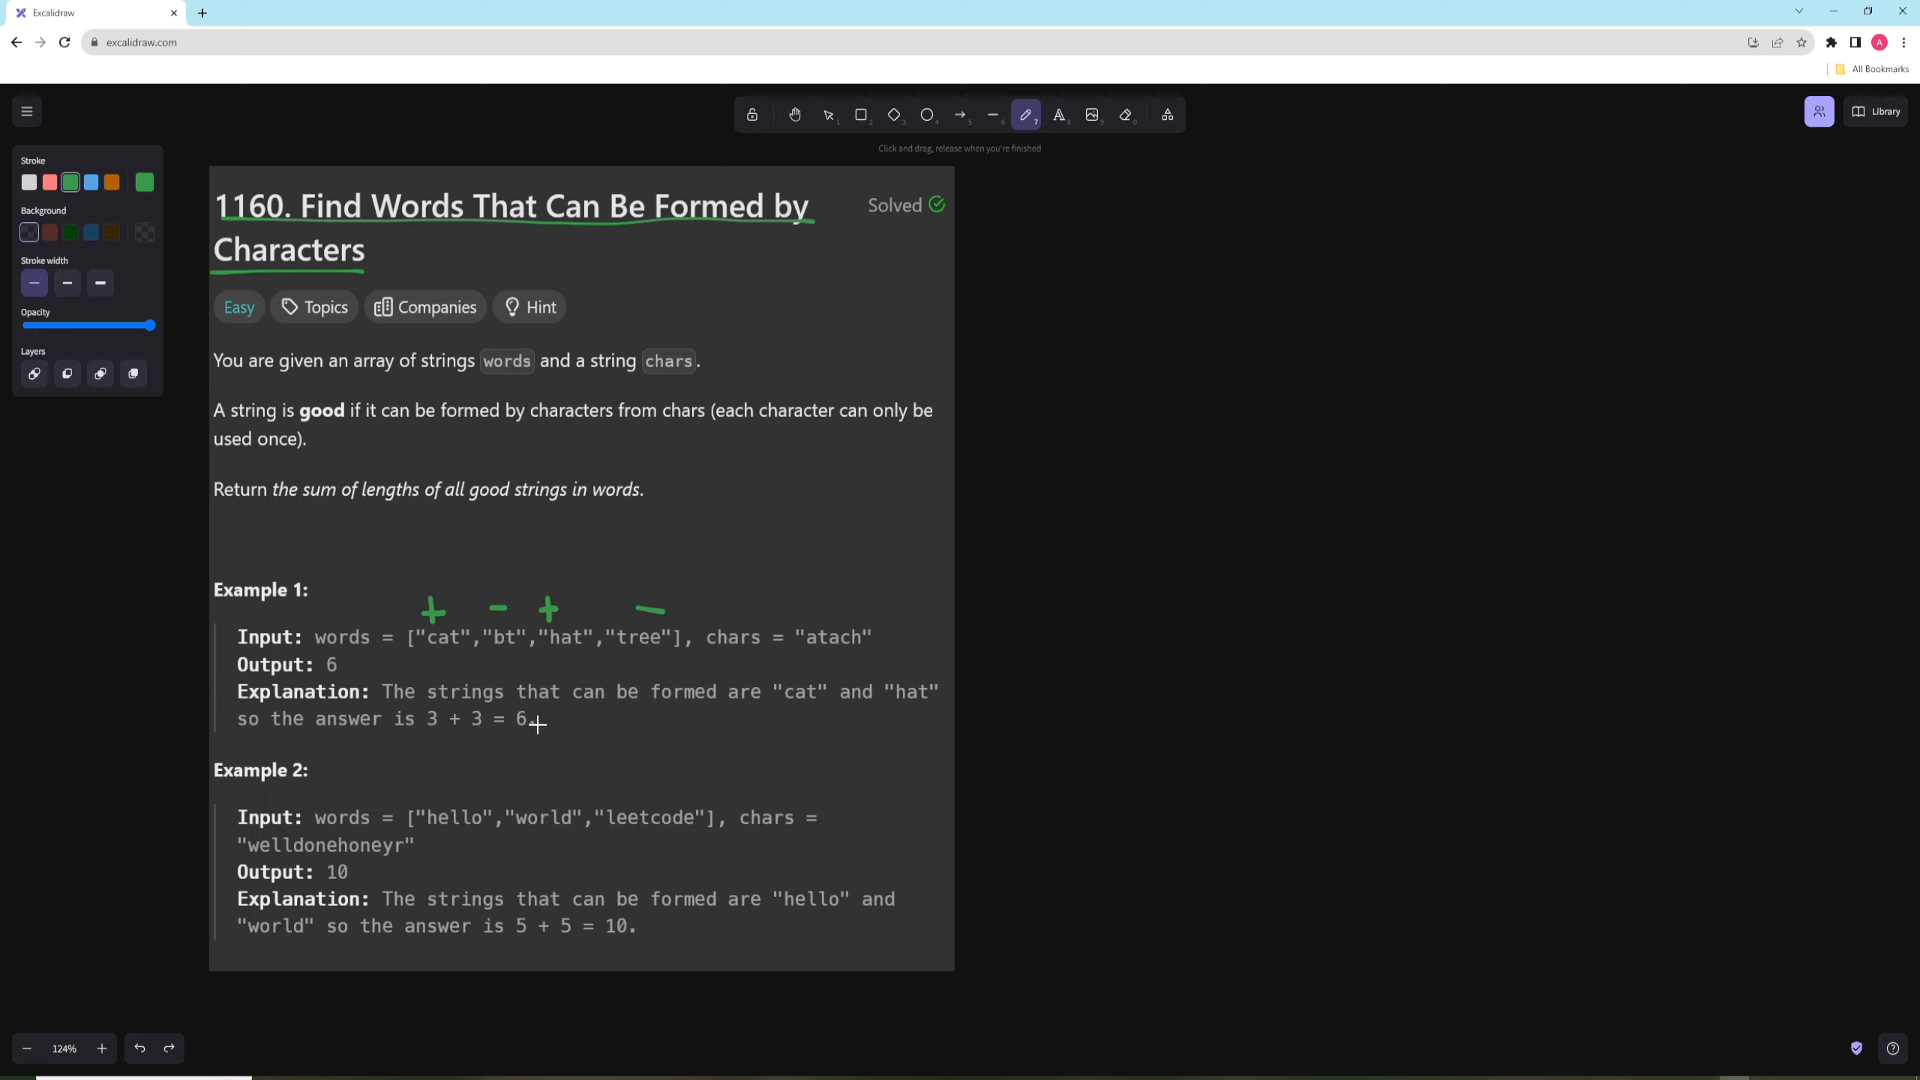
mouse_move(456, 837)
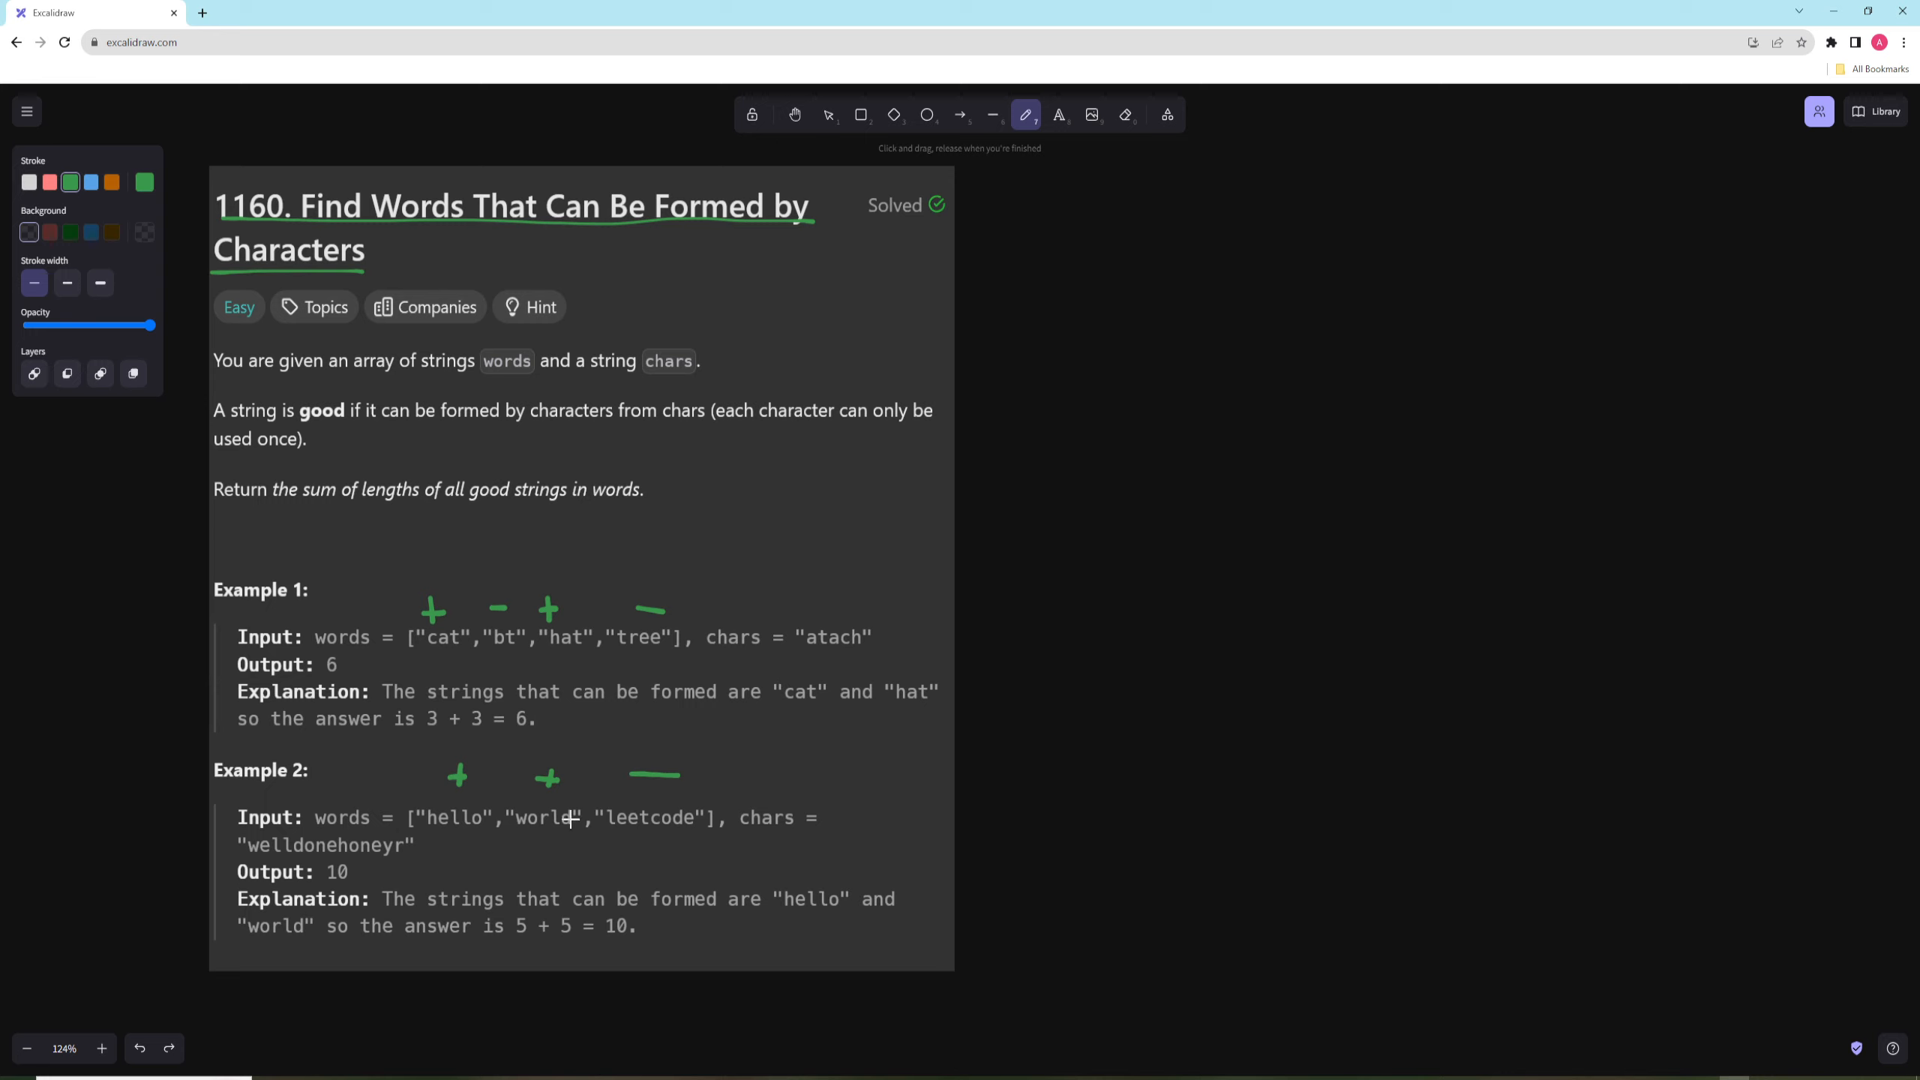
mouse_move(632, 832)
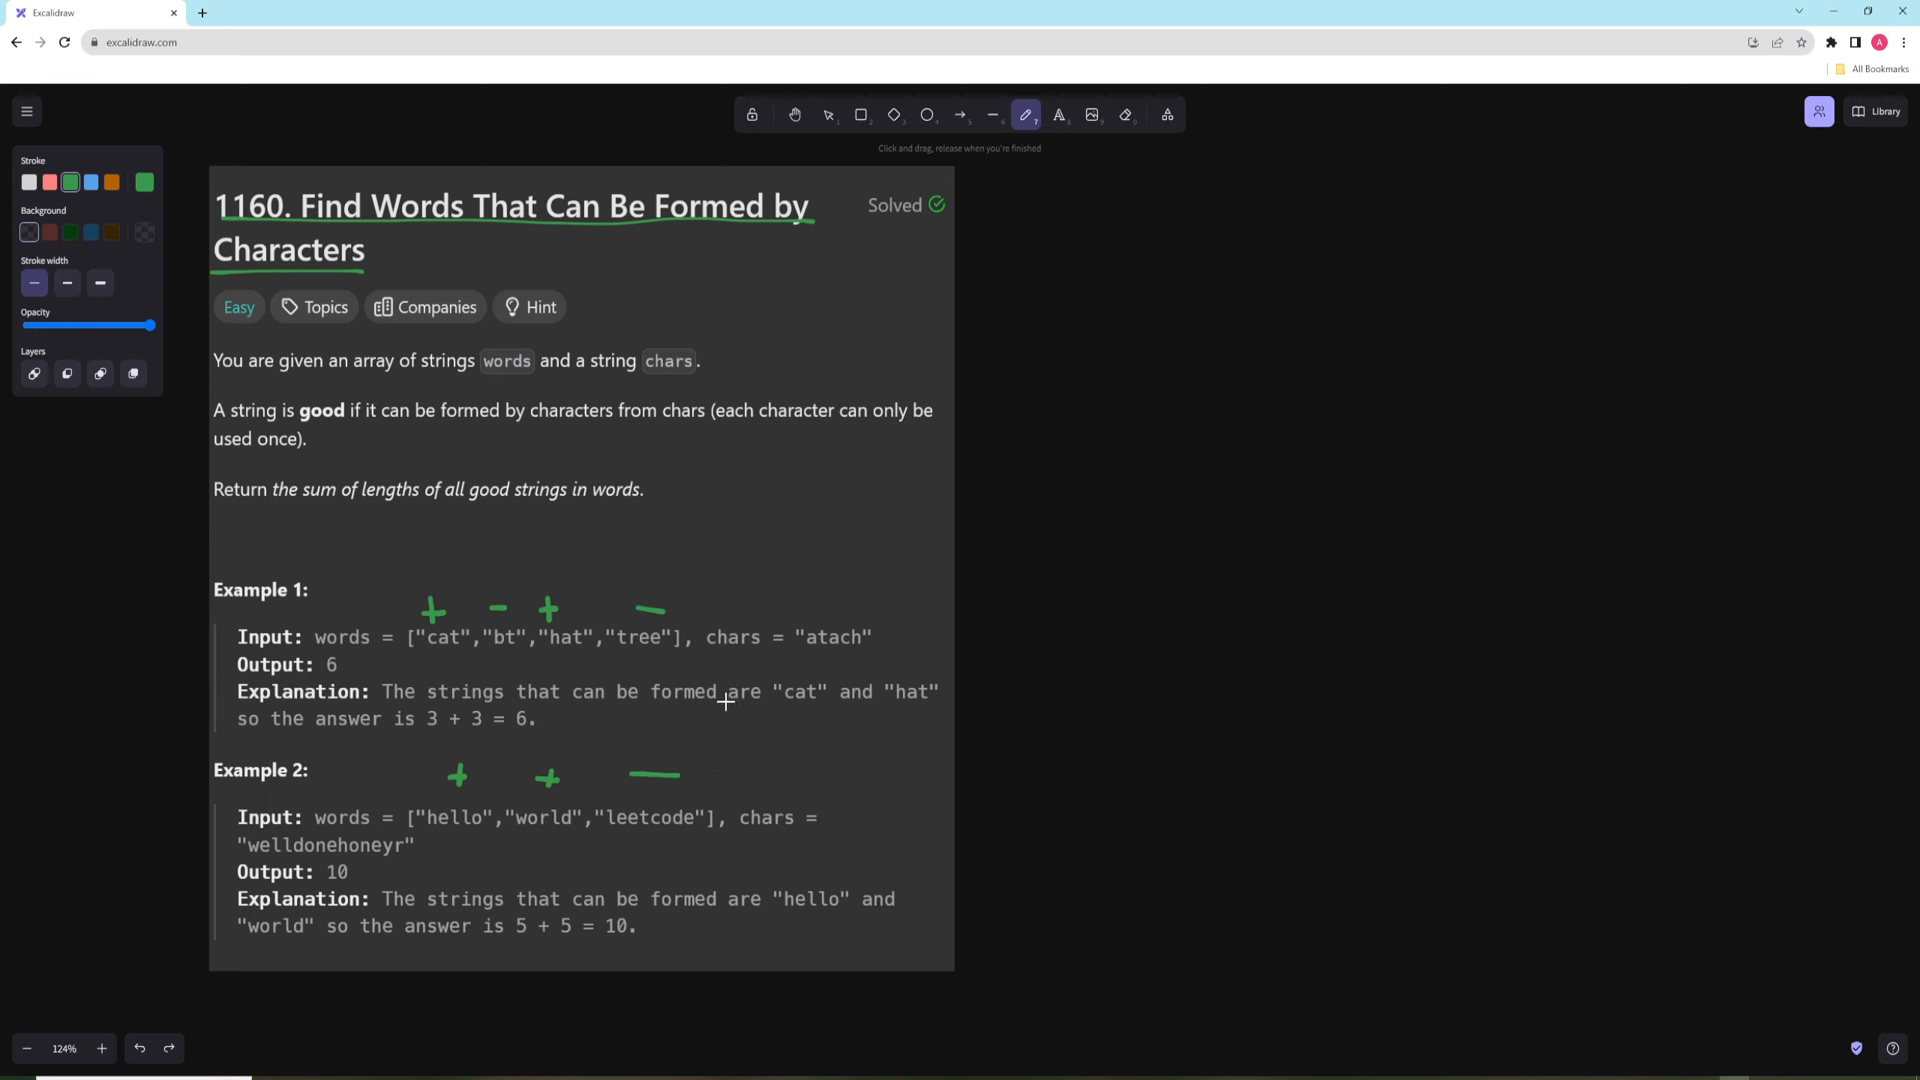
mouse_move(1073, 524)
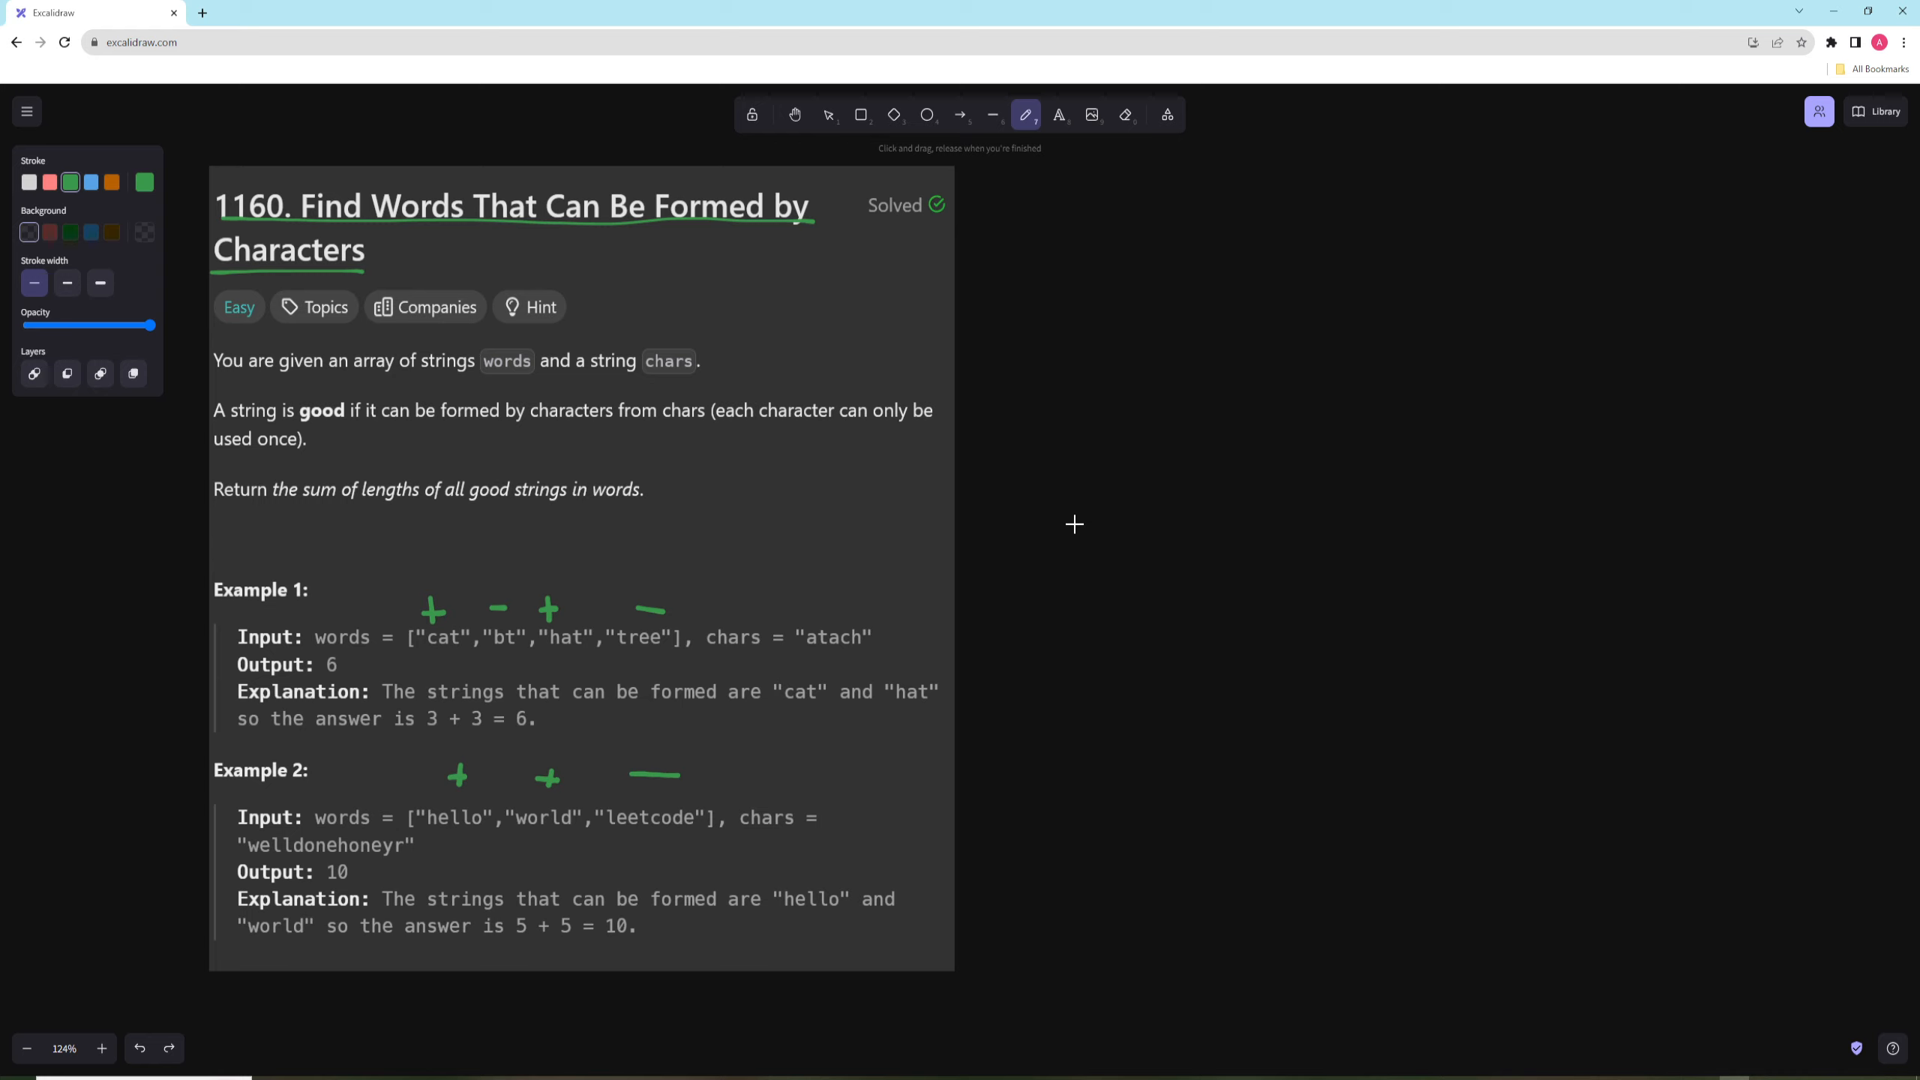
- Finish the plus/minus marks over the example words and return to the Selection tool
click(1080, 318)
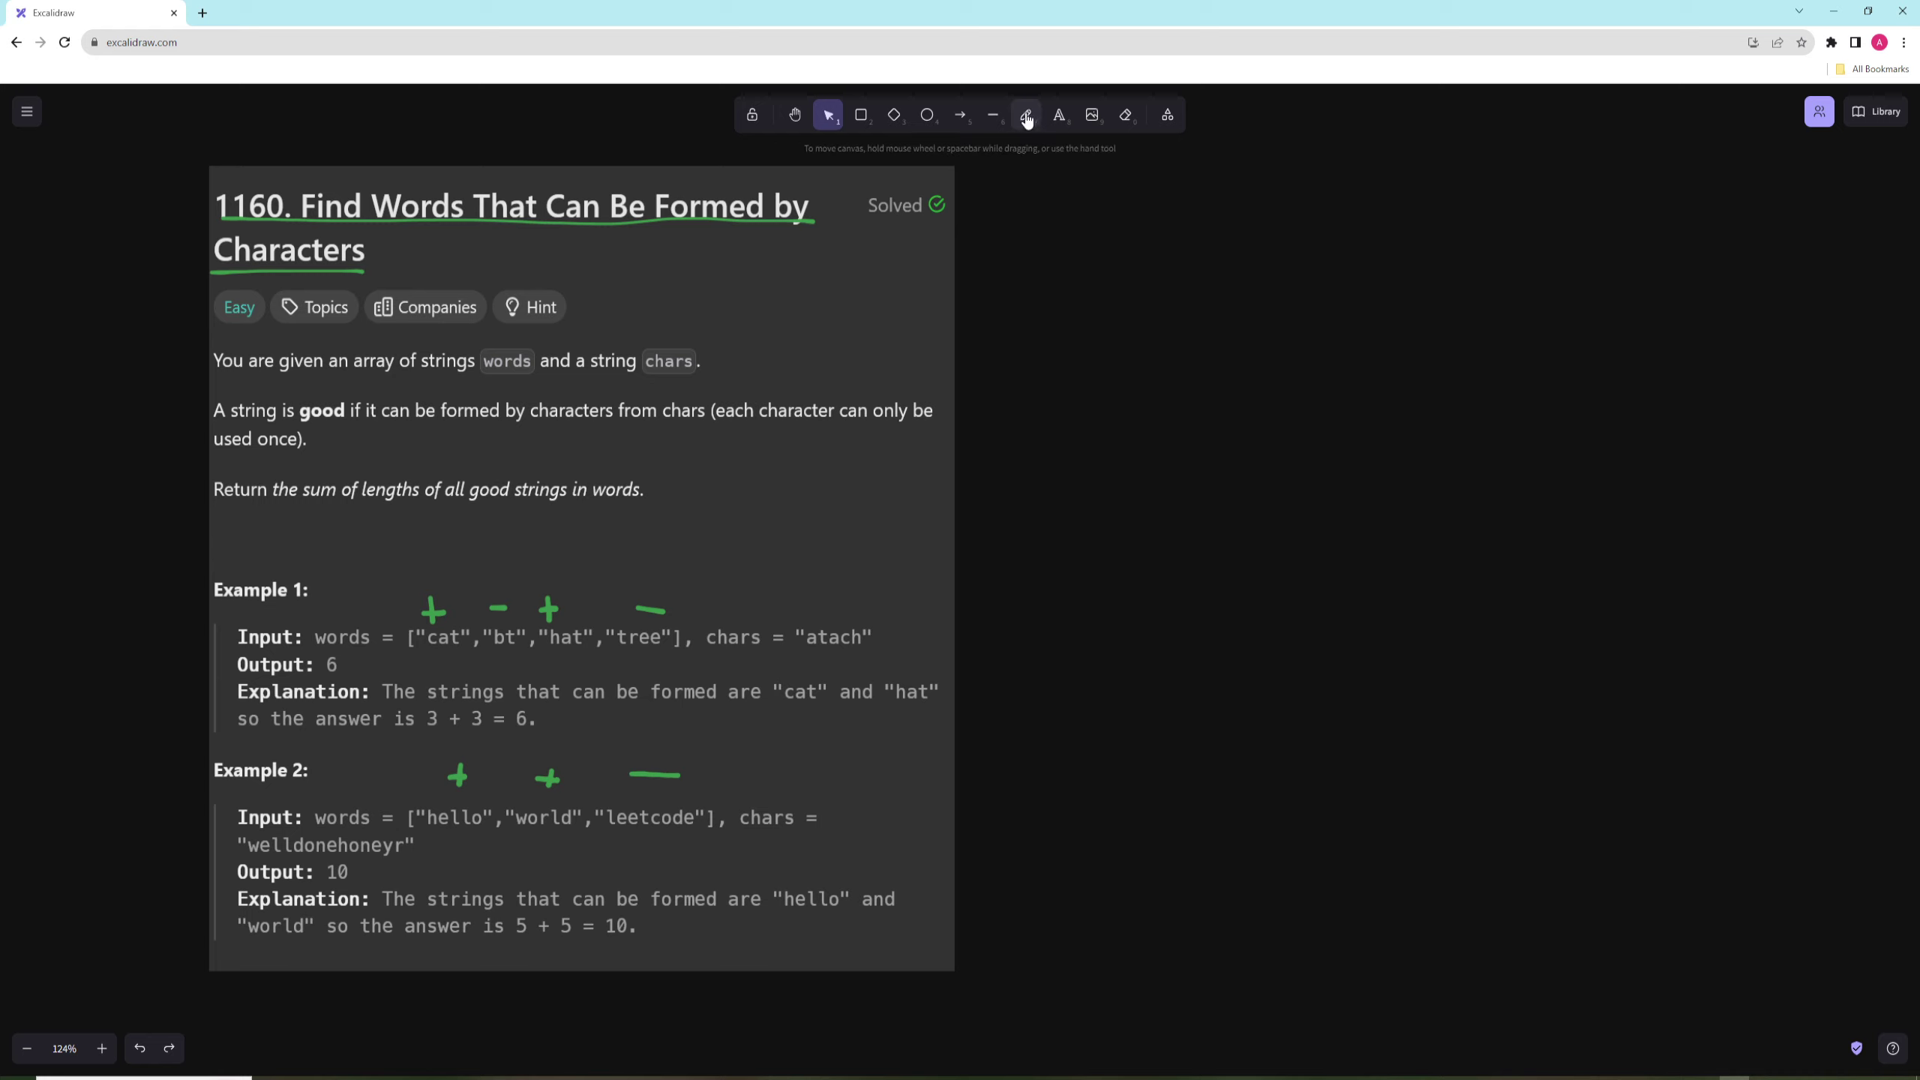
- Re-enter freehand drawing to handwrite the letter counts of "atach"
click(1026, 114)
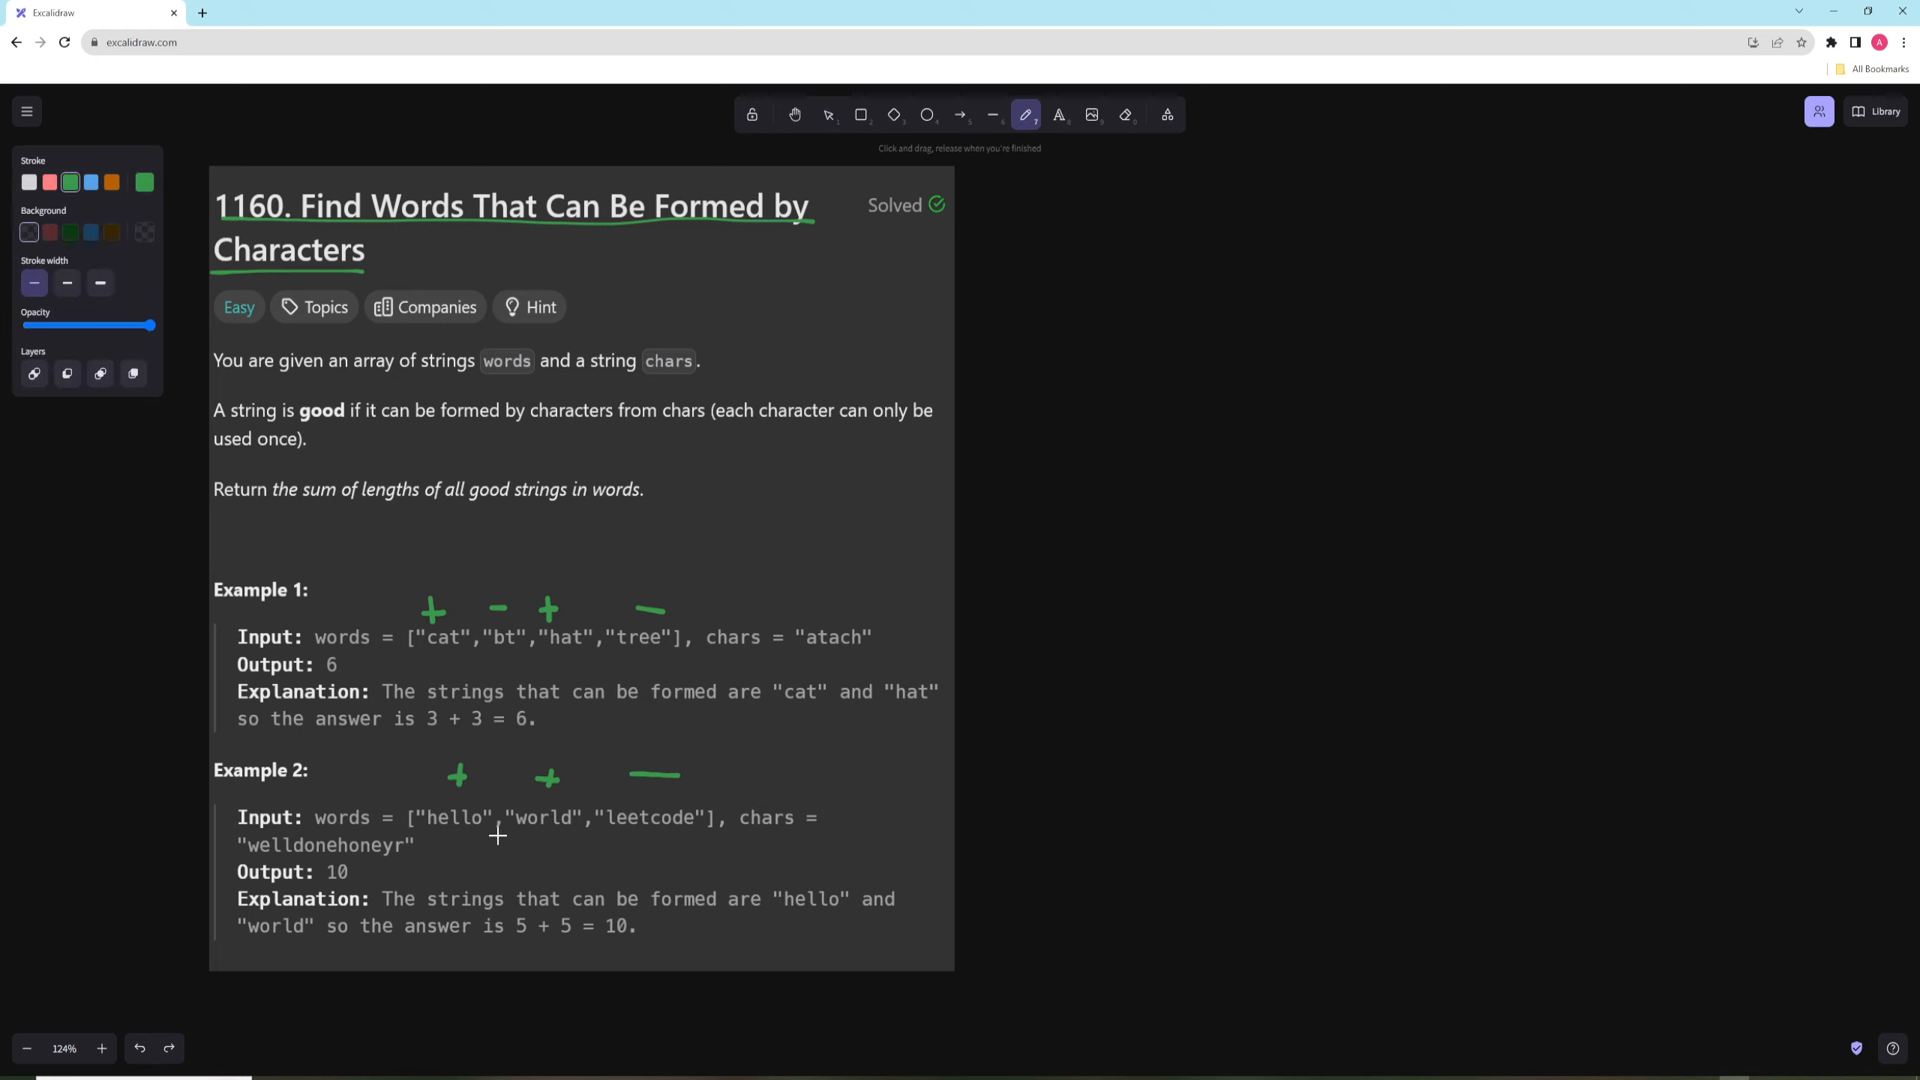
mouse_move(581, 842)
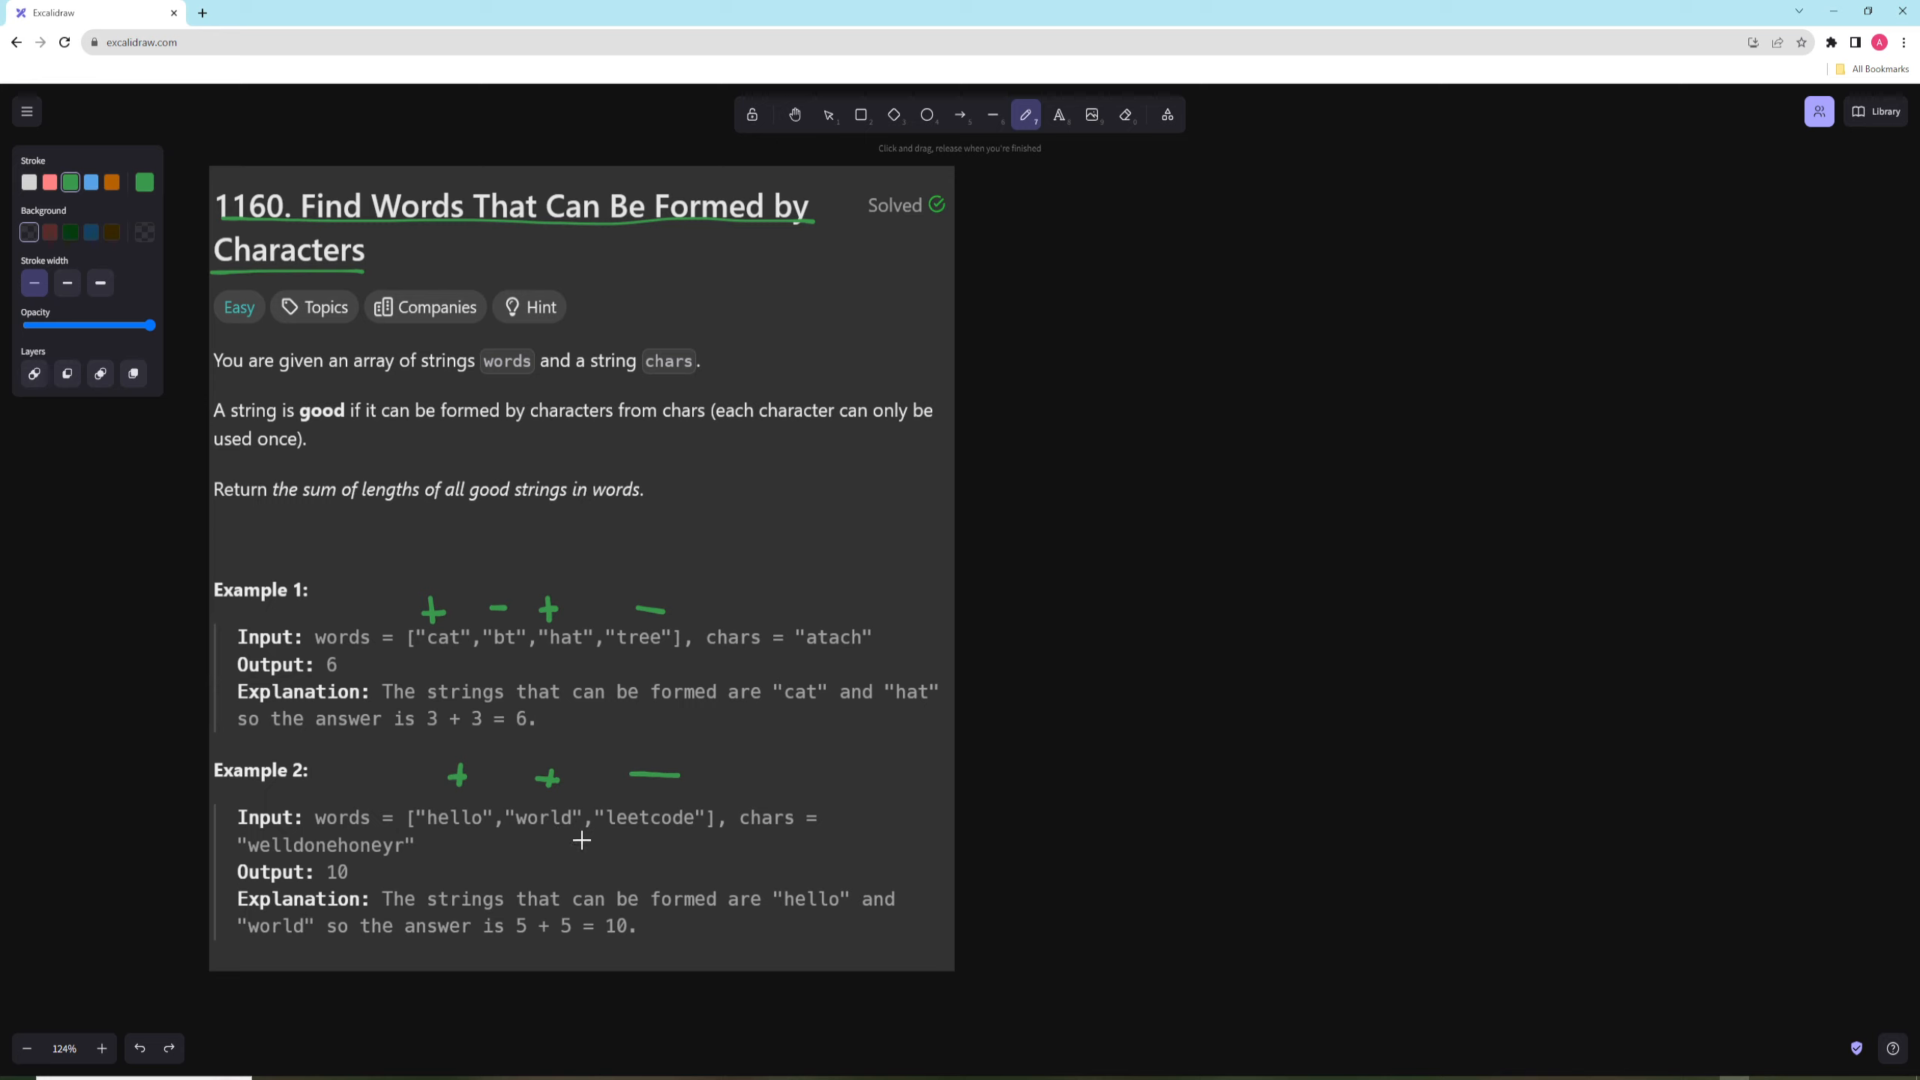
mouse_move(524, 834)
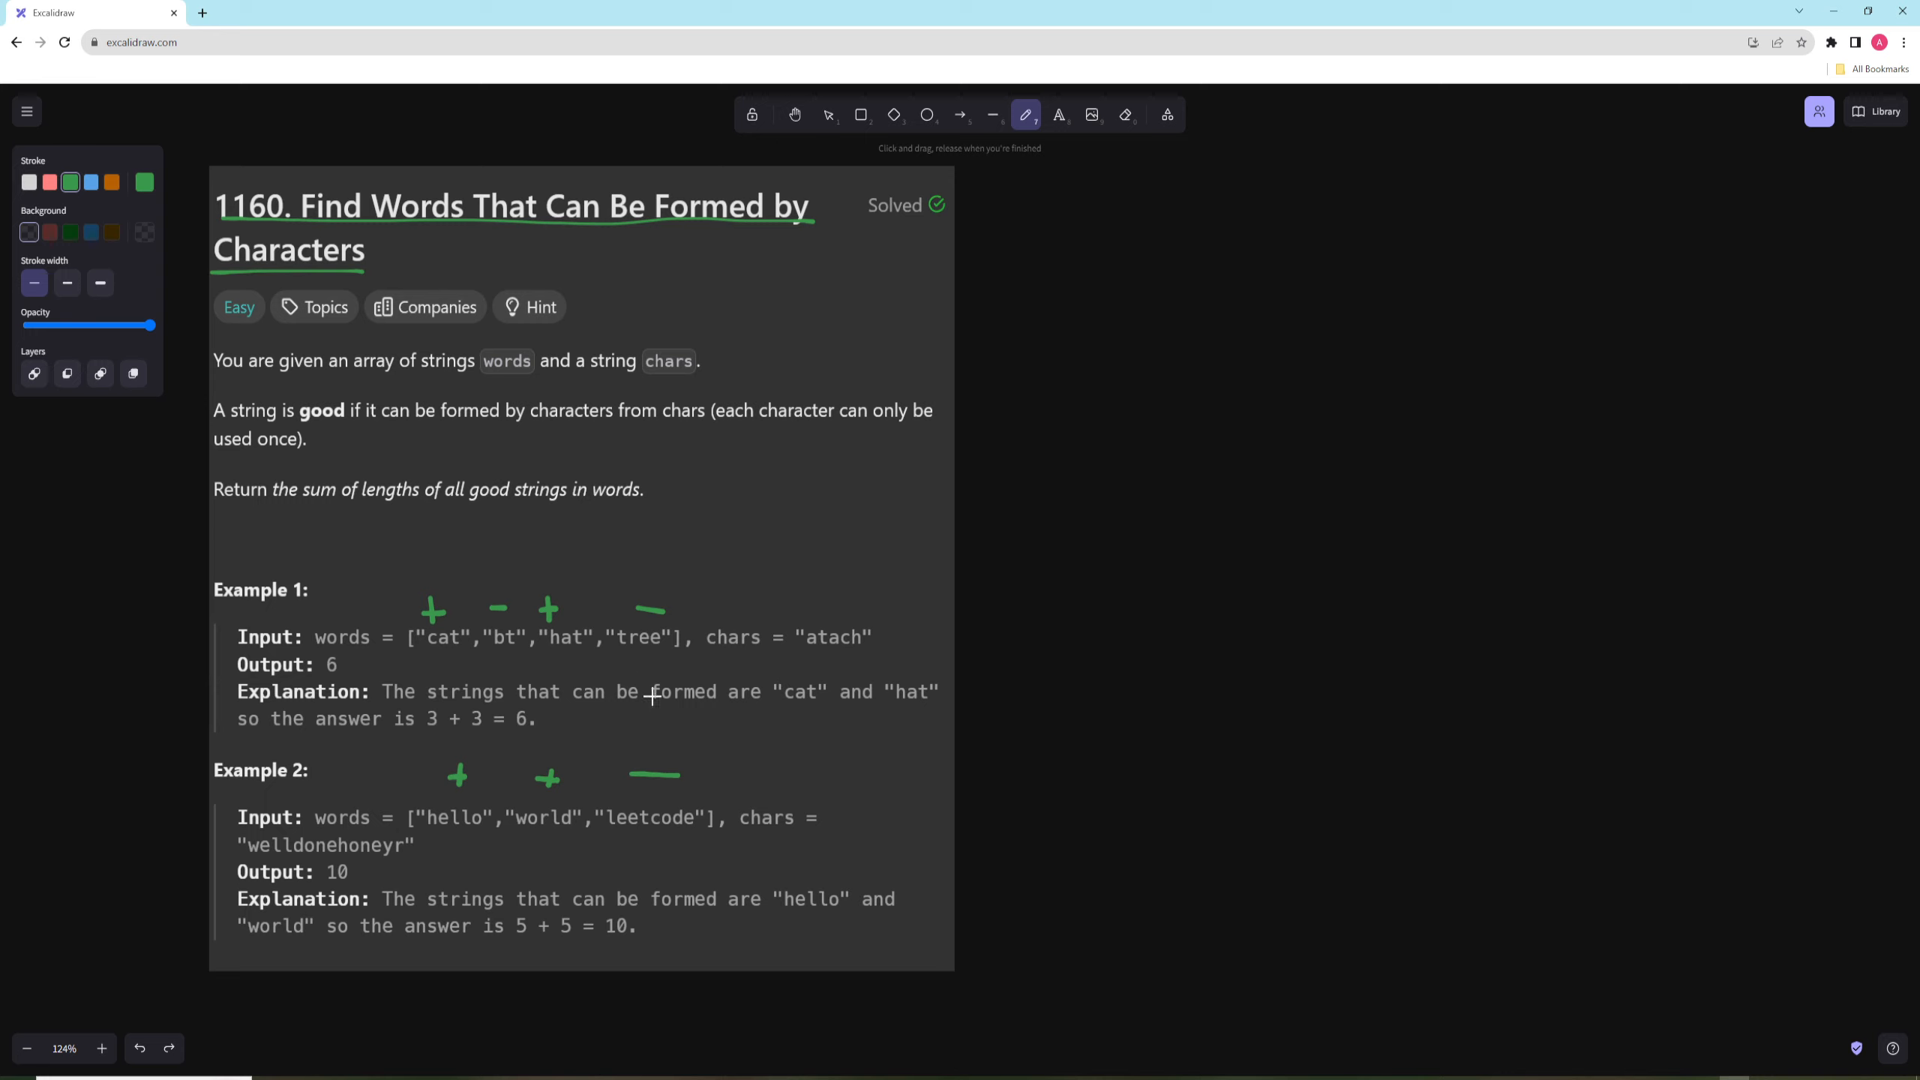
mouse_move(957, 375)
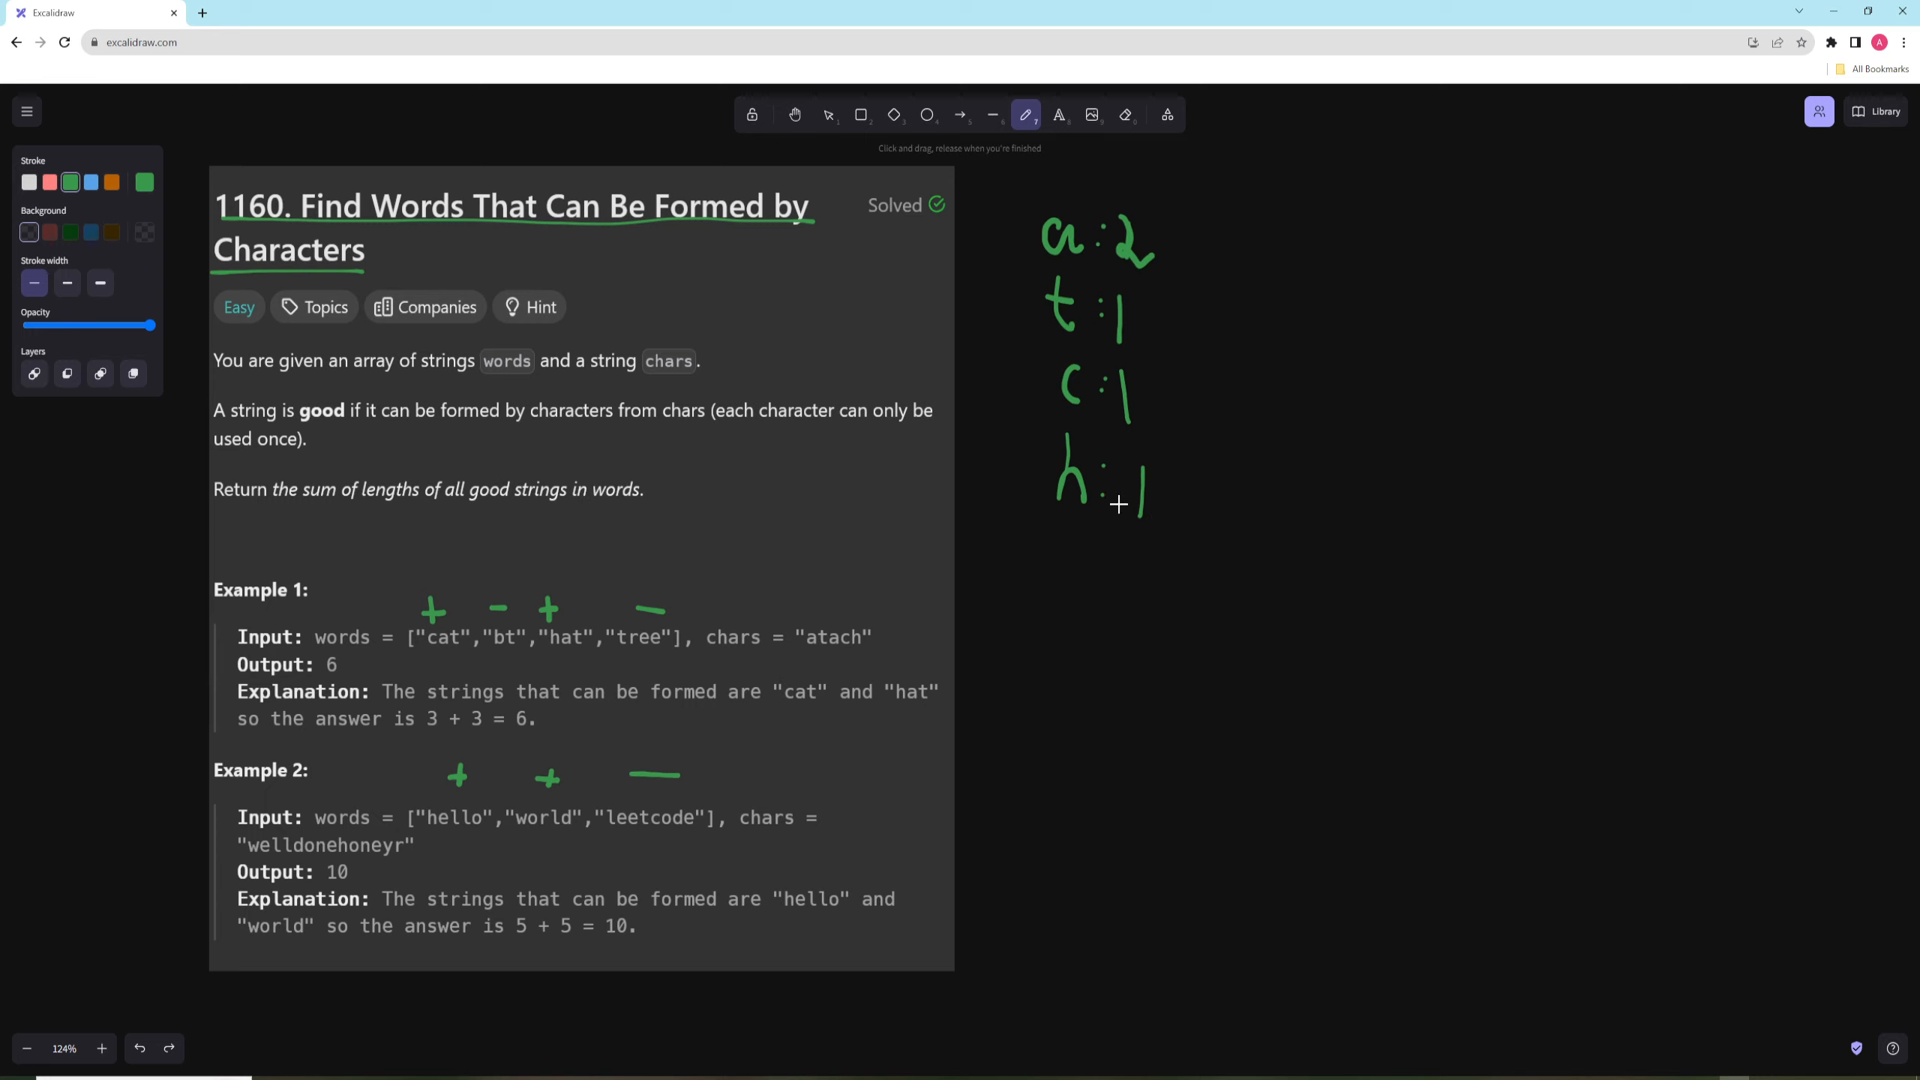
mouse_move(792, 530)
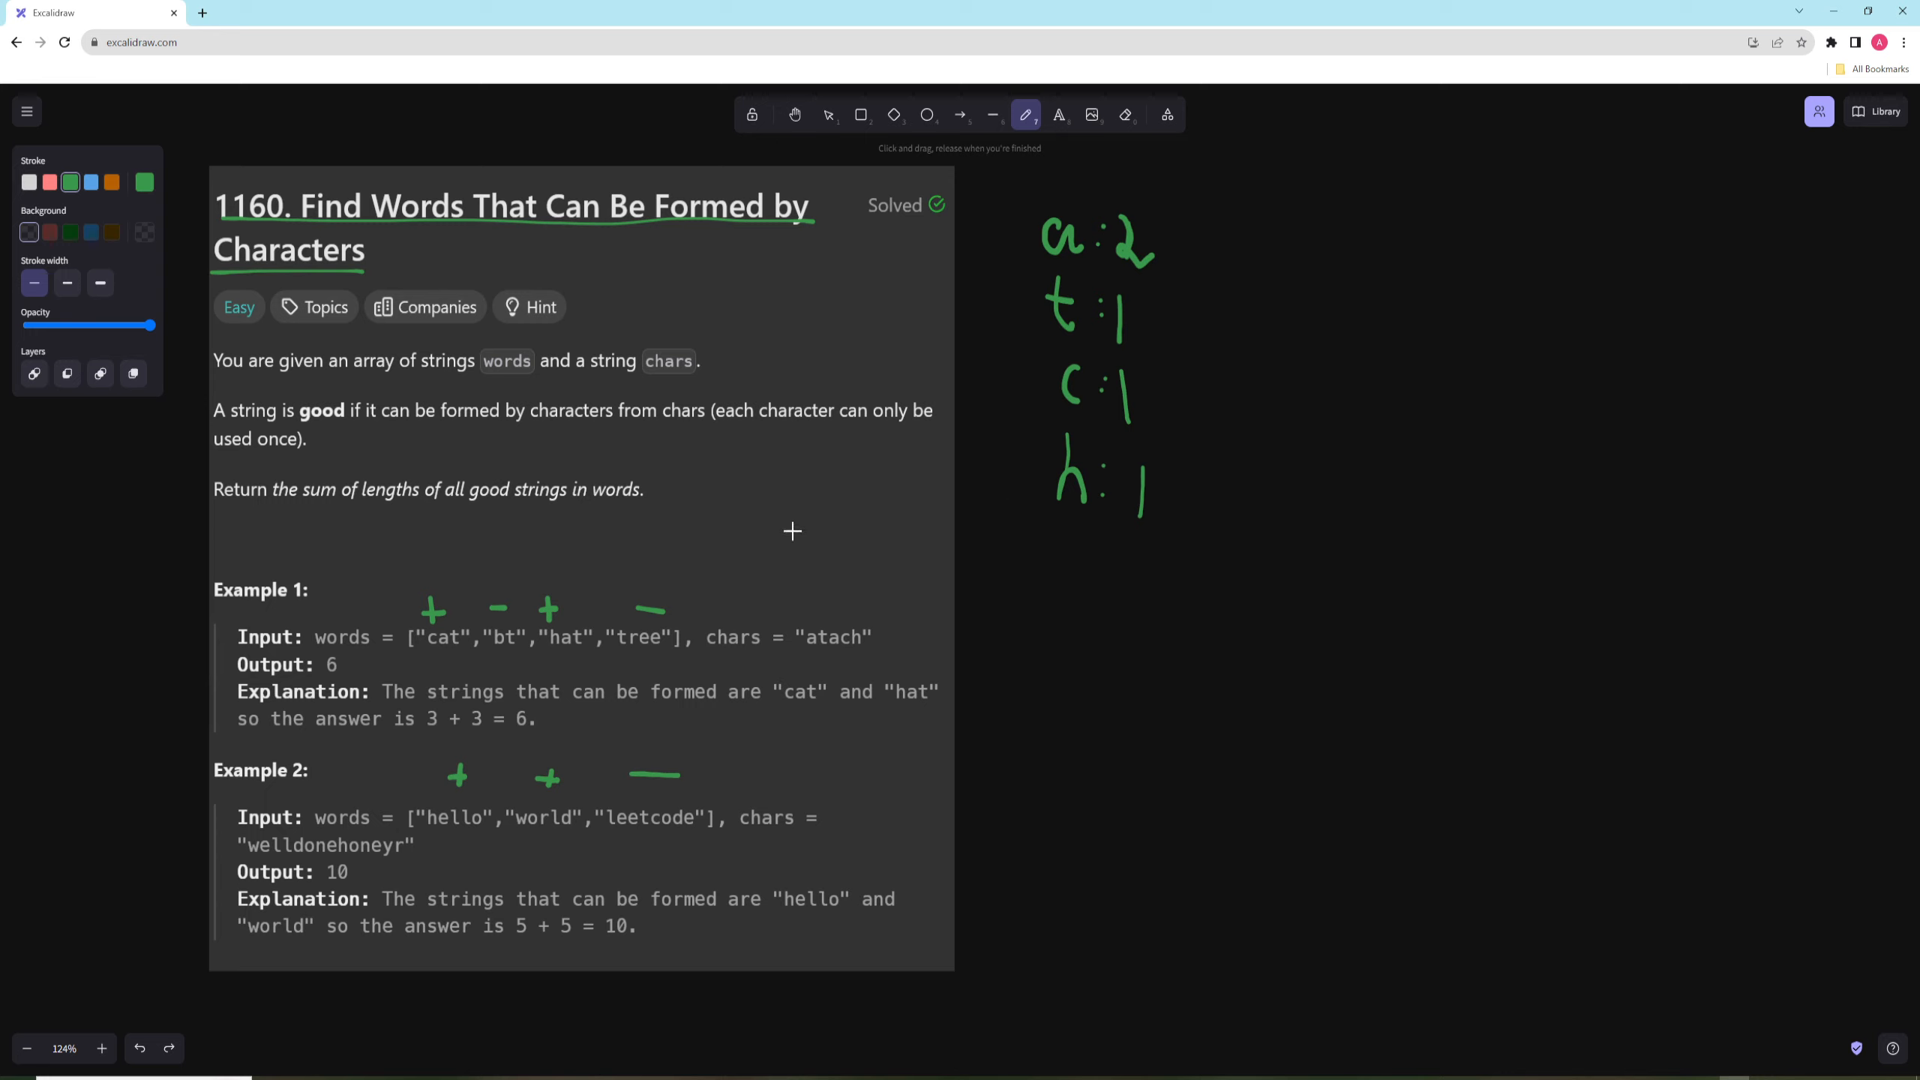
mouse_move(792, 612)
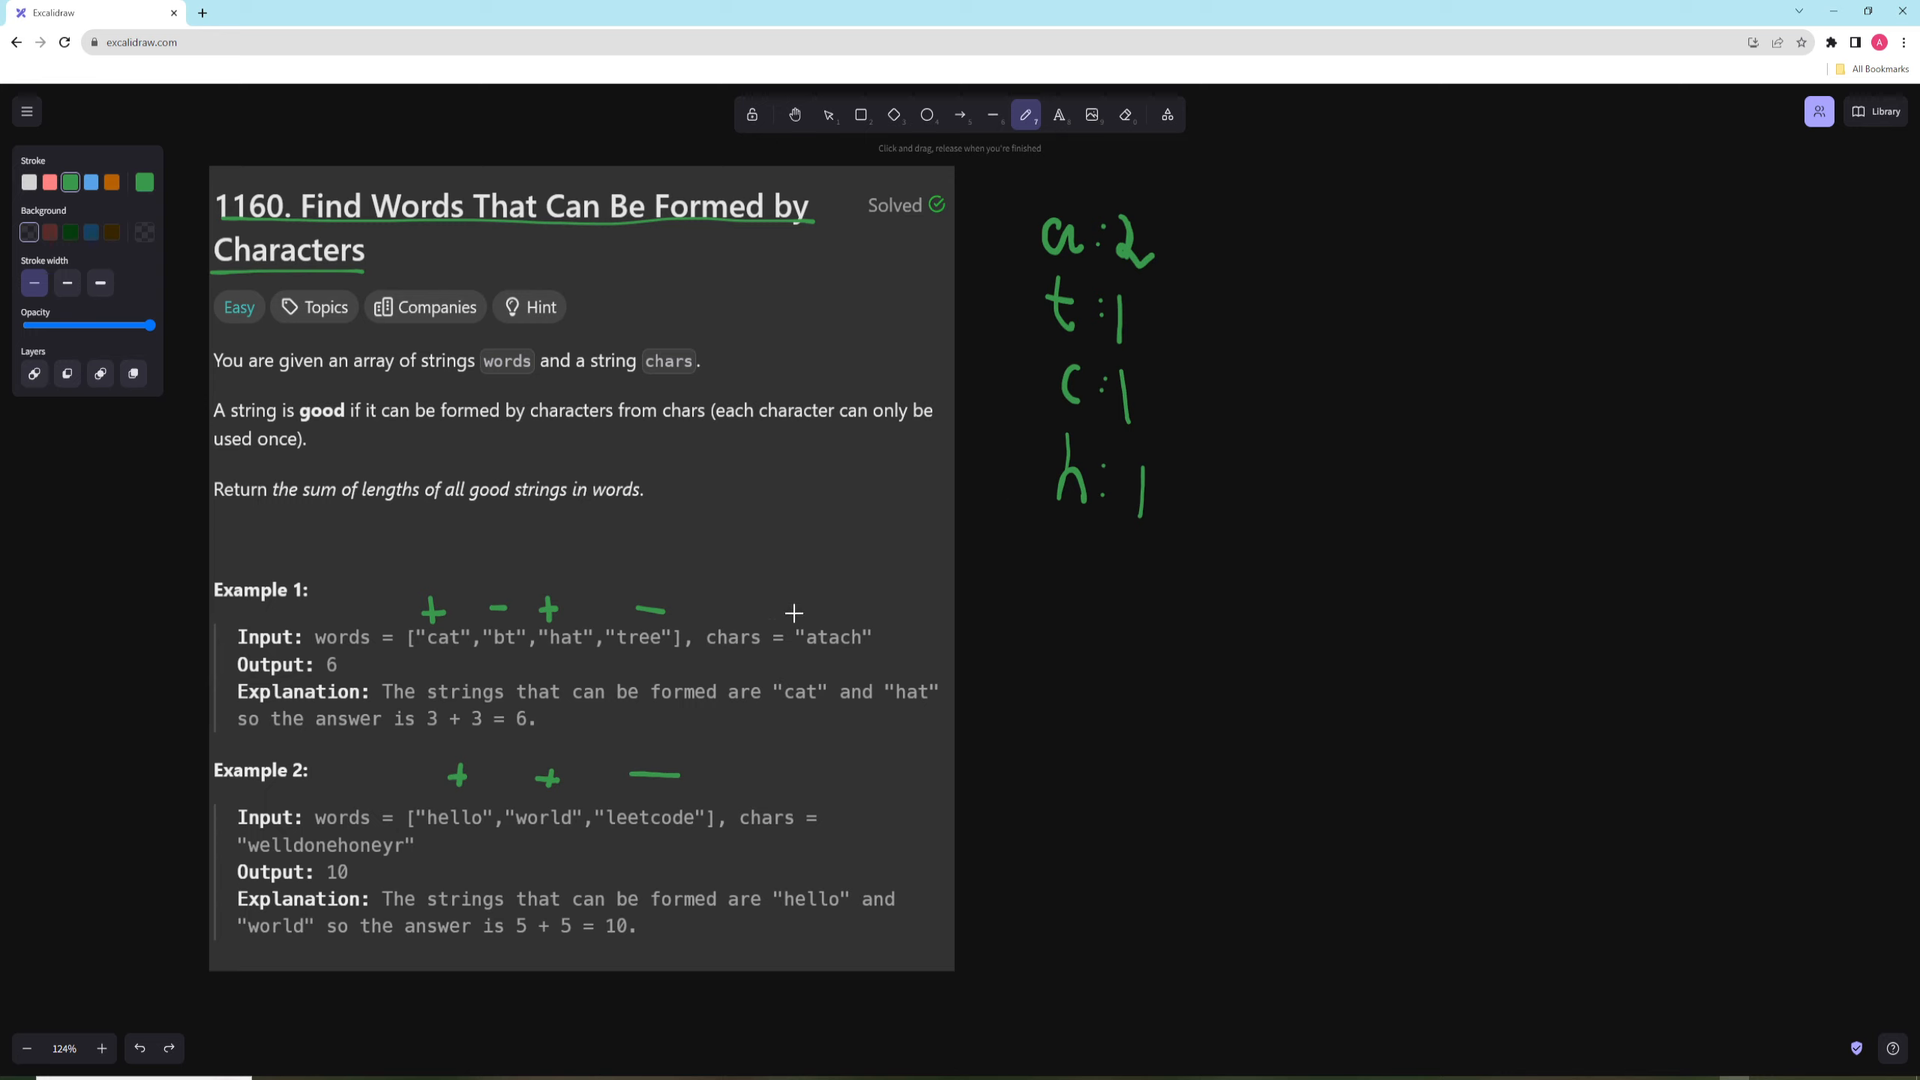
mouse_move(1421, 260)
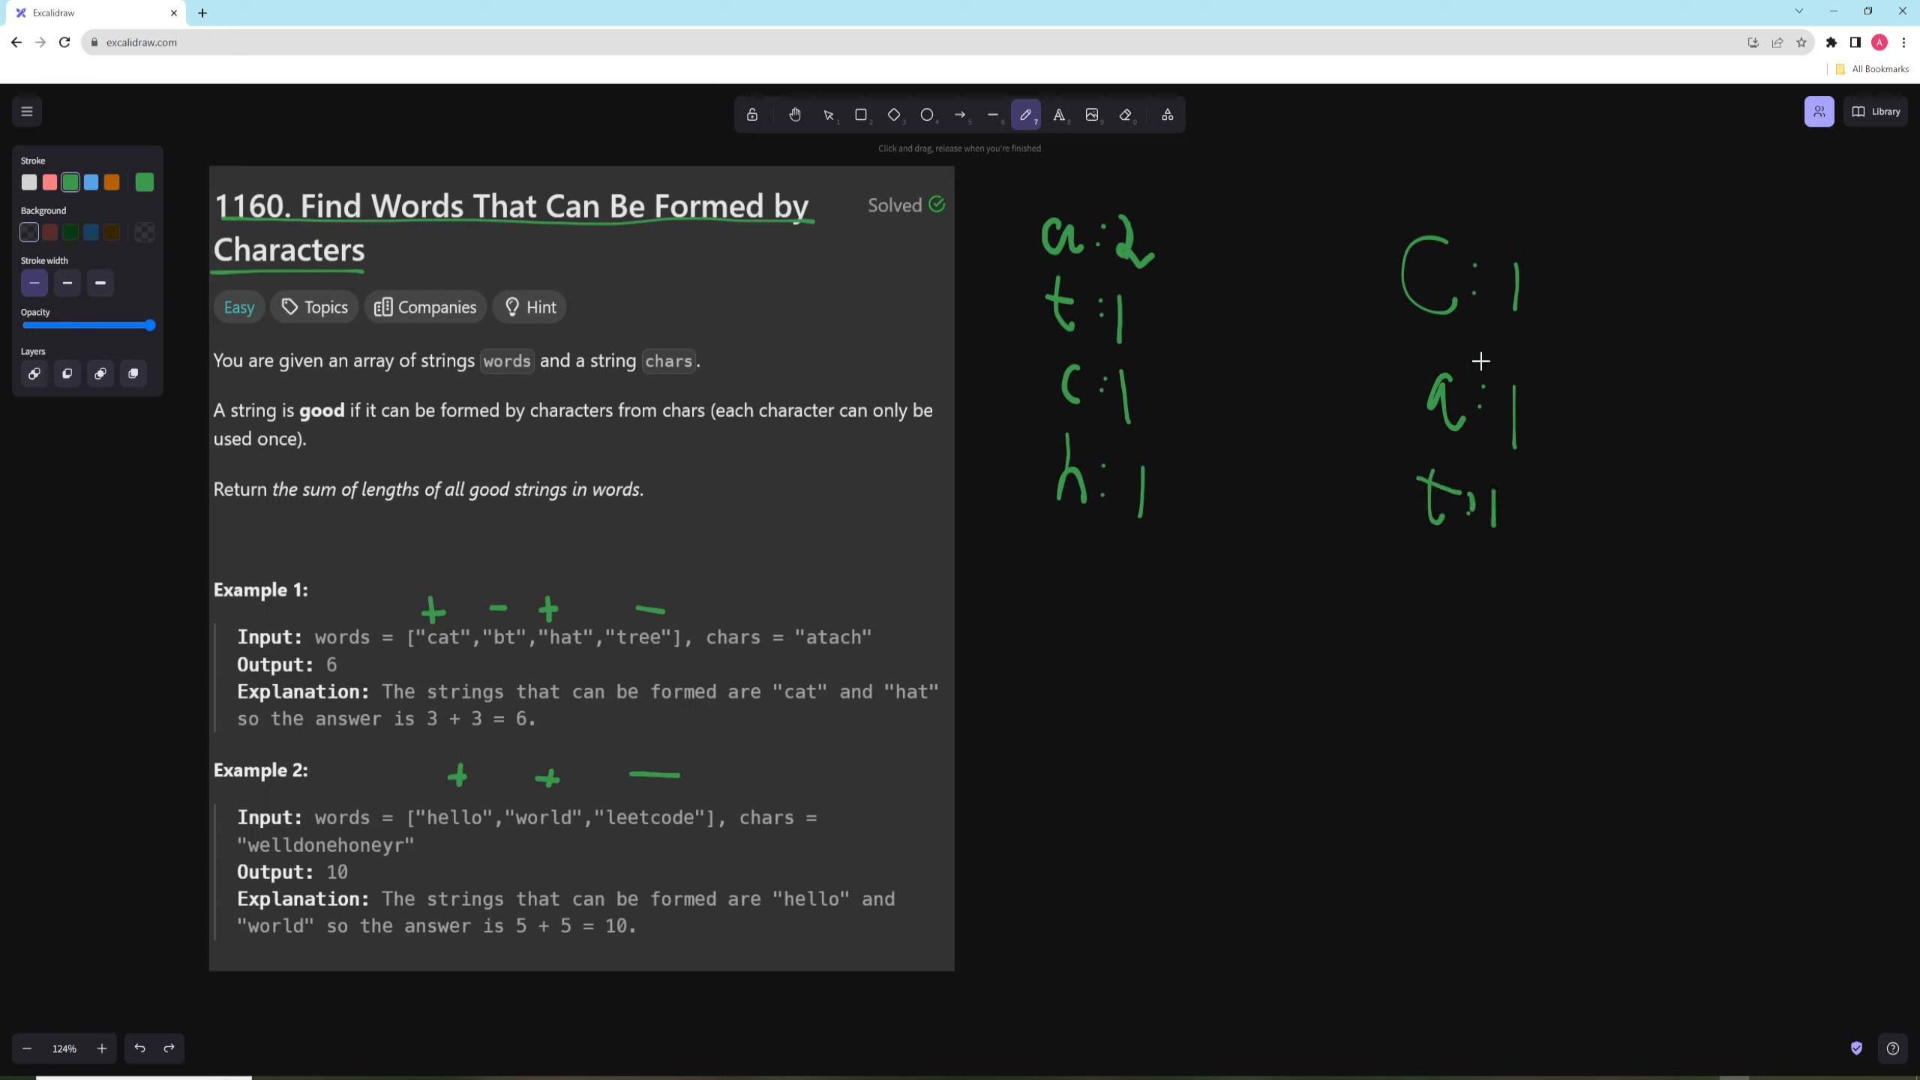
mouse_move(1440, 310)
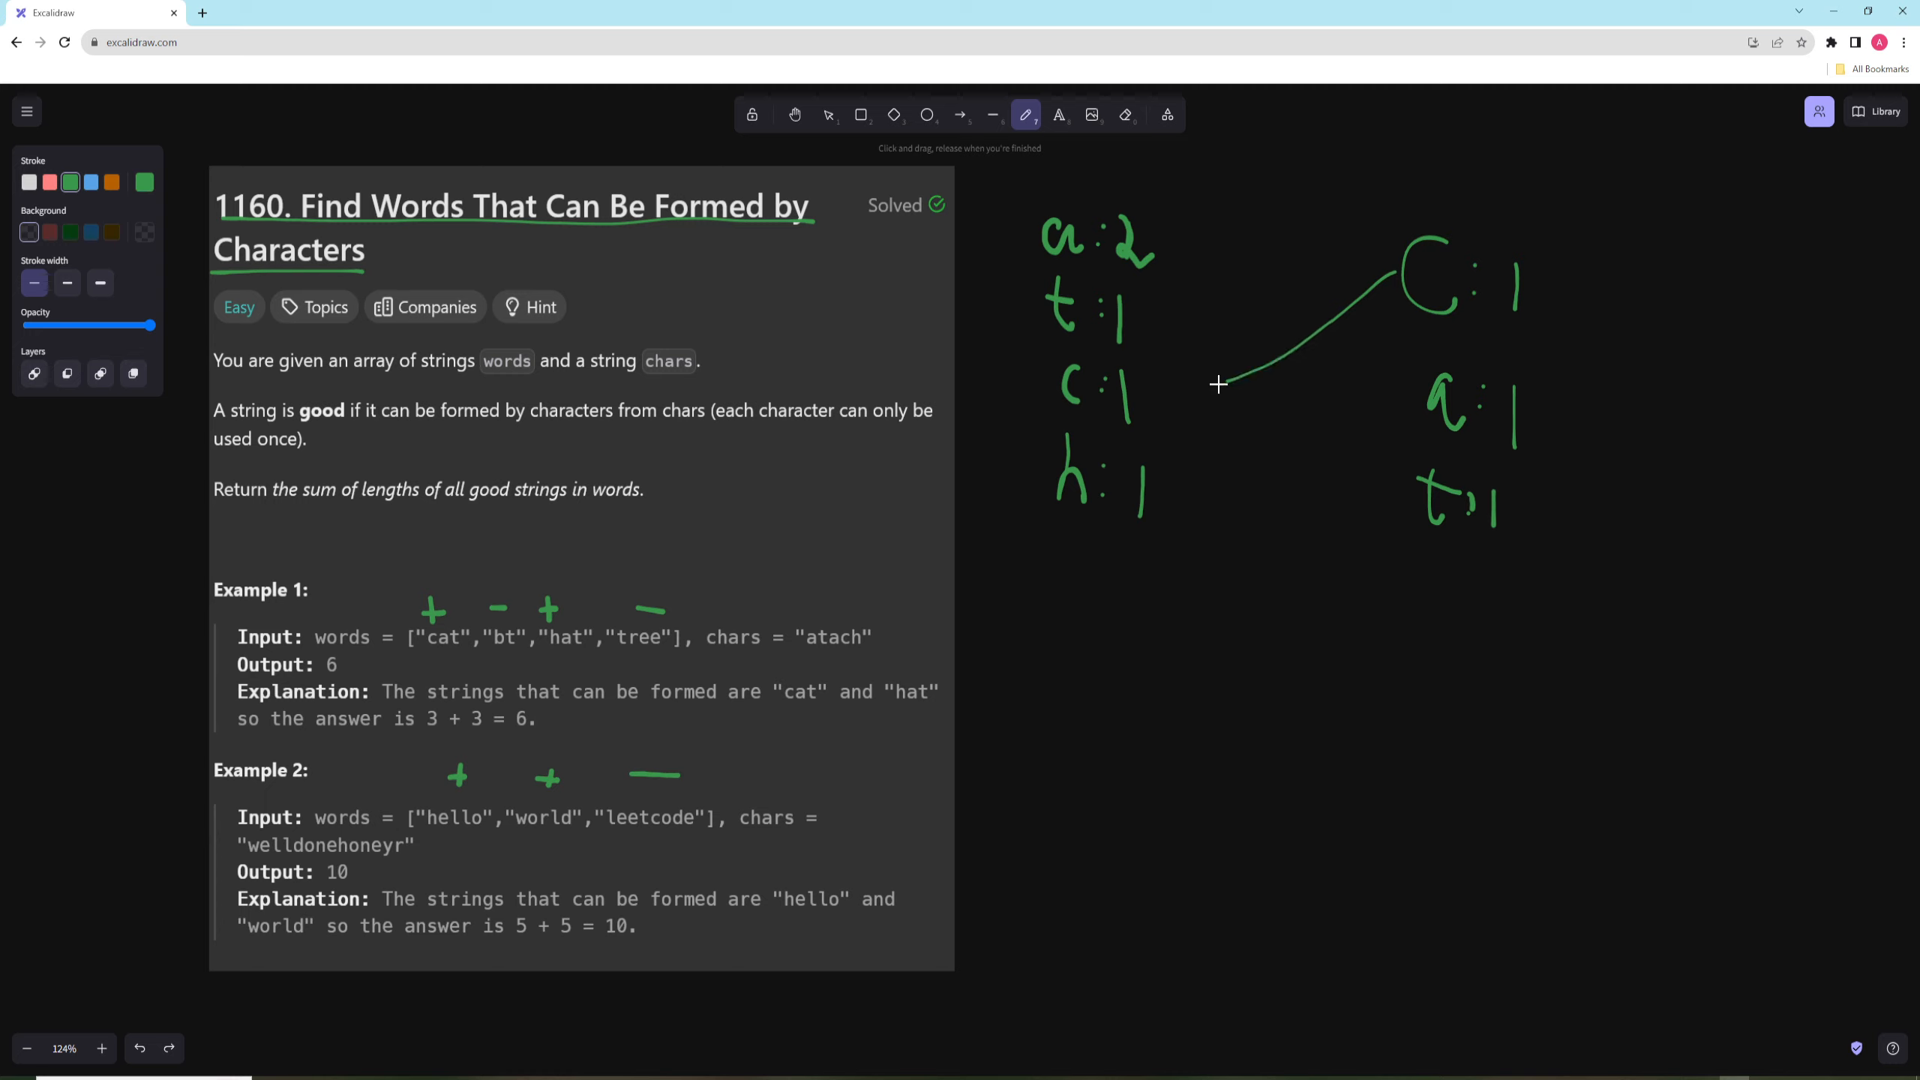
key(ctrl+z)
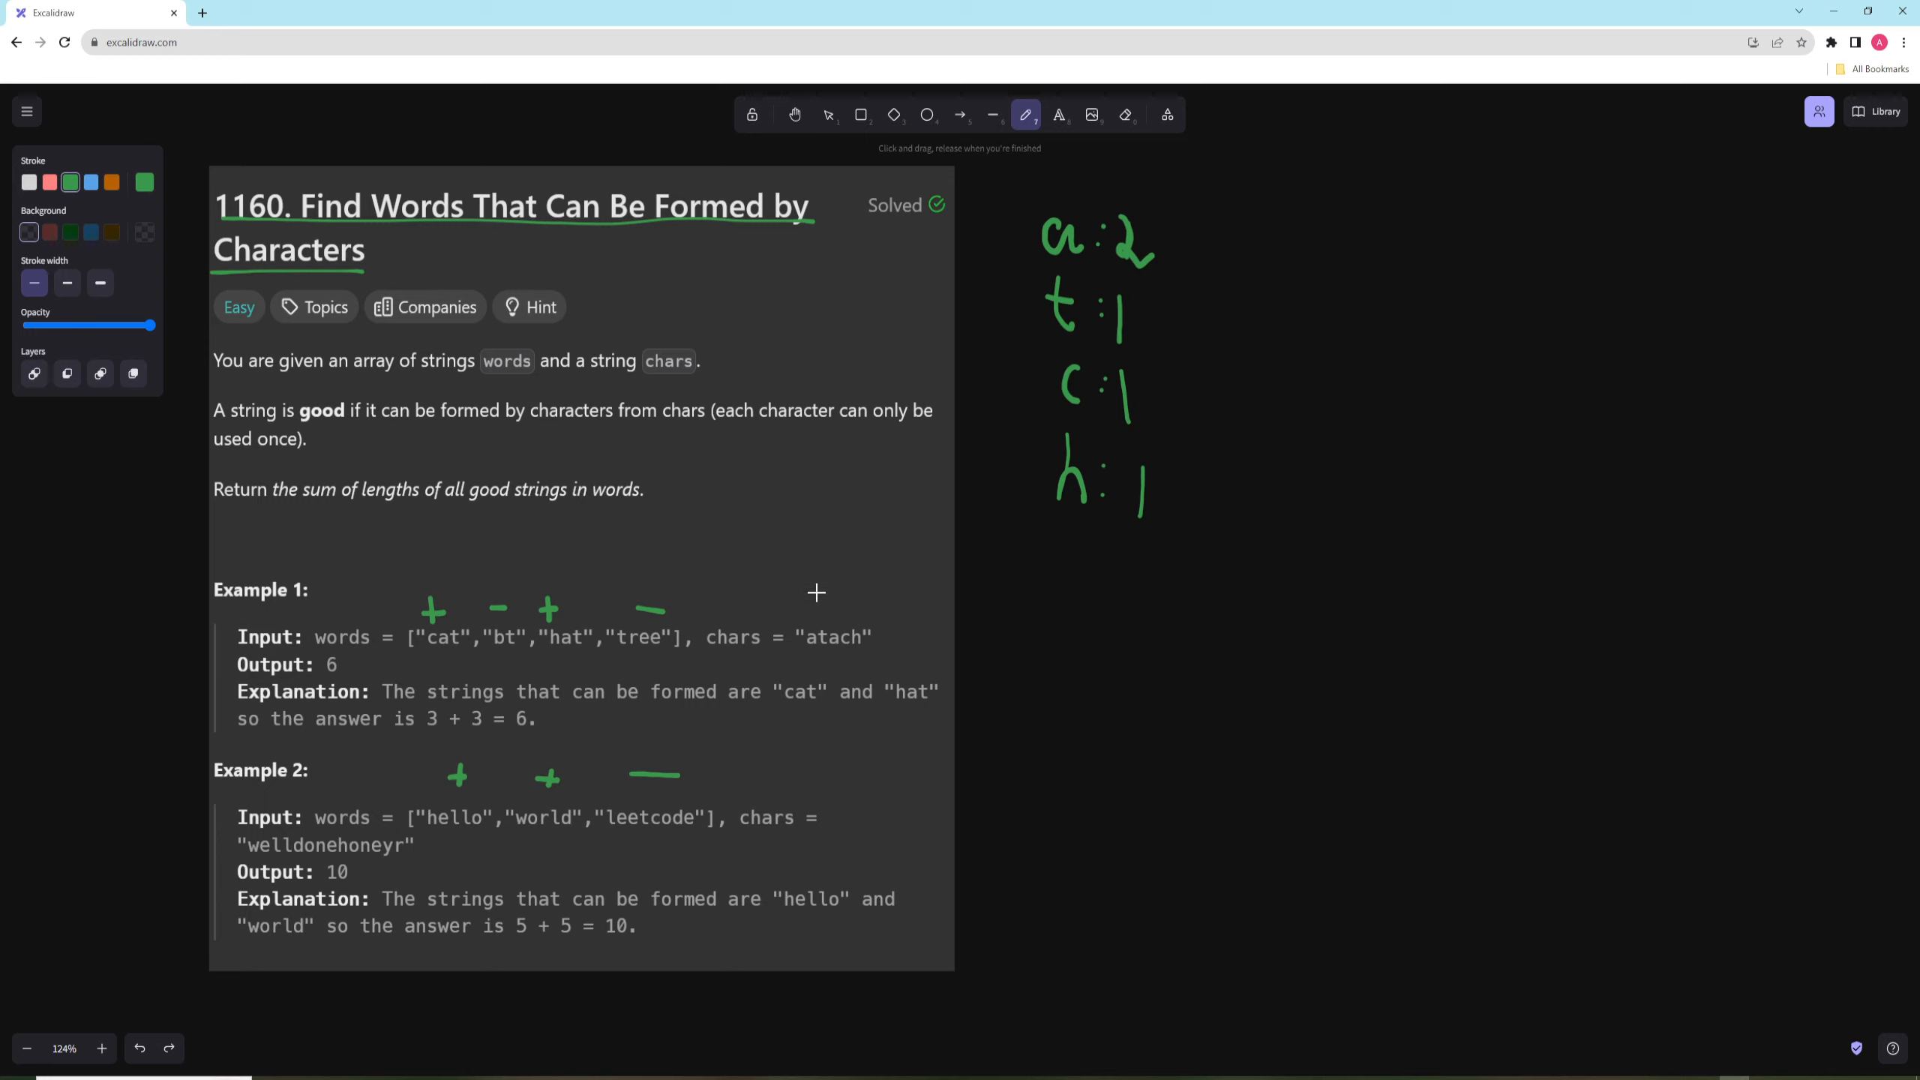
mouse_move(1309, 305)
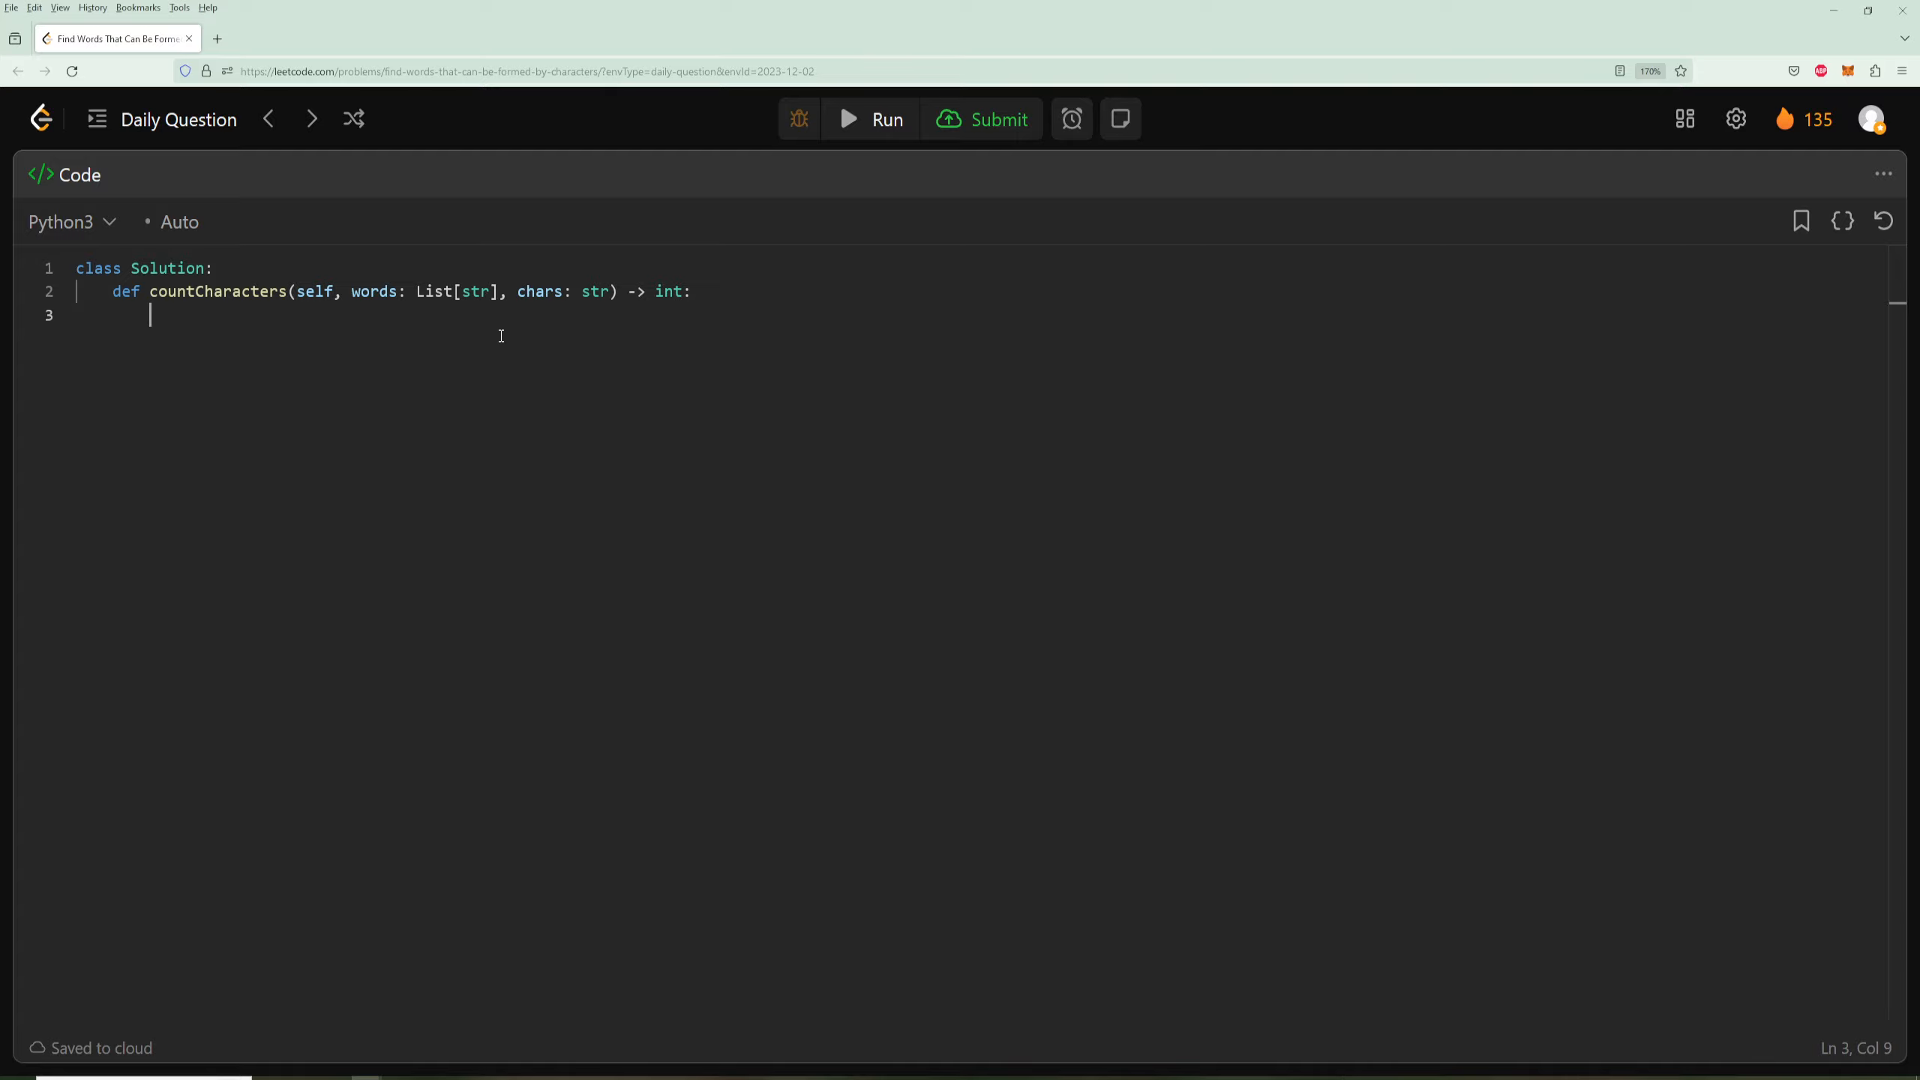
mouse_move(653, 359)
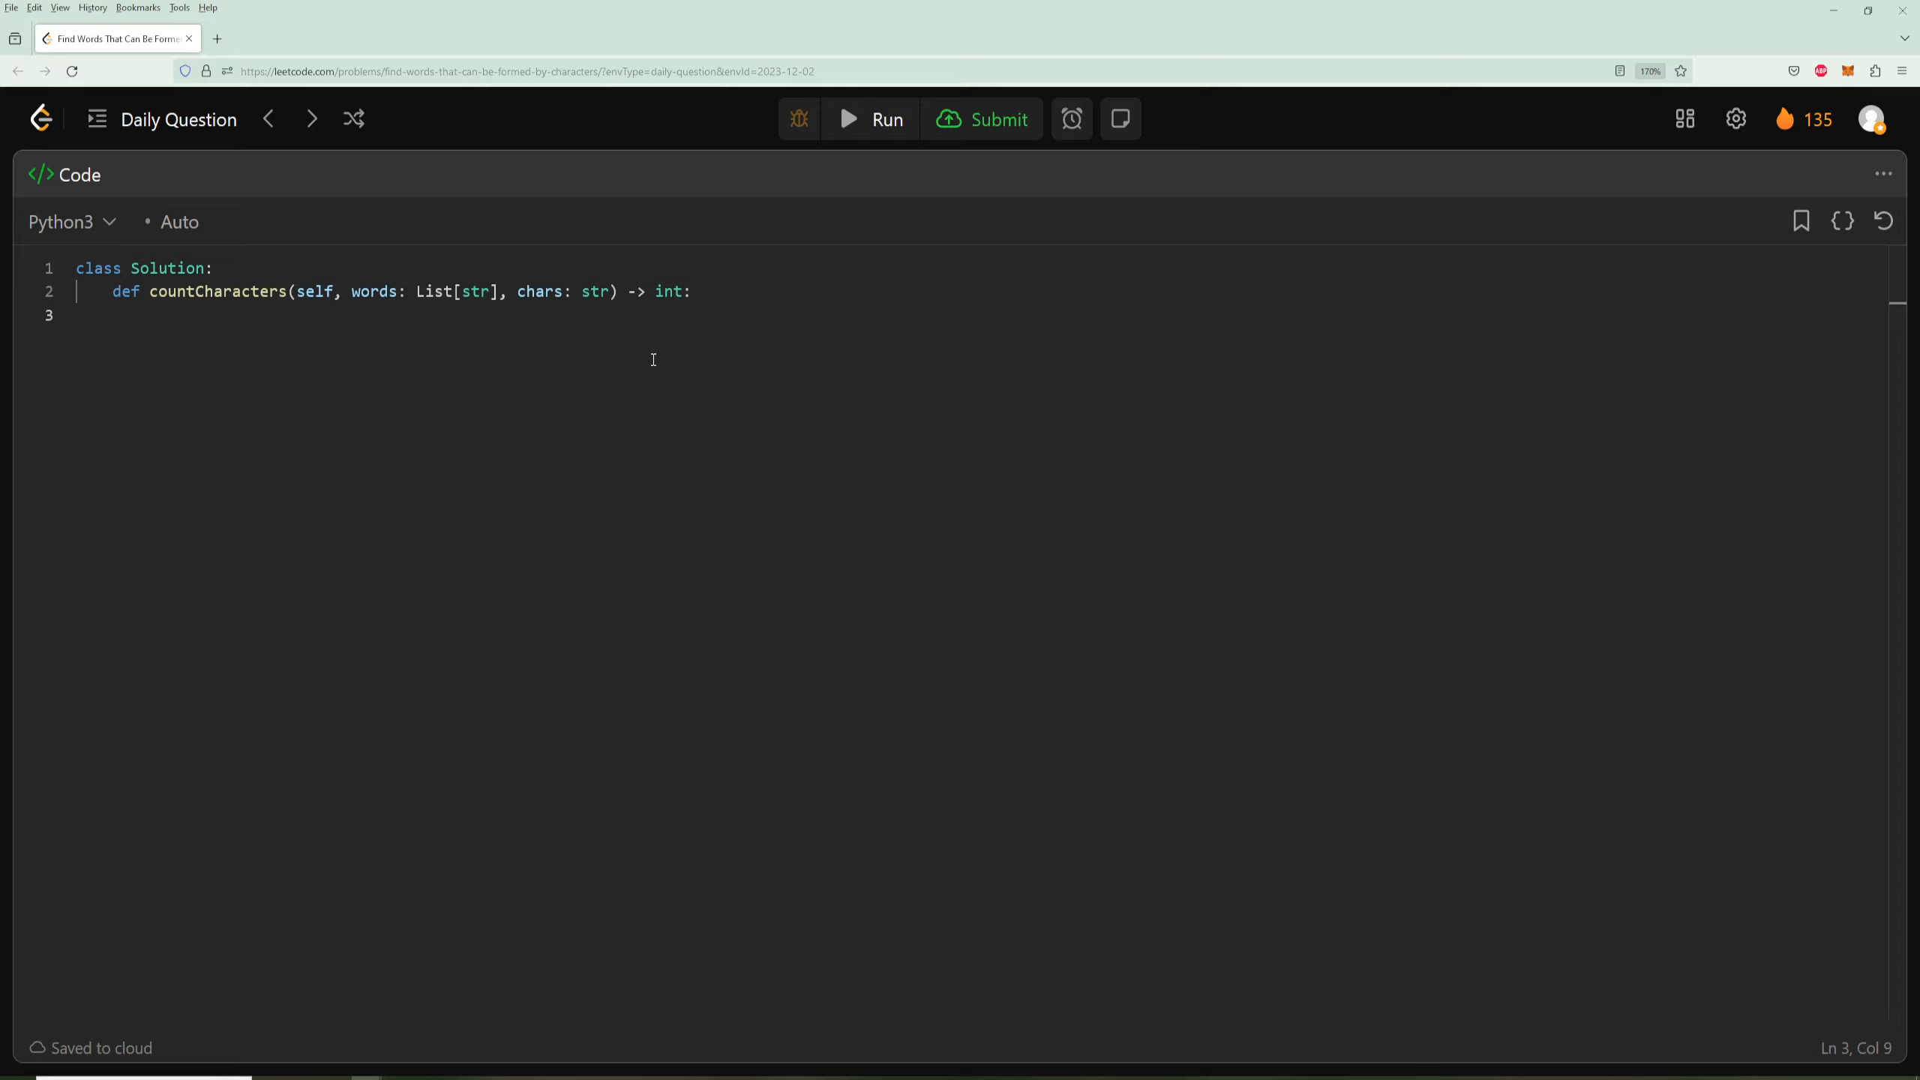
- Write chars_count = Counter(chars) and a loop building word_count = Counter(word) for each word
text(chars_)
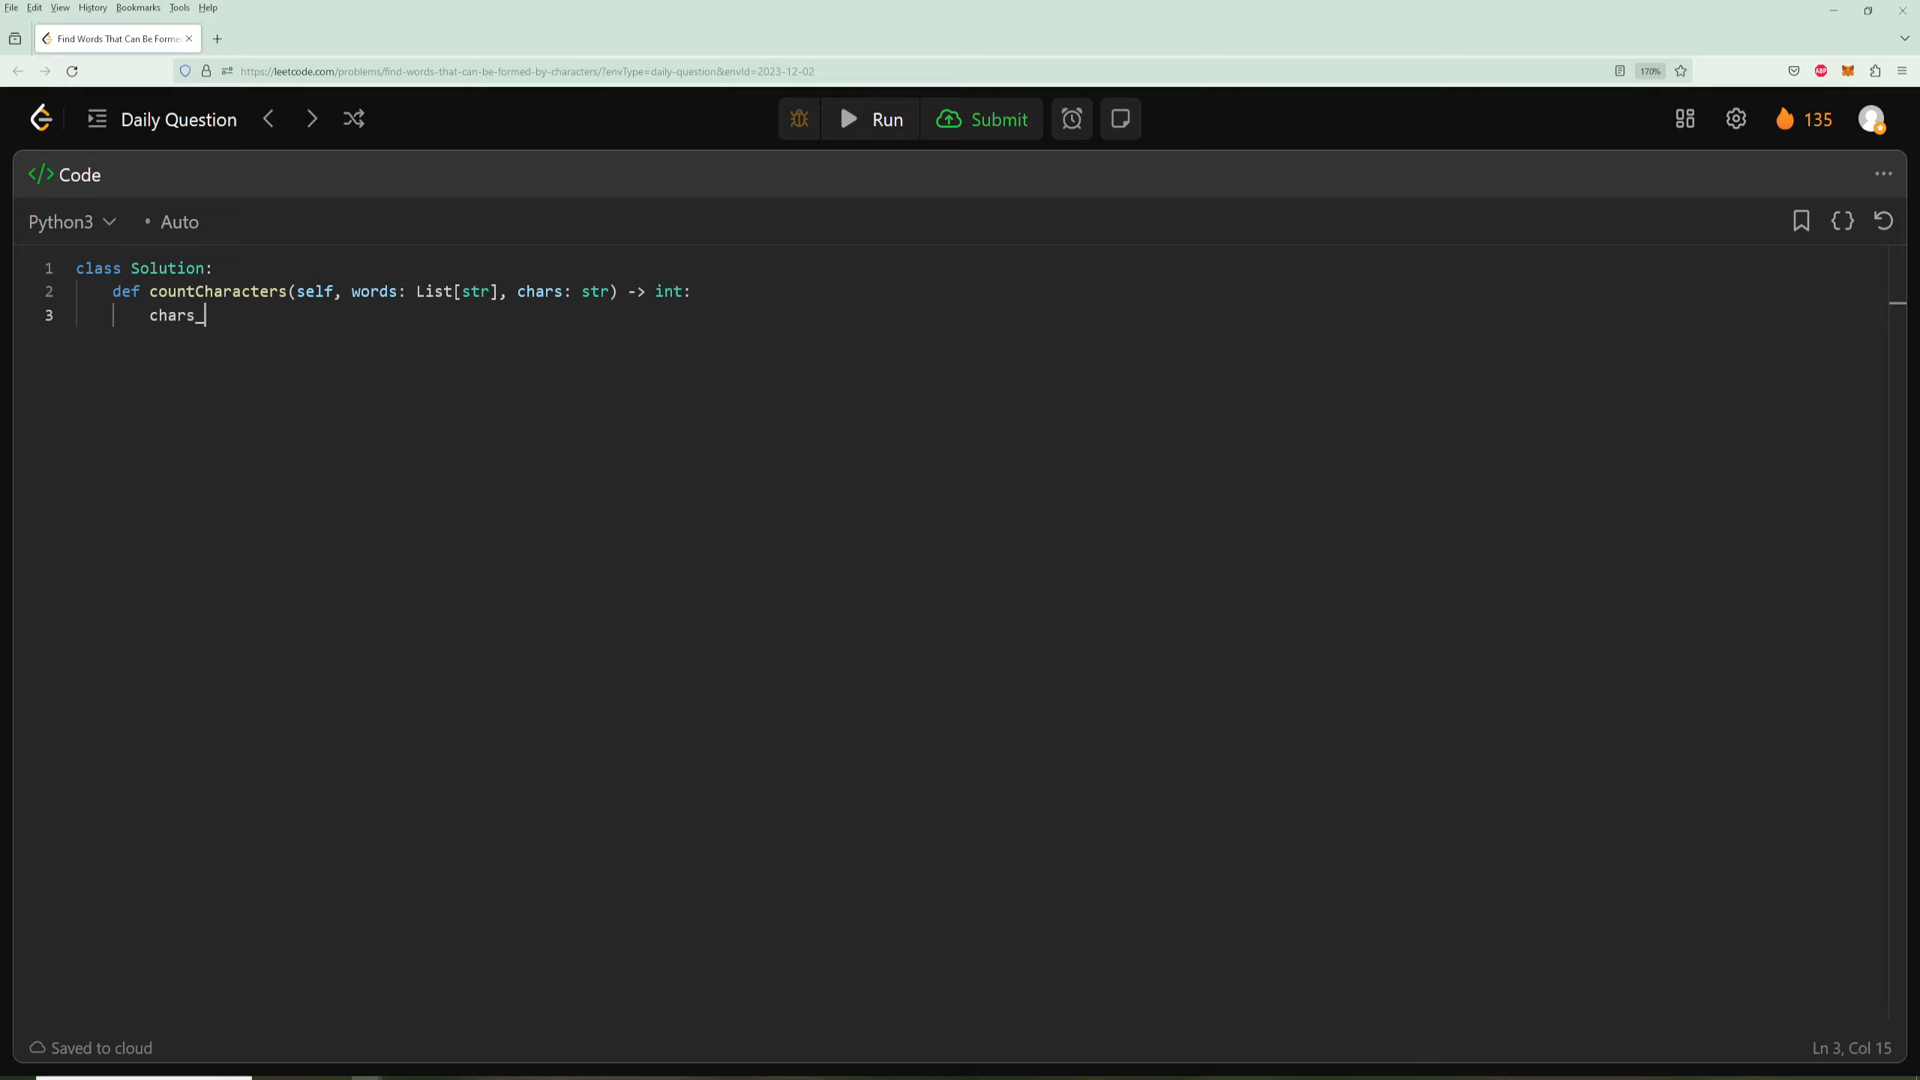
text(count = Co)
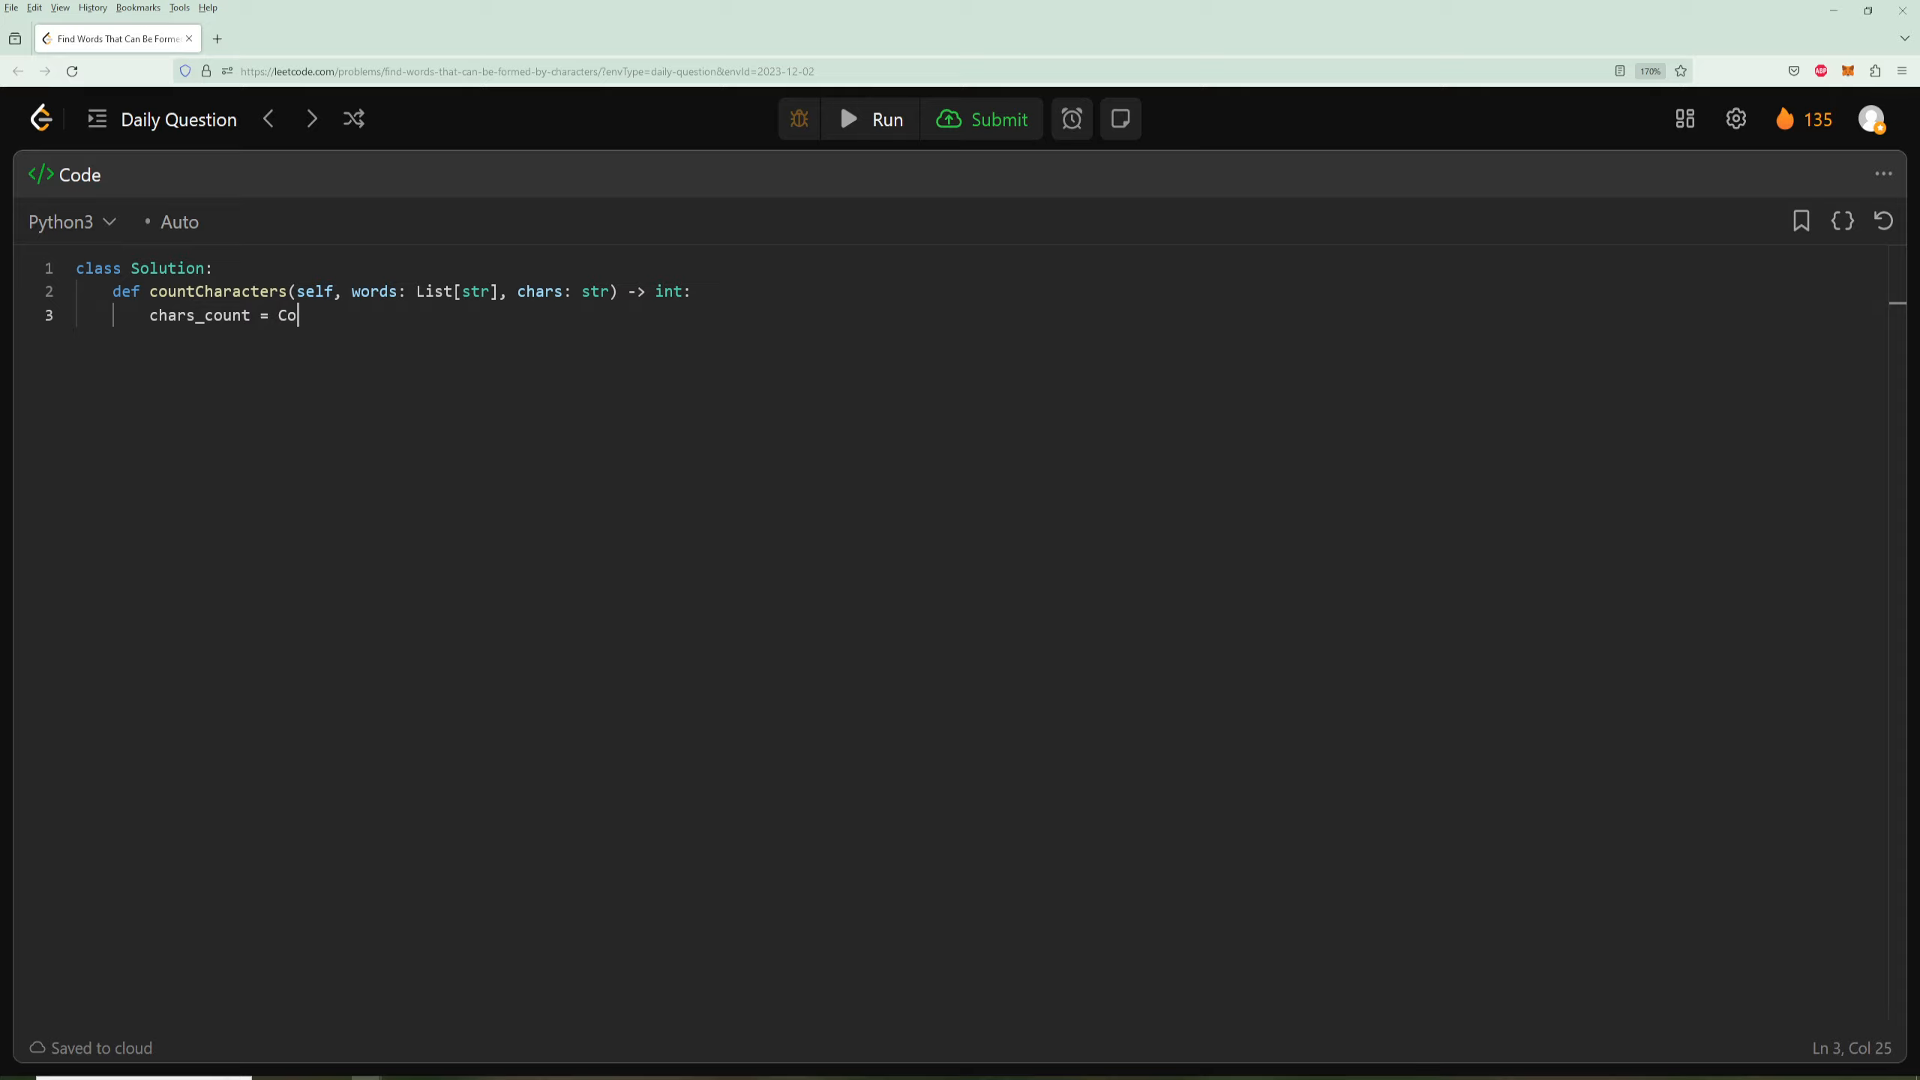
text(unter)
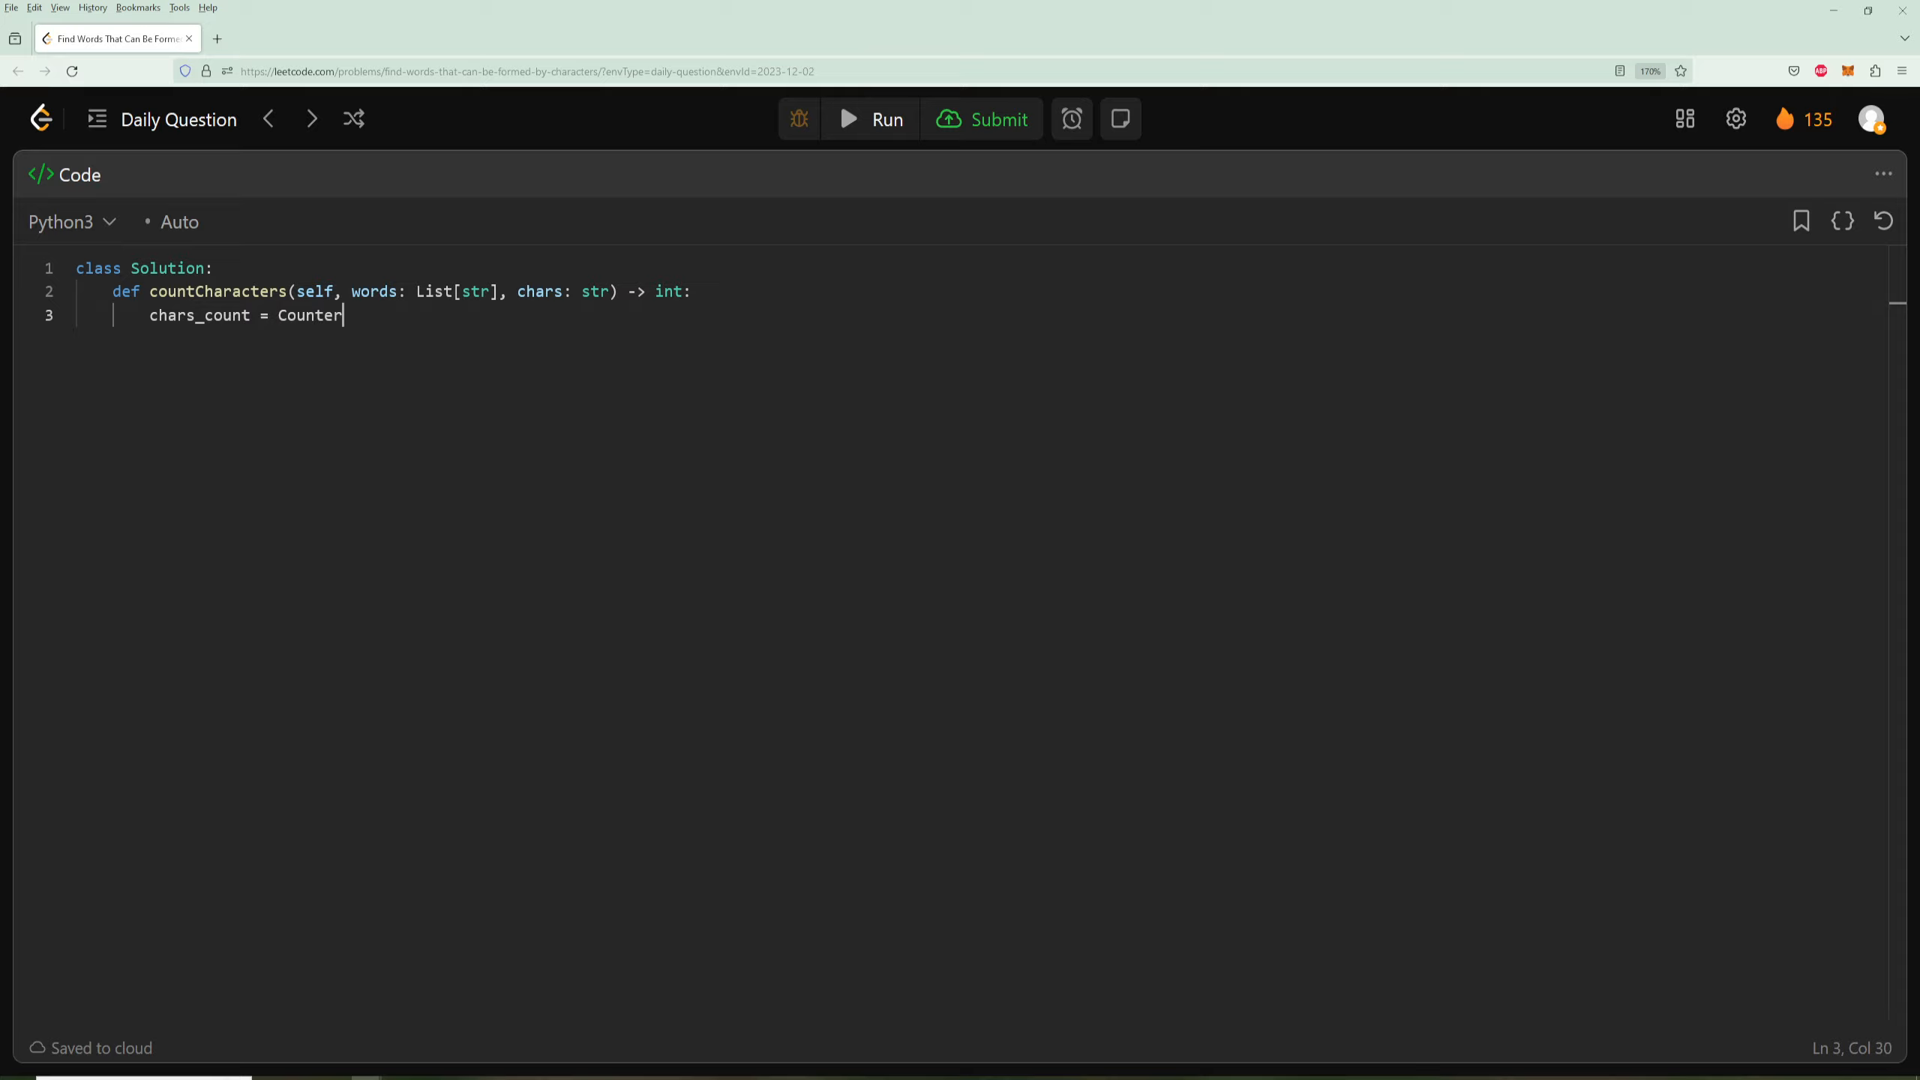
text((chars))
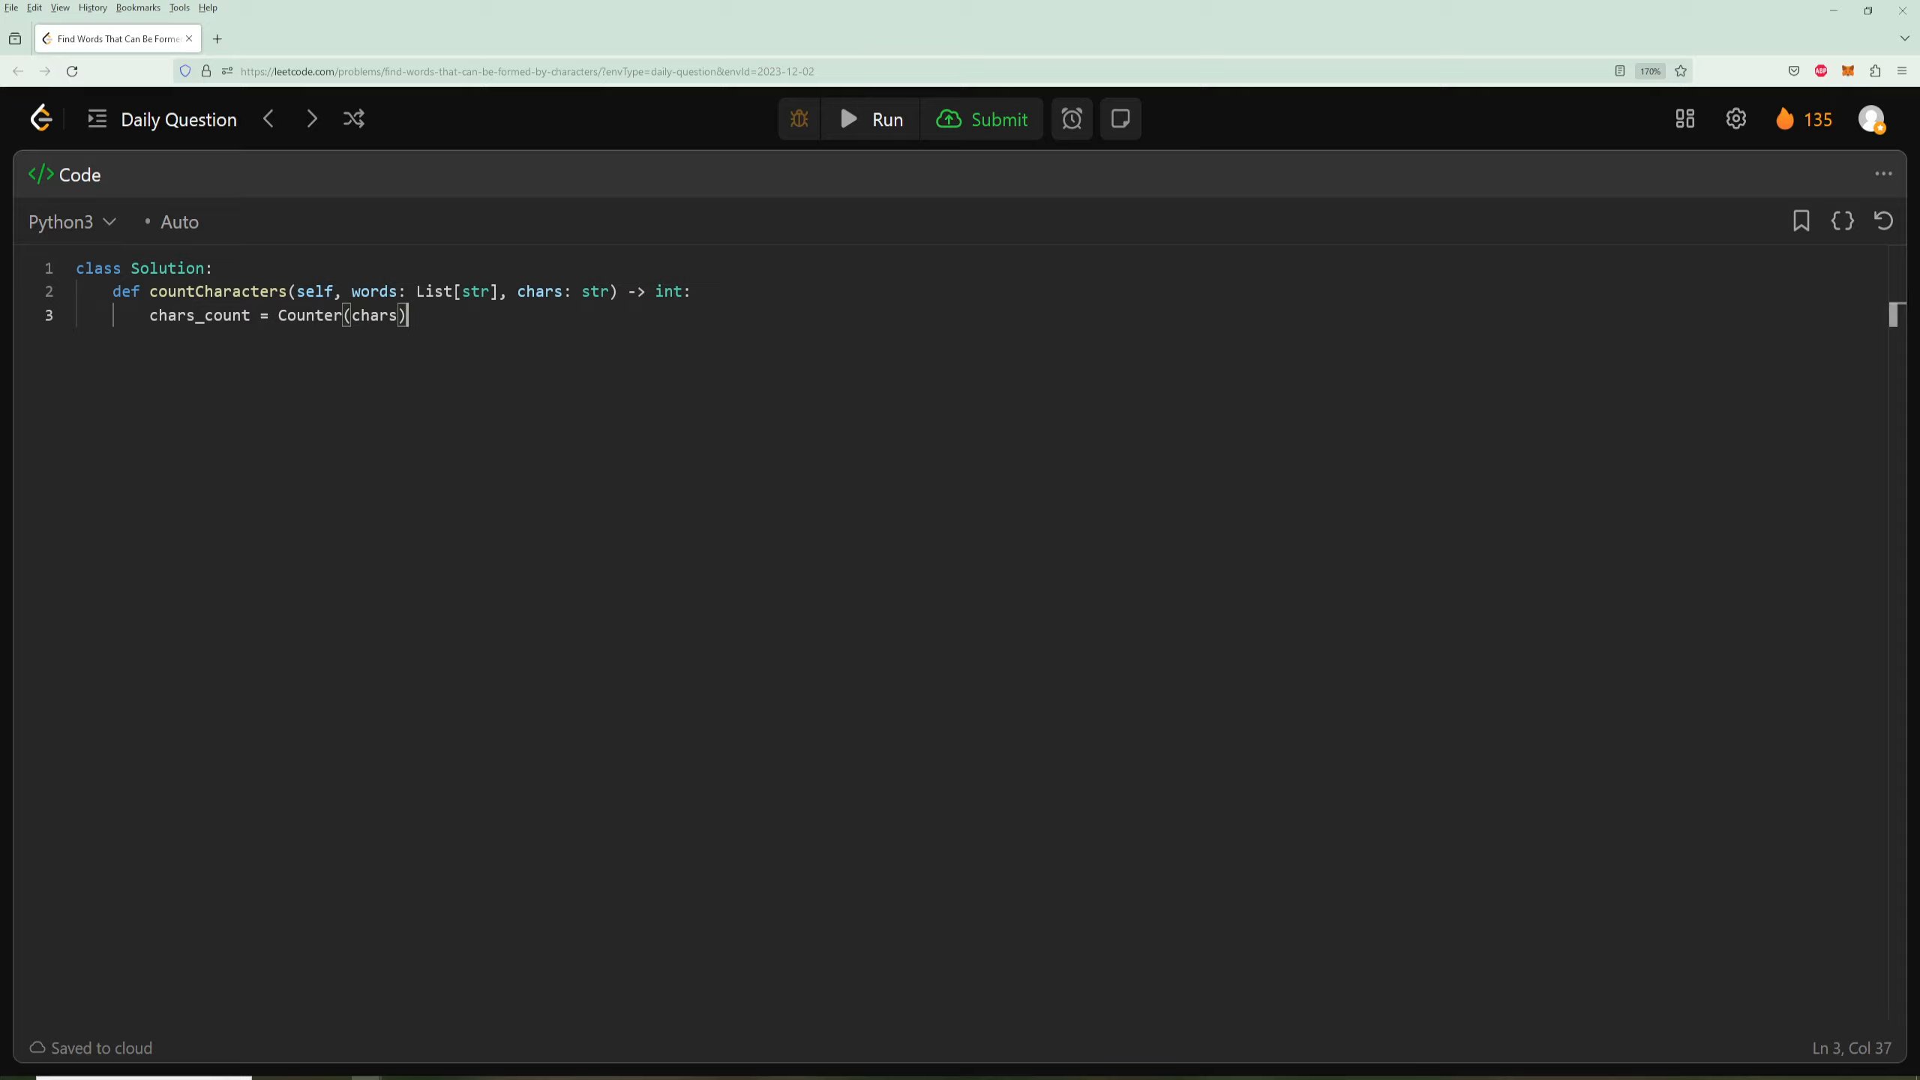
key(Return)
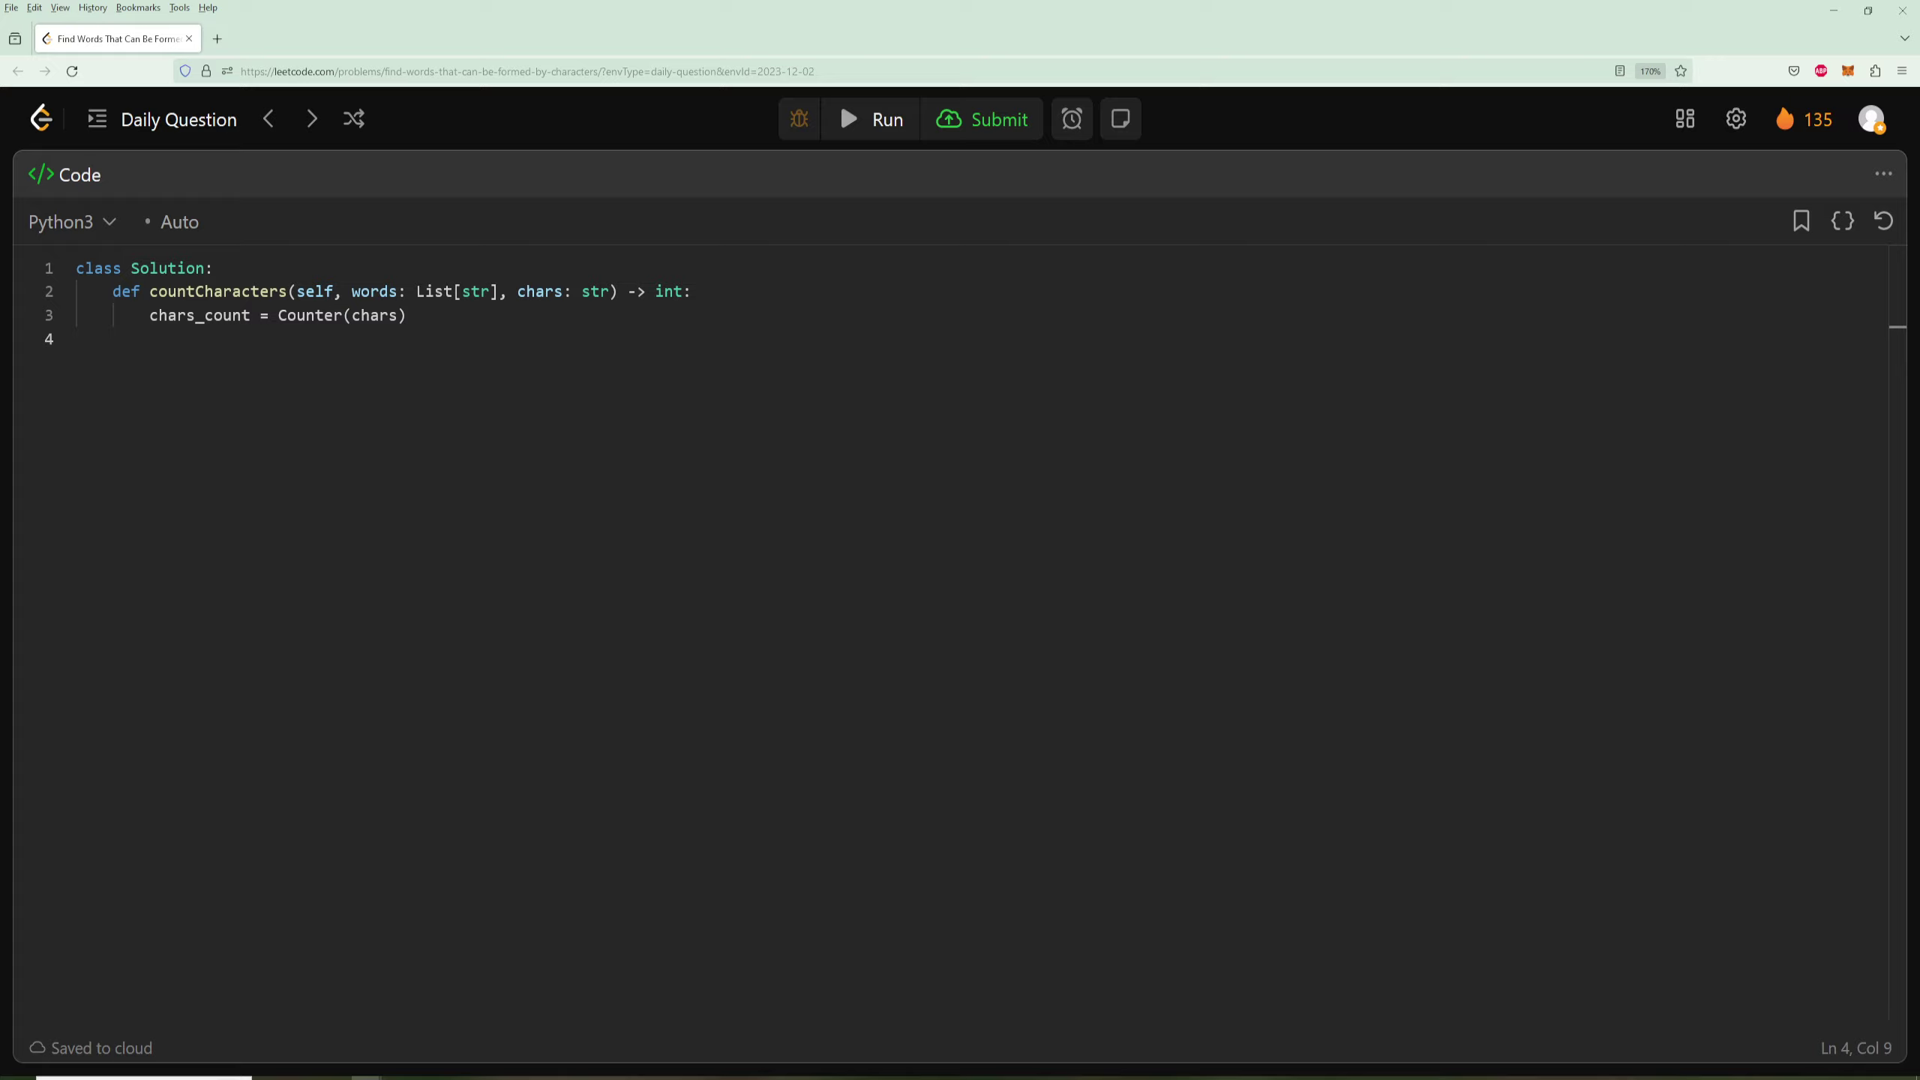
text(for for i)
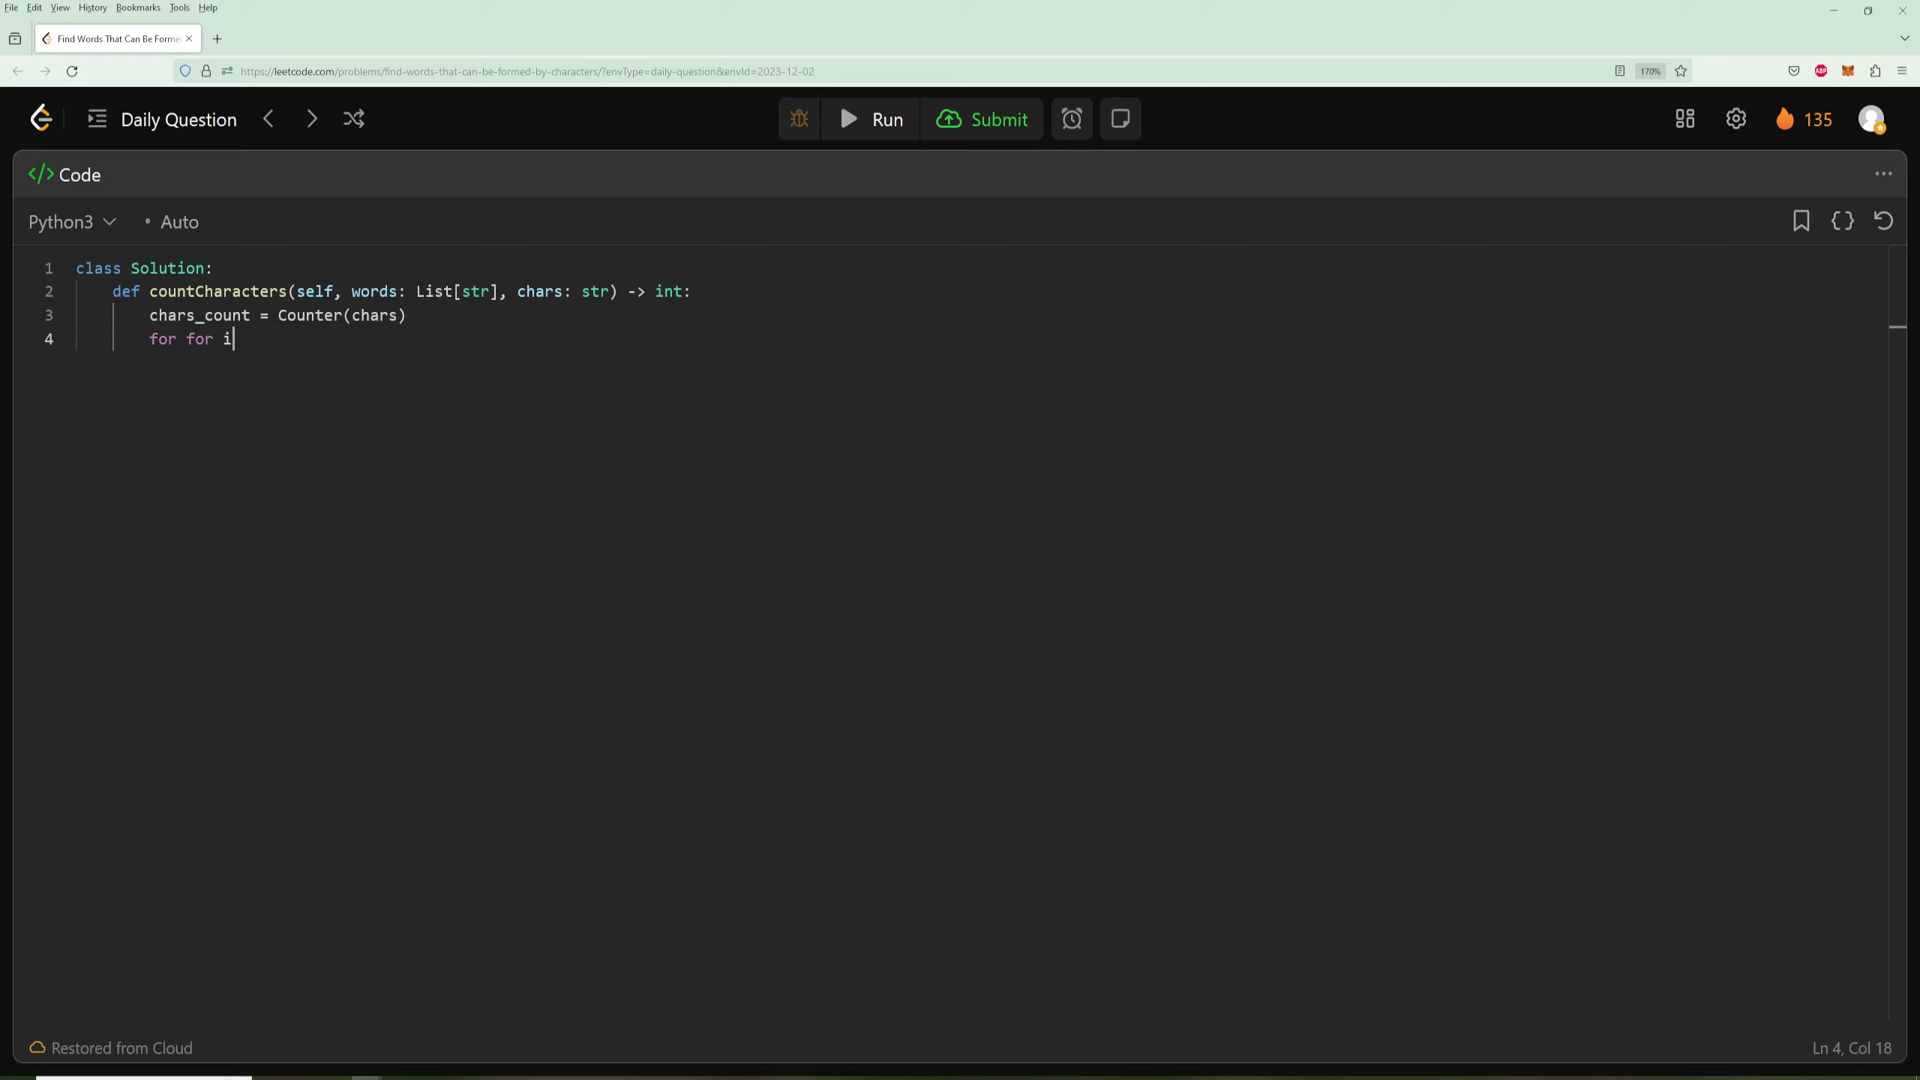
text(word in words:)
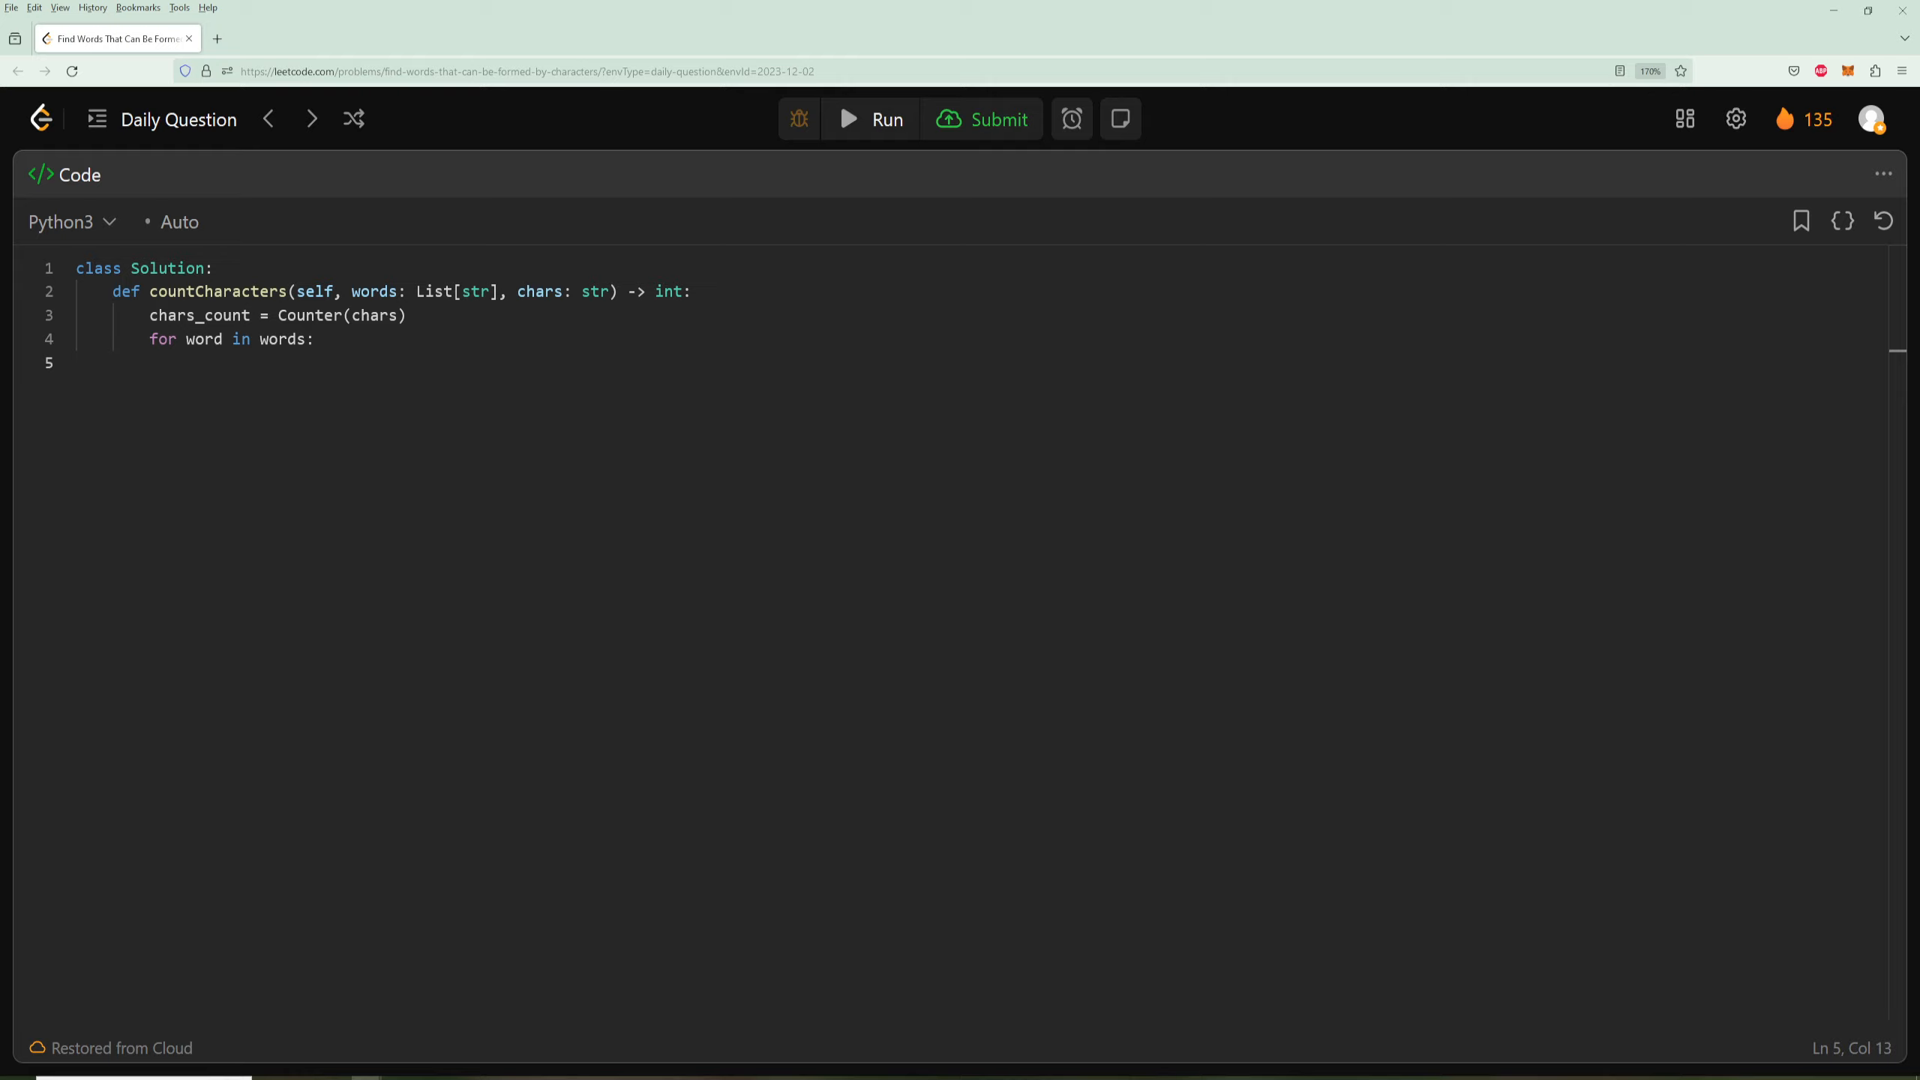
text(word)
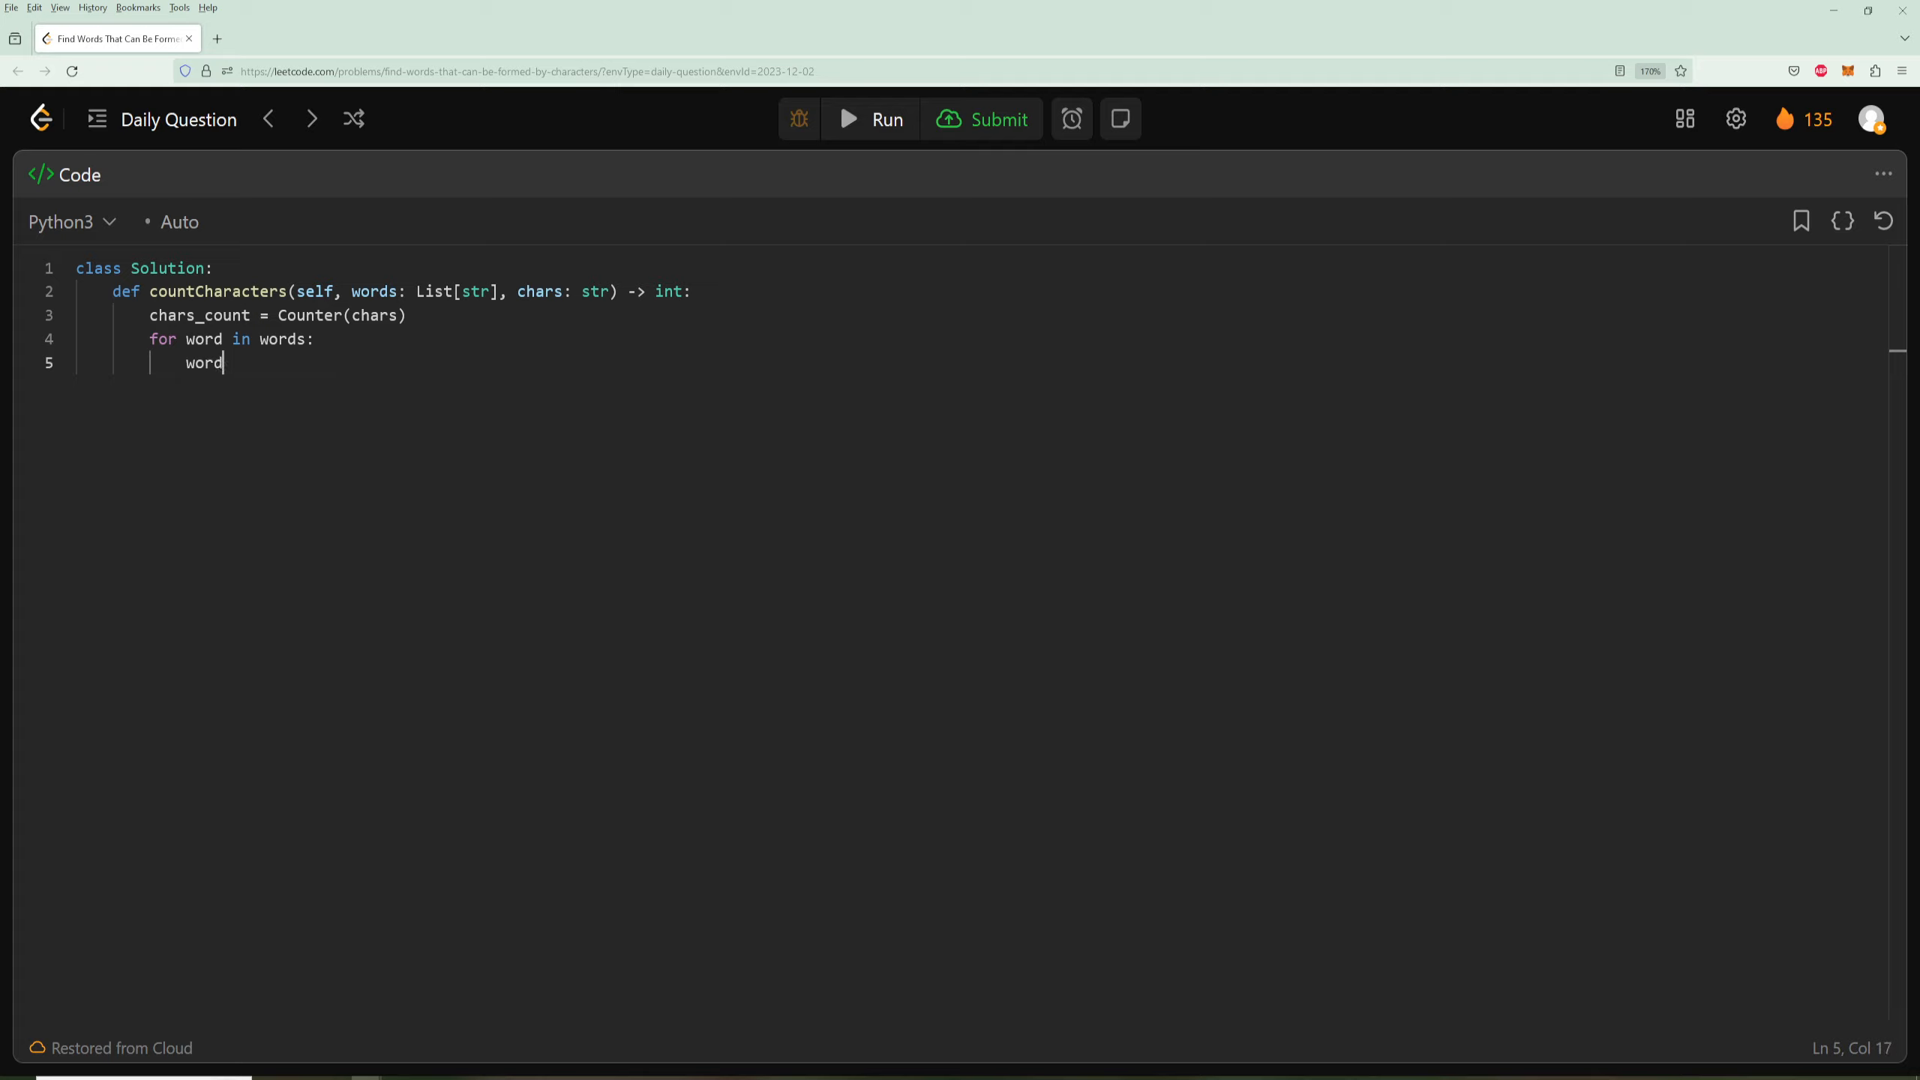
text(_count =)
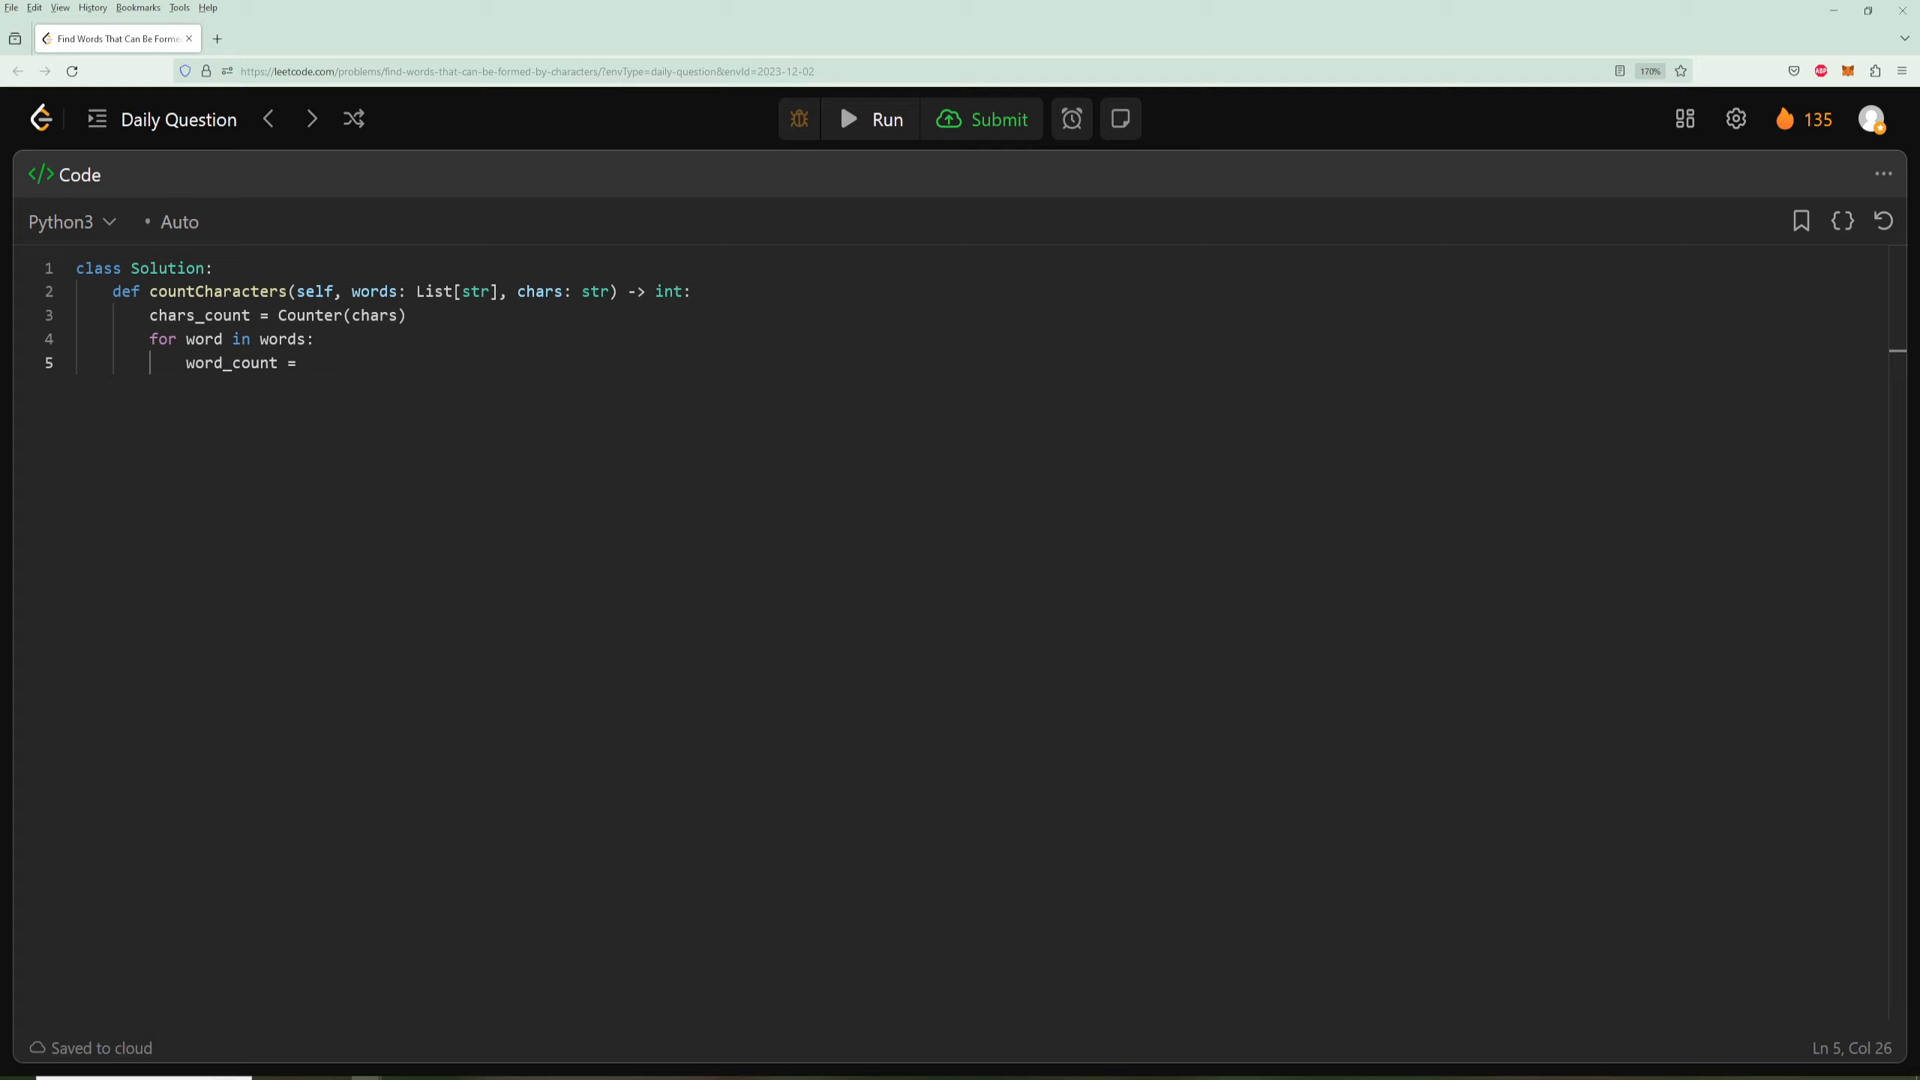
text(Counter())
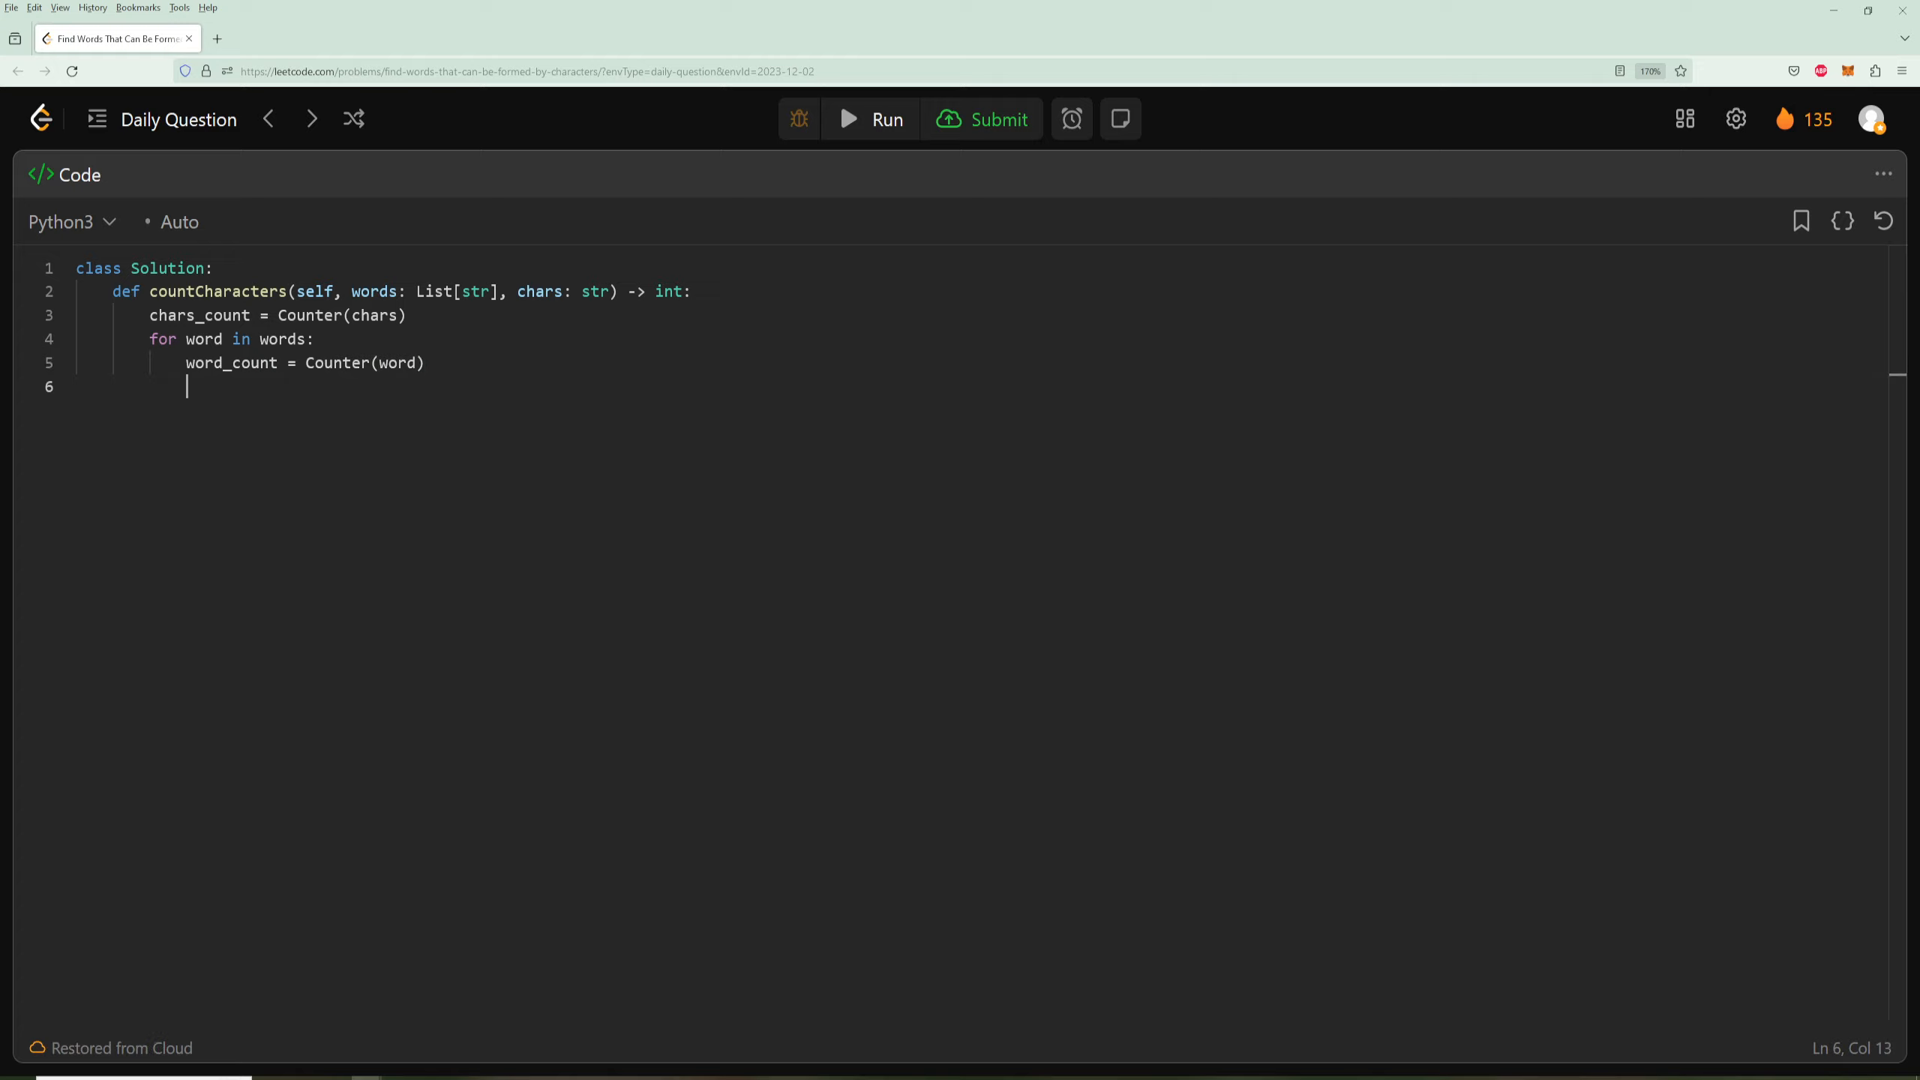
mouse_move(296, 274)
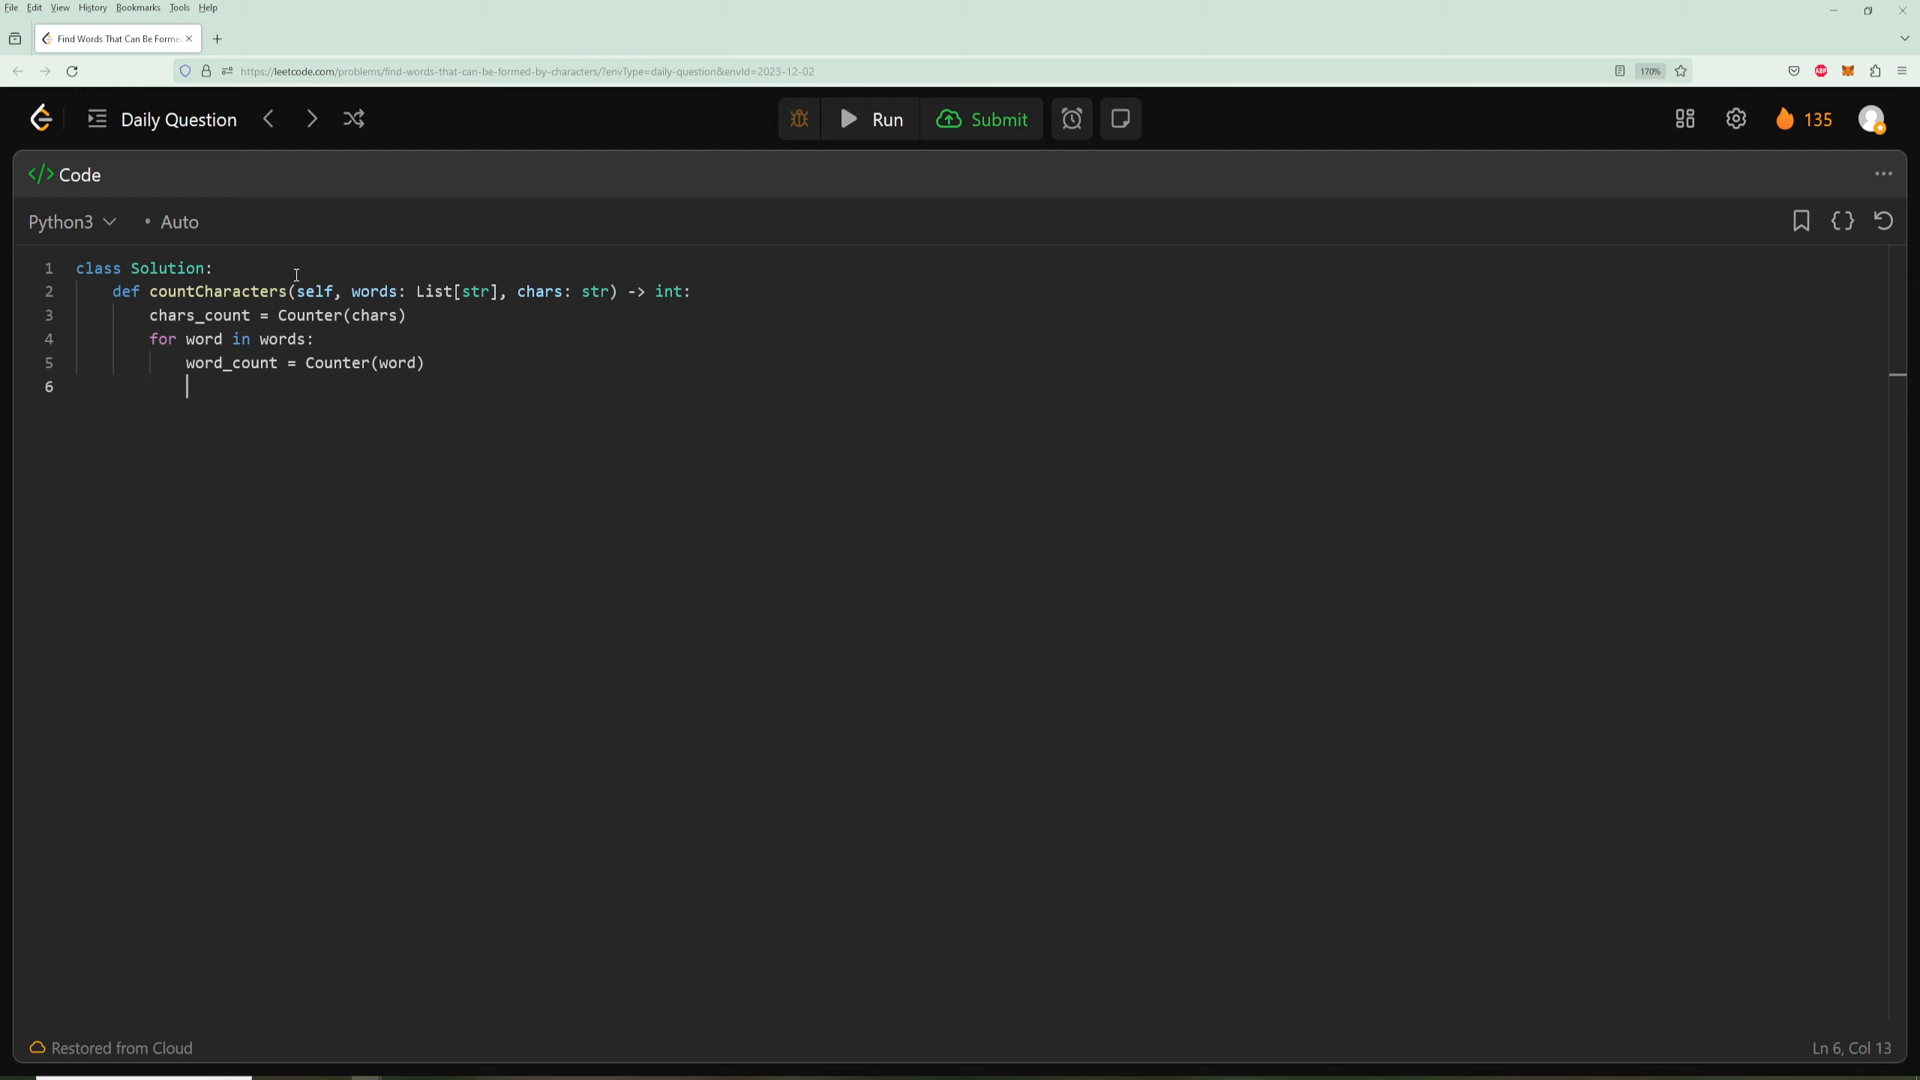
- Add res = 0, valid = True and an inner loop comparing each key's count against chars_count
text(res)
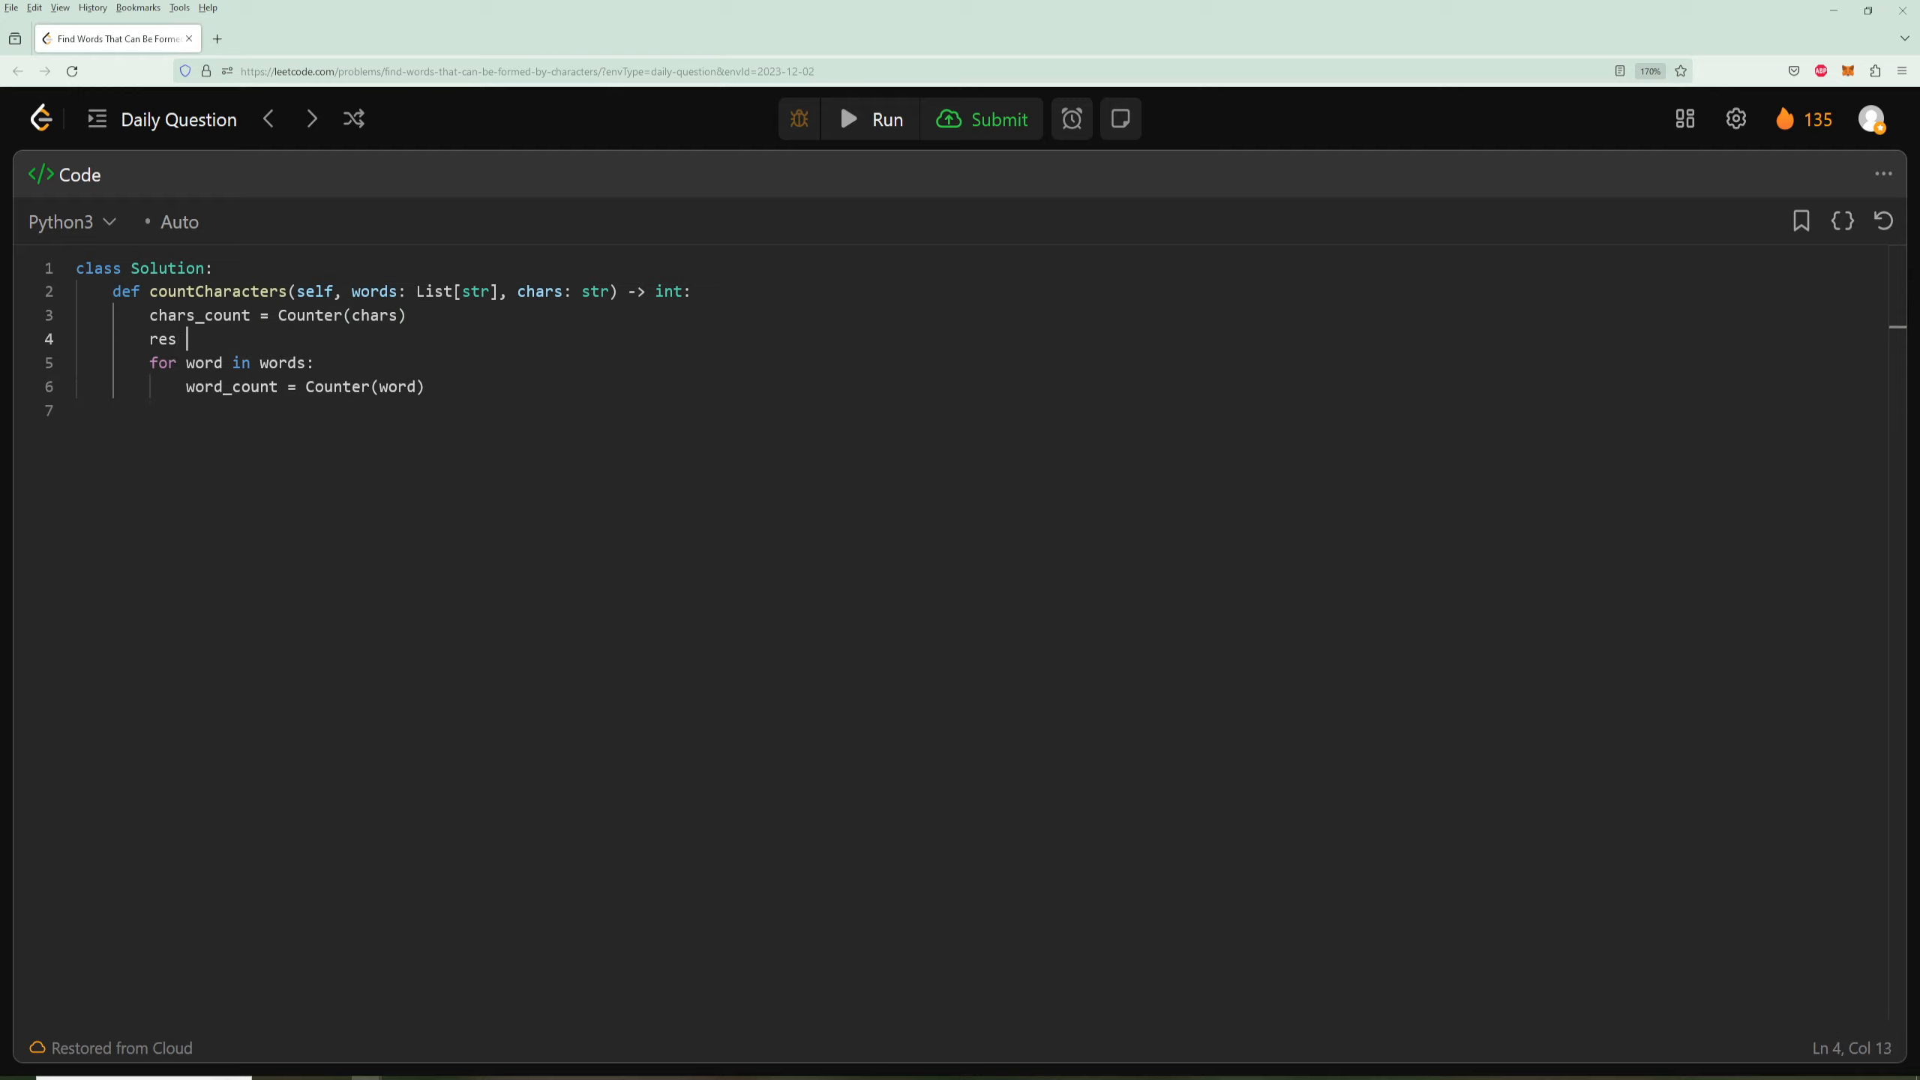
text(= 0)
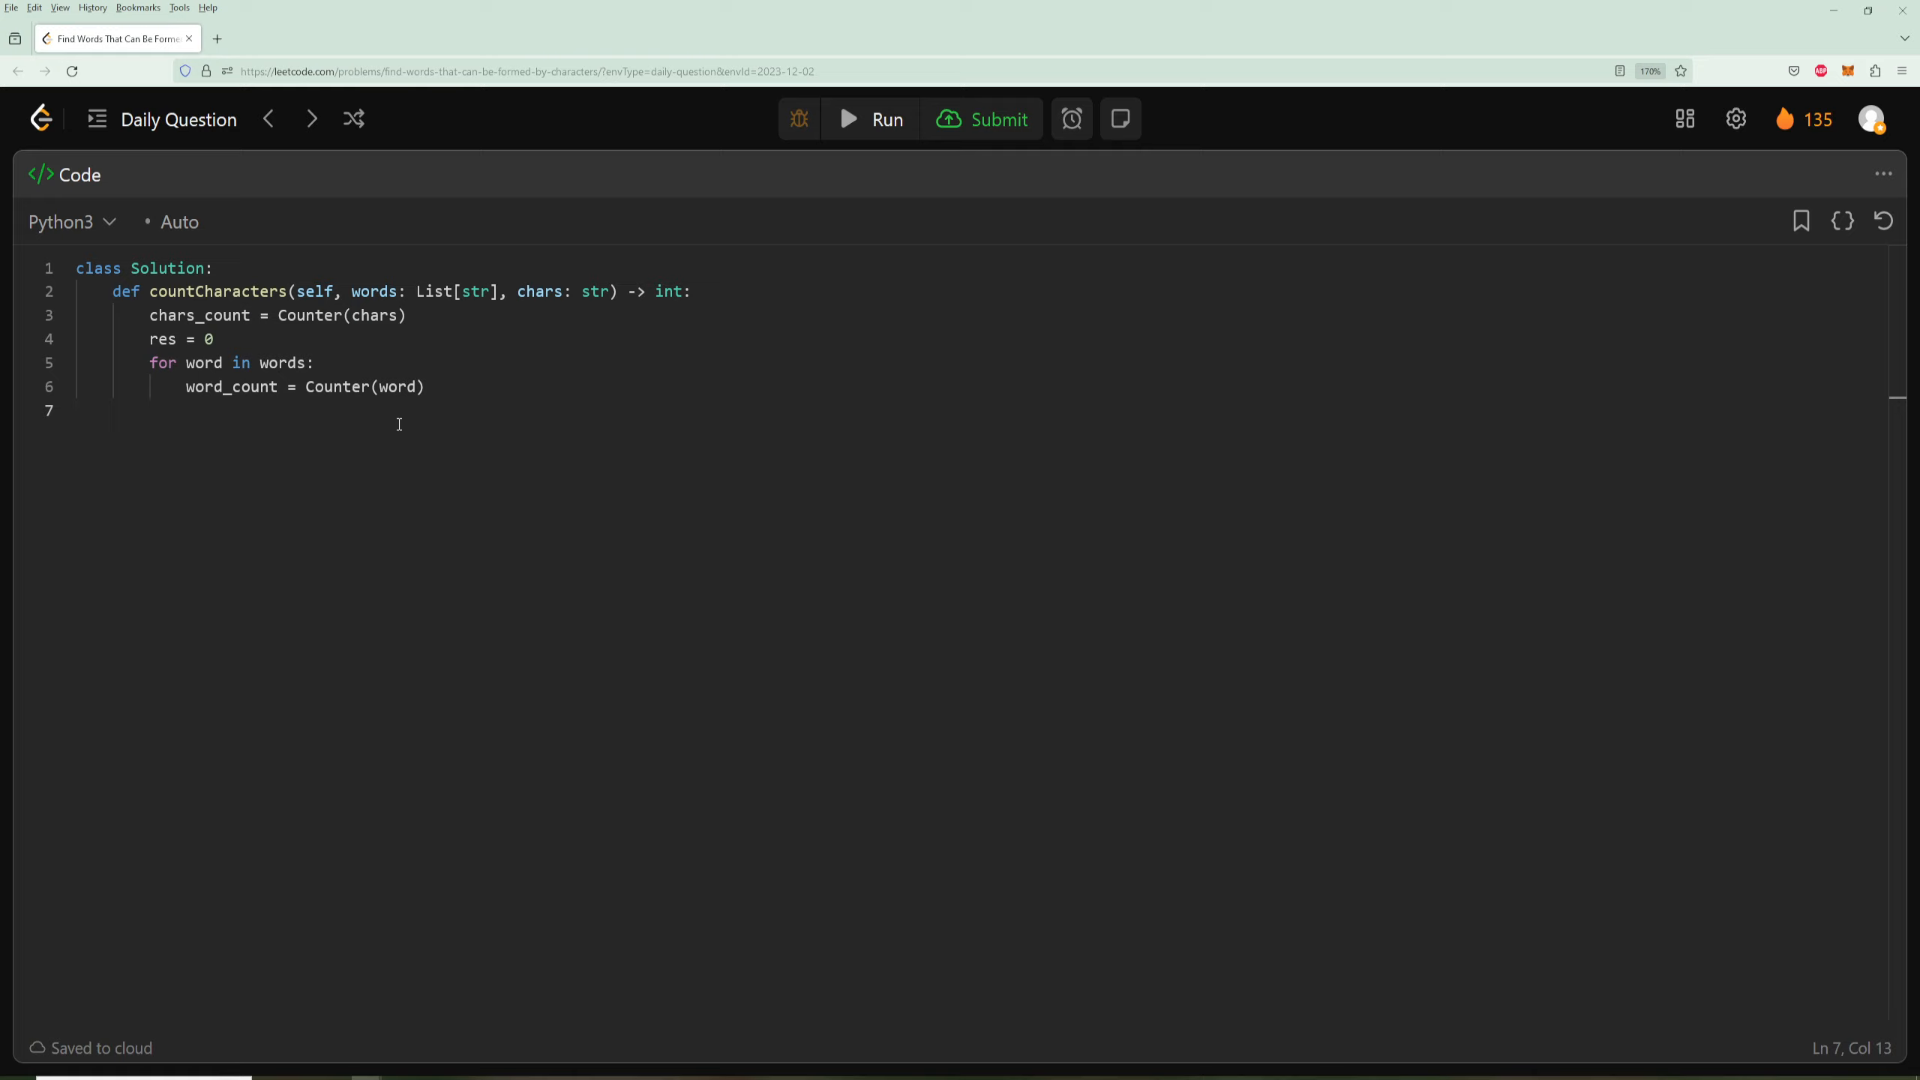
text(wo)
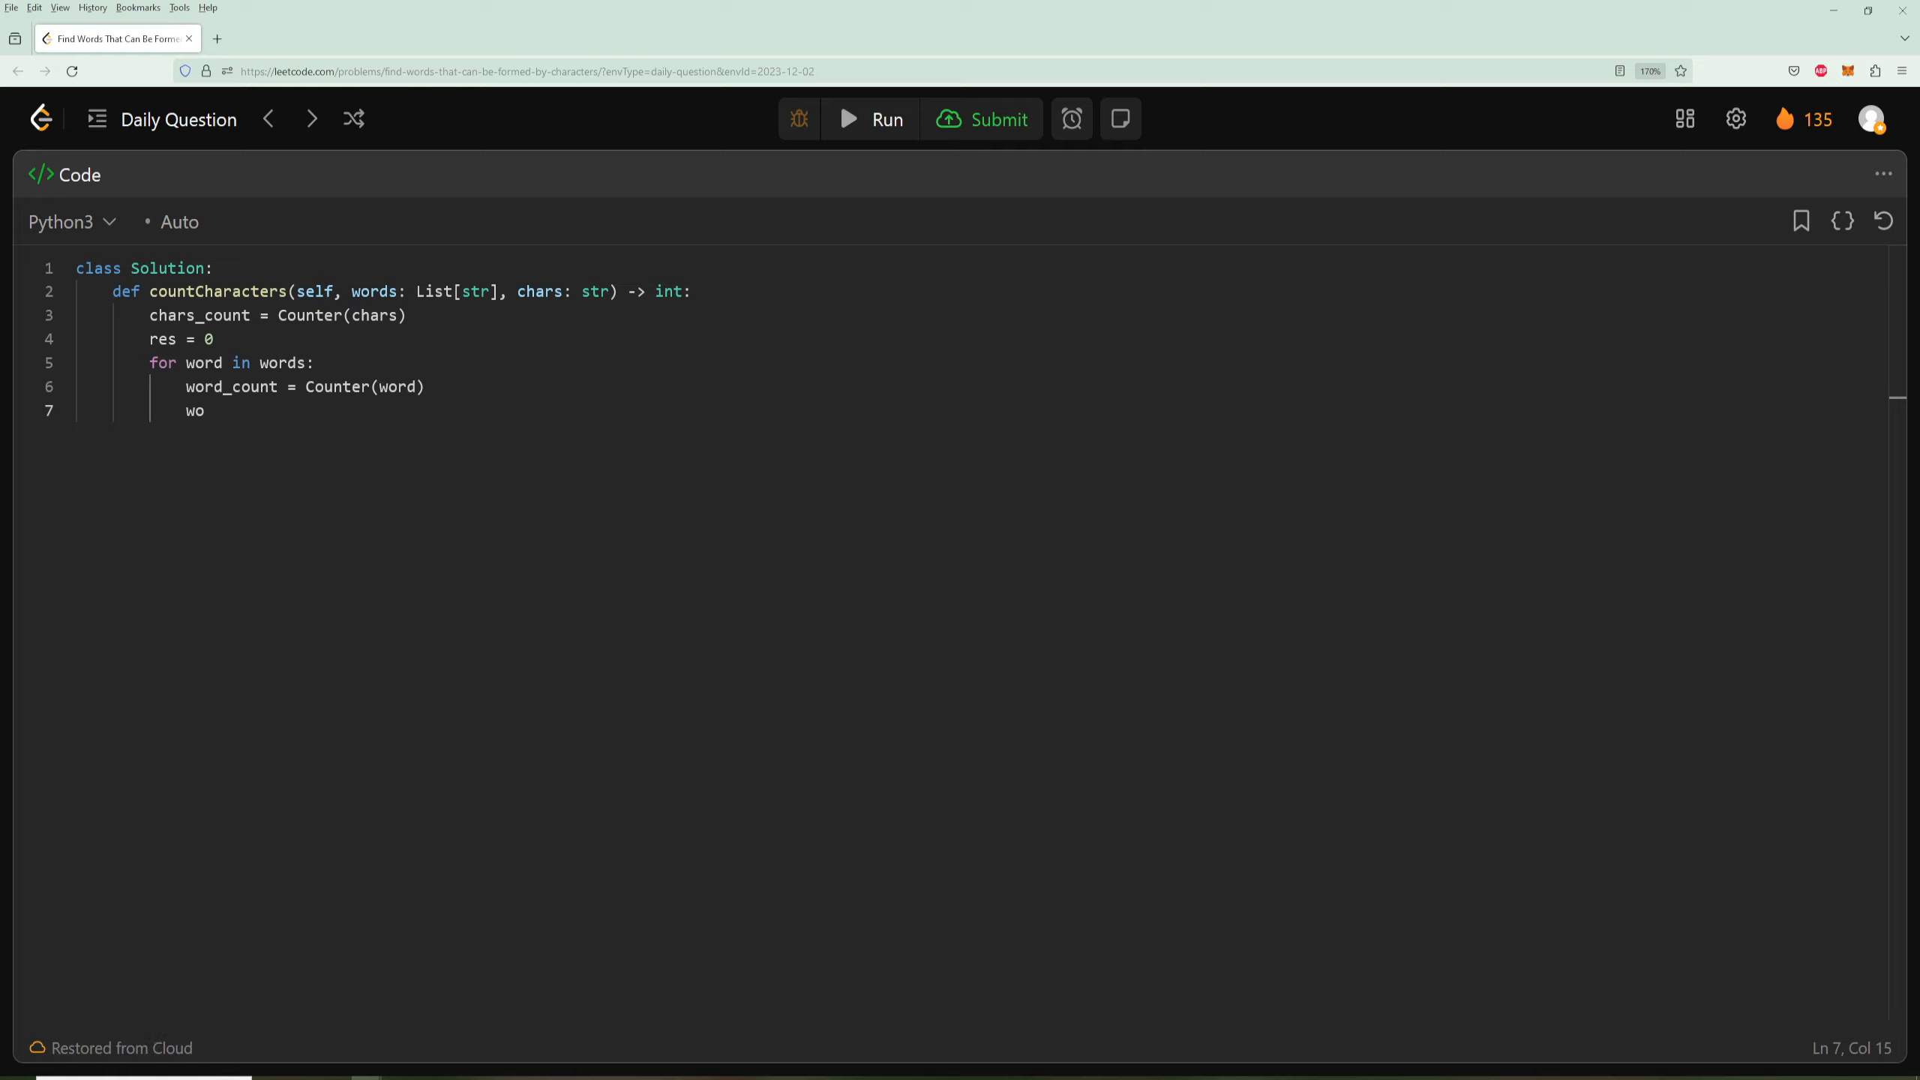
text(alid)
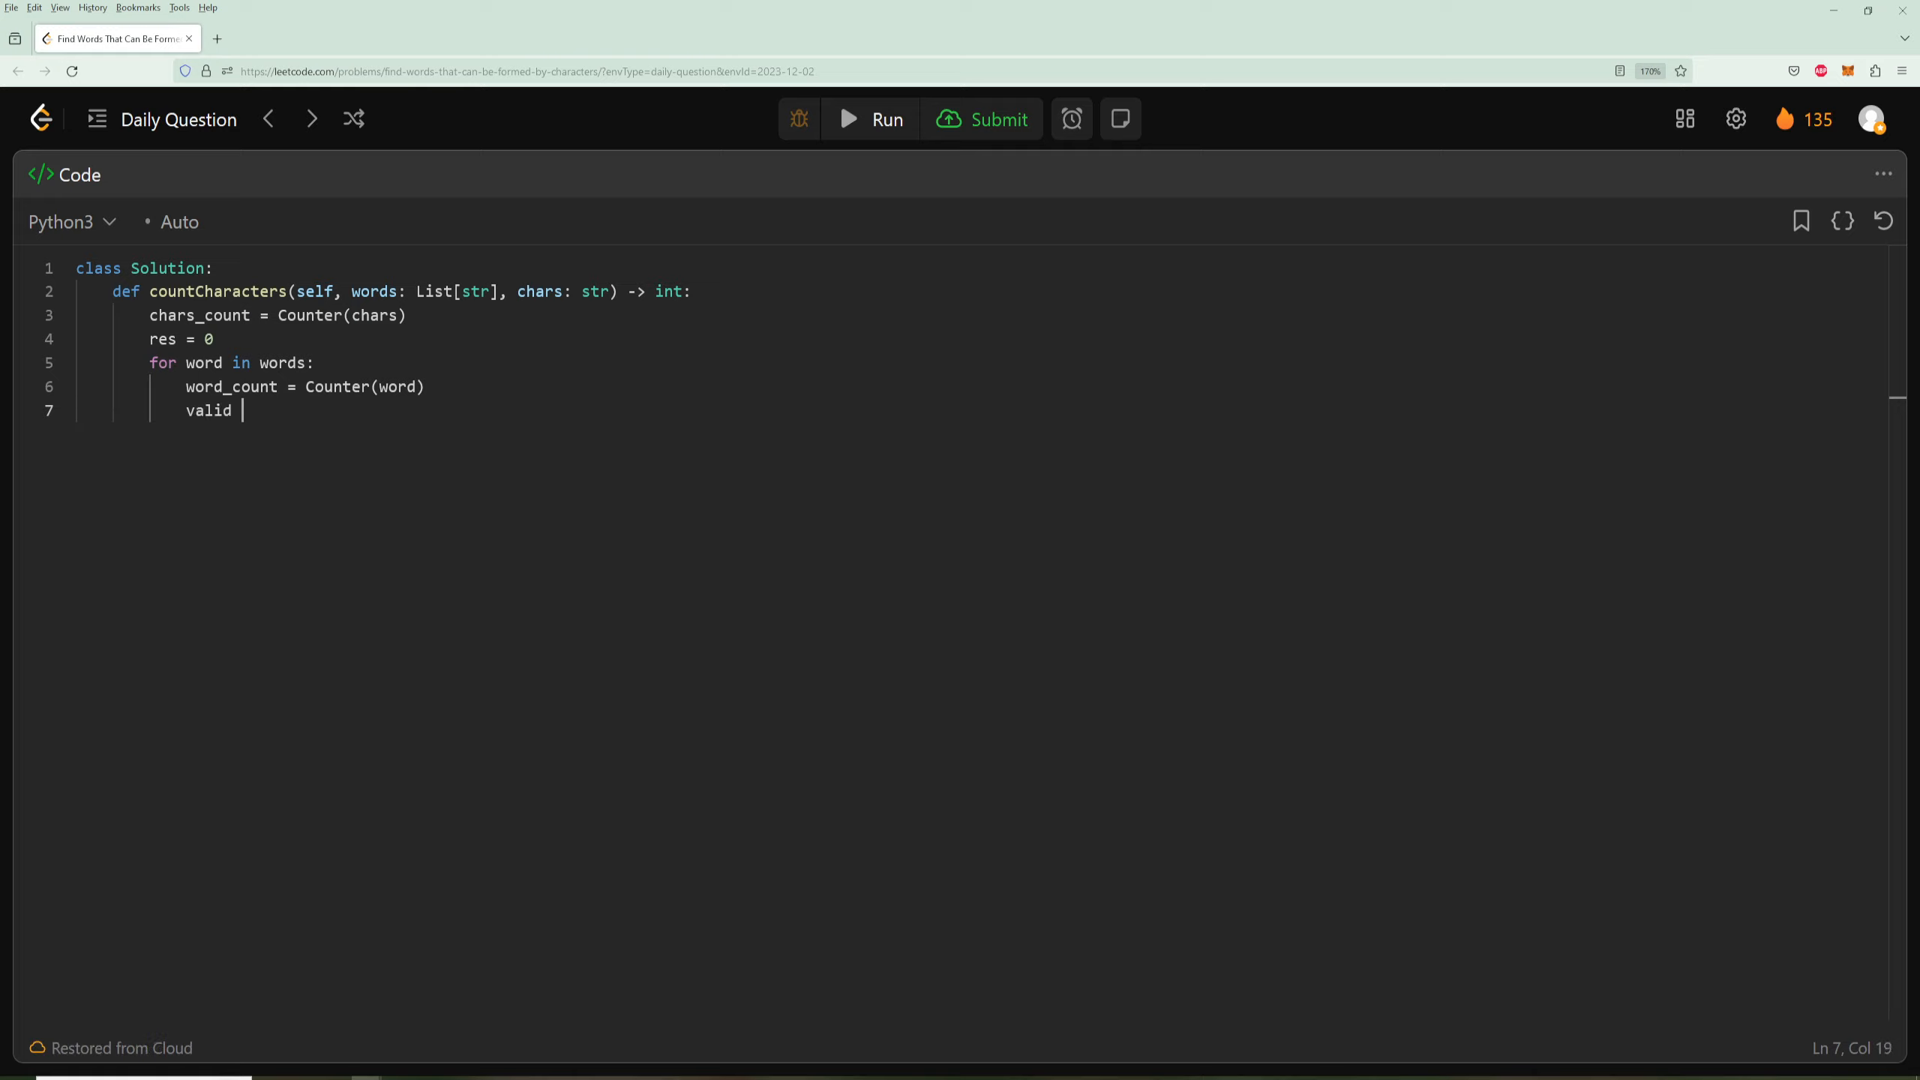
text(= True)
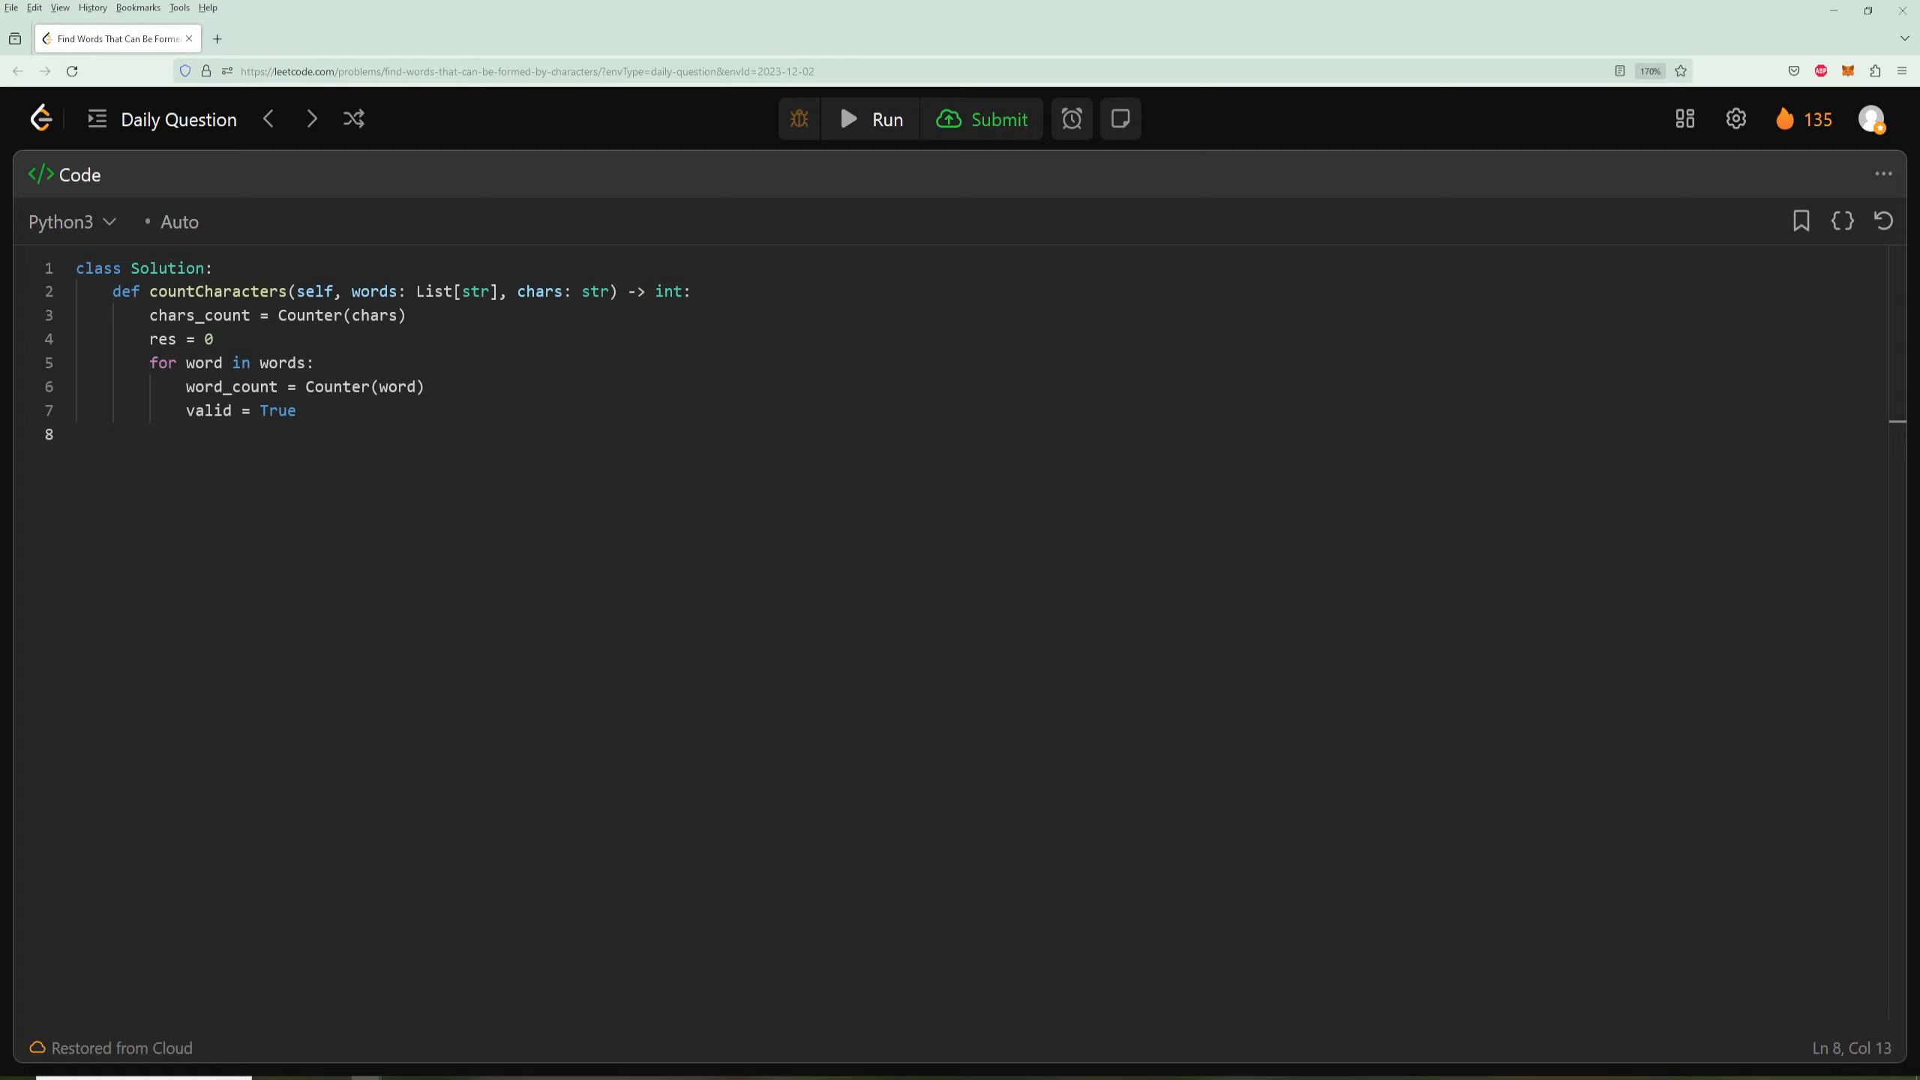
mouse_move(368, 480)
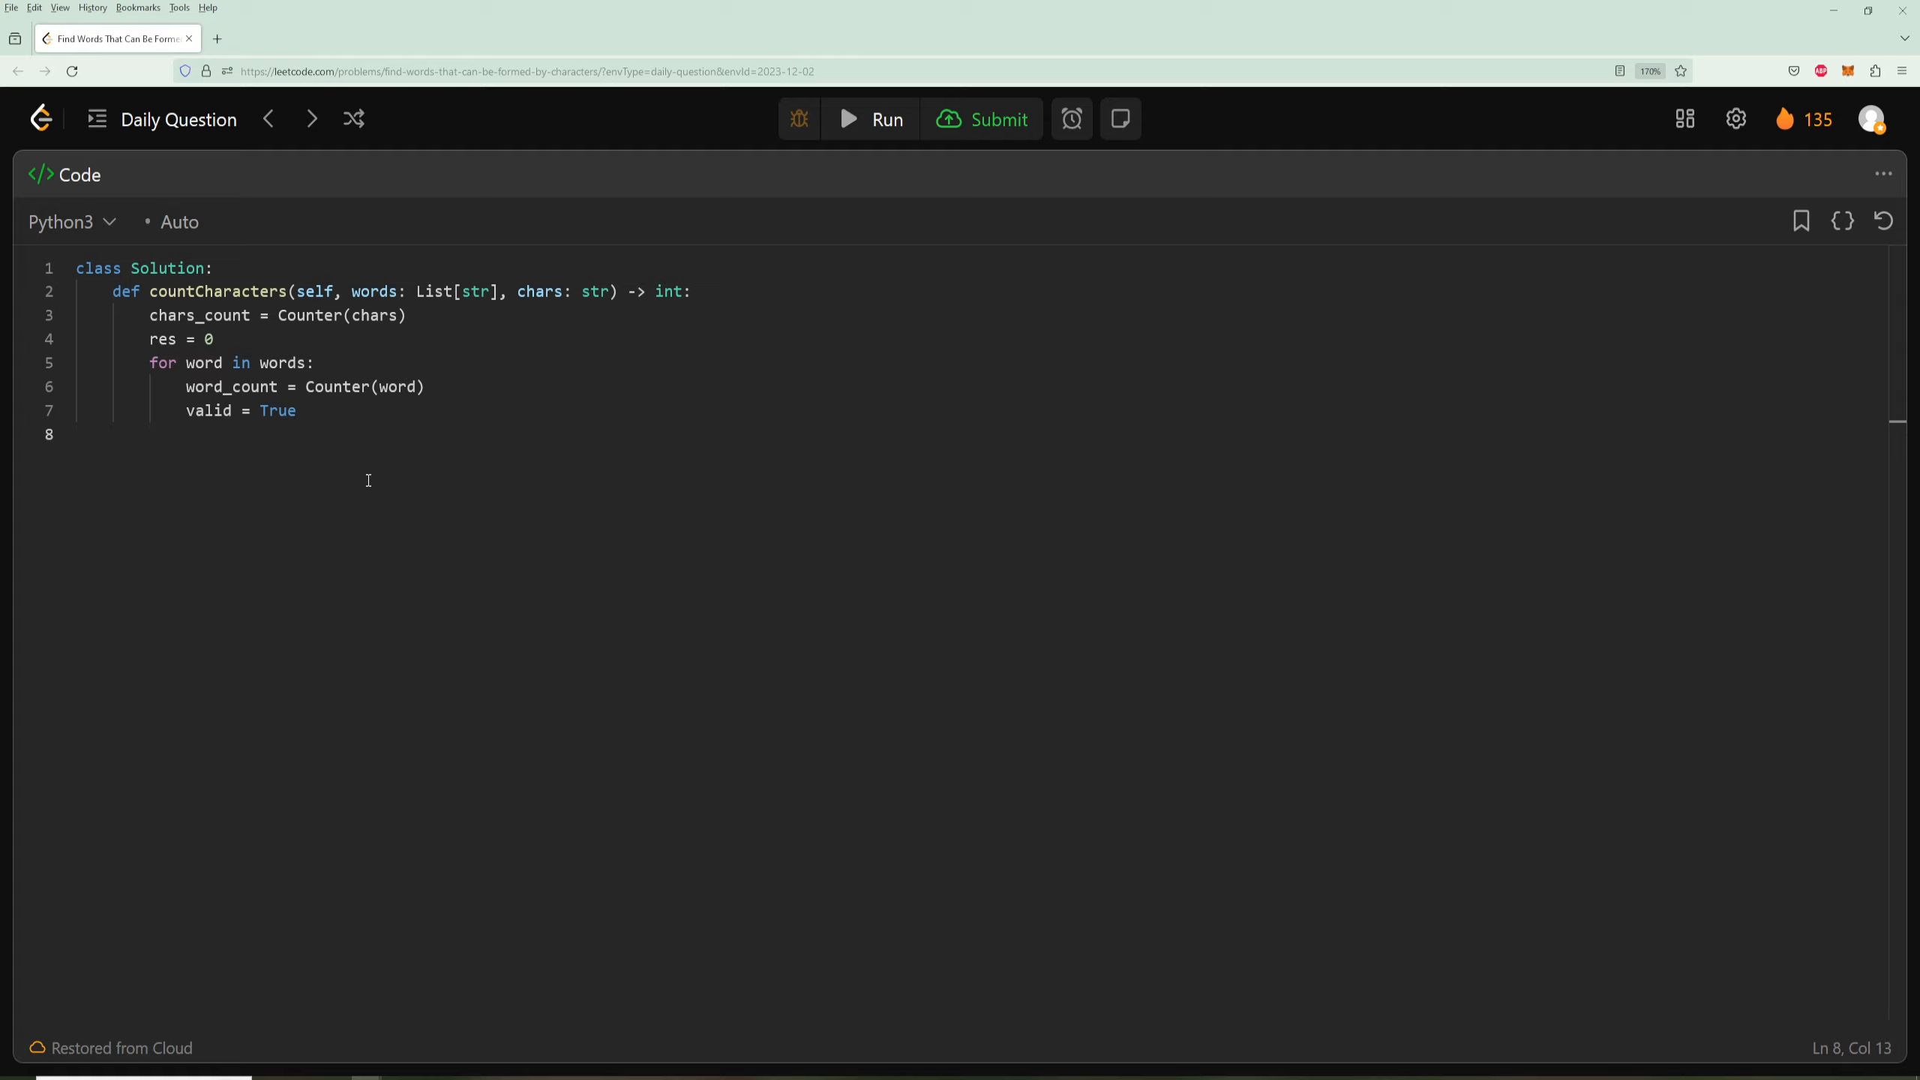
text(for key)
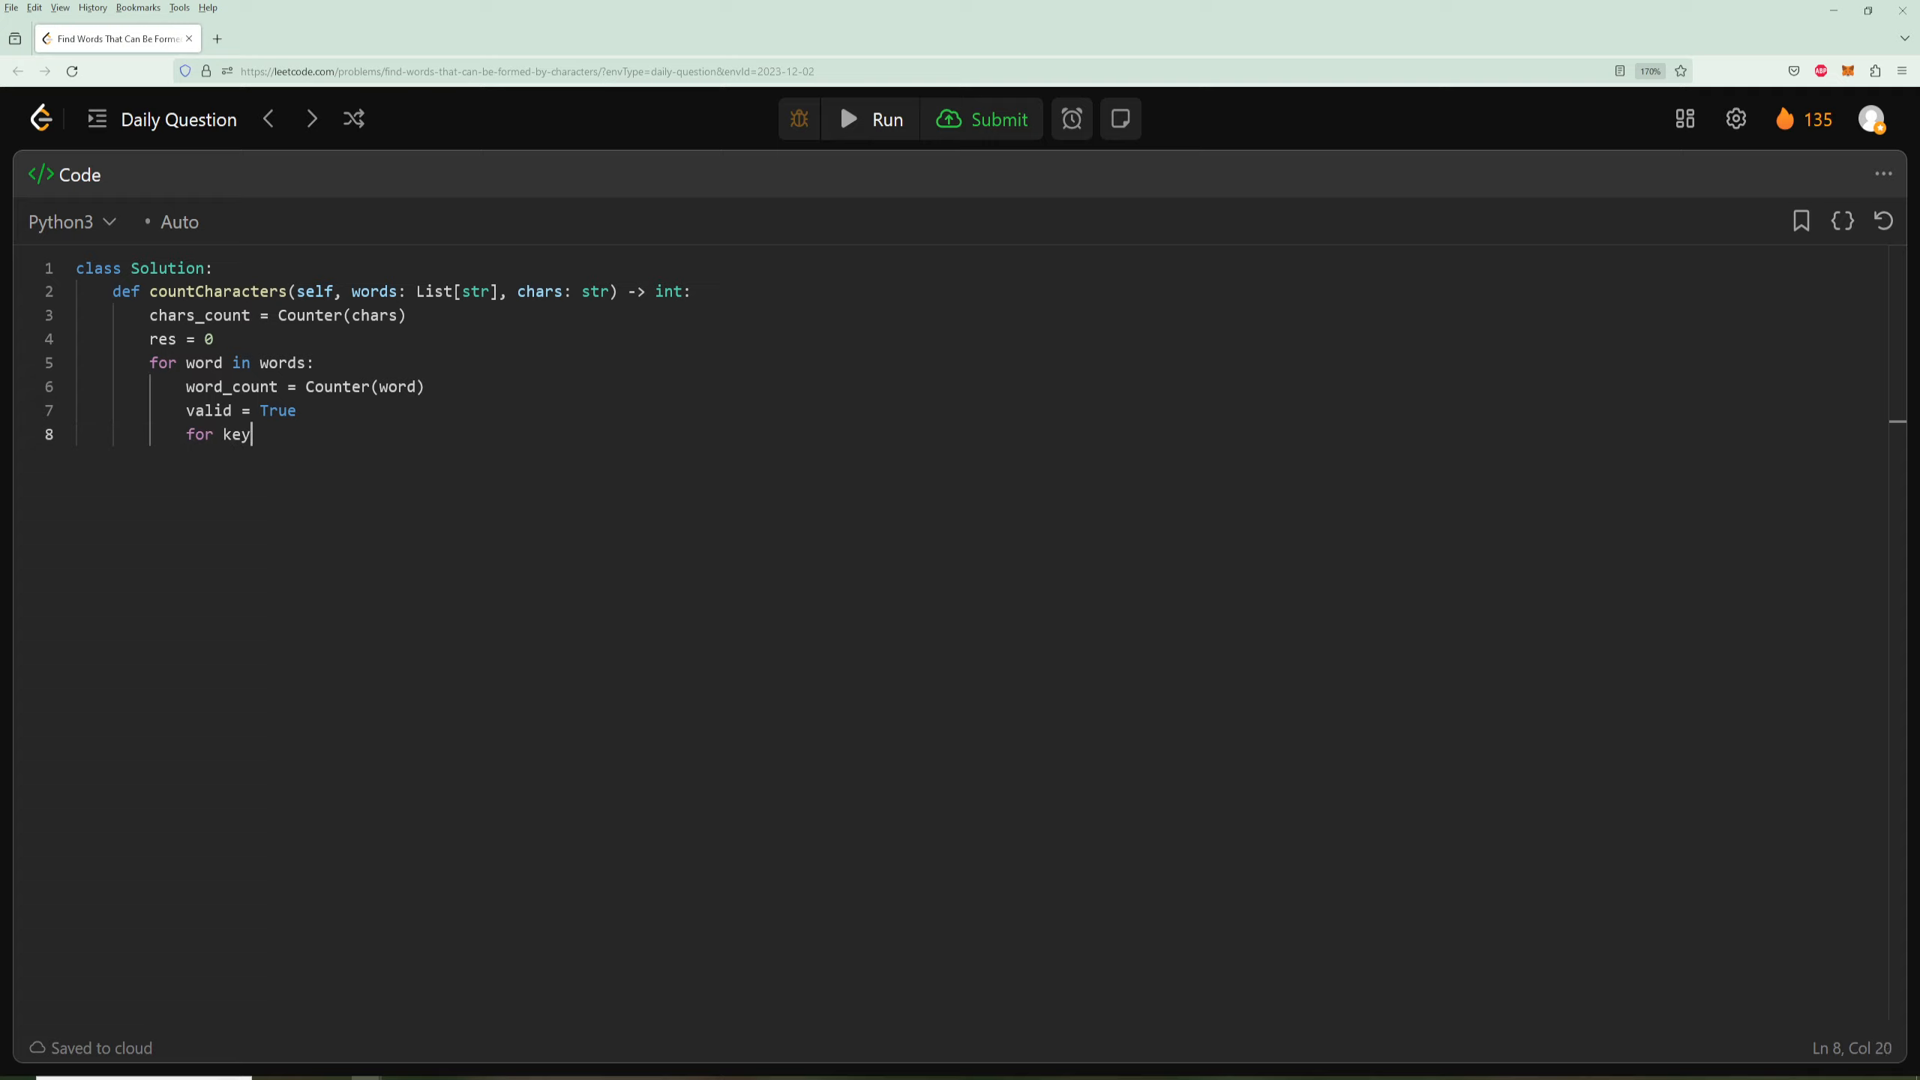
text(in word_count)
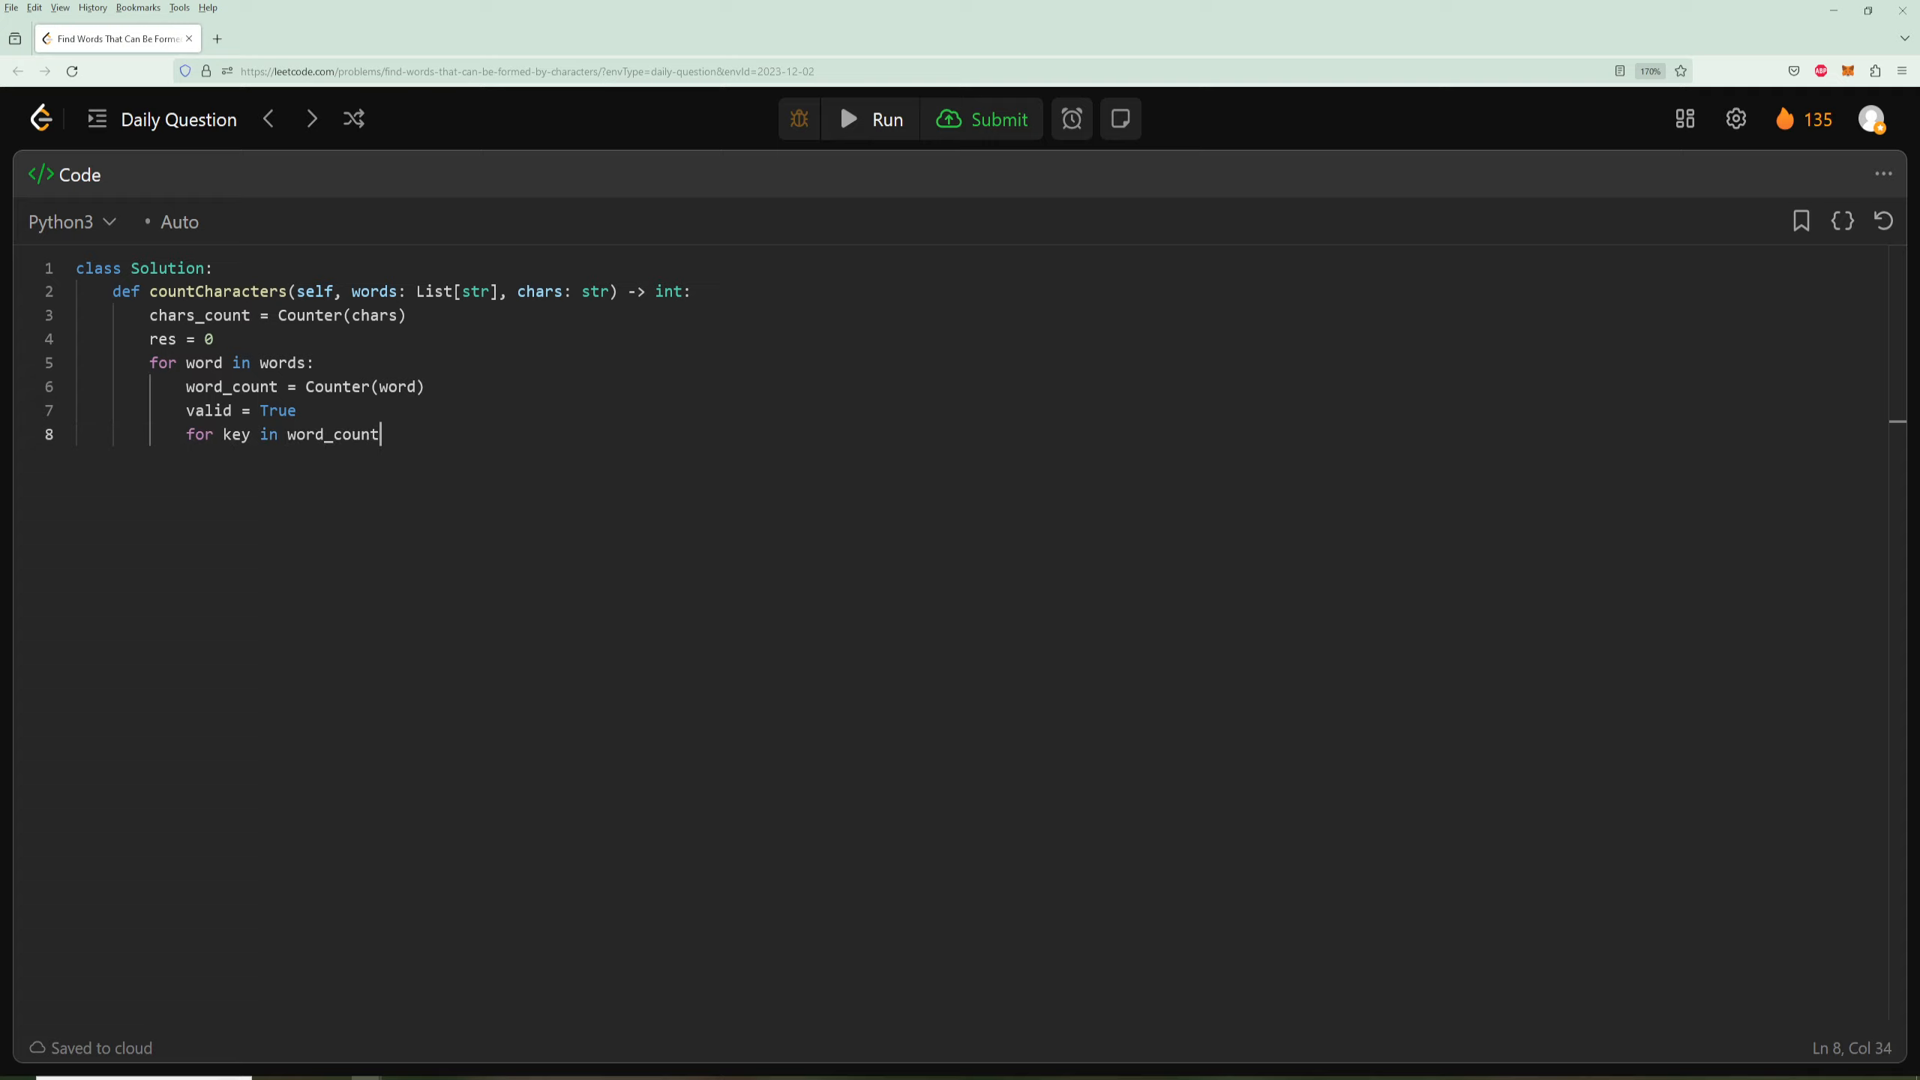
text(:)
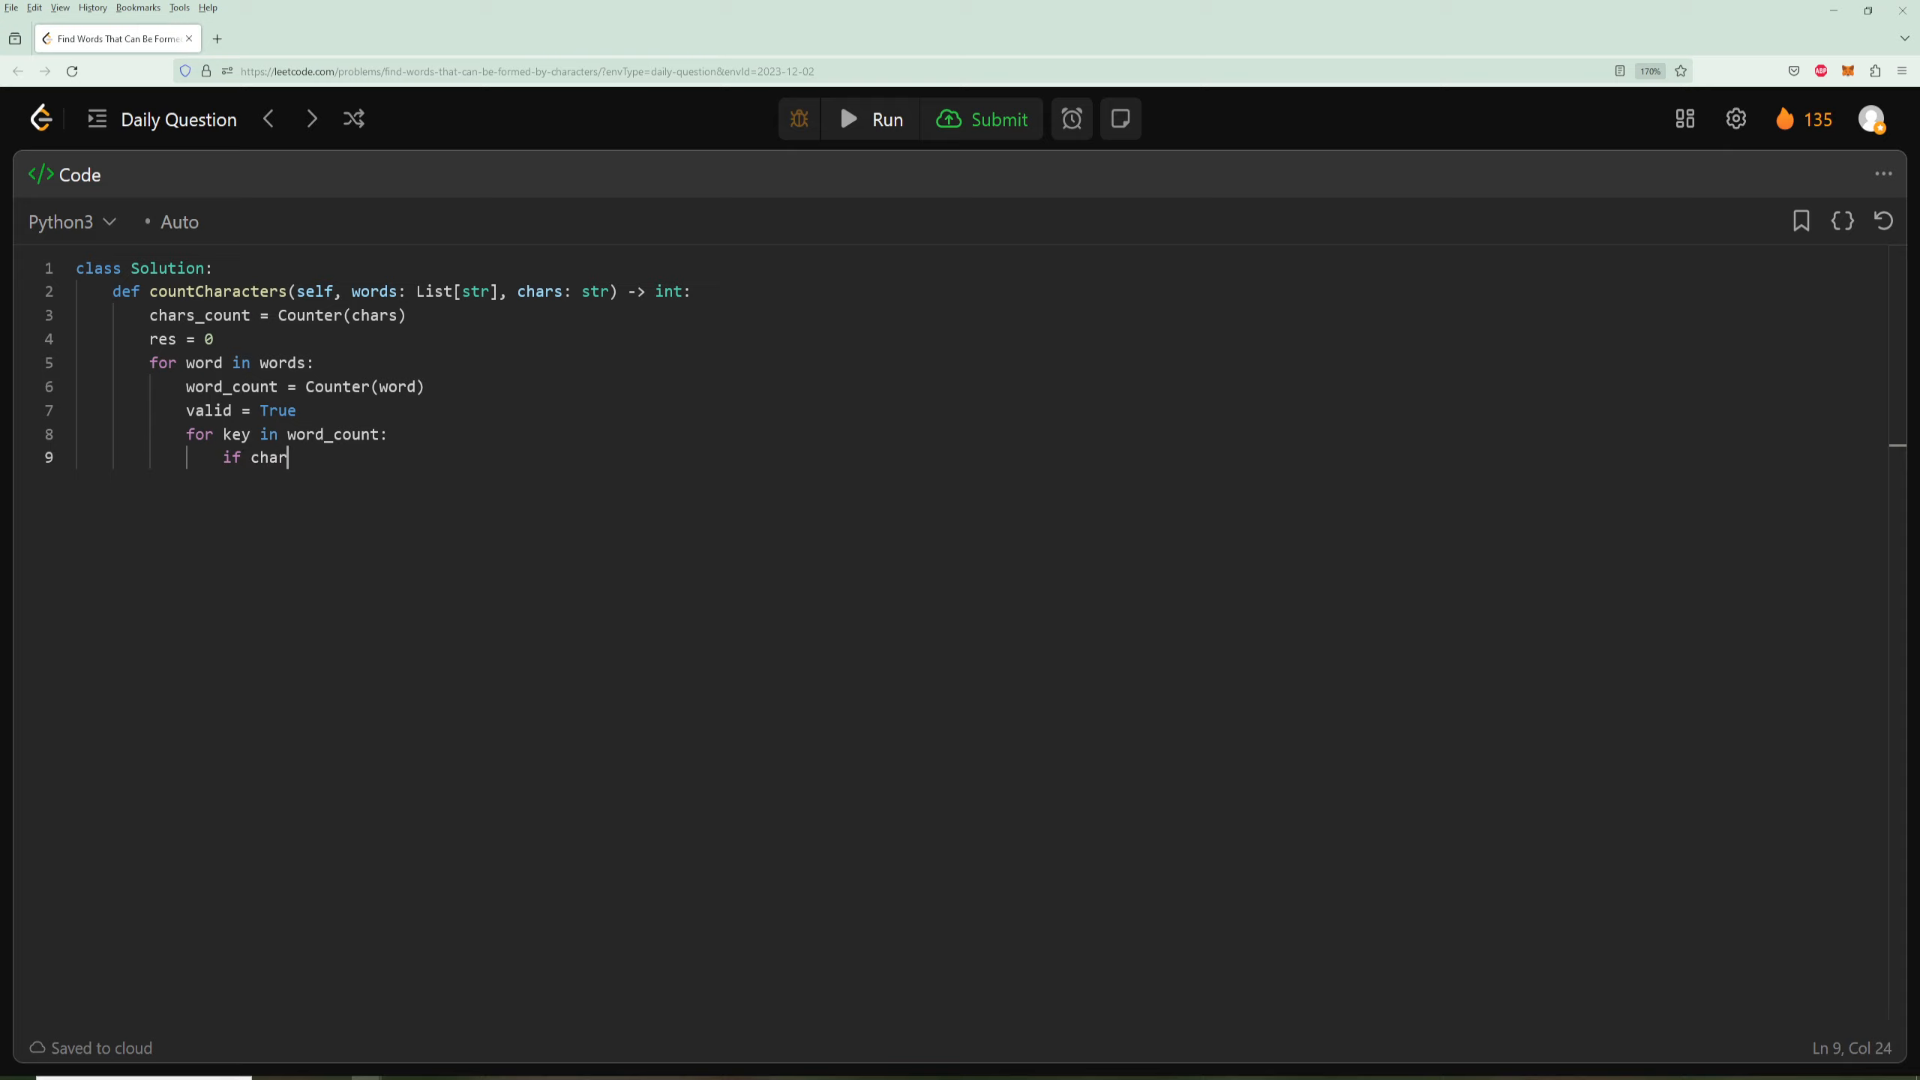
text(s_counts)
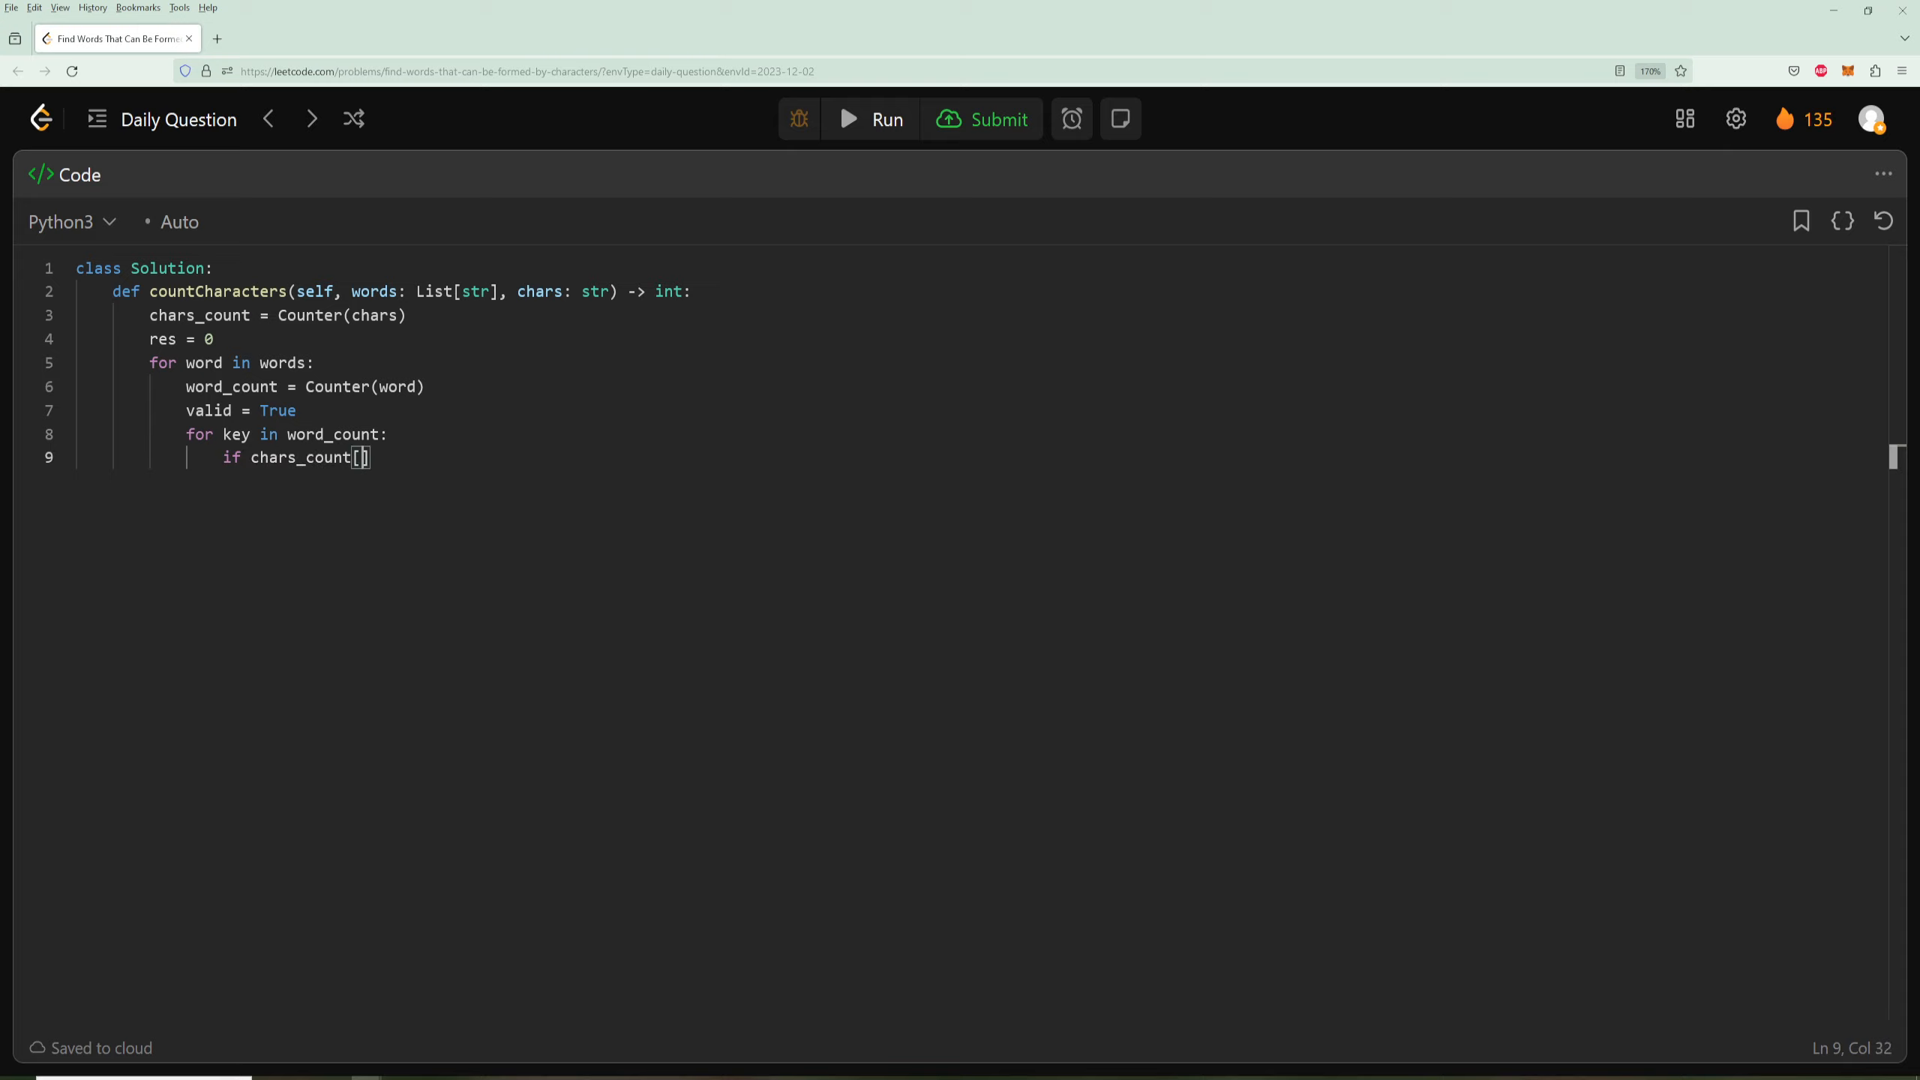
text(key)
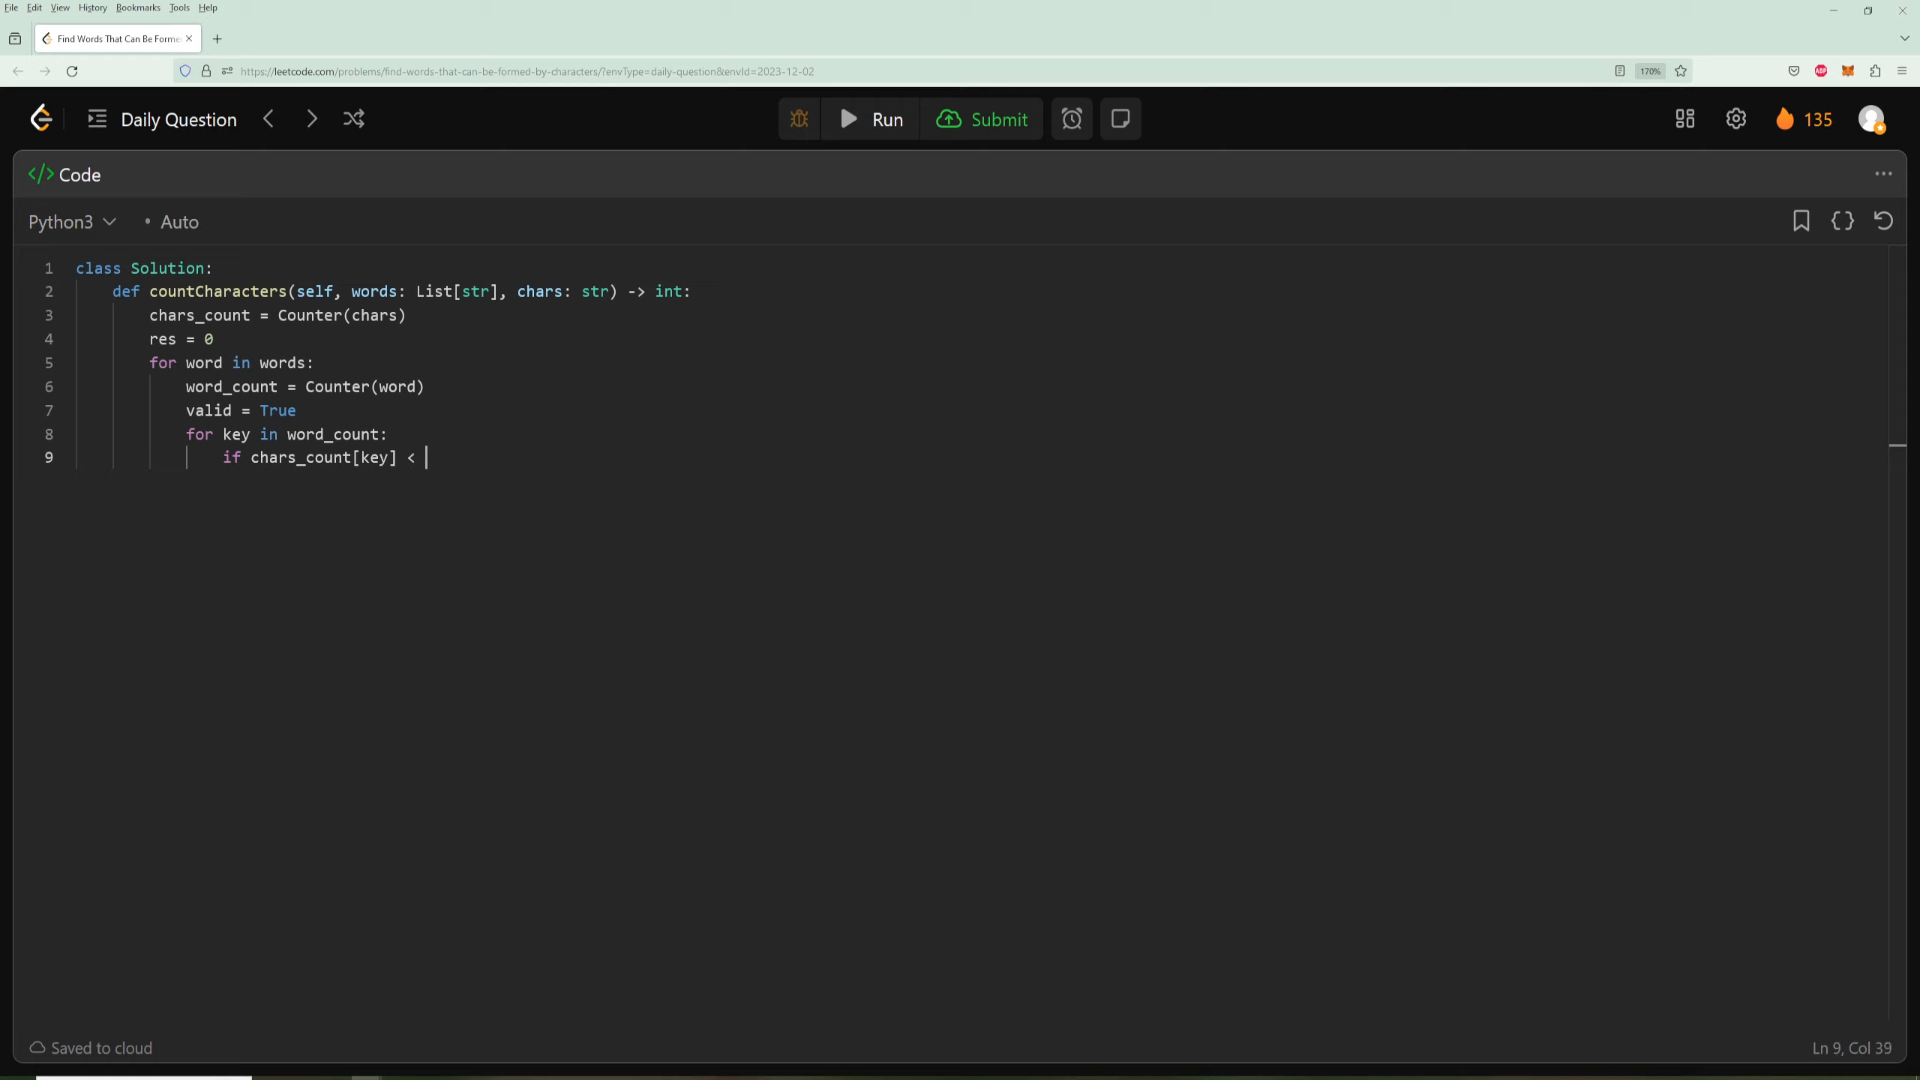
- Set valid = False and break when word_count[key] exceeds chars_count[key]
text(word_countp[)
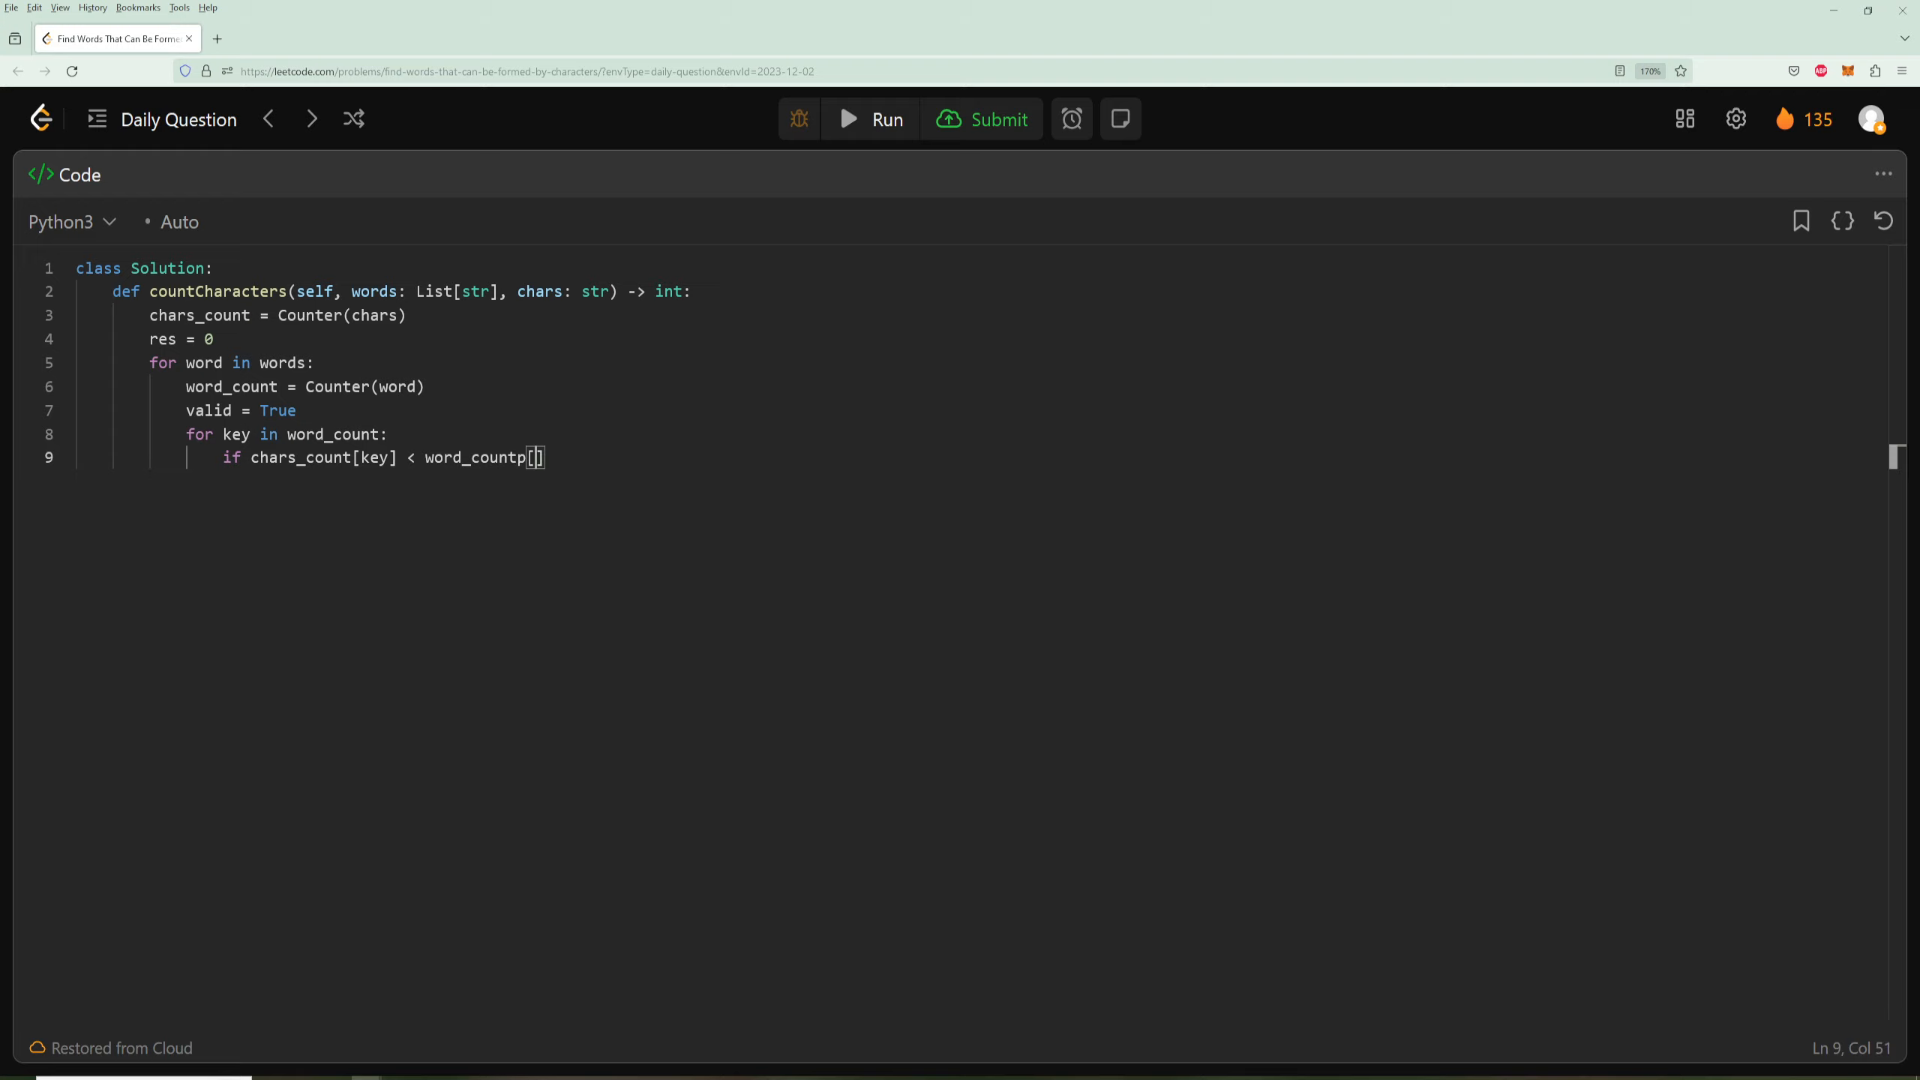
text(key)
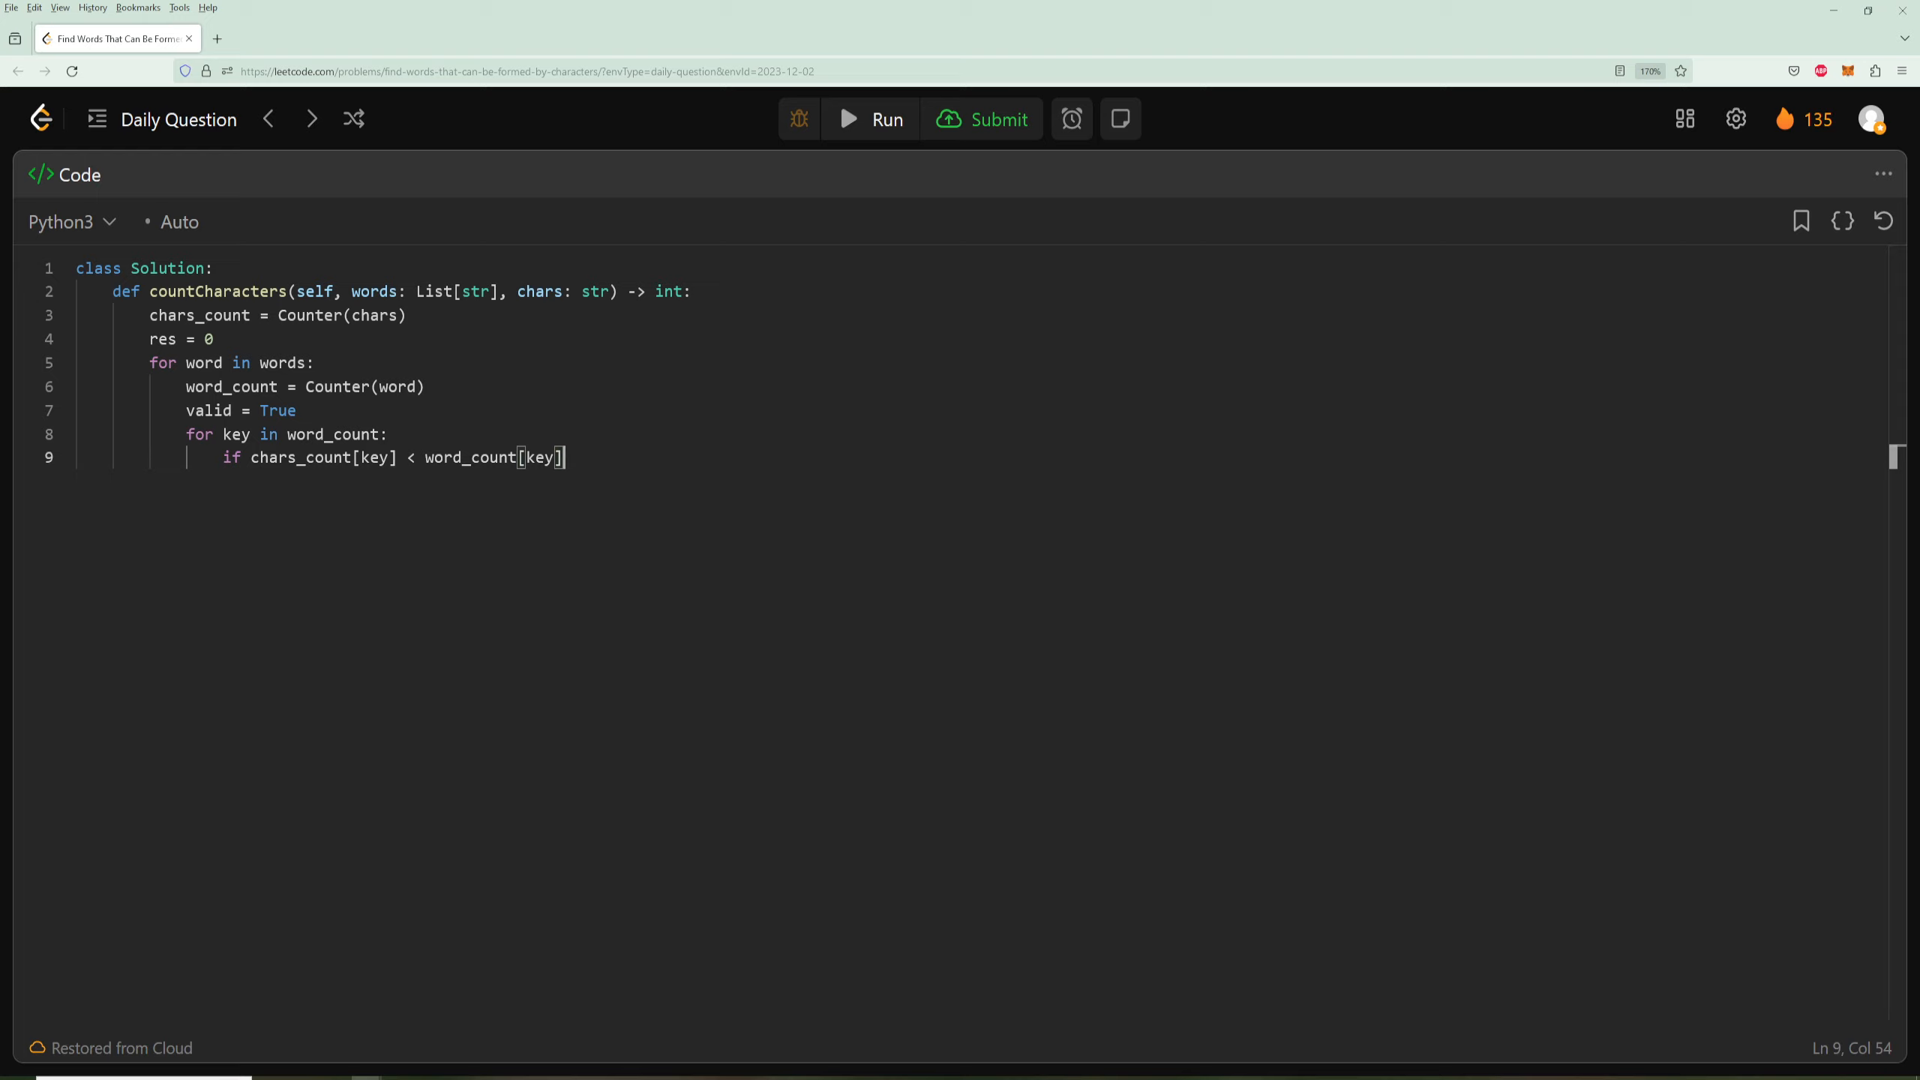
text(:)
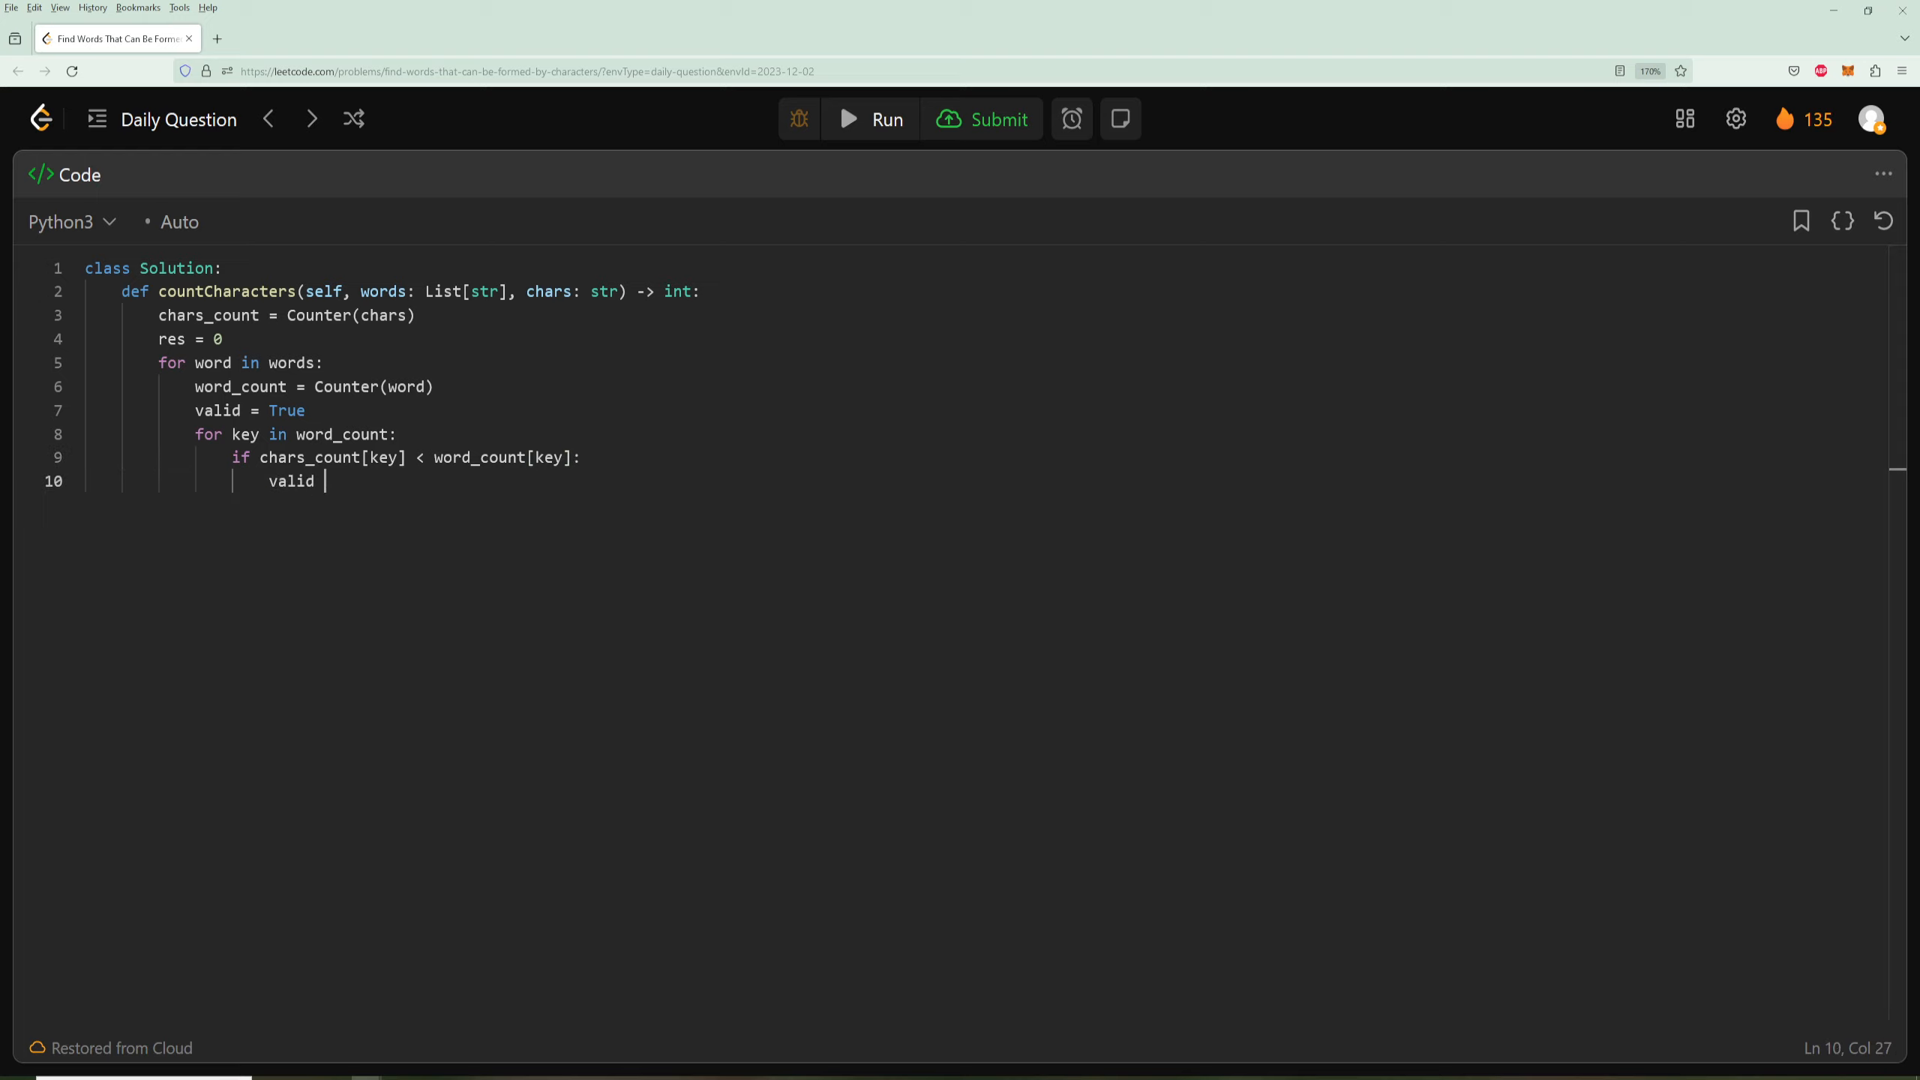
text(= False)
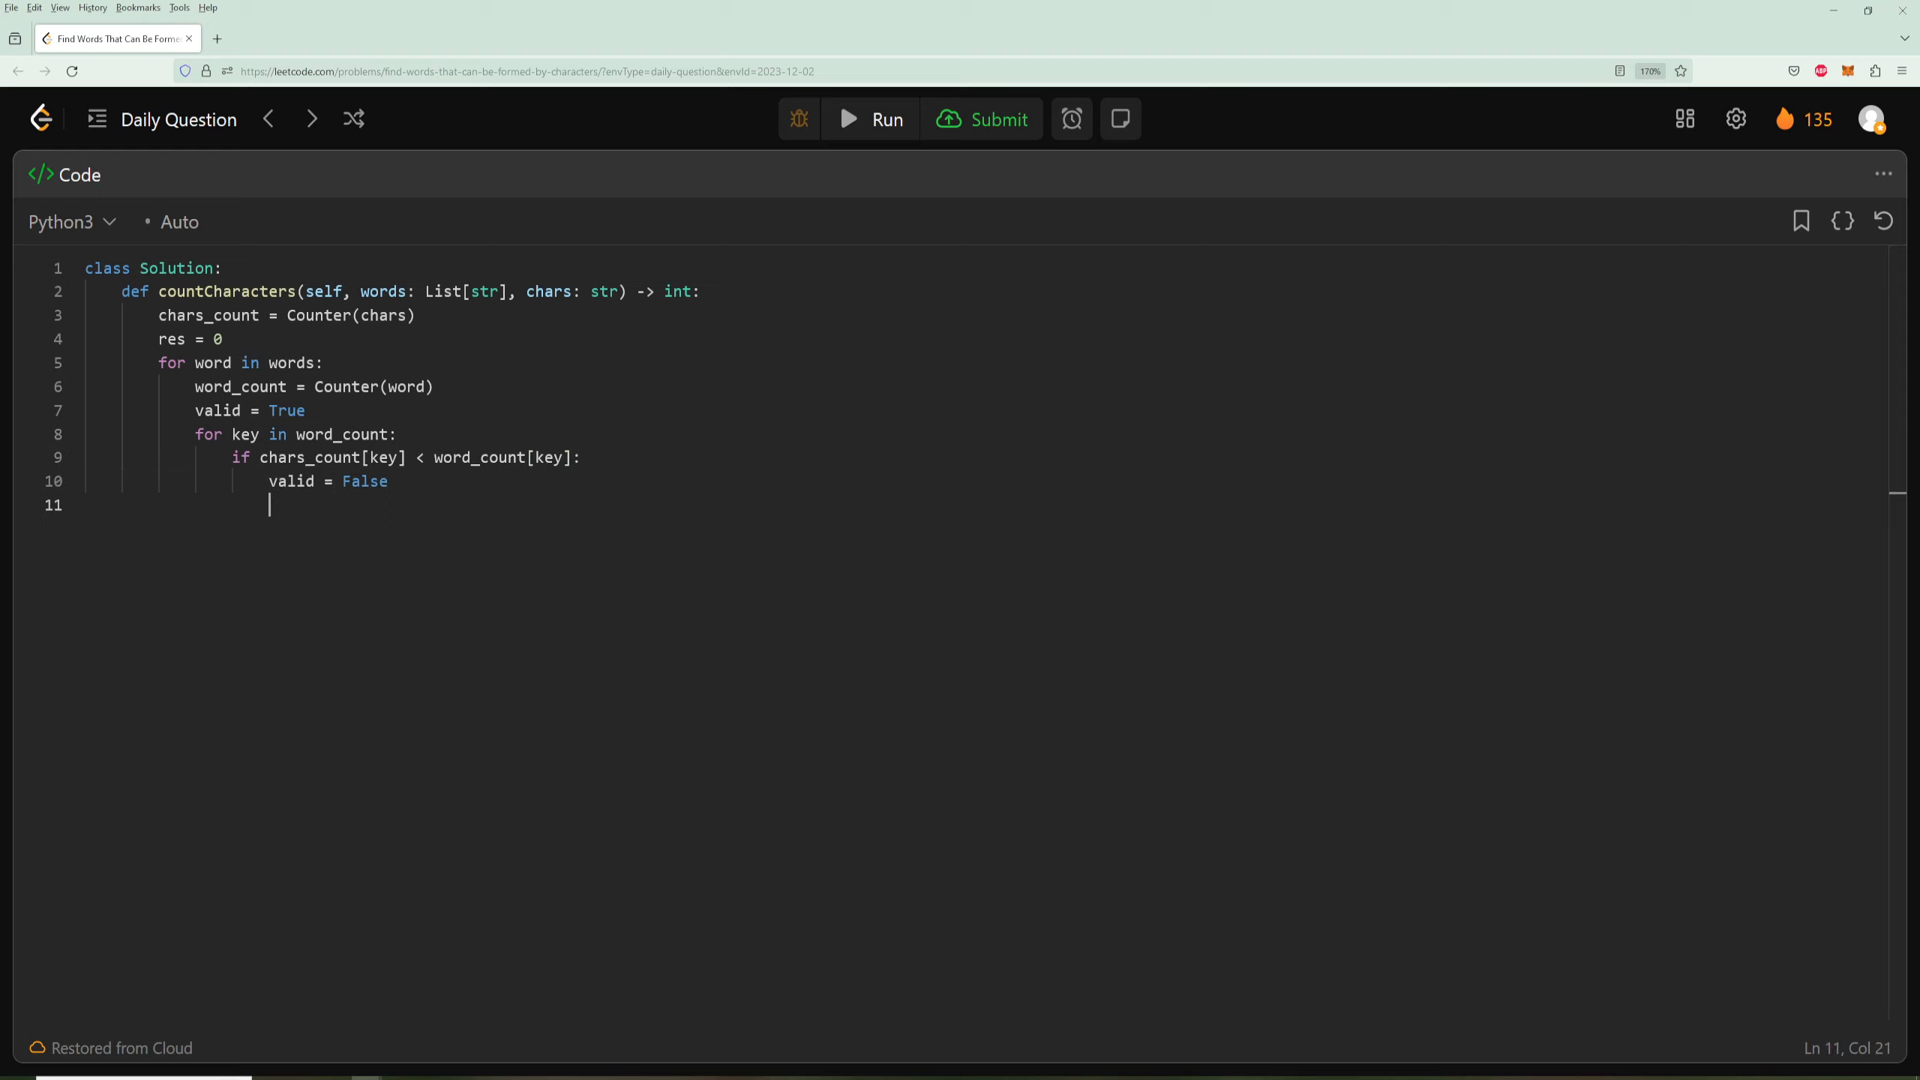
text(break)
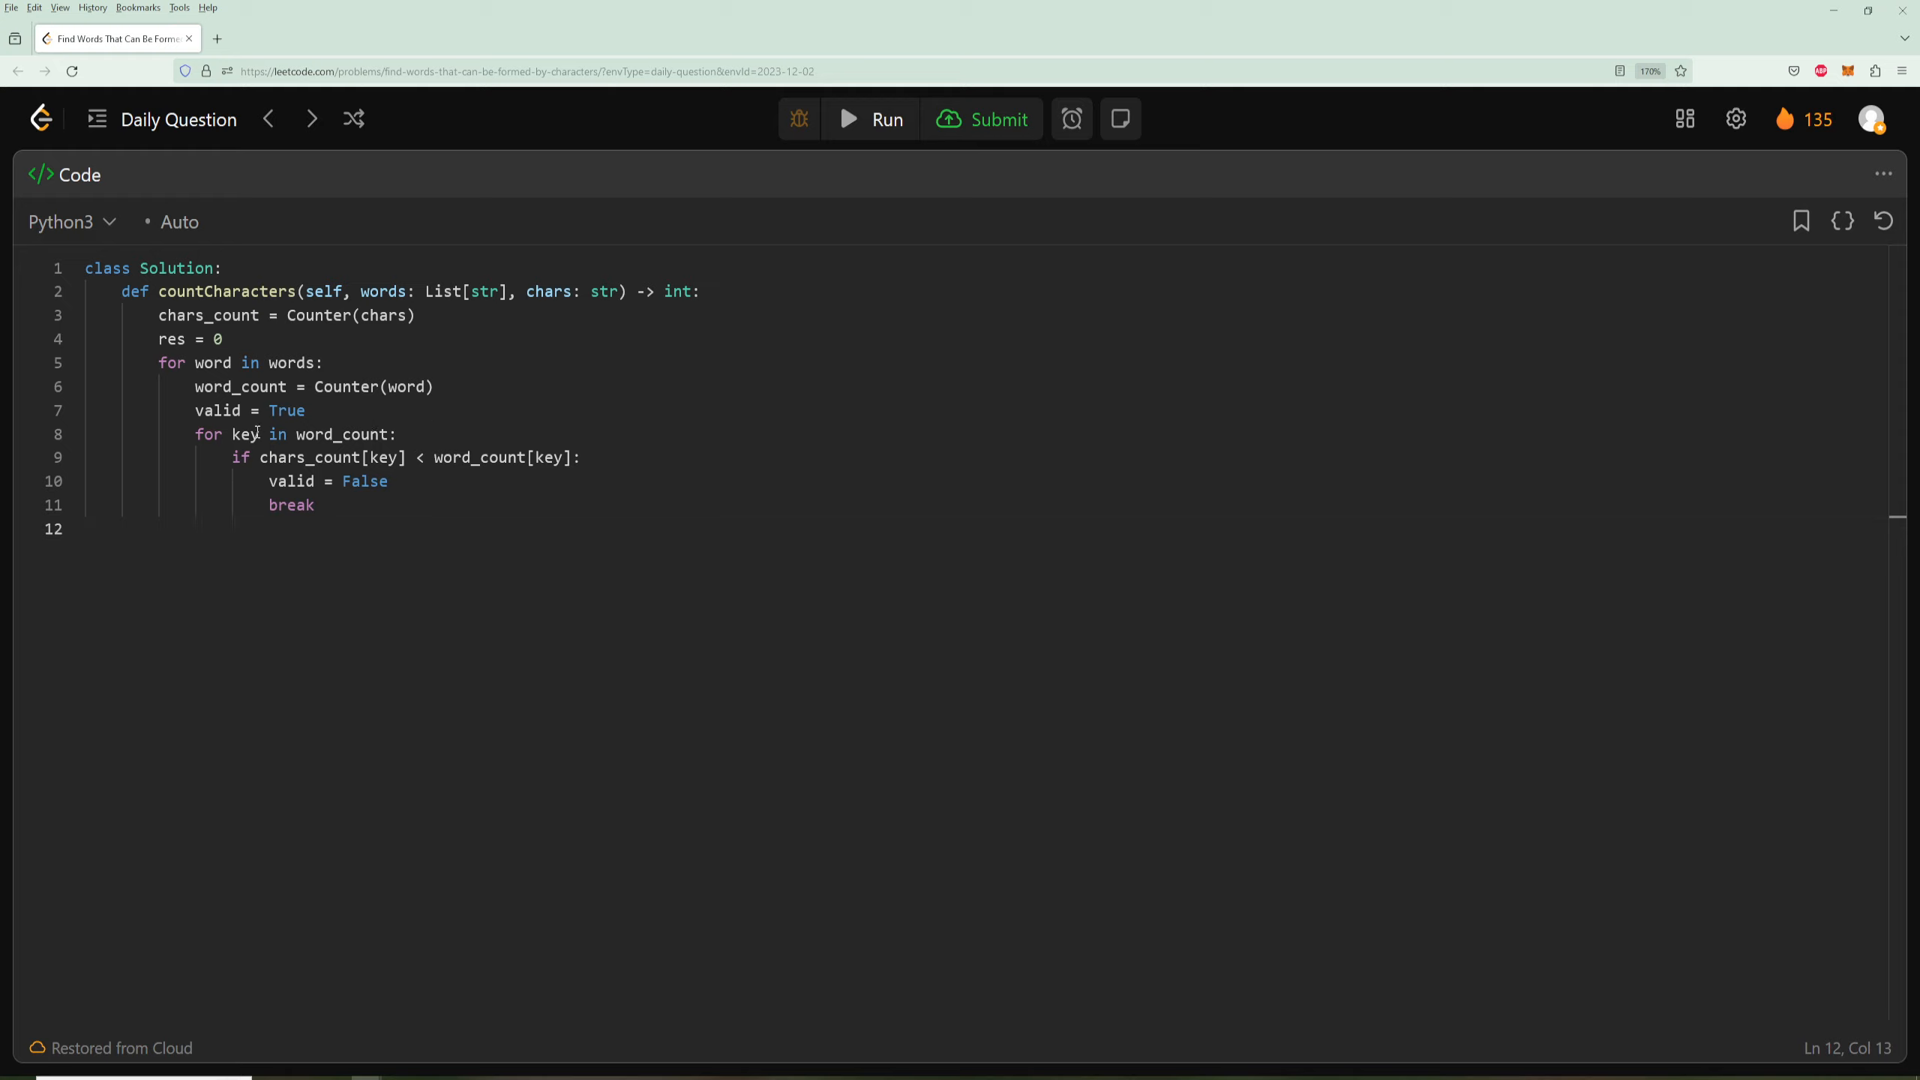
mouse_move(474, 480)
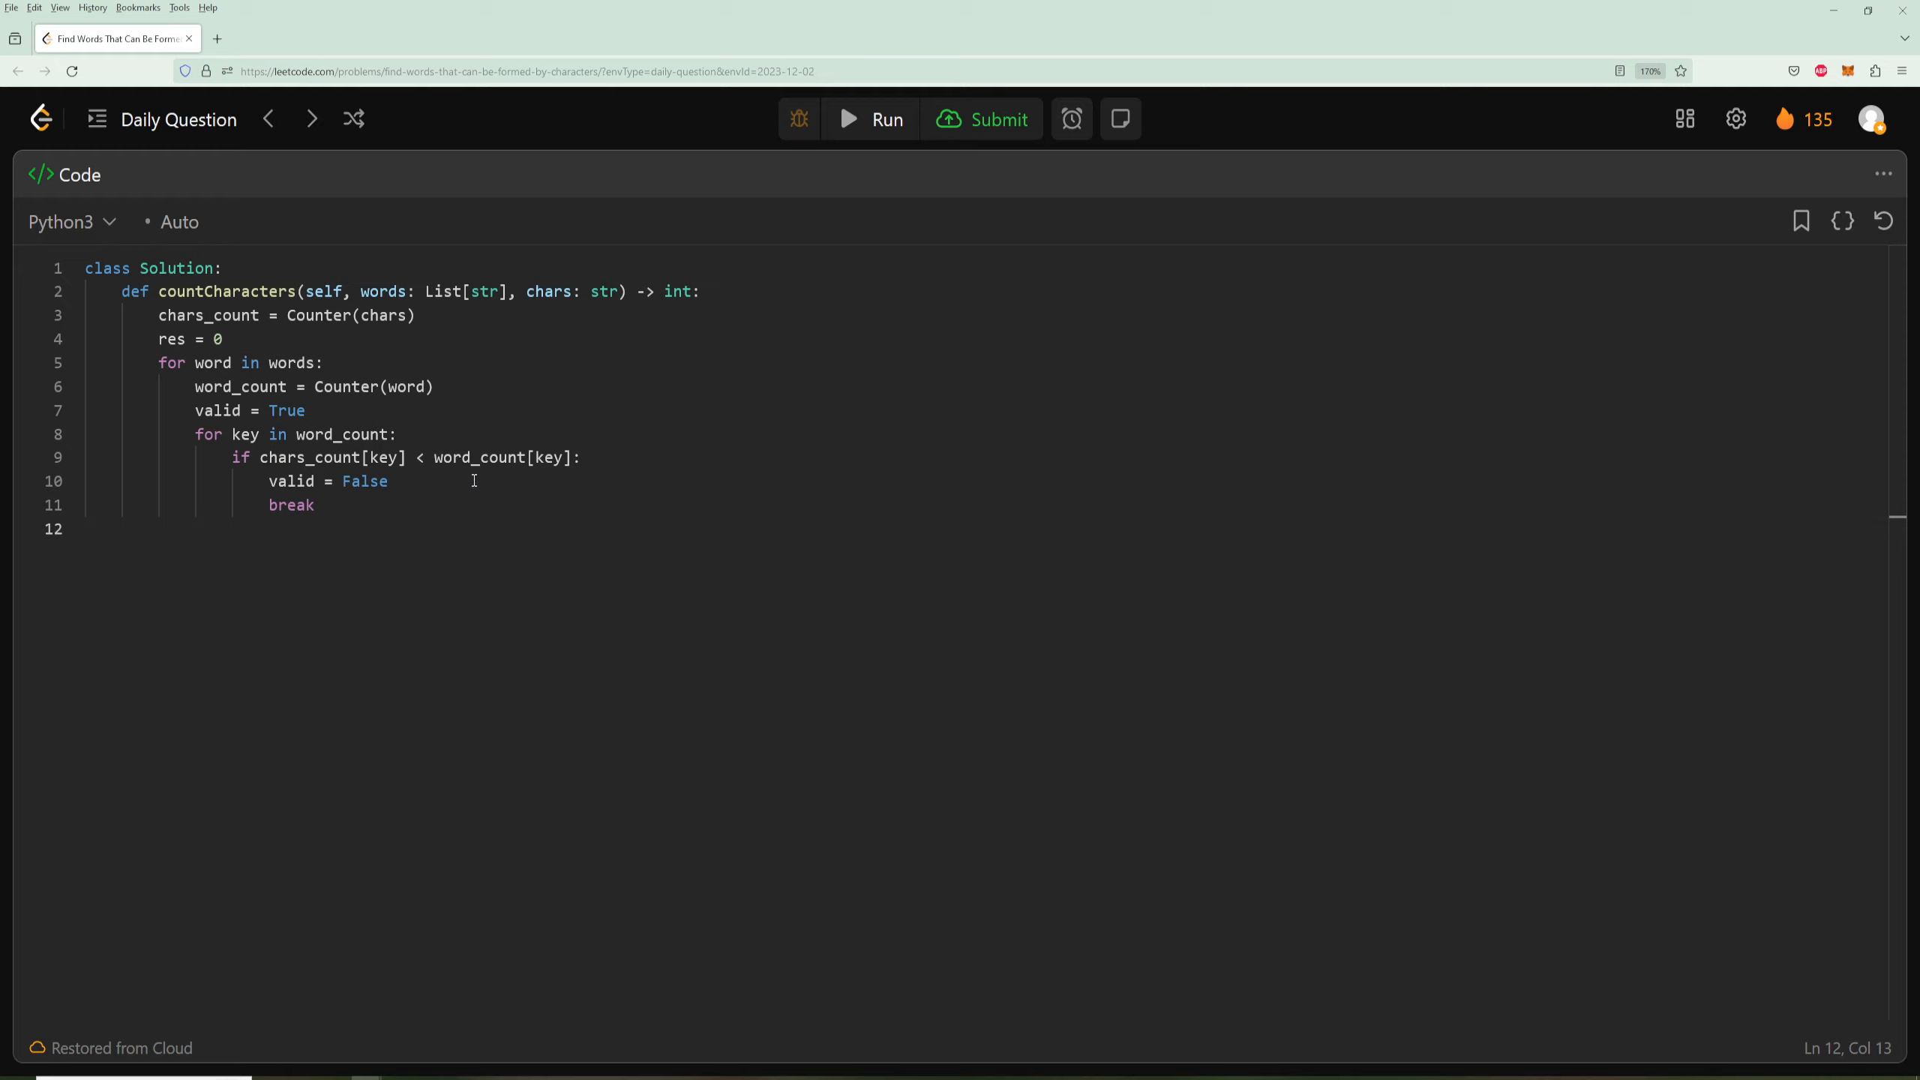
- Accumulate res += len(word) for valid words, return res, and submit for an Accepted verdict
text(res)
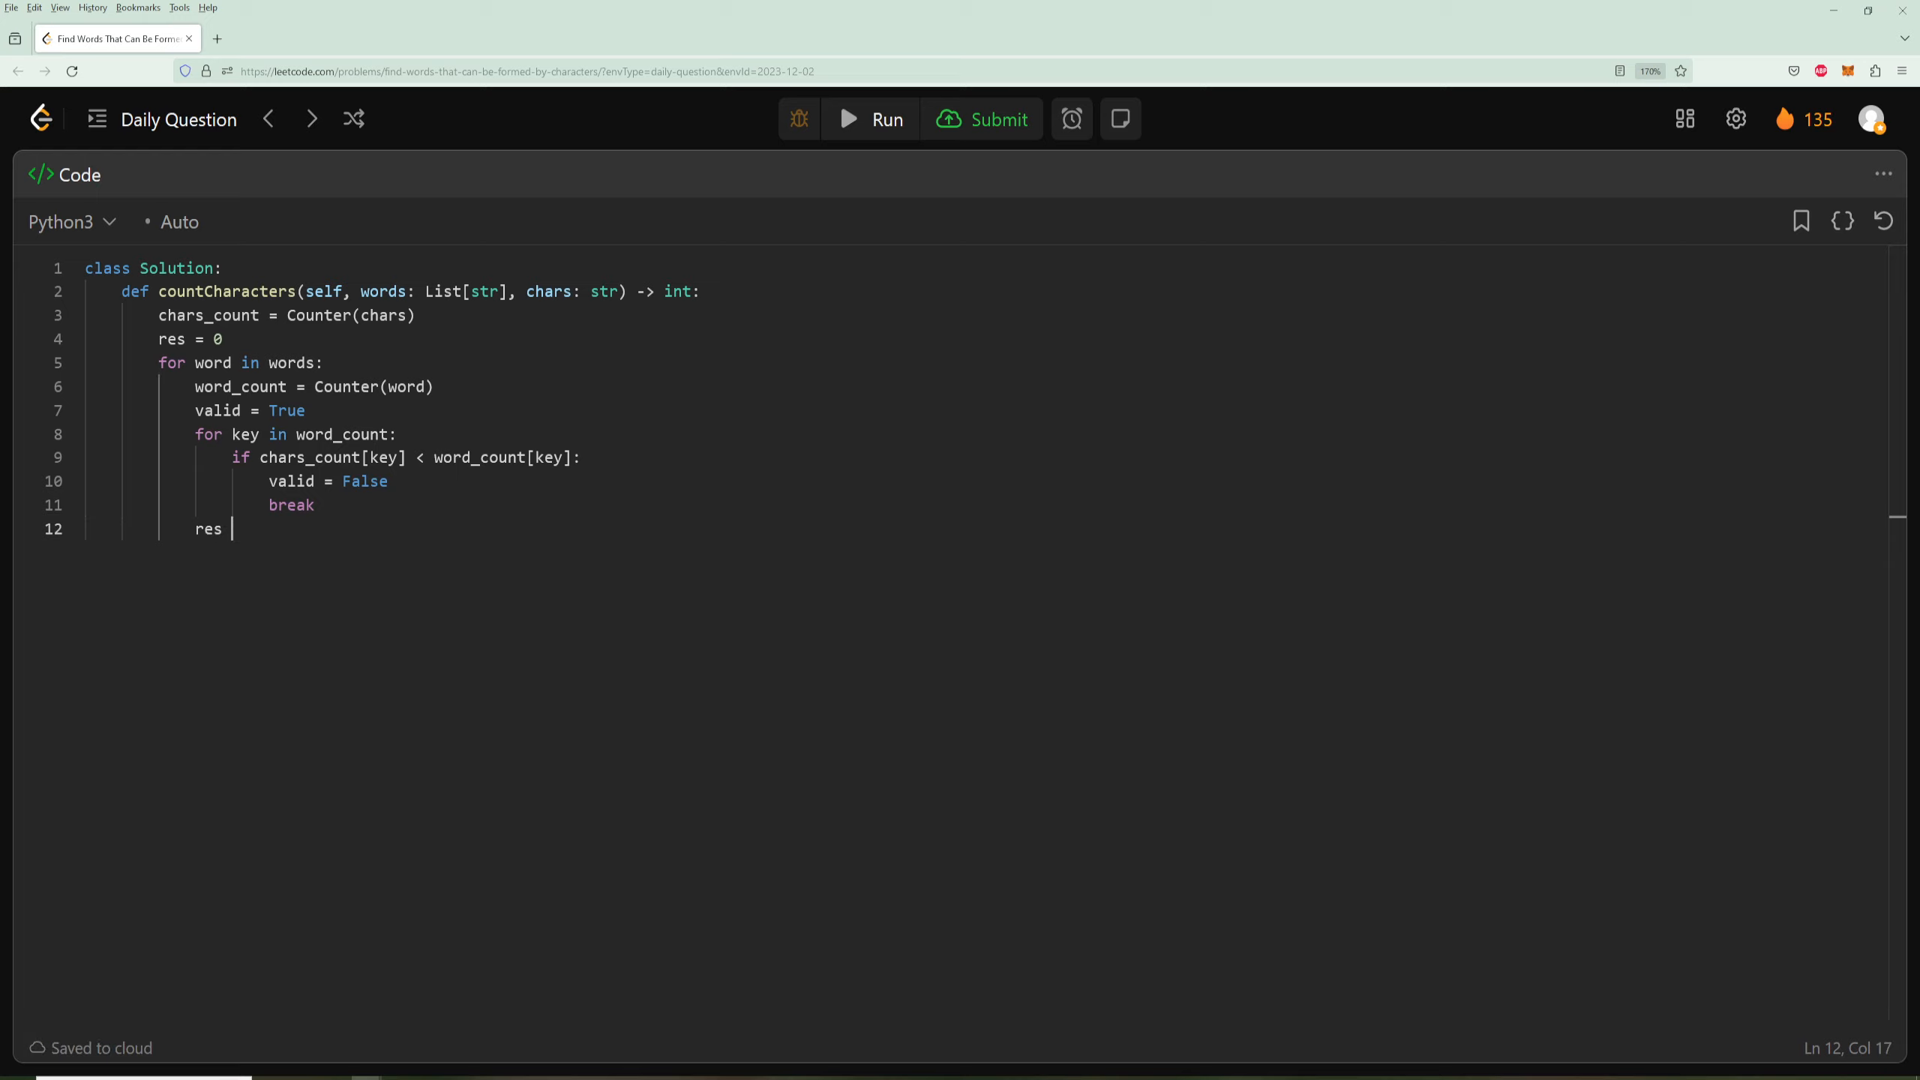
text(+= 1)
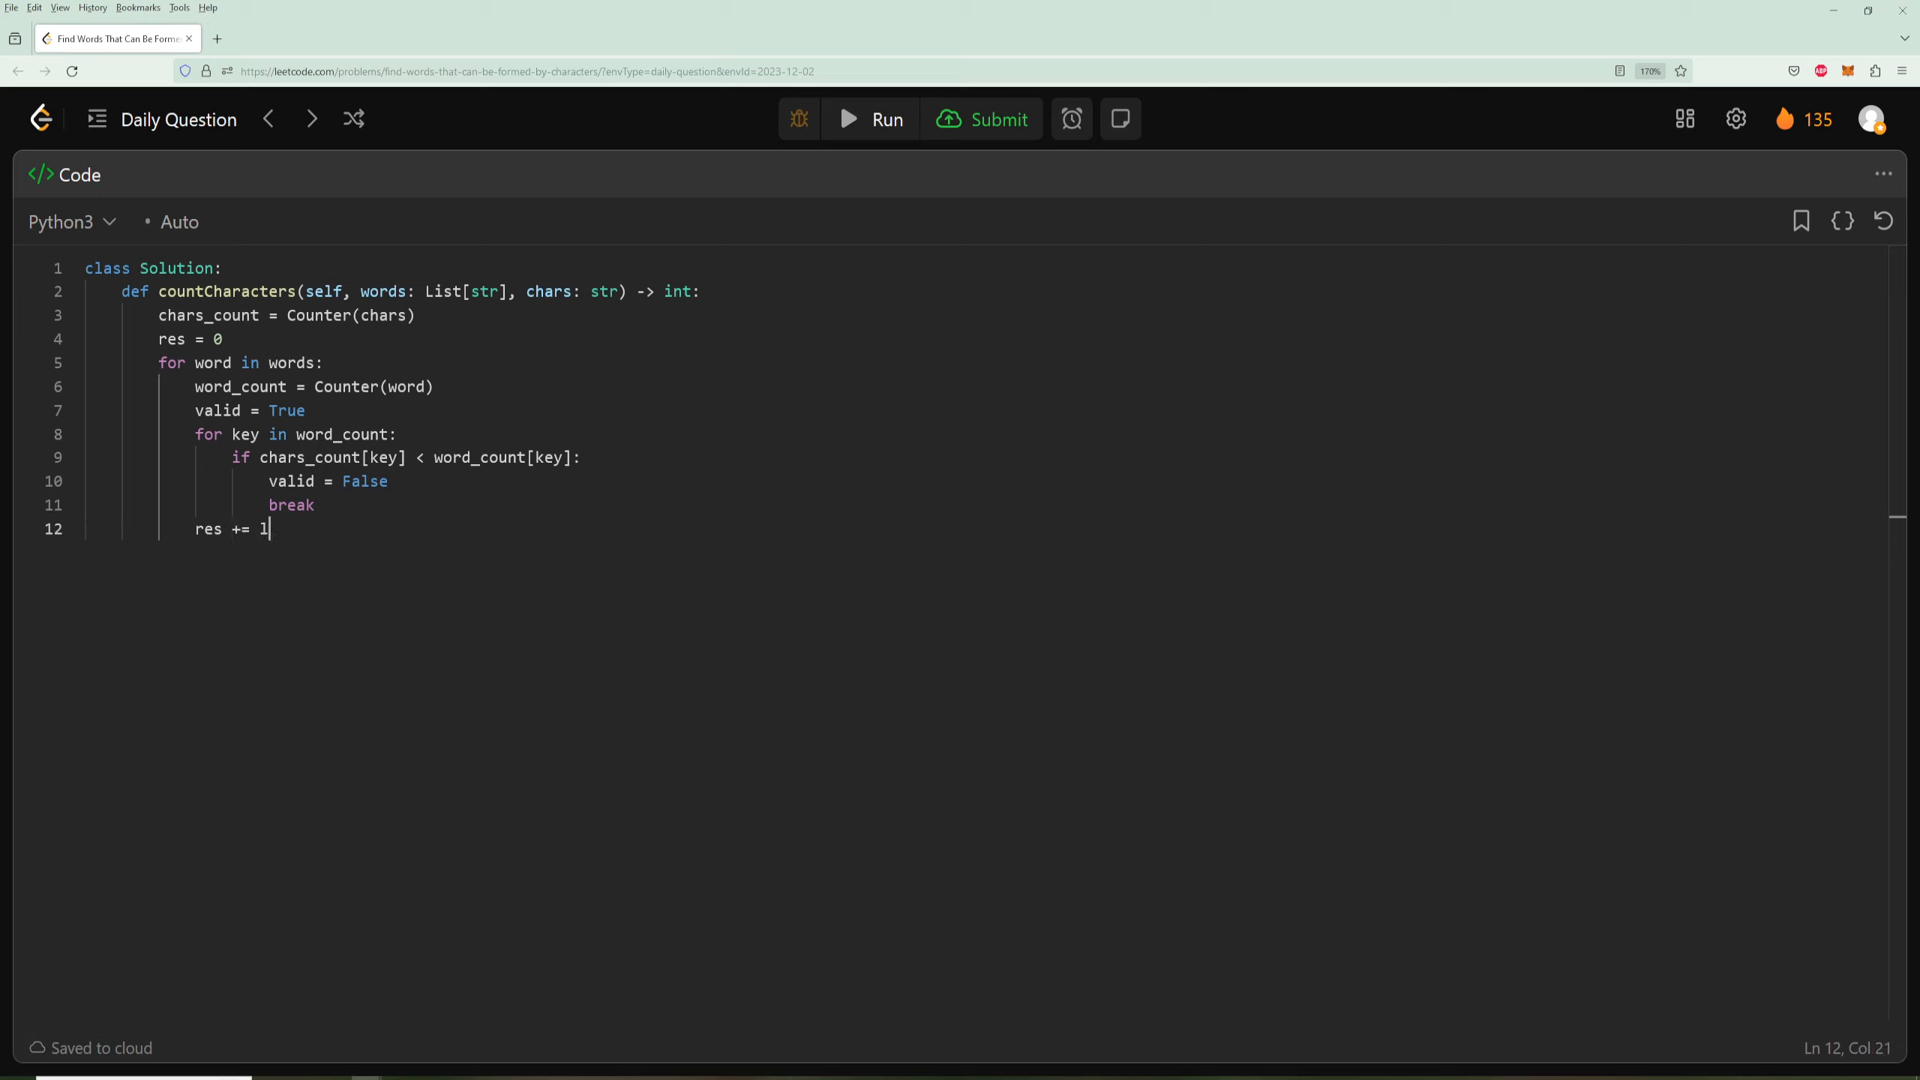
text(len()
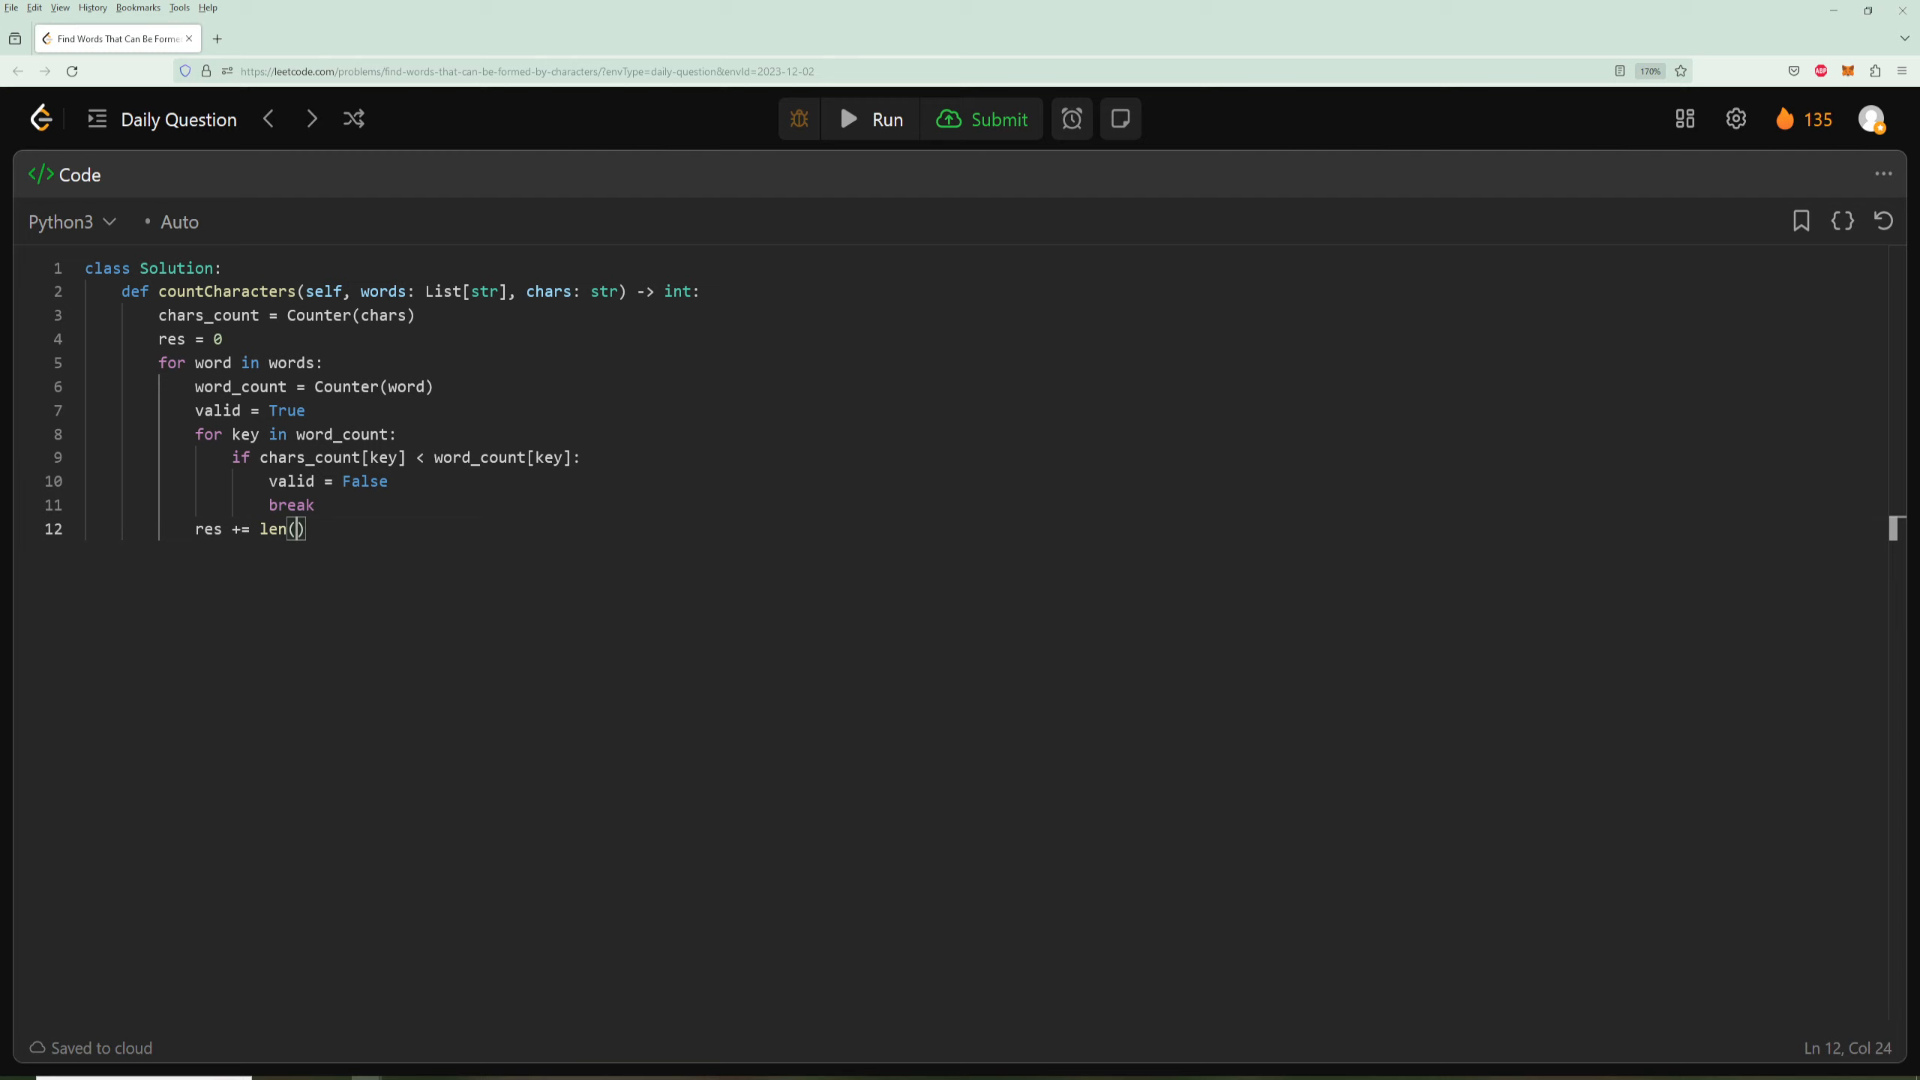
text(word)
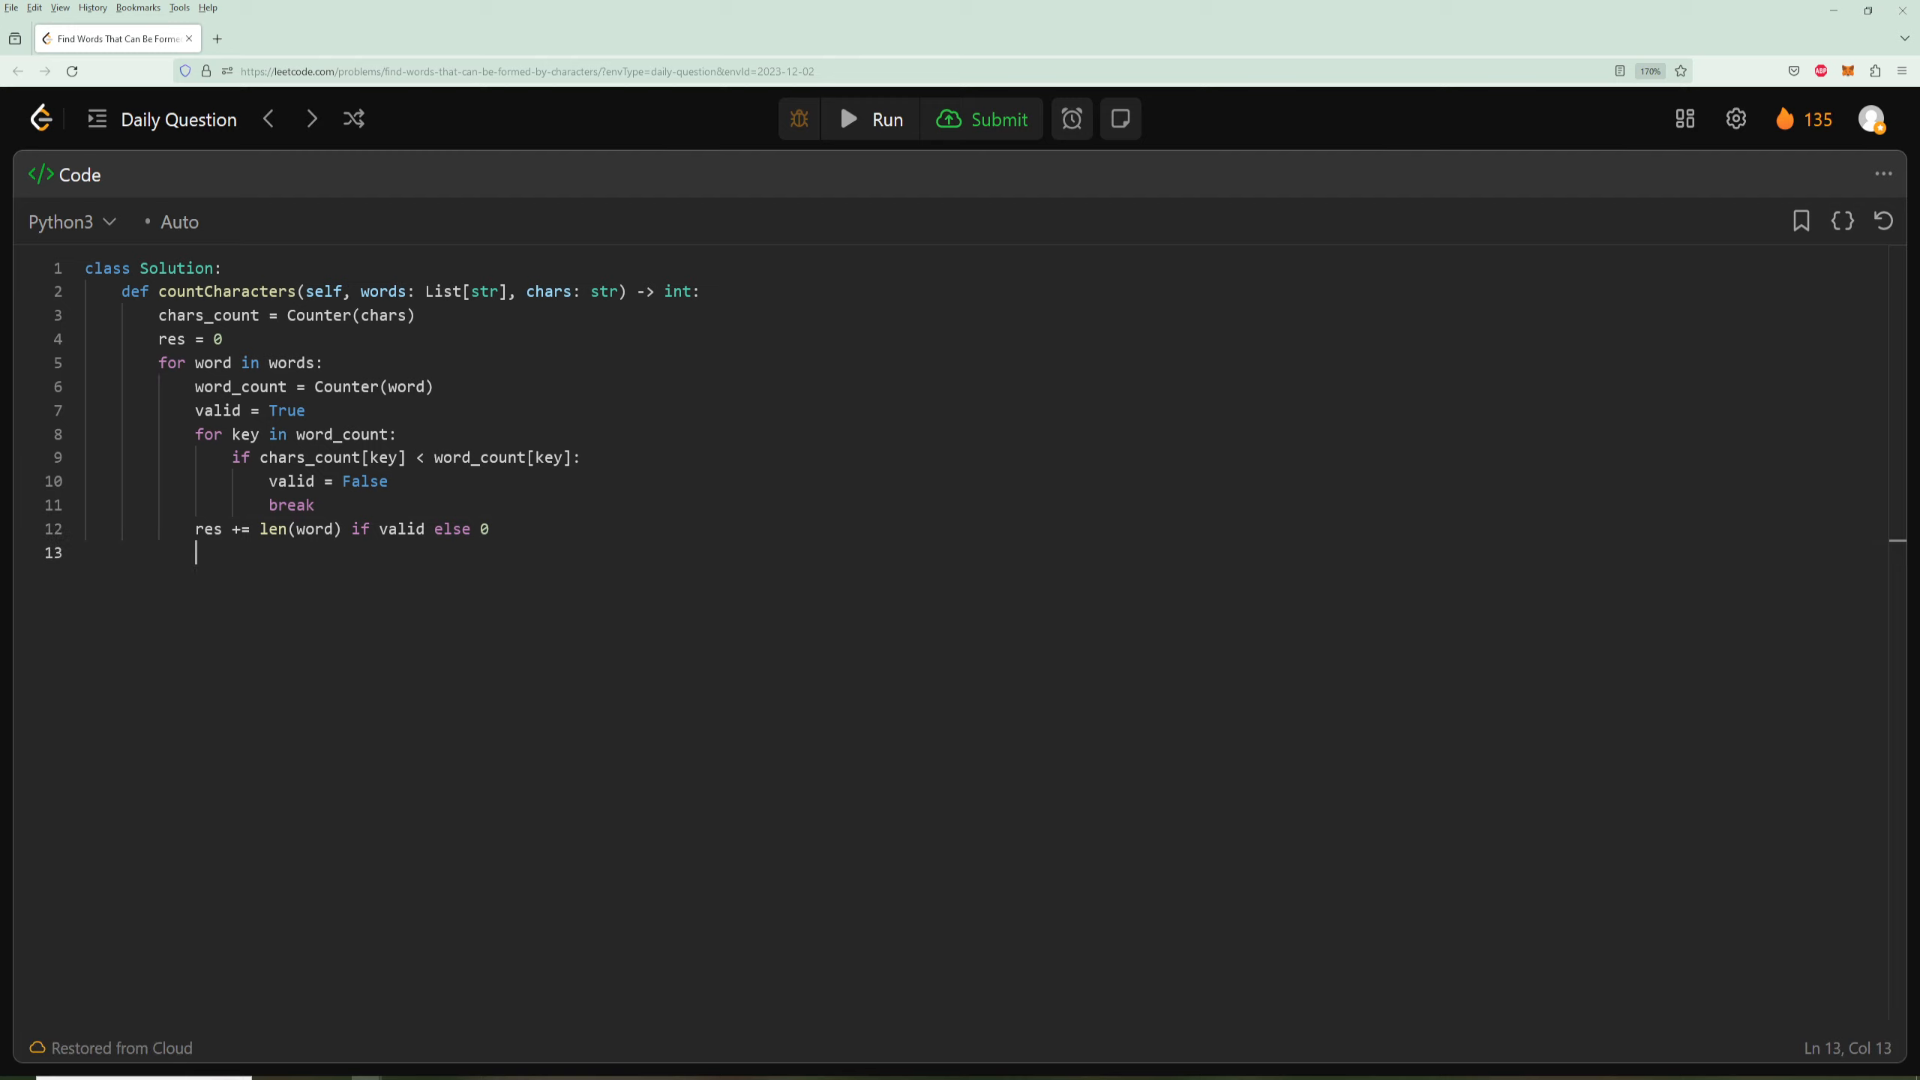
text(return res)
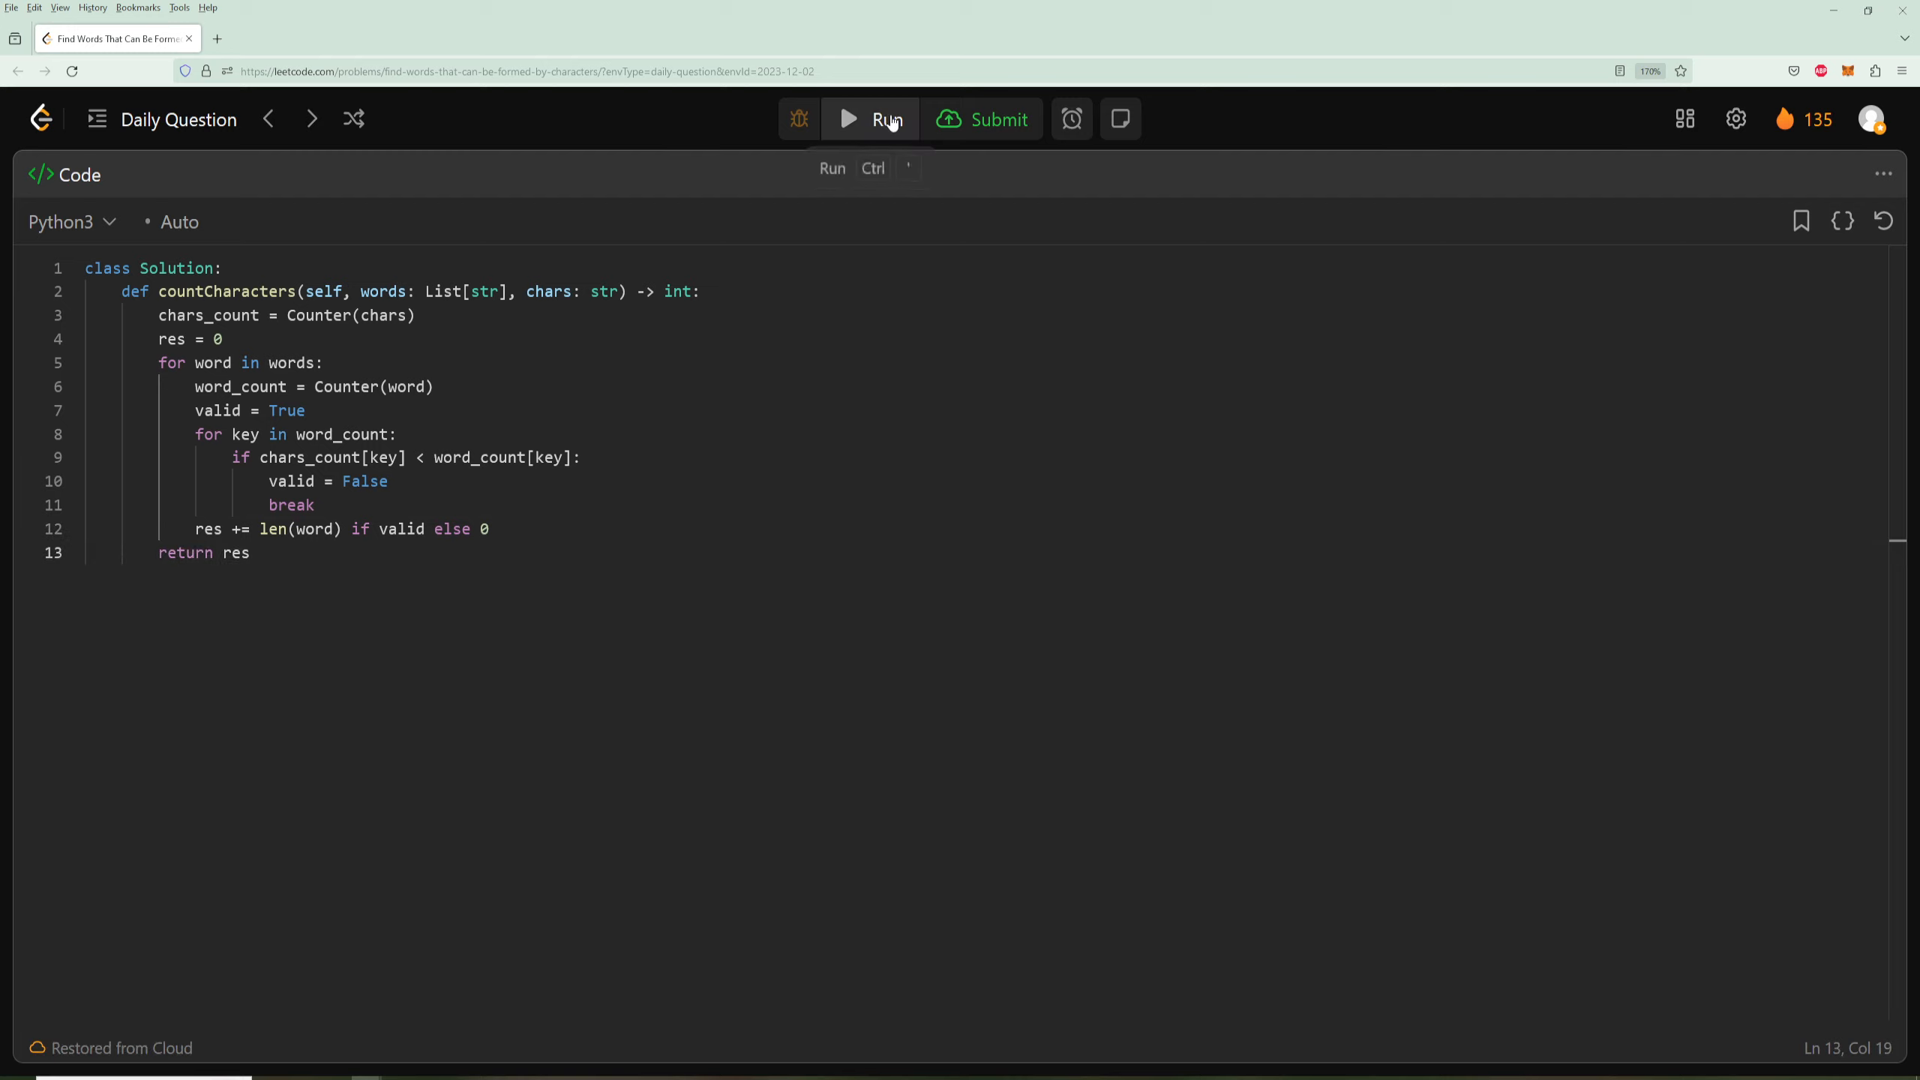
mouse_move(1117, 118)
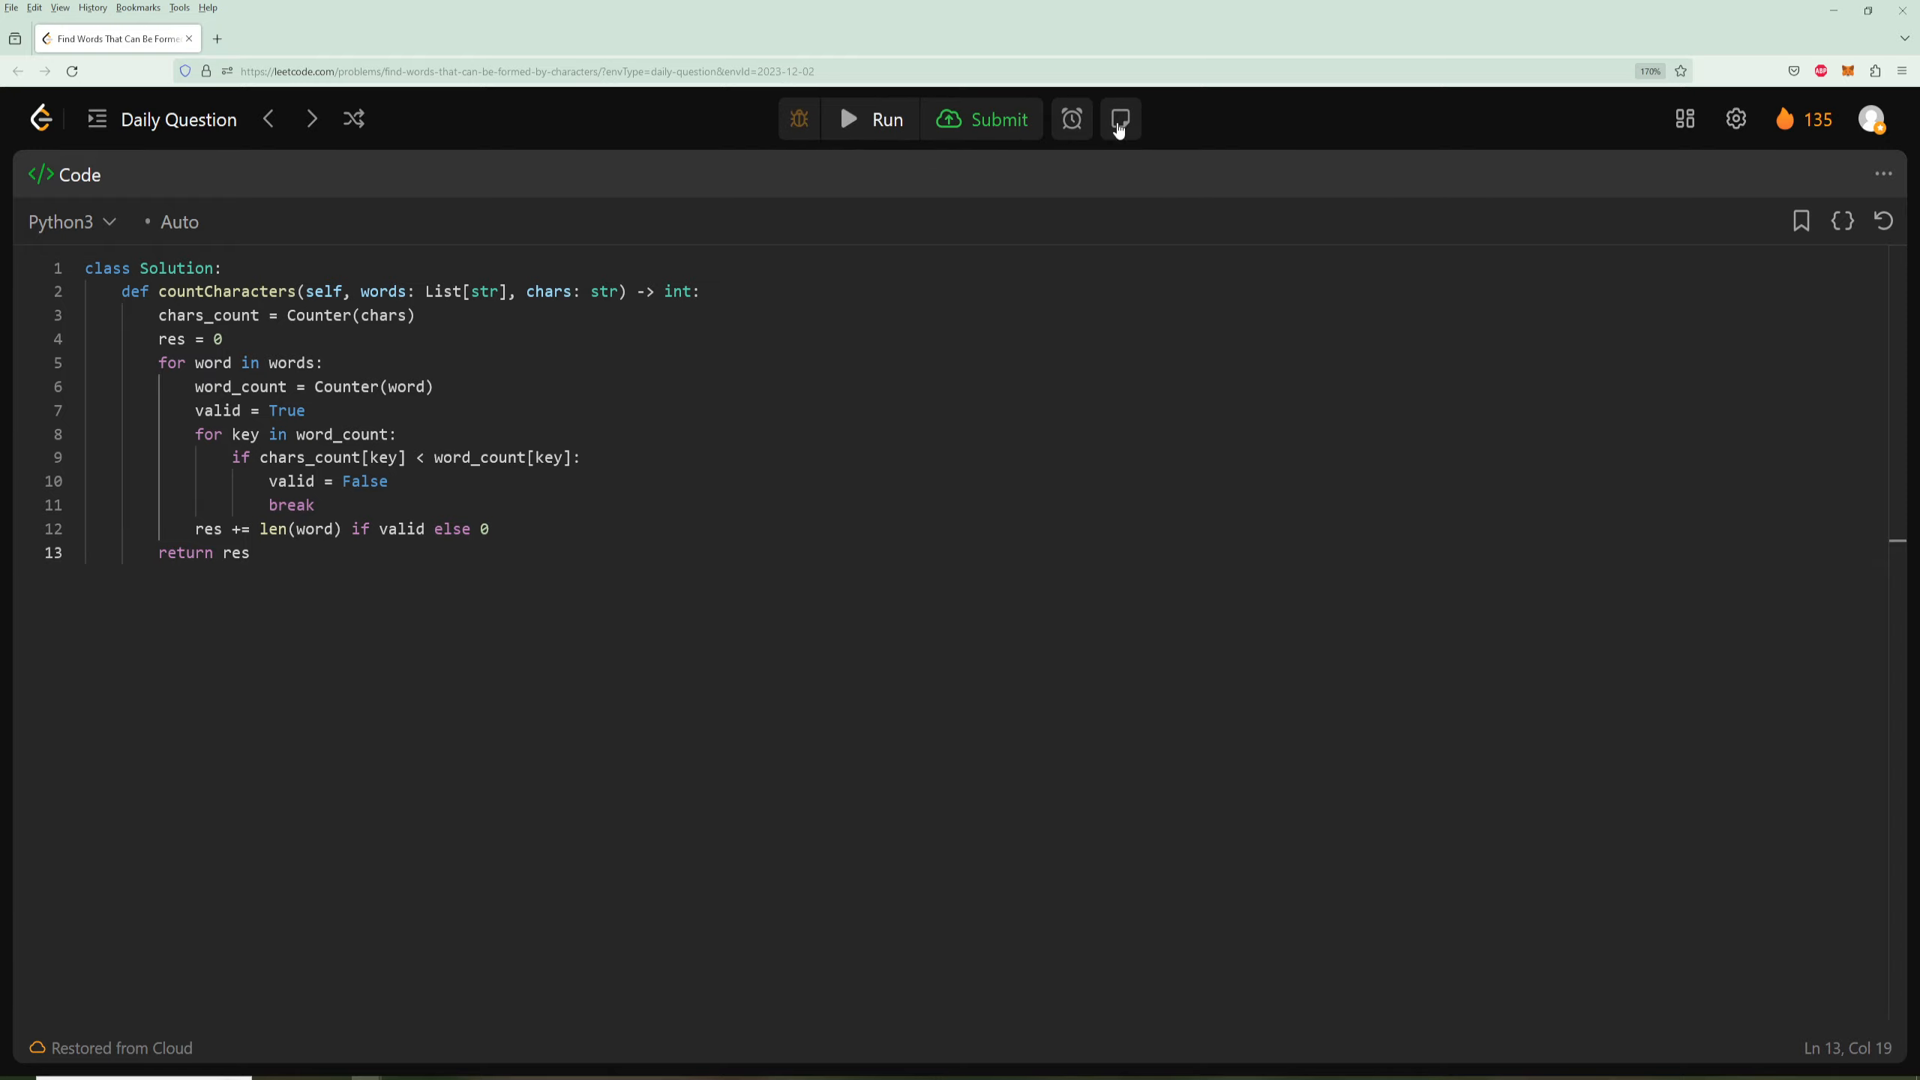
click(1118, 118)
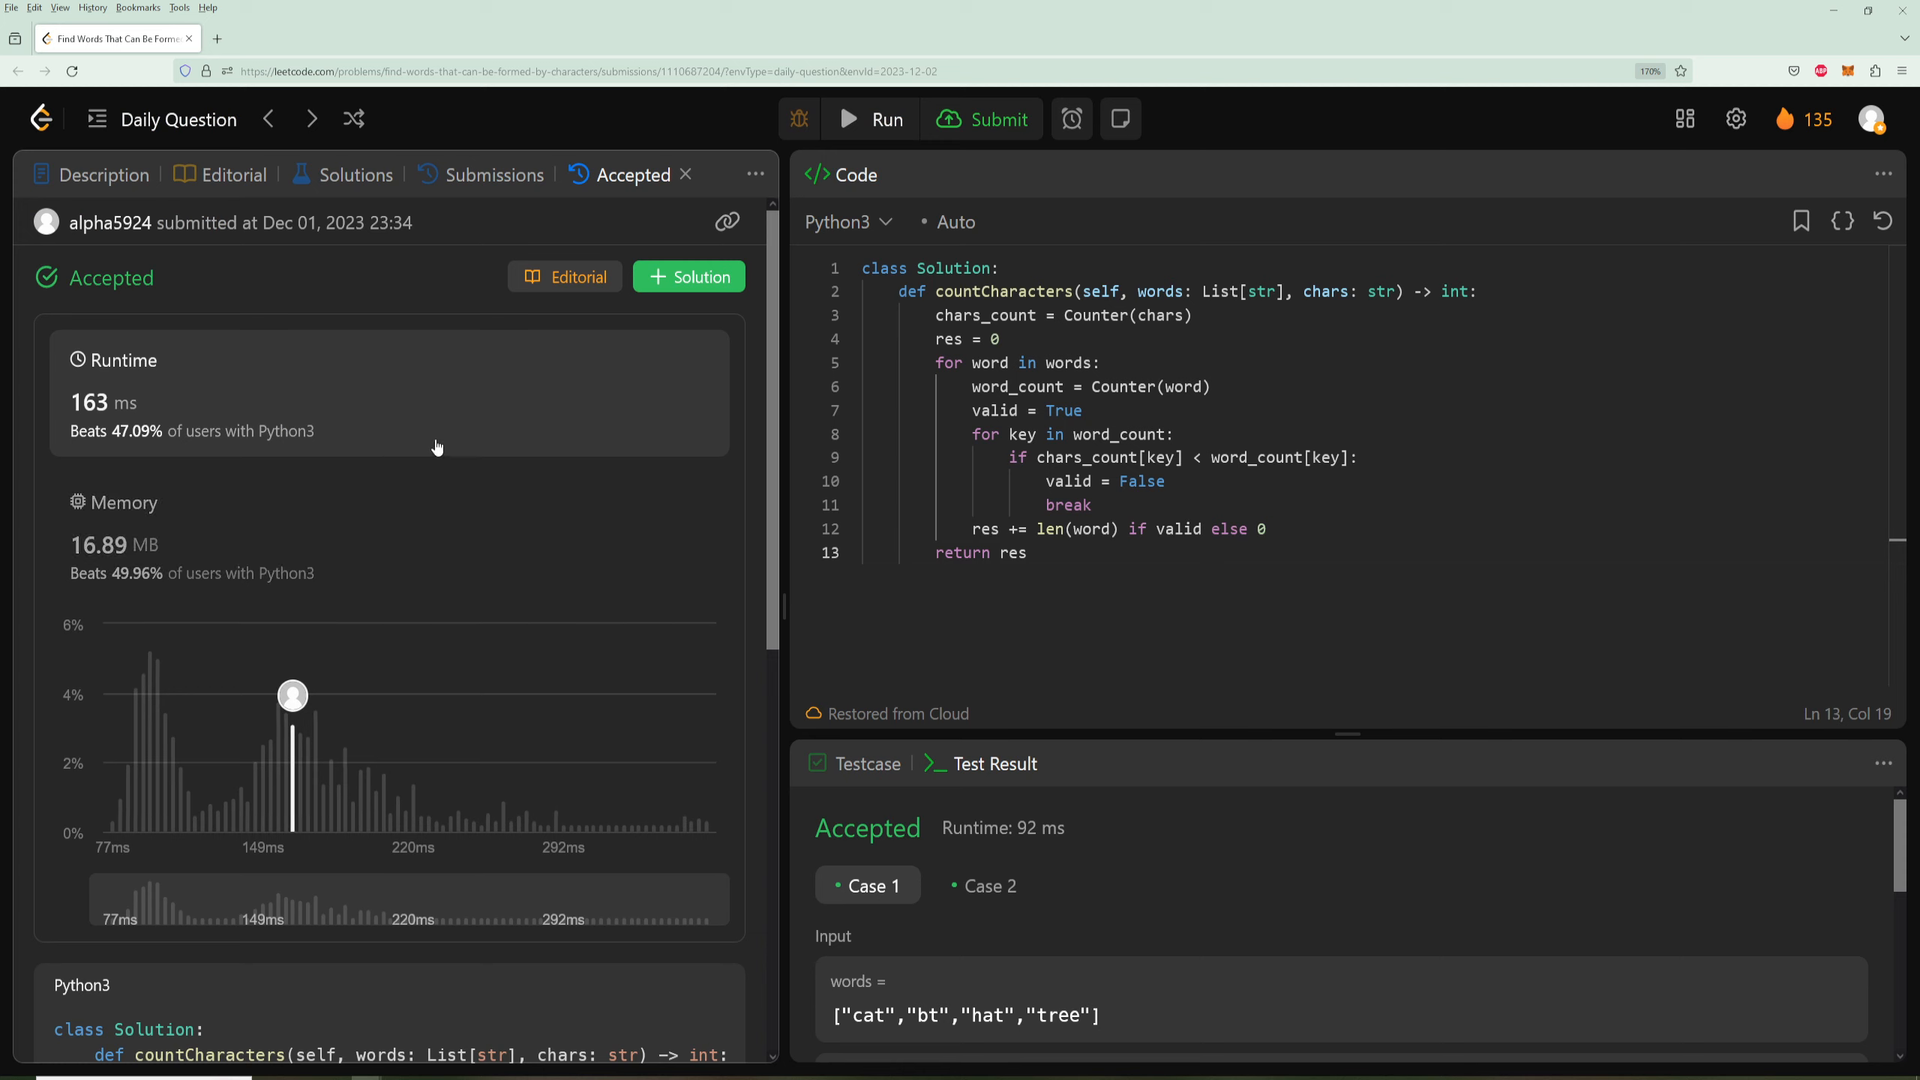
- Add the comment #time O(c + wc) on a new line after return res
click(1041, 552)
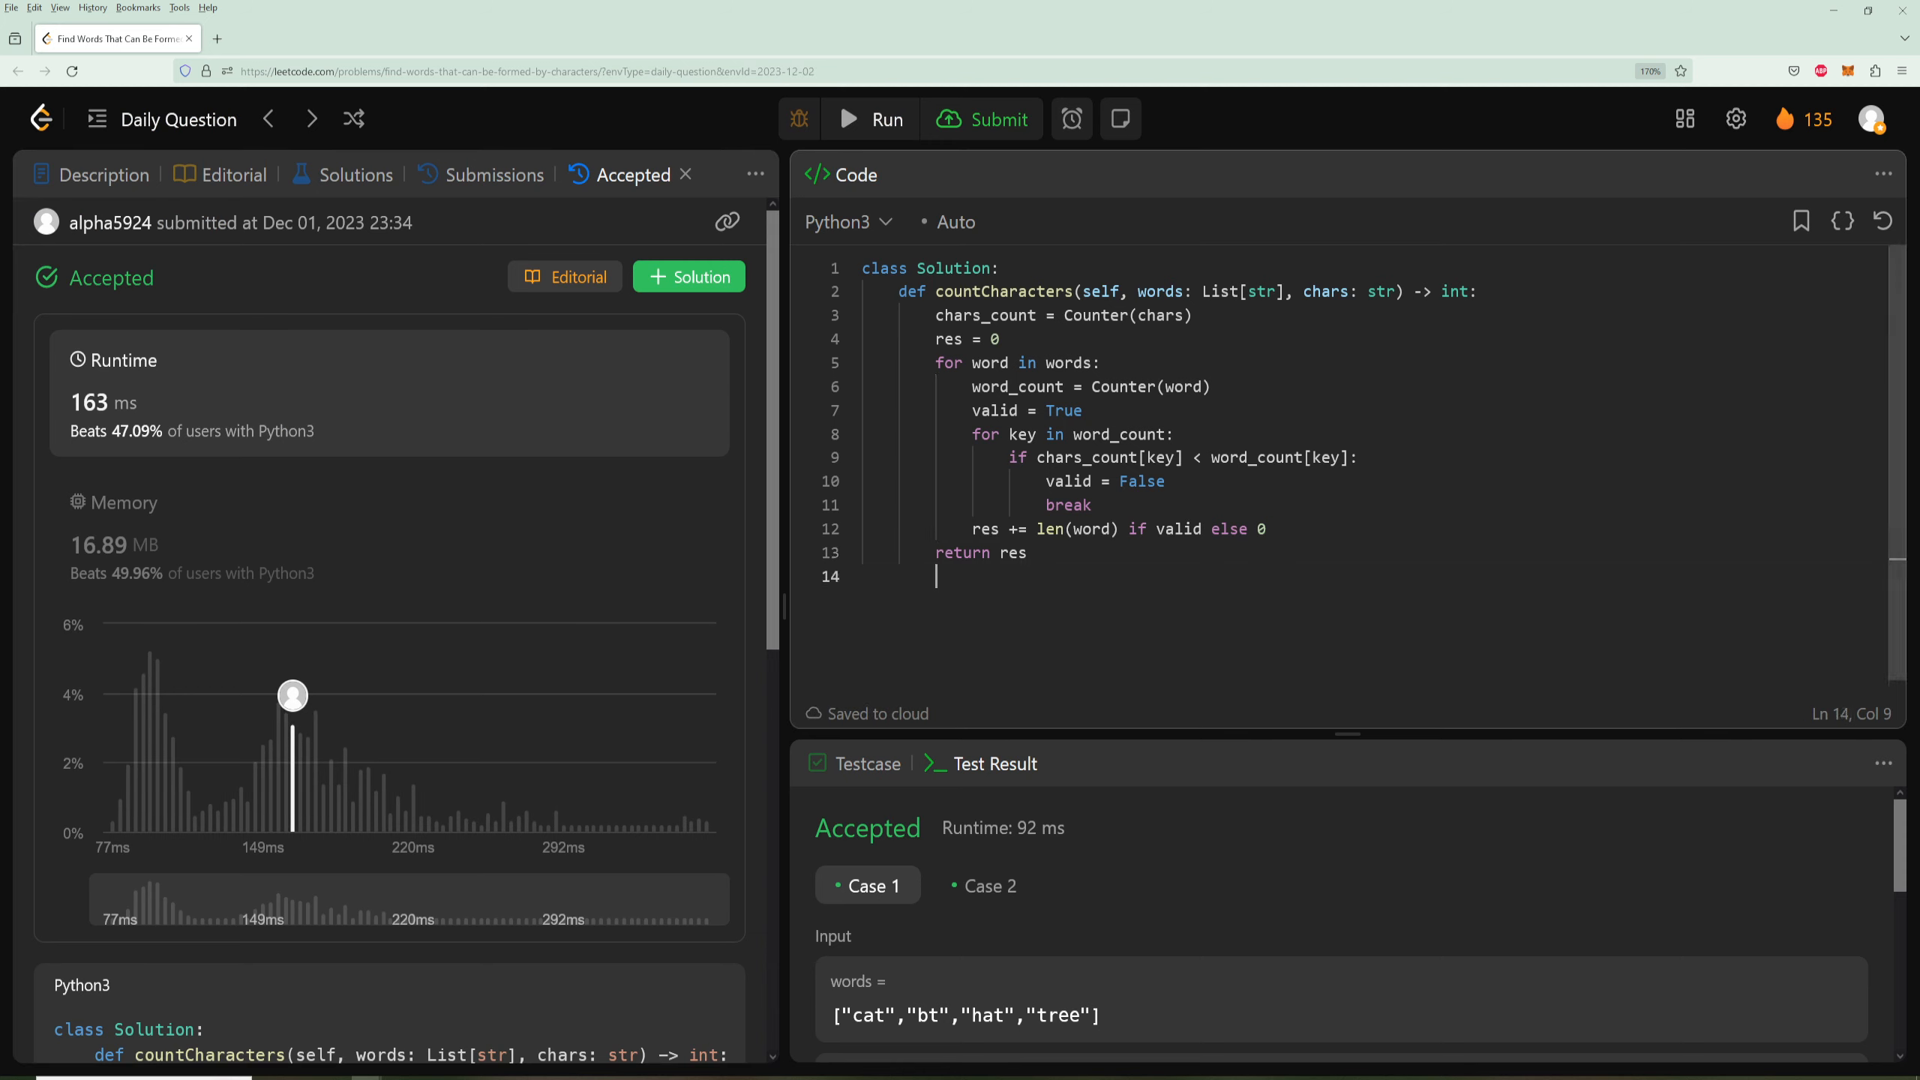
text(#time O)
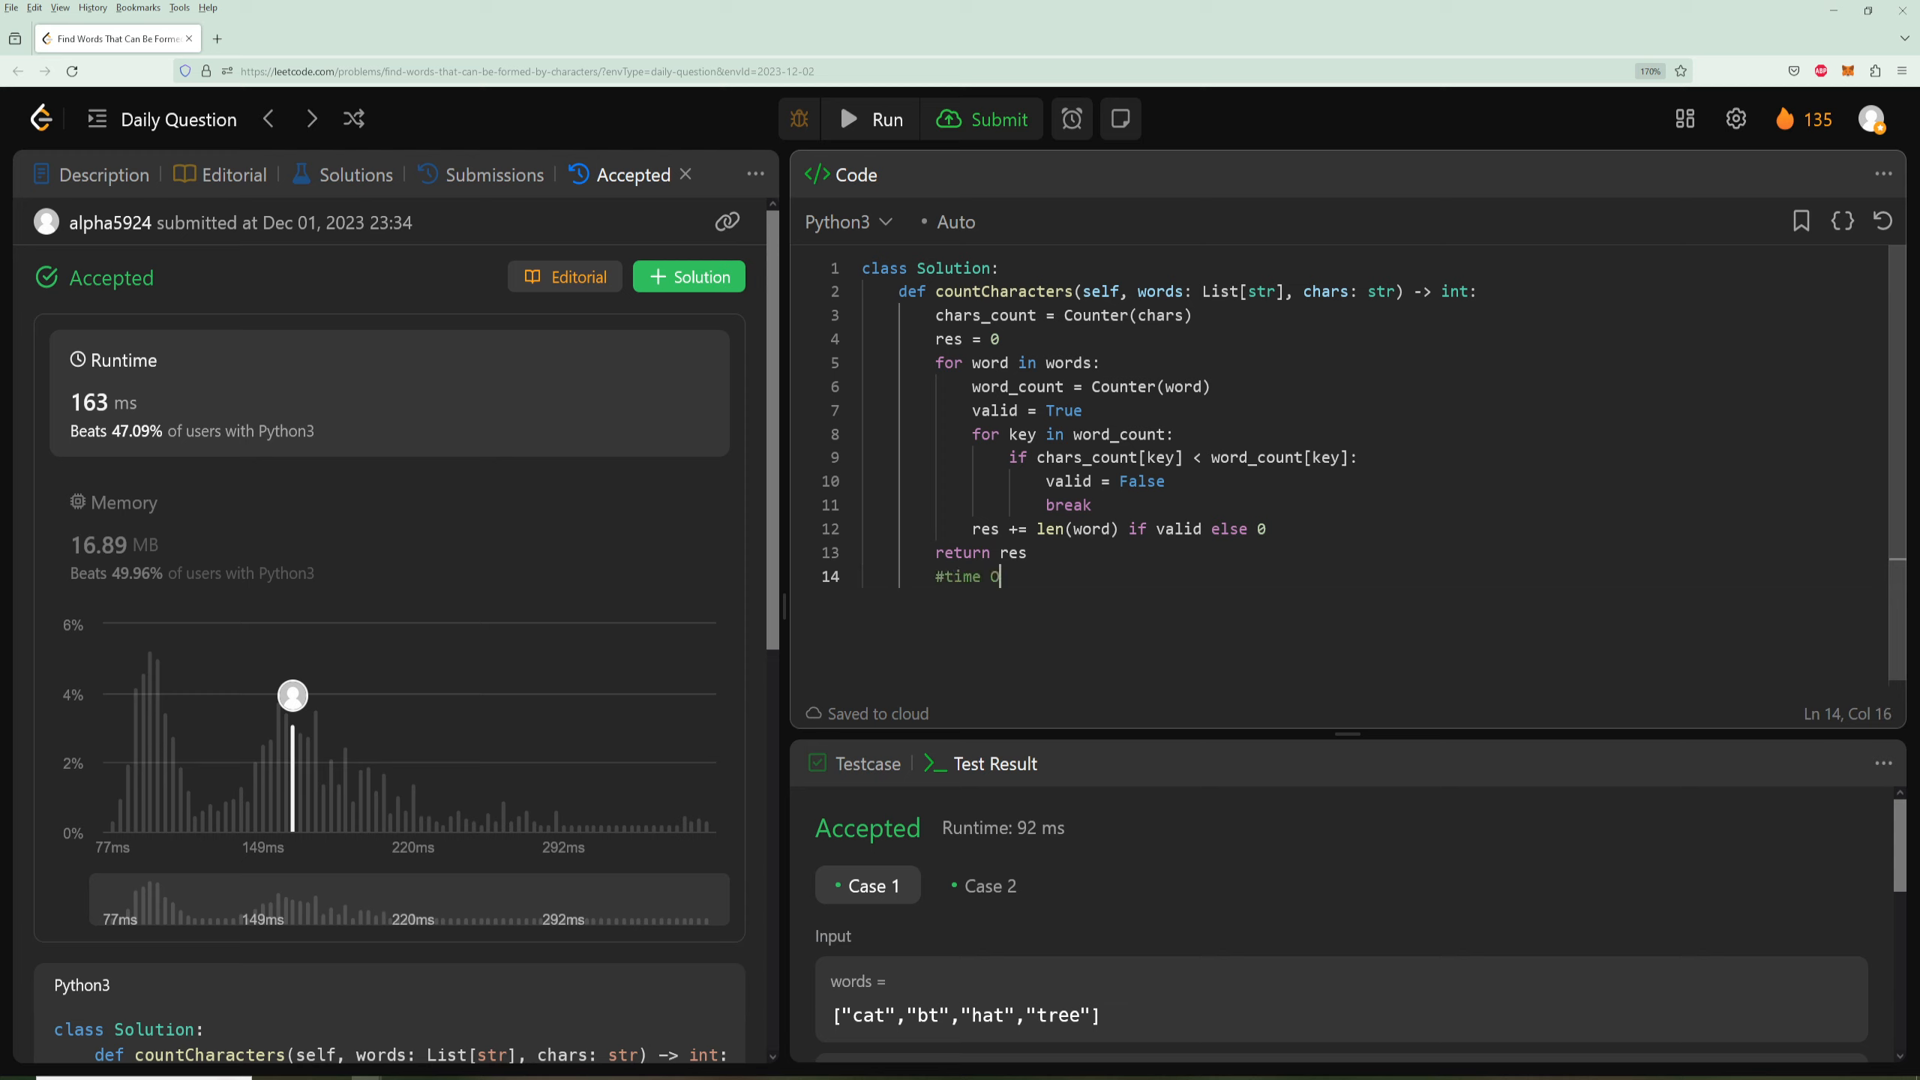
text(())
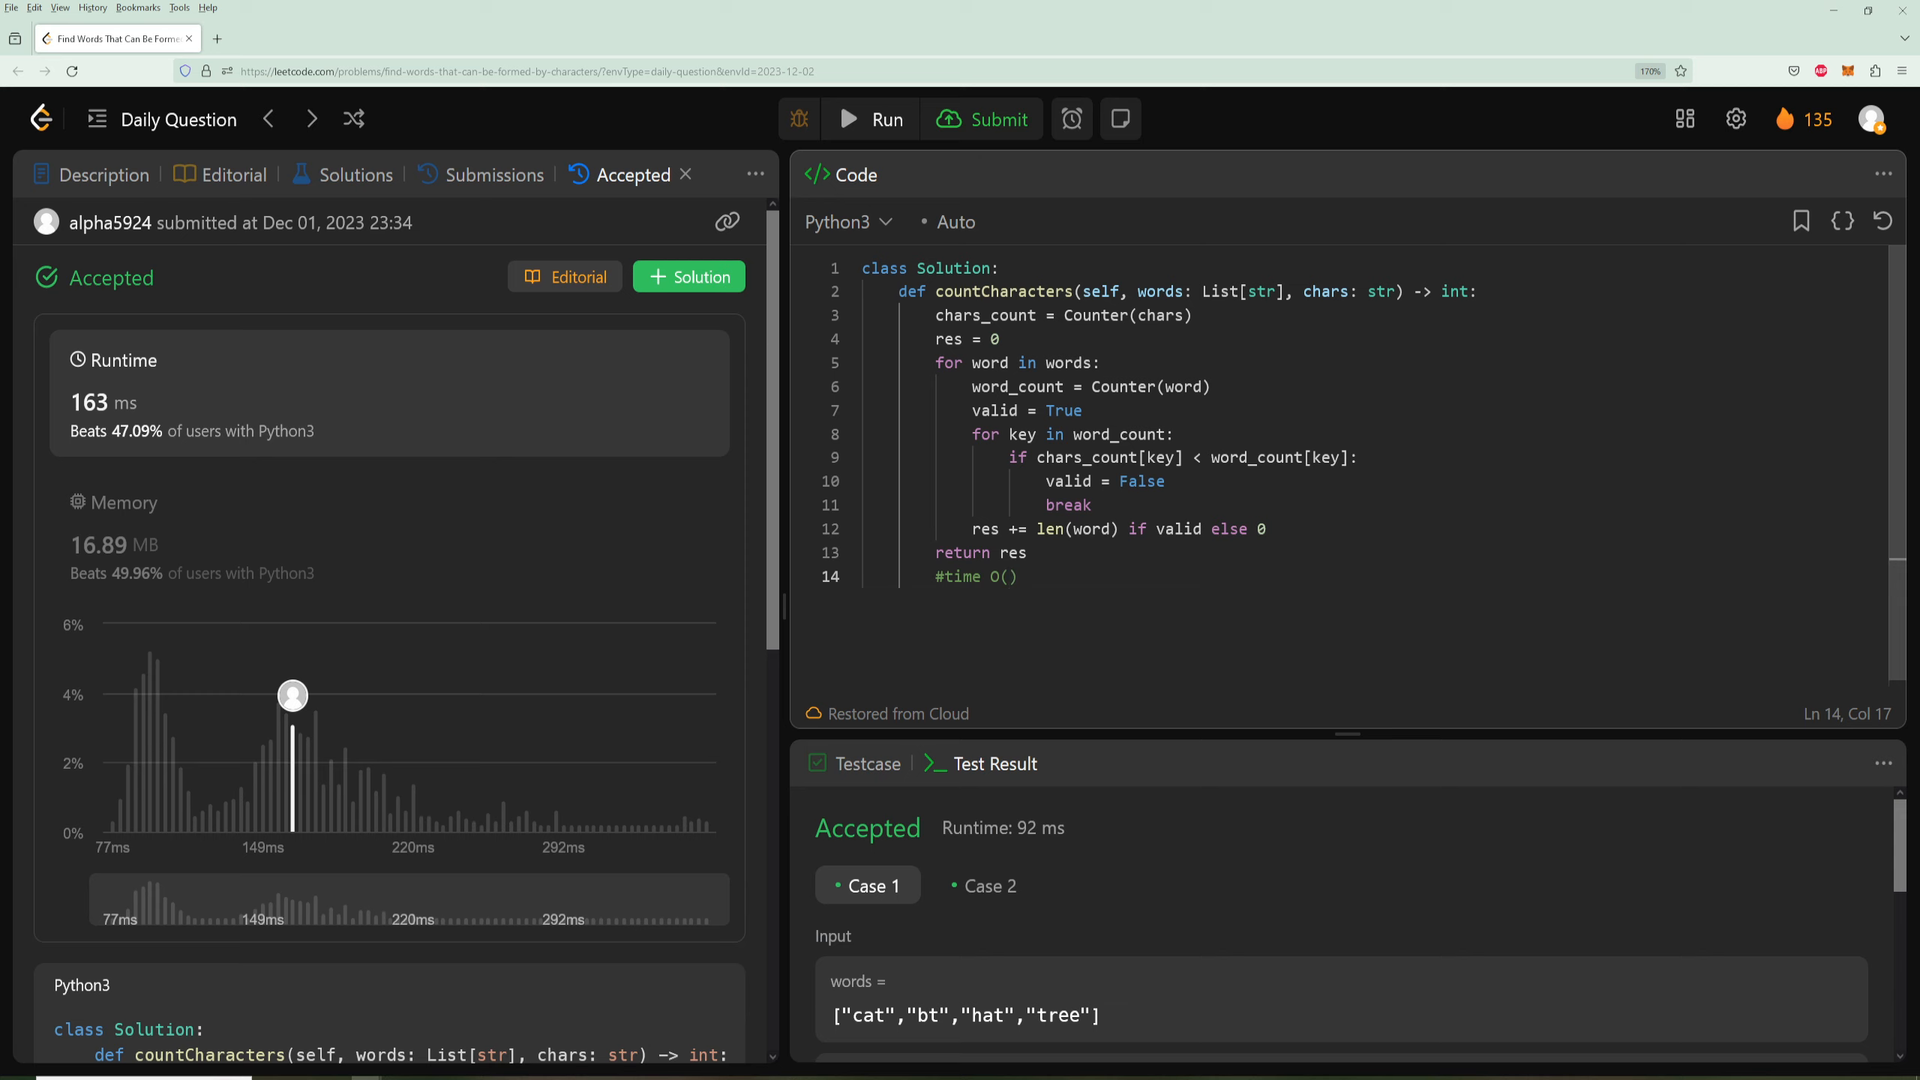
text(c)
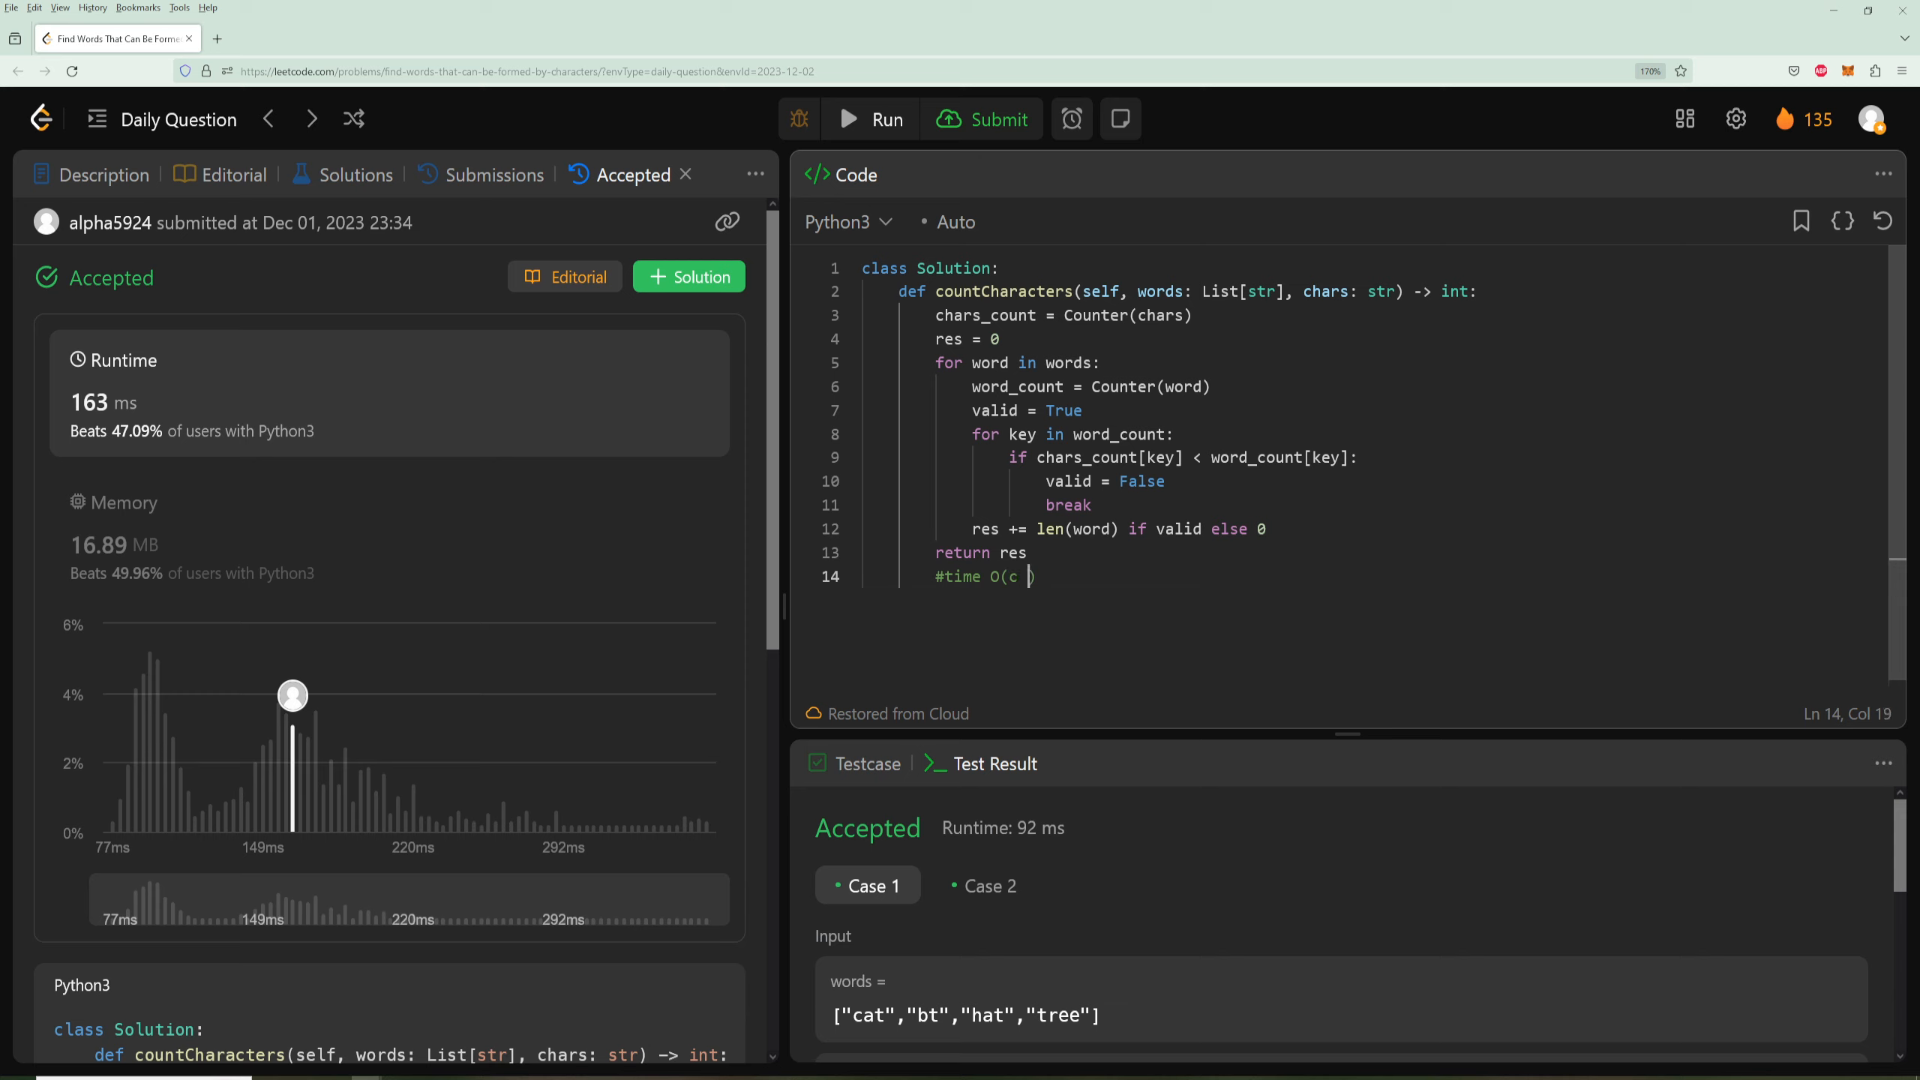
text(wc)
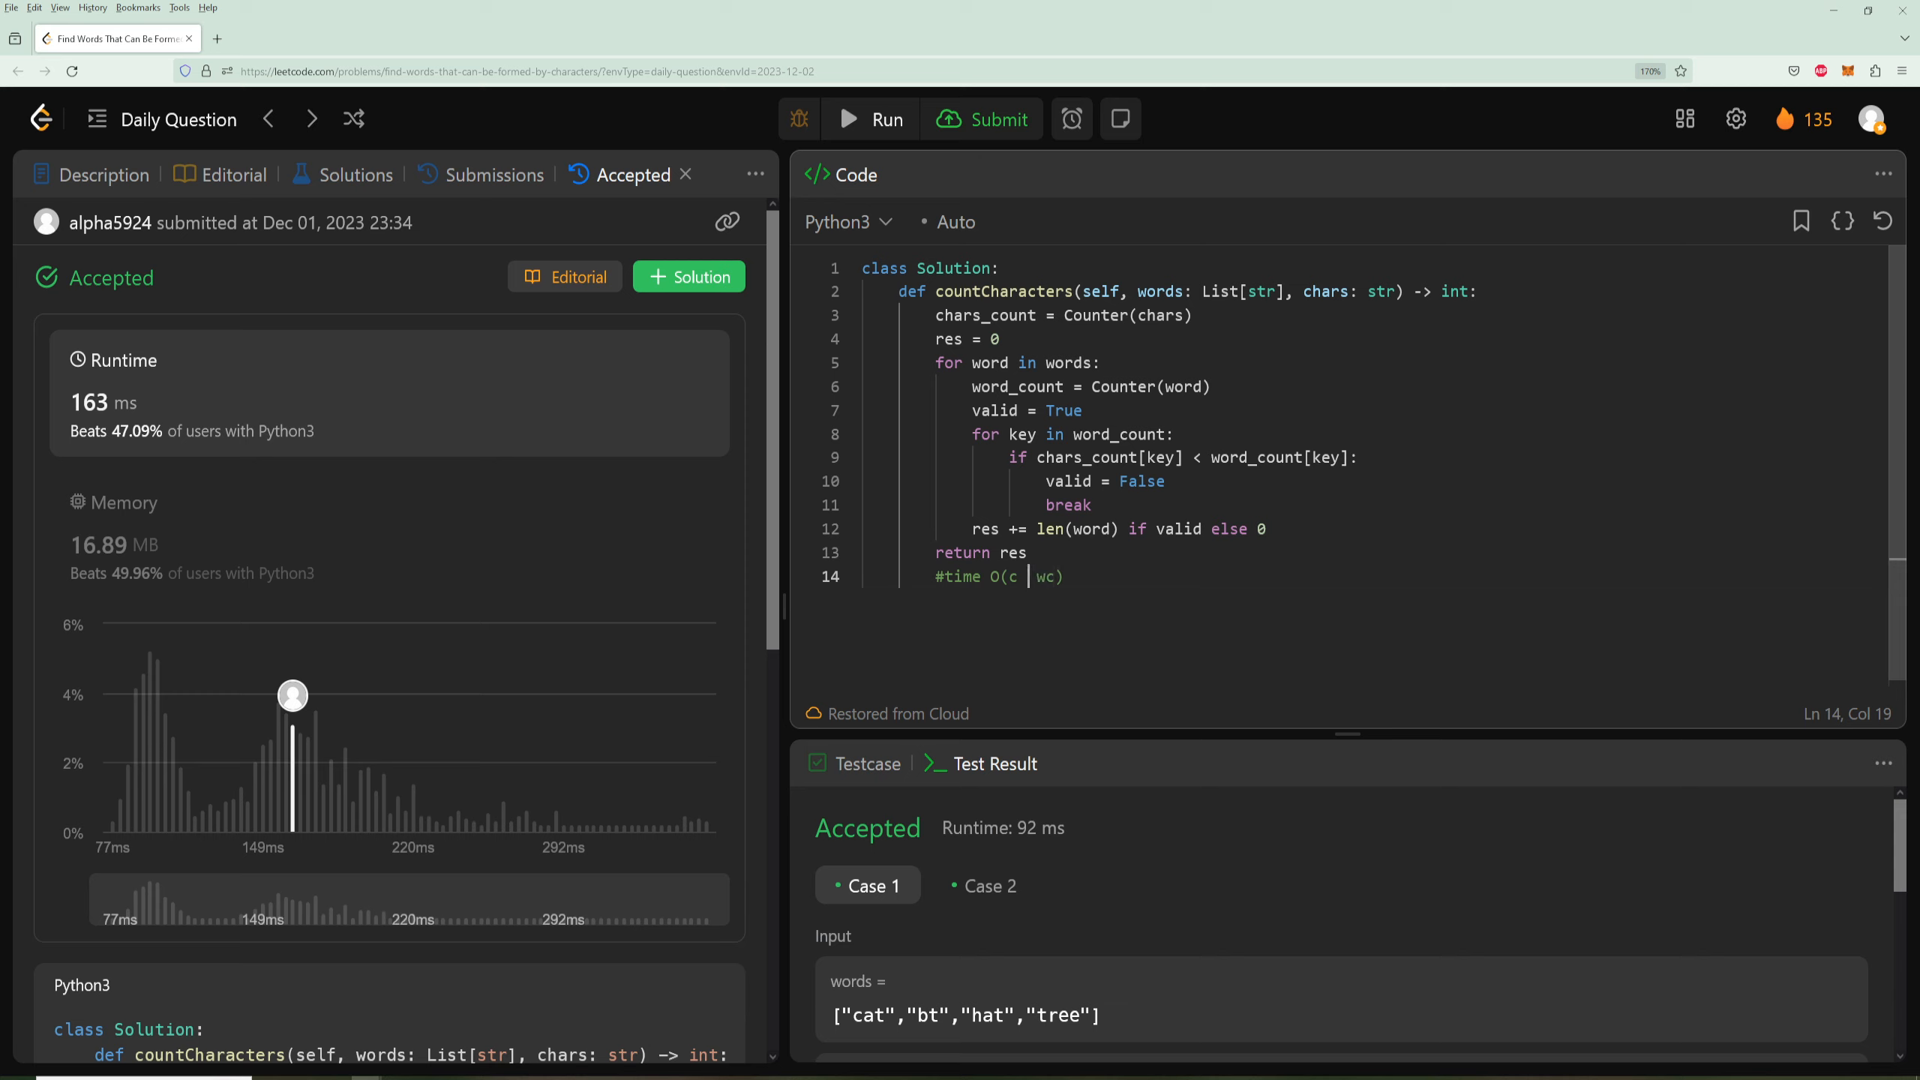
text(+)
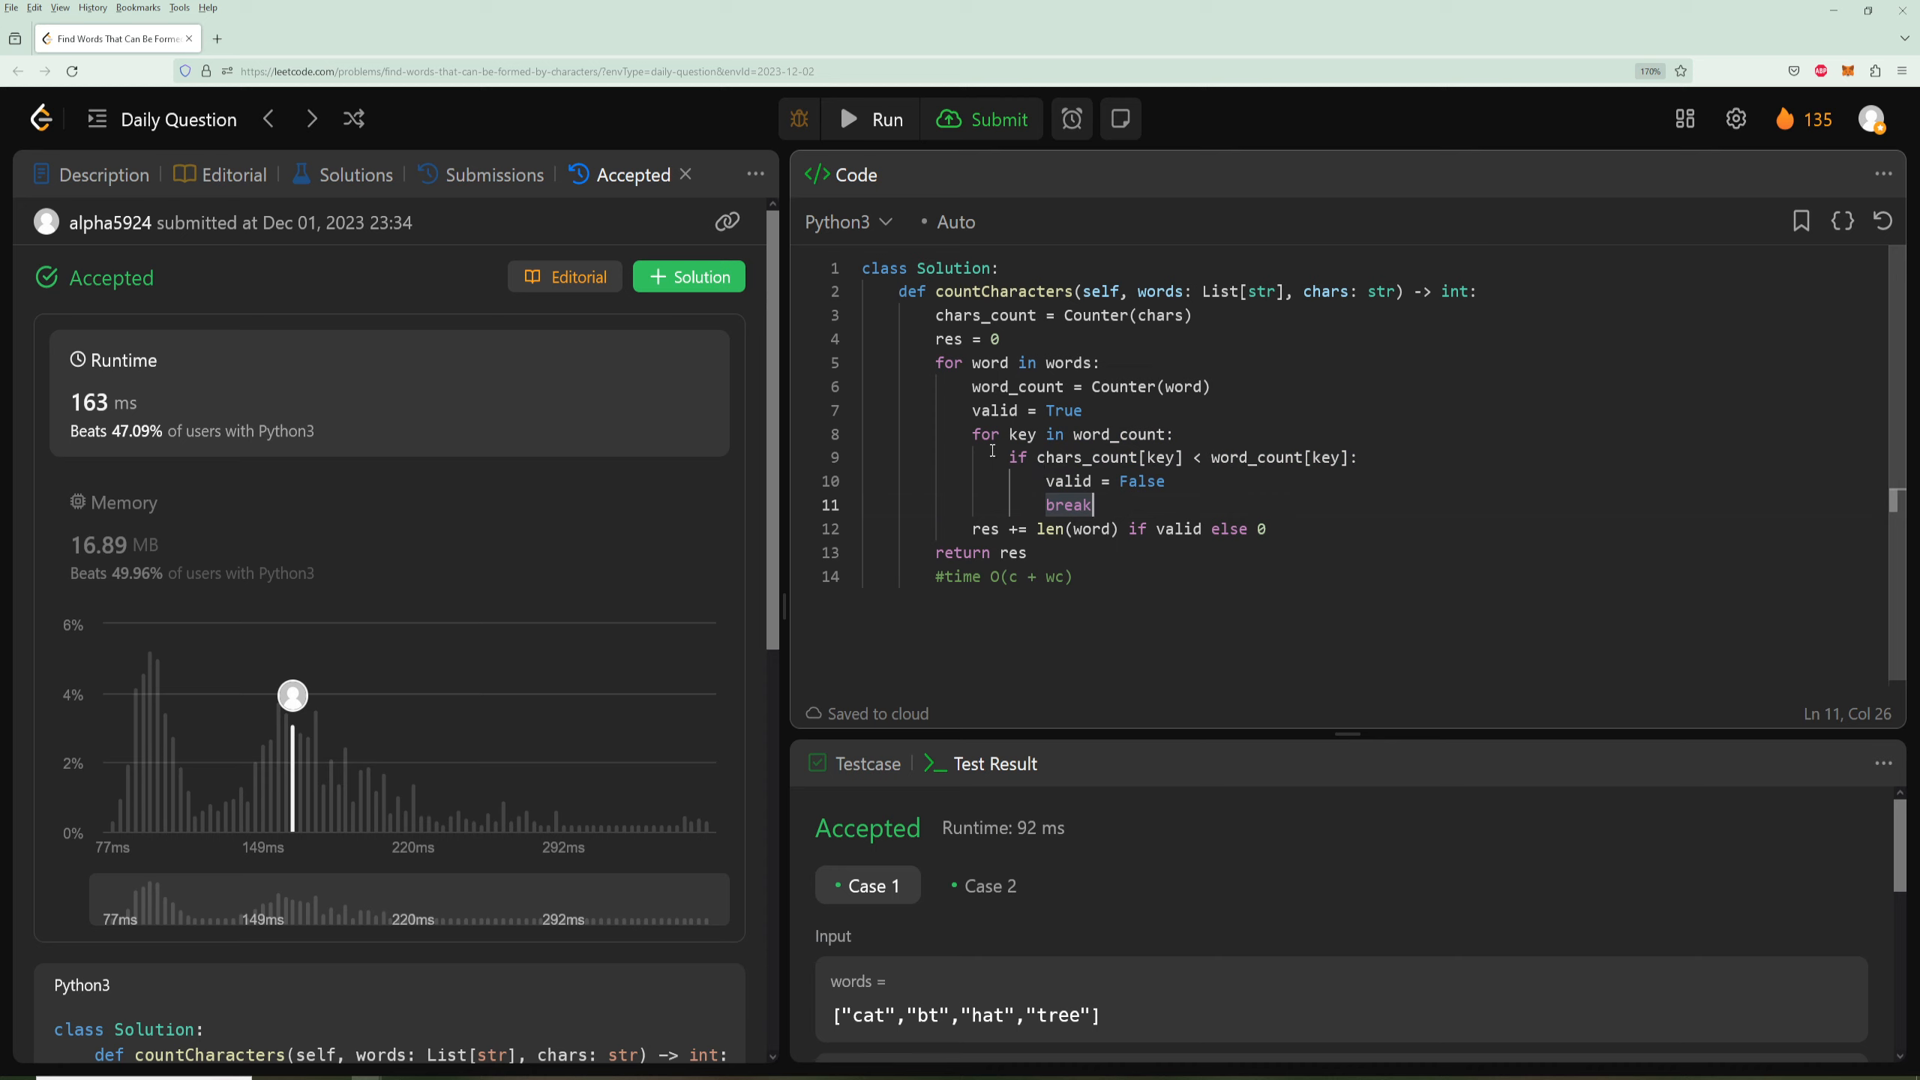
mouse_move(1110, 495)
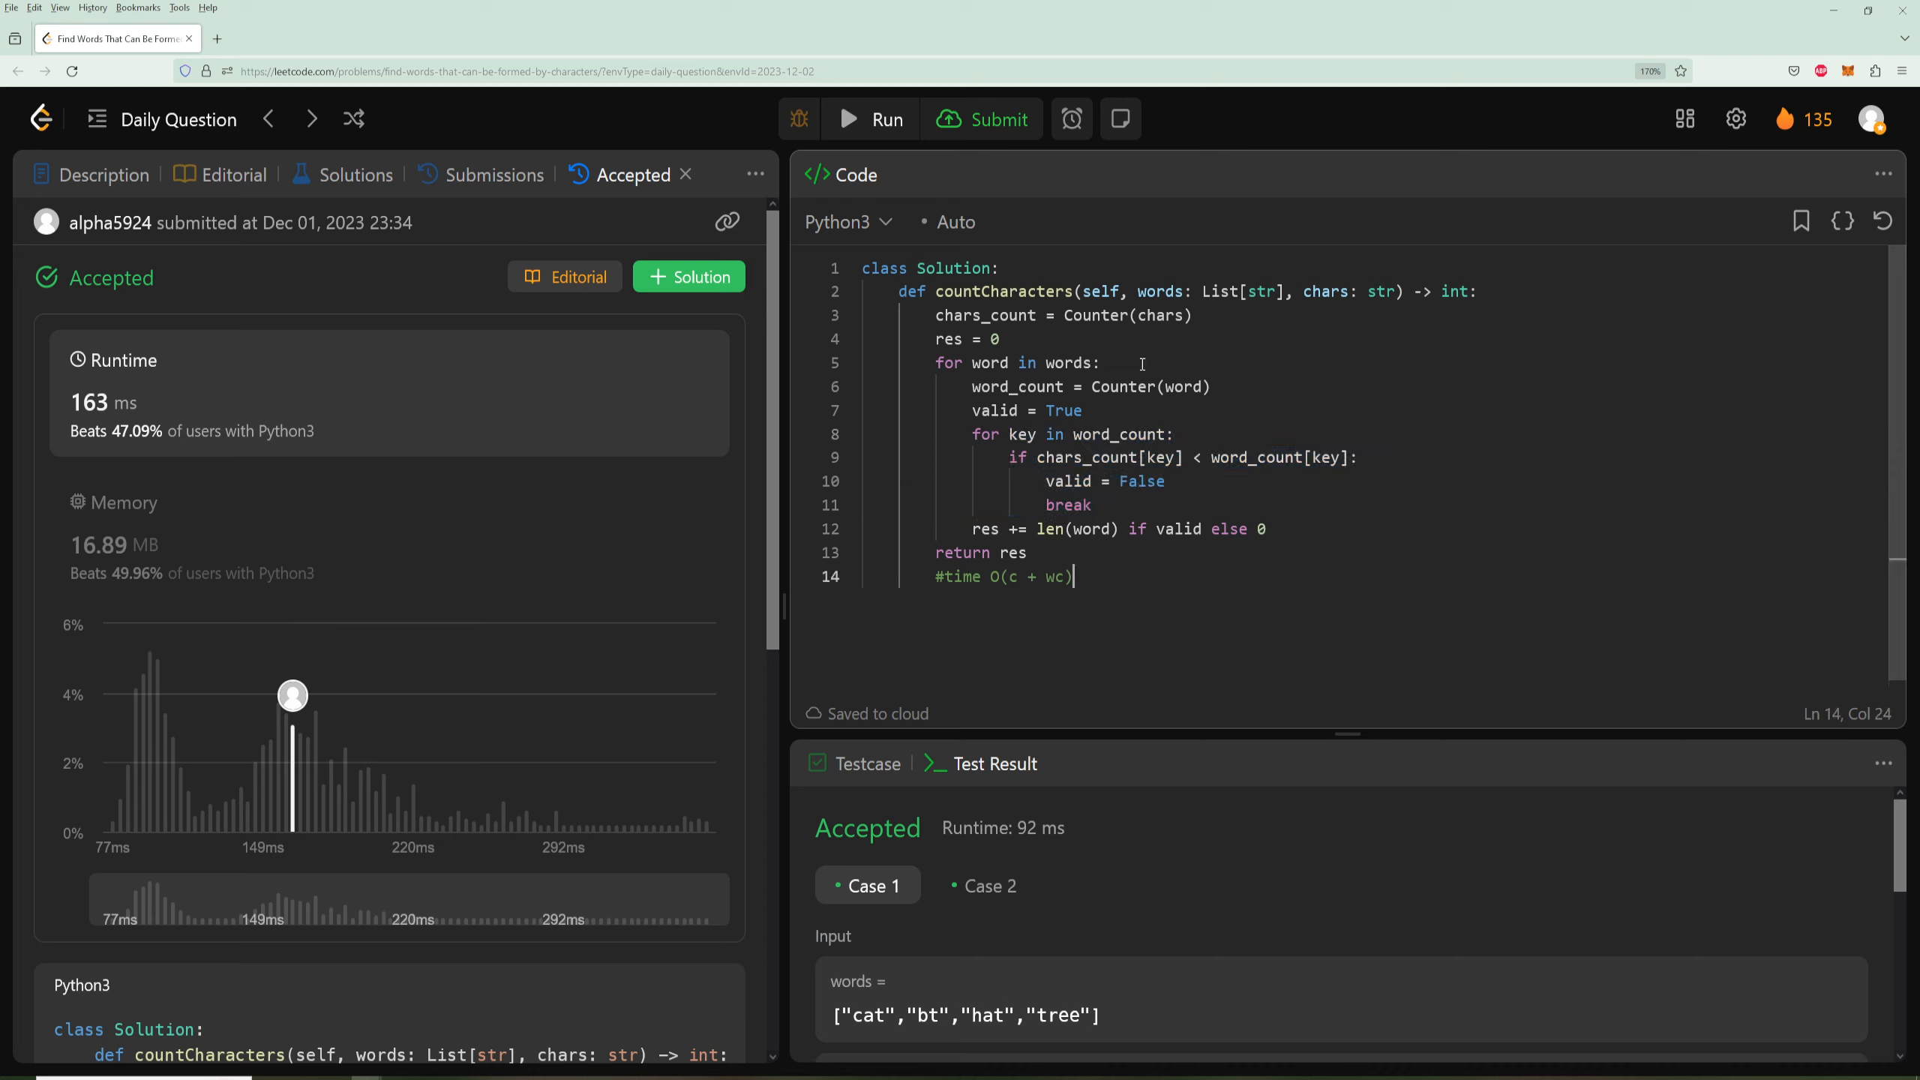
mouse_move(1087, 575)
text(#space)
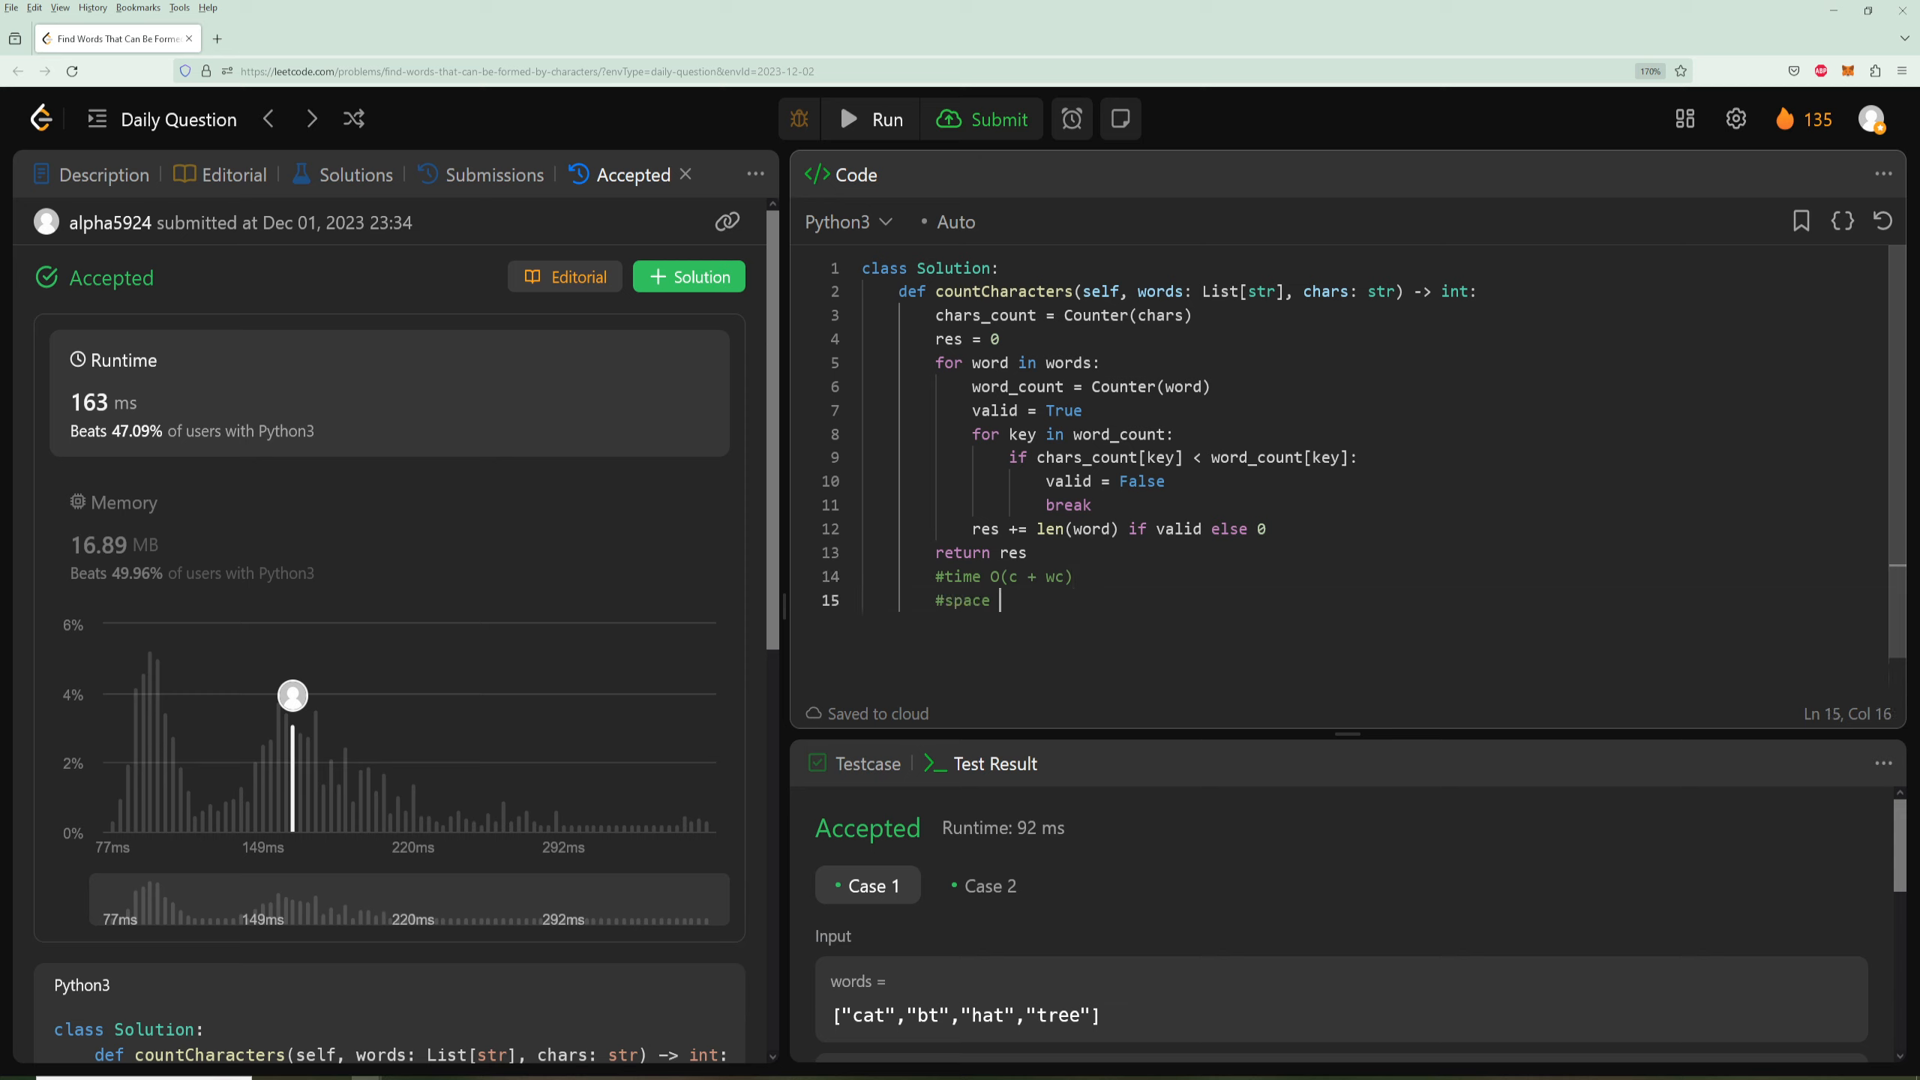
- Add the comment #space O(1), highlight word_count, and show the problem Description again
text(O(1))
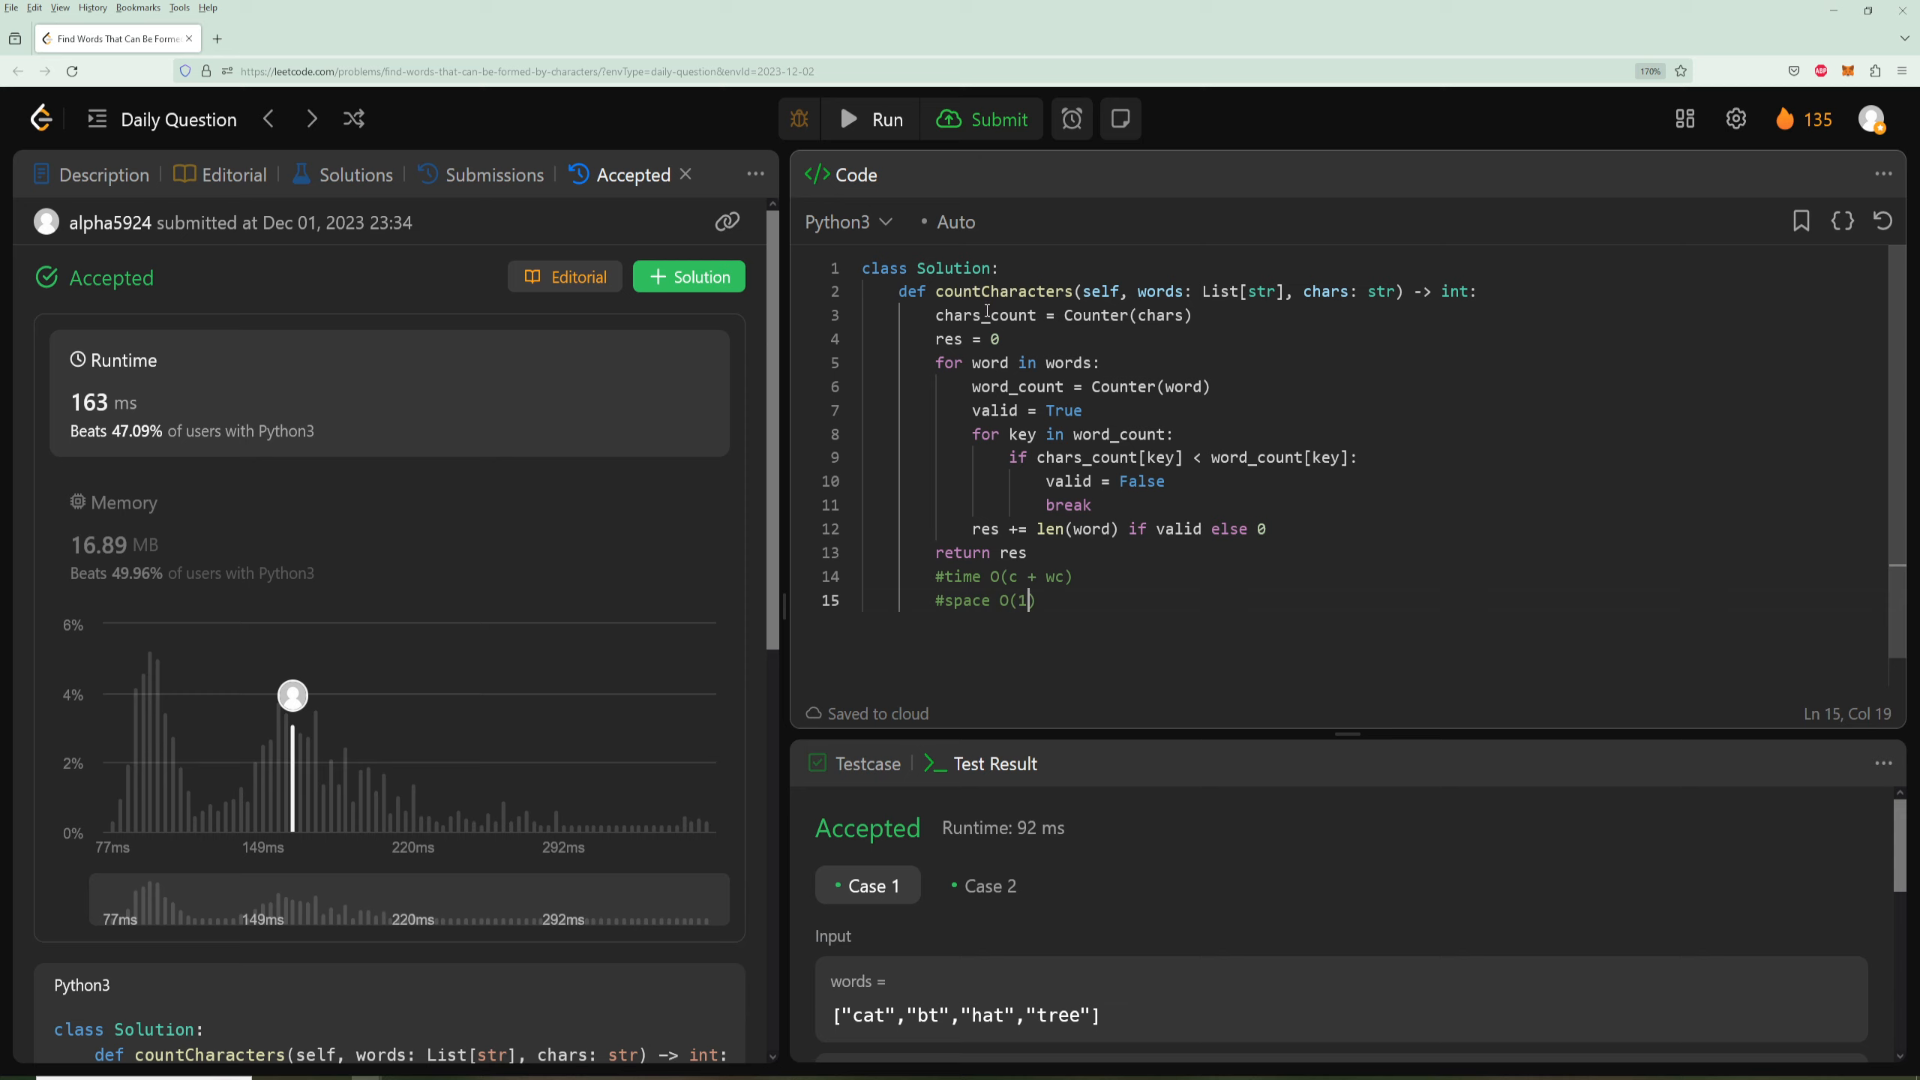
double_click(984, 314)
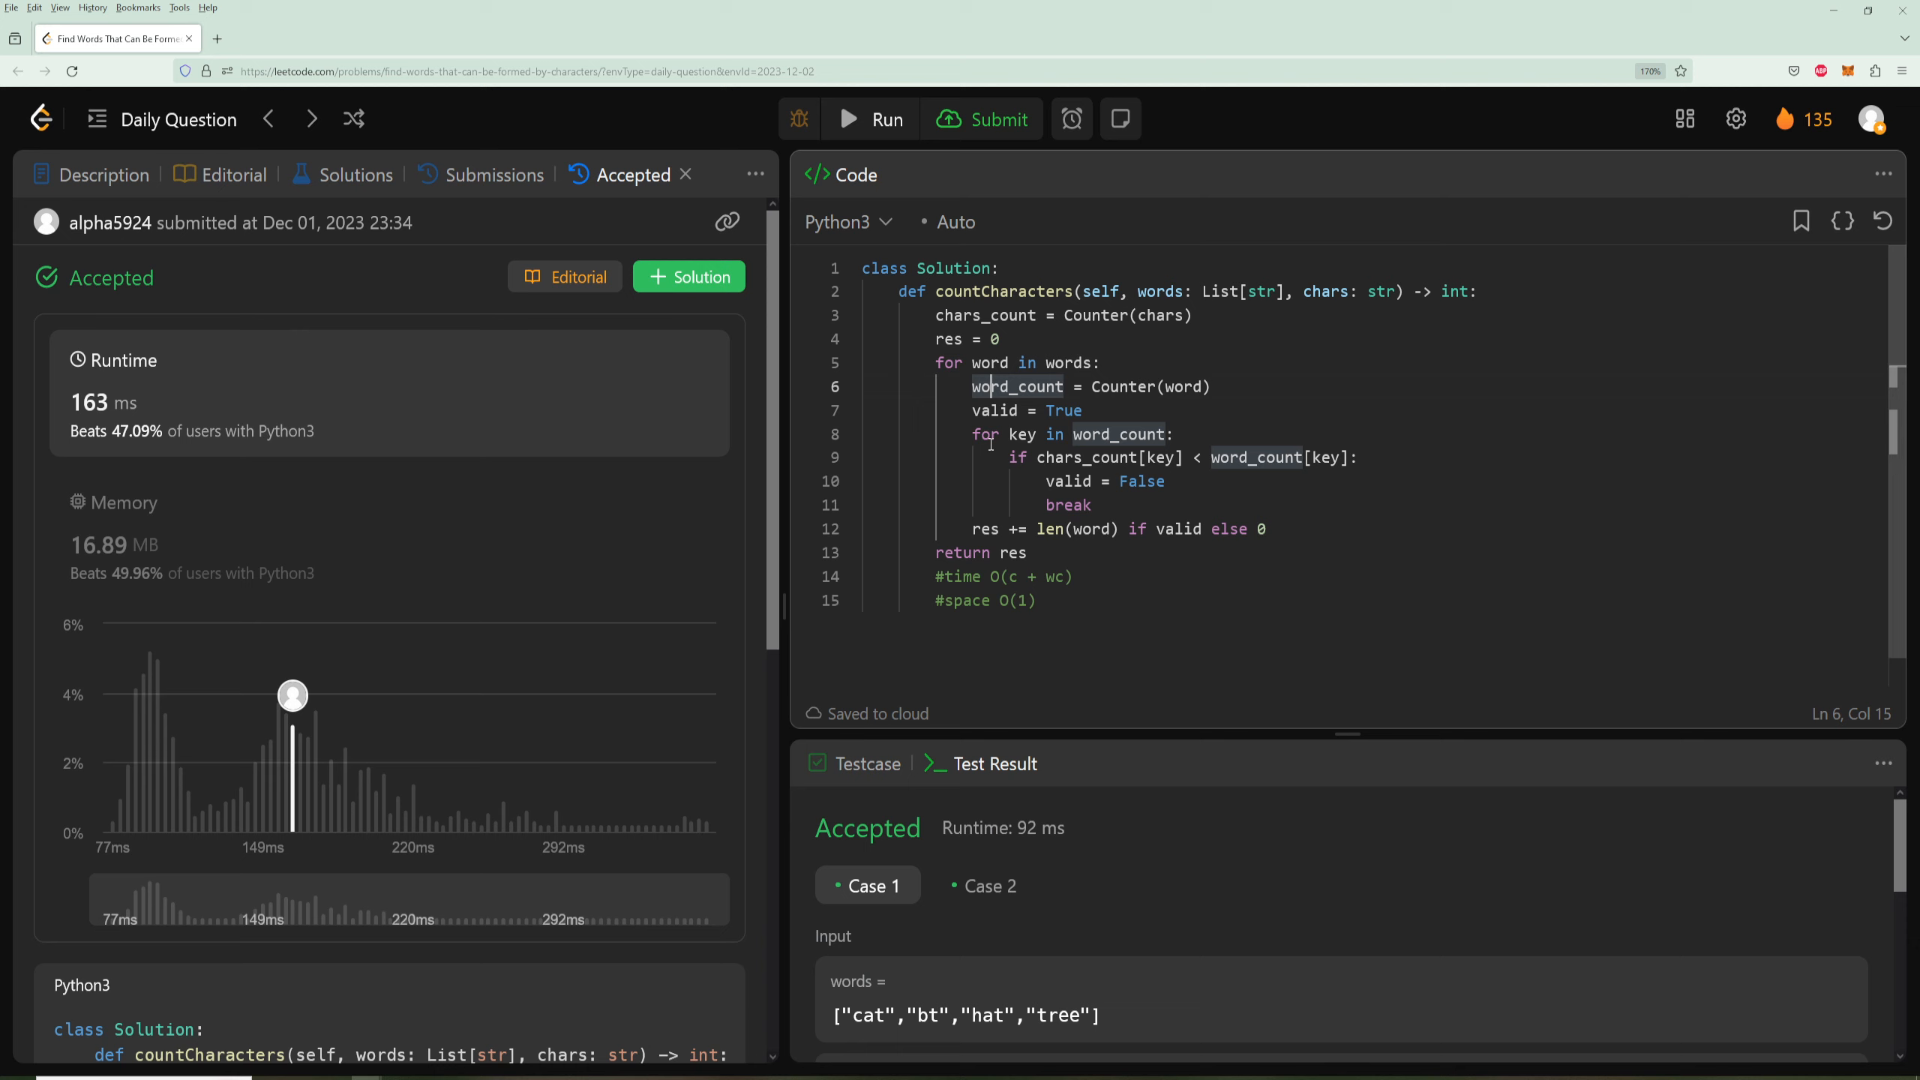
mouse_move(987, 486)
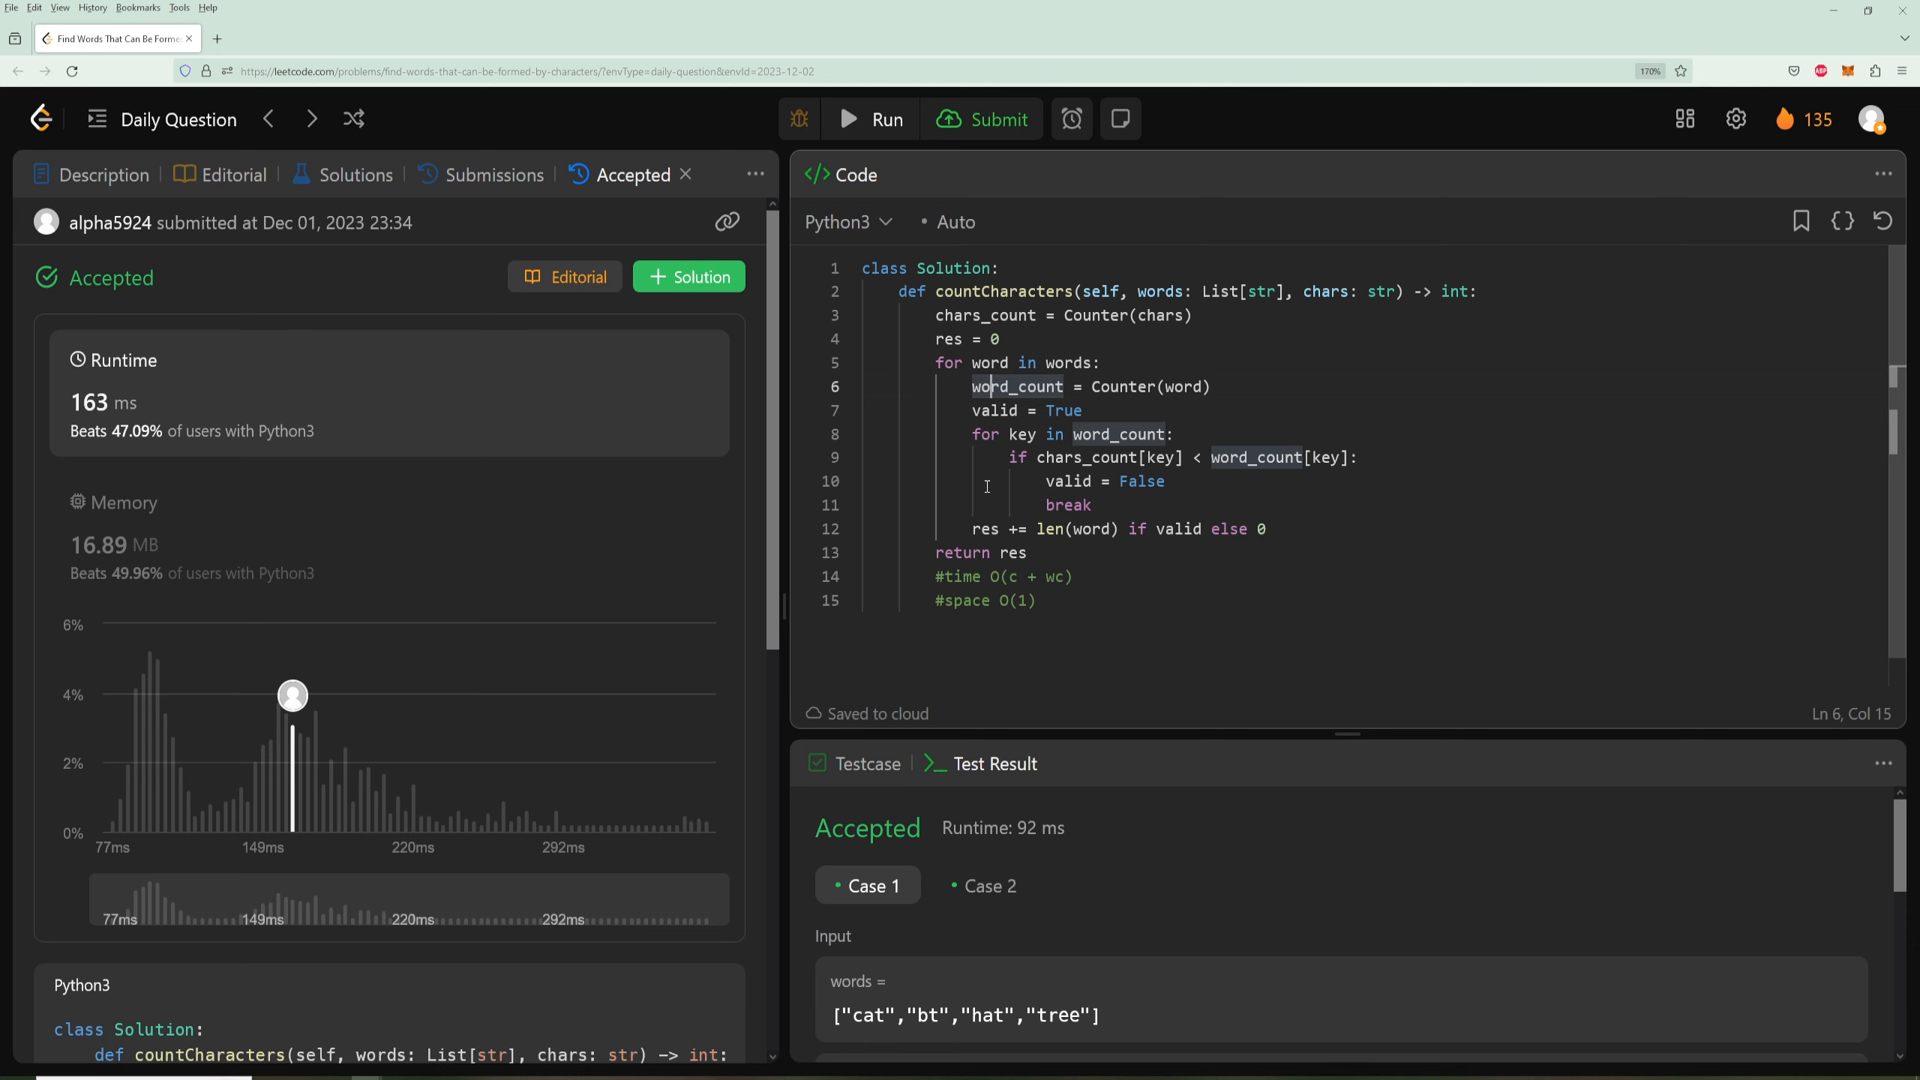
click(103, 174)
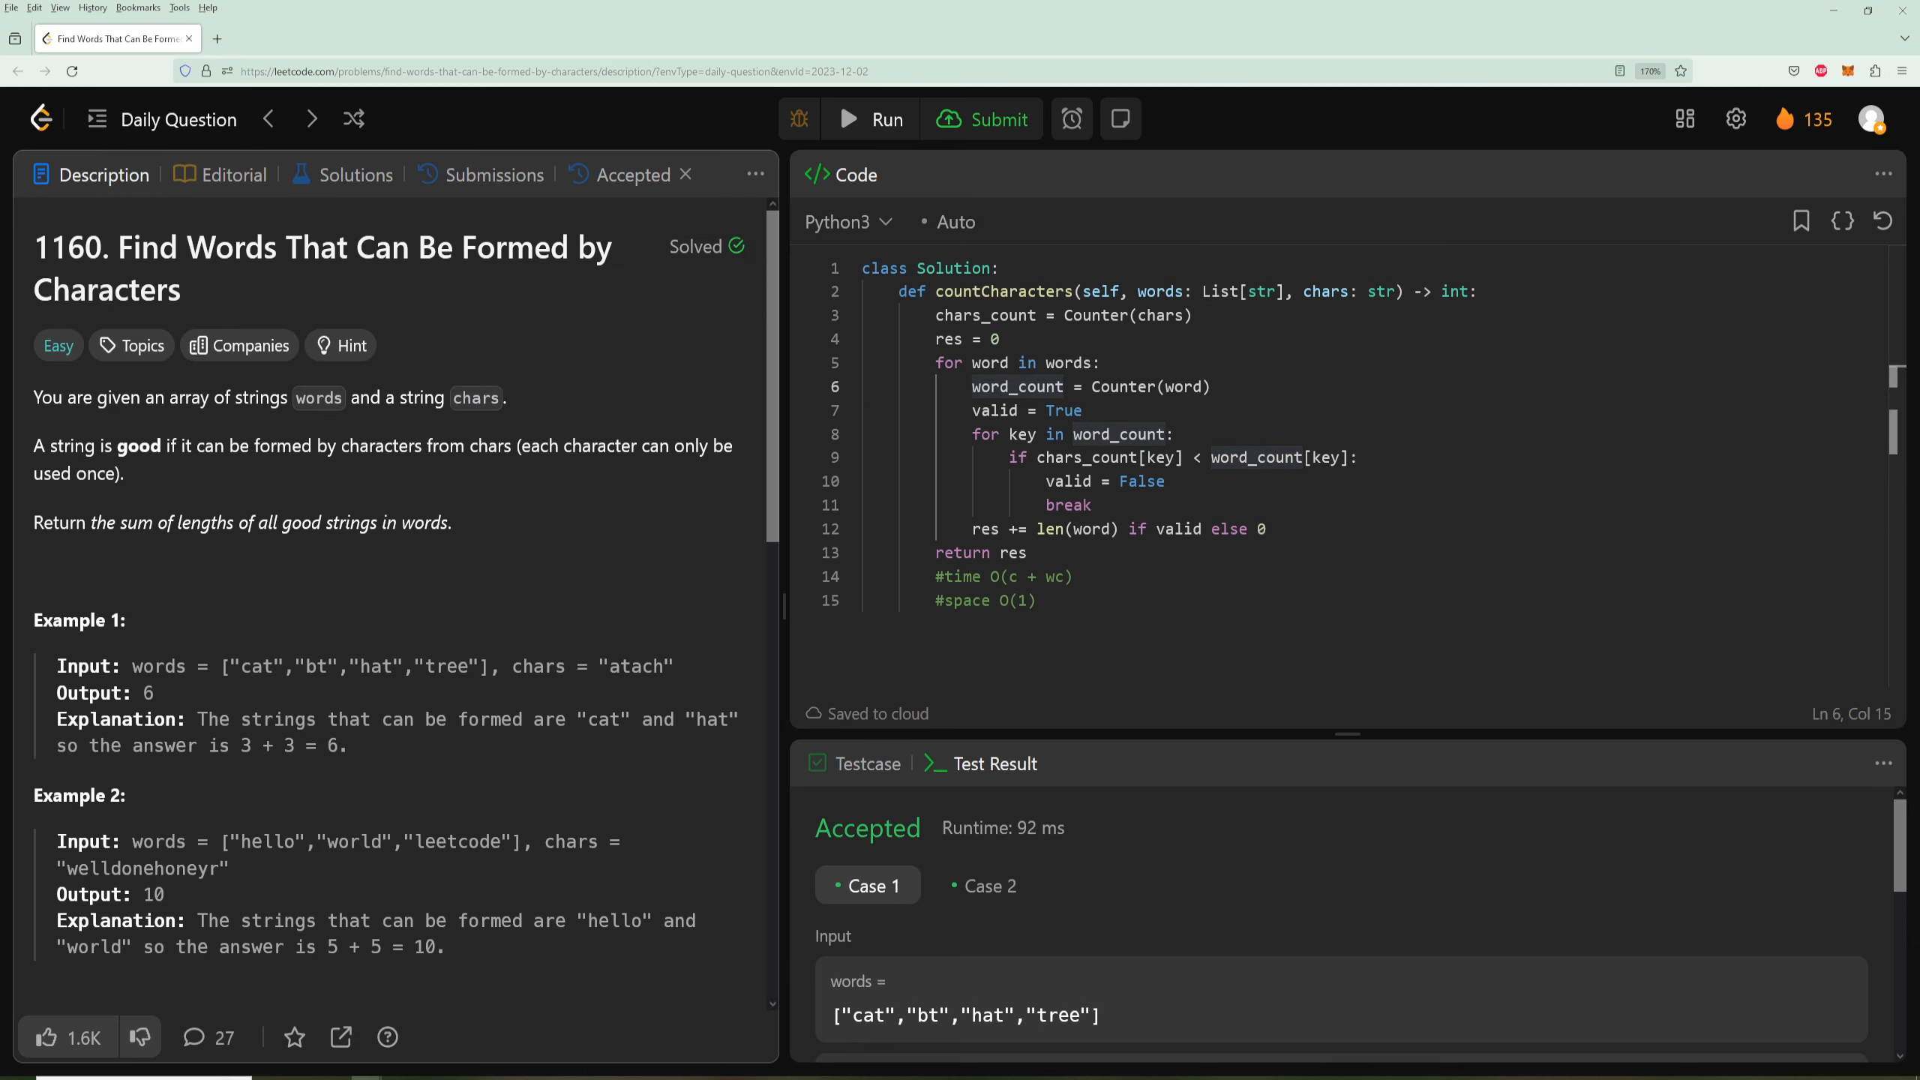